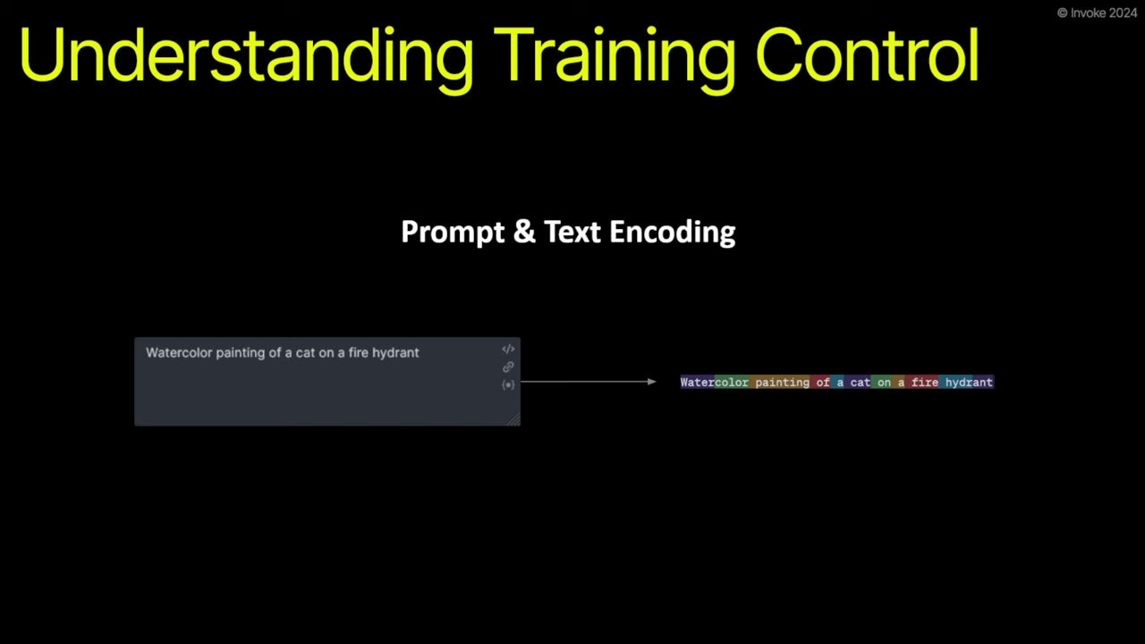
mouse_move(398, 474)
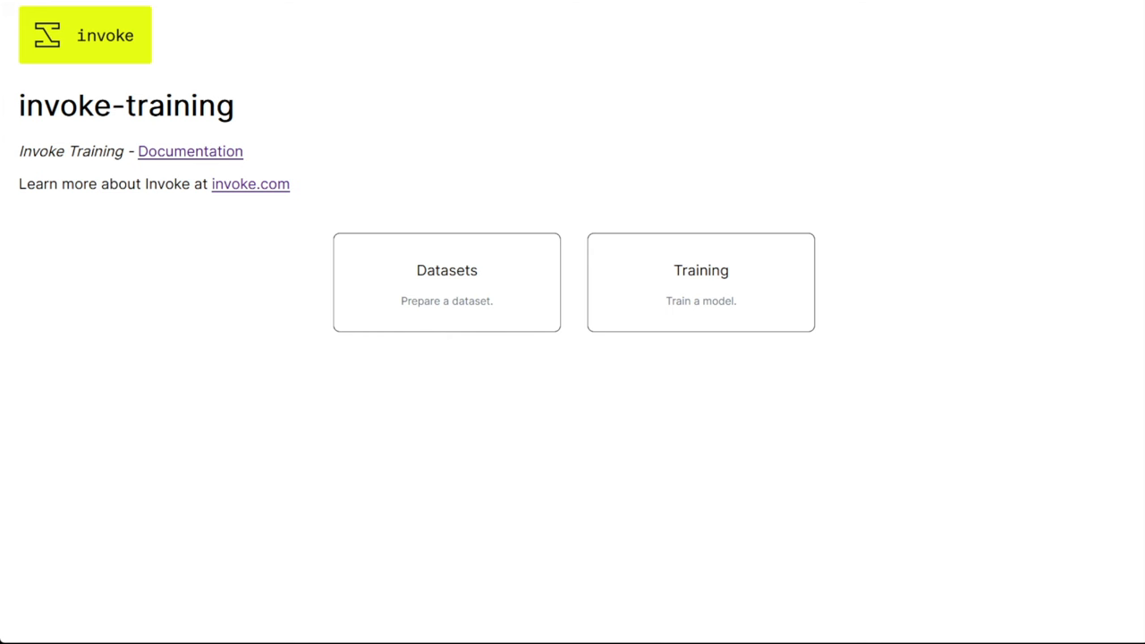
mouse_move(446, 282)
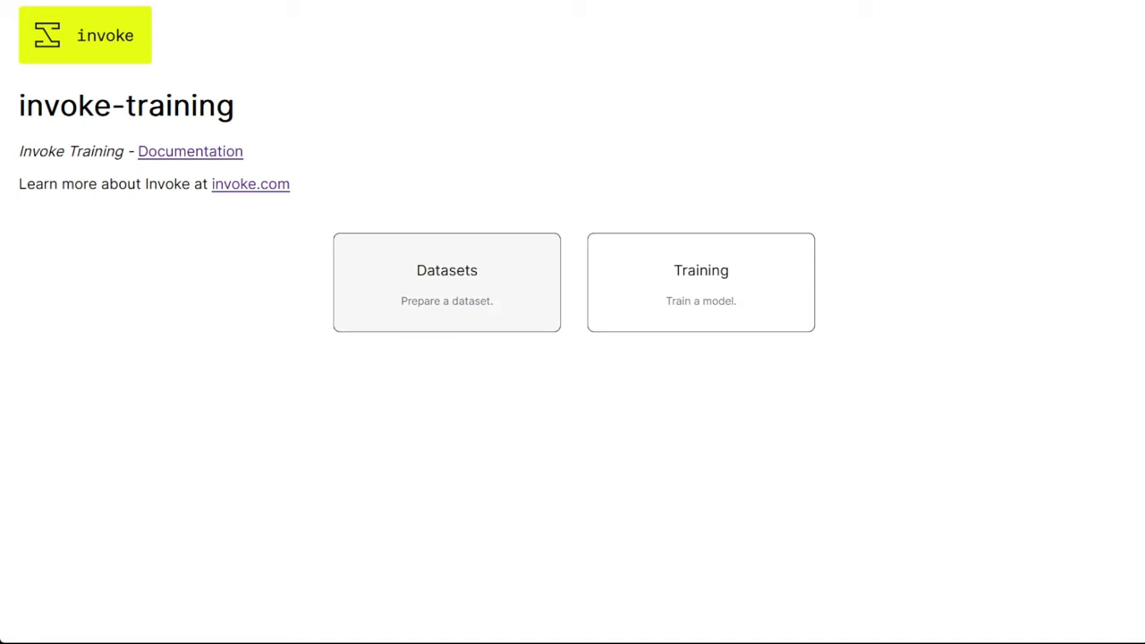
Open the Datasets card on the invoke-training home page to reach Data Annotation
left_click(446, 282)
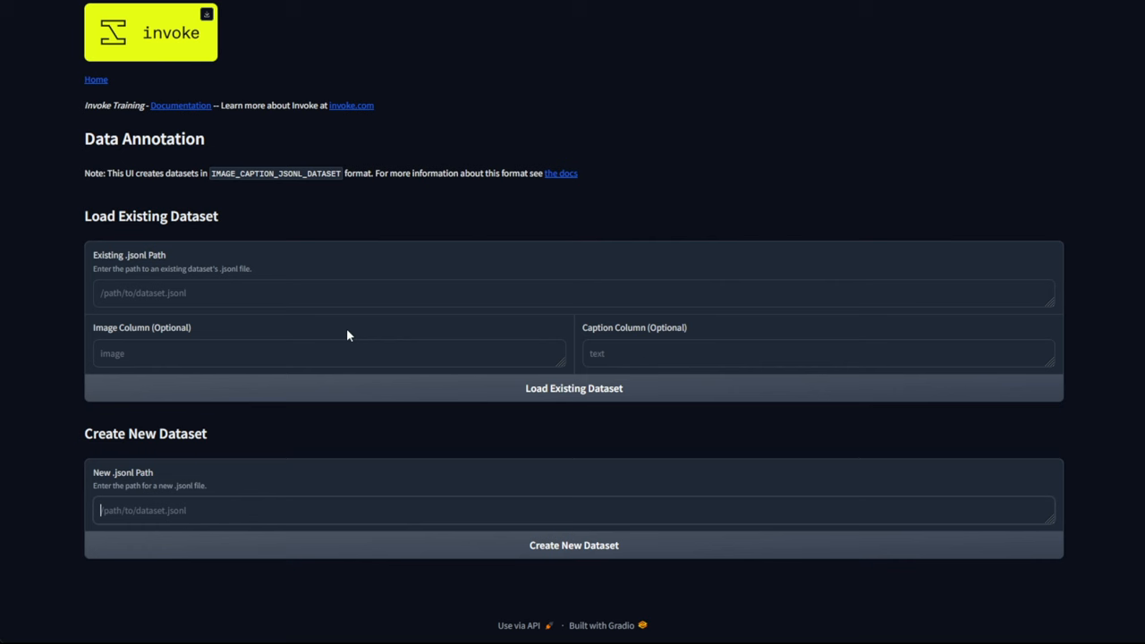
Create the dataset file C:\Users\kentr\invoke-training\datasets\neowatercolor\neowatercolor.jsonl
left_click(195, 510)
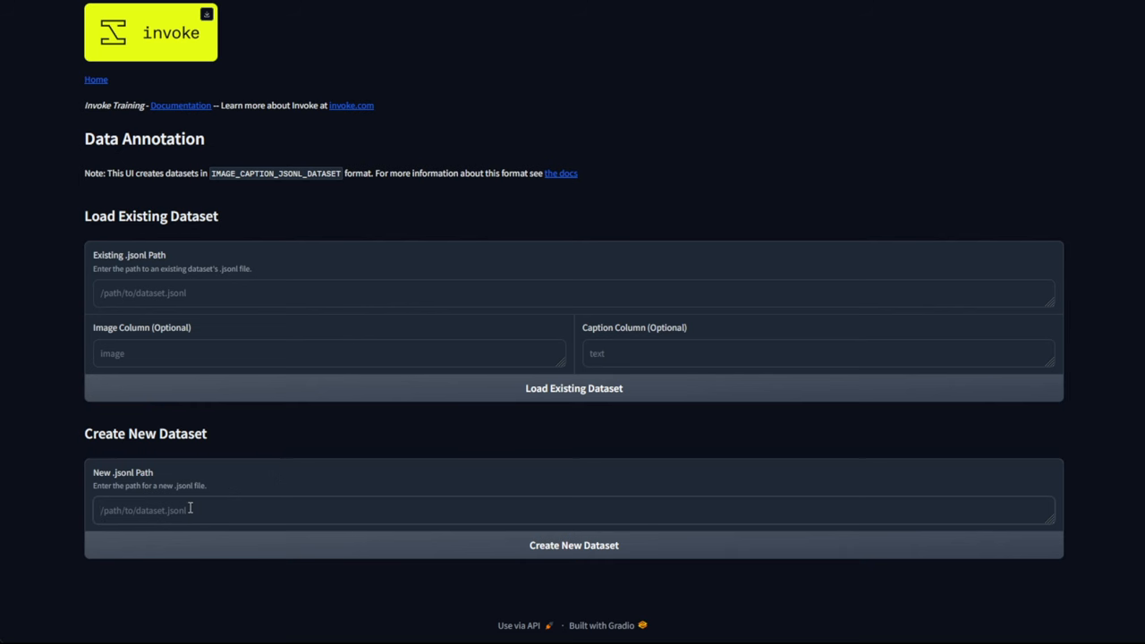
type("C:\\Users\\kentr\\invoke-training\\datasets\\neowatercolor")
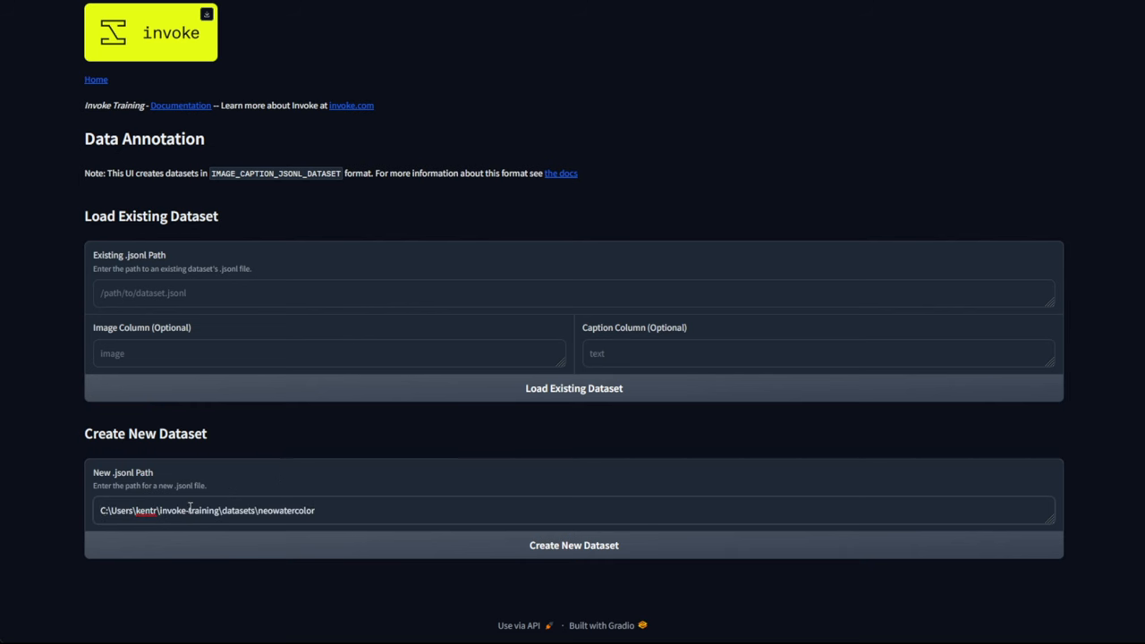
type("\\neowaterc")
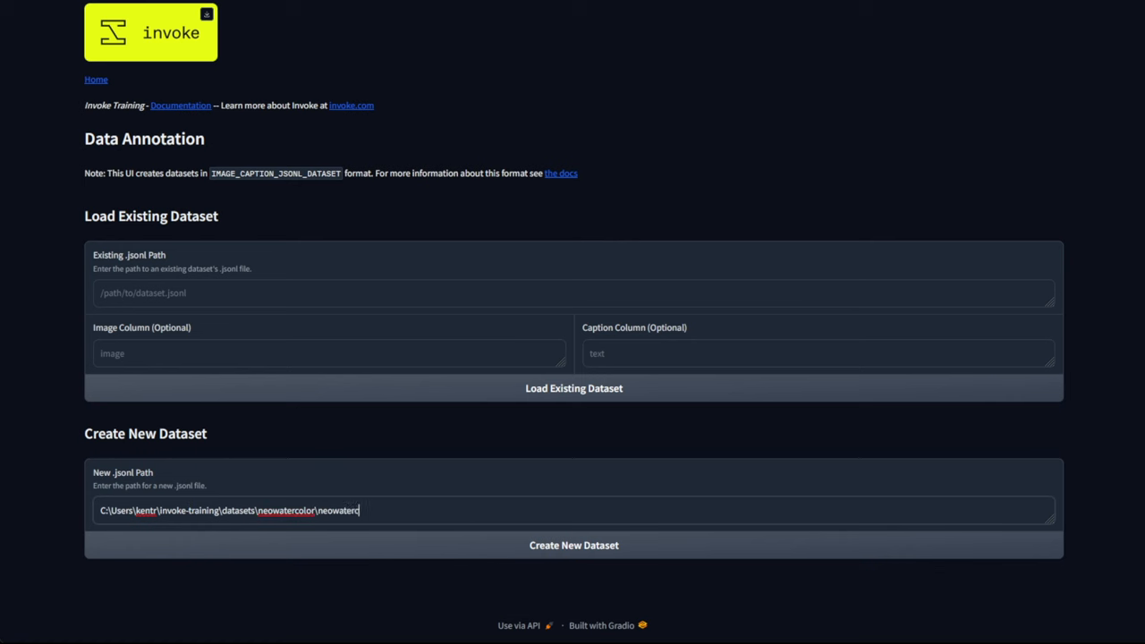
type("olor.jsonl")
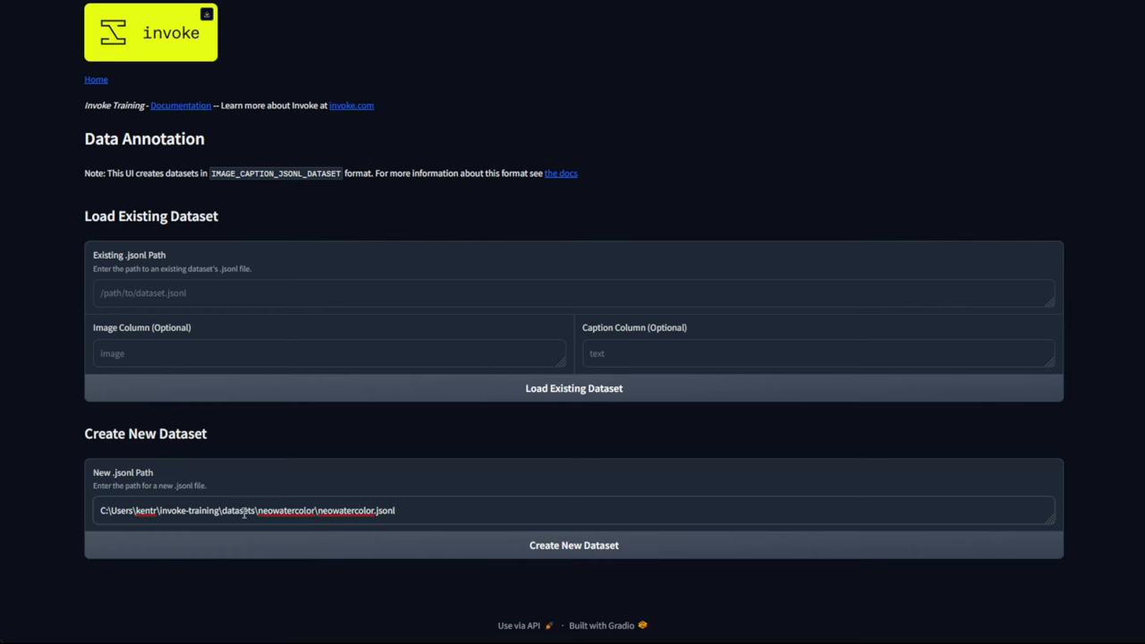
left_click(573, 544)
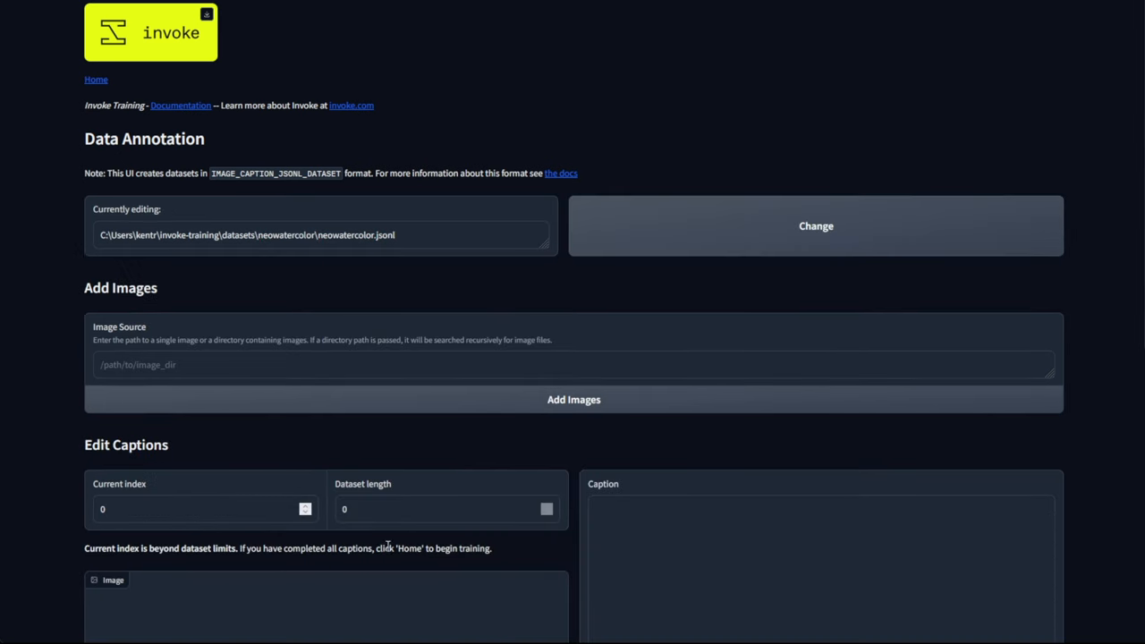
Add the images from C:\Users\kentr\invoke-training\datasets\neowatercolor to the dataset
scroll("down", 3)
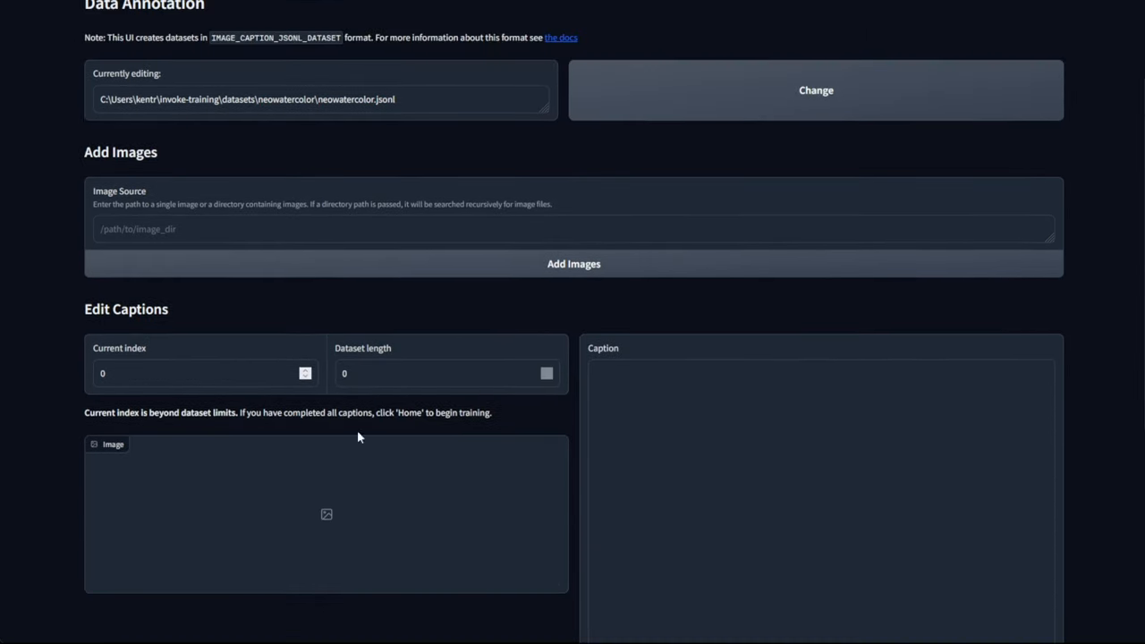
mouse_move(394, 332)
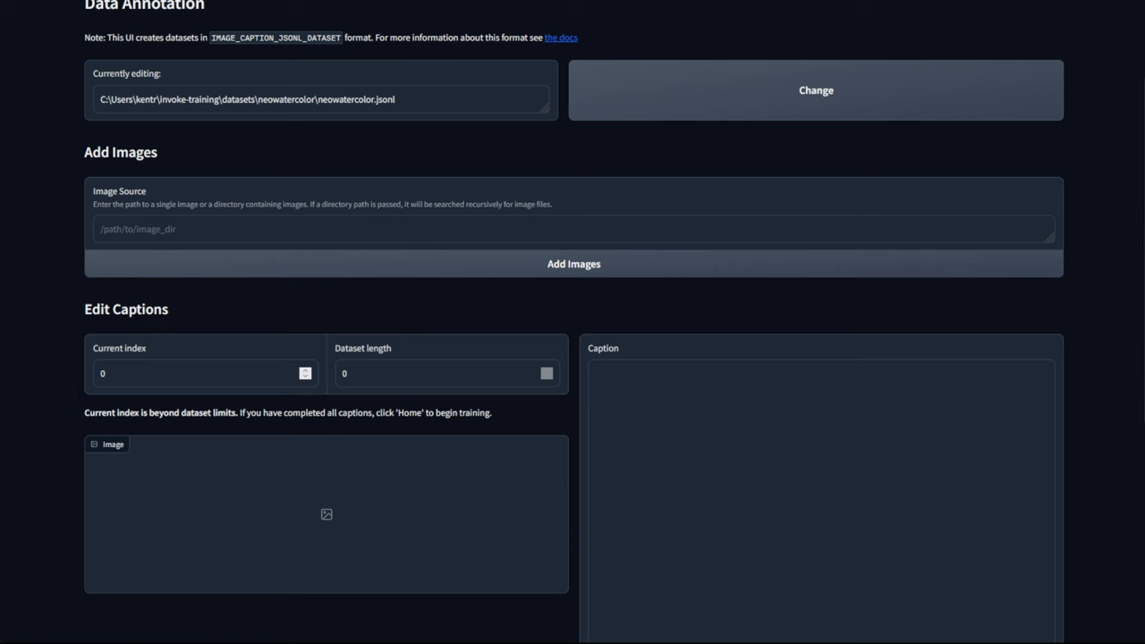
type("C:\\Users\\kentr\\invoke-training\\datasets\\neowatercolor")
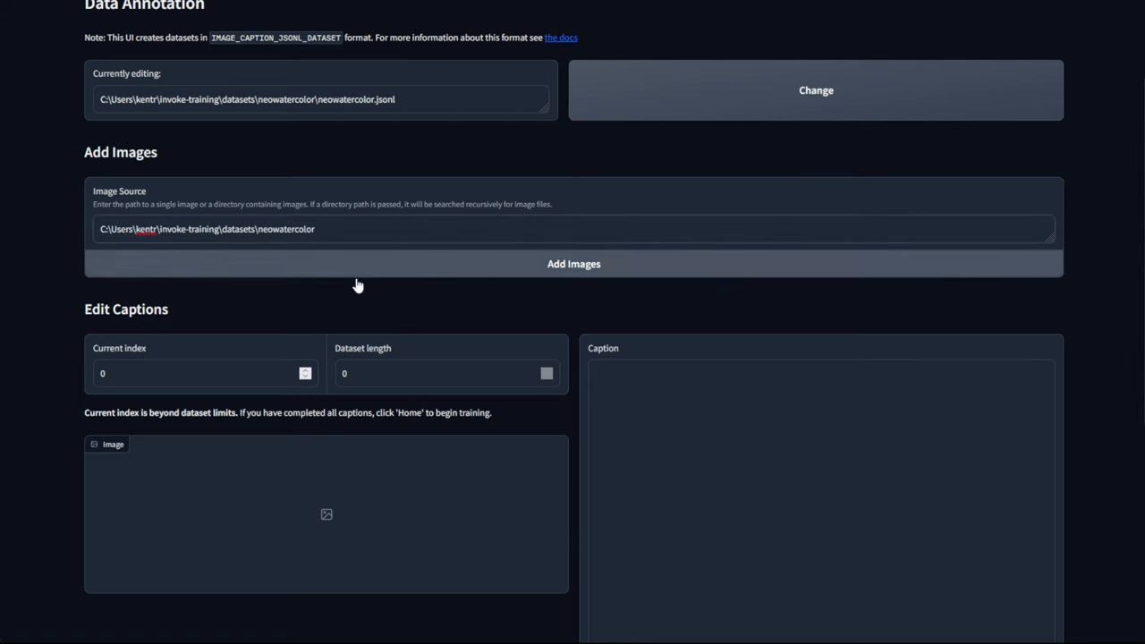
left_click(573, 263)
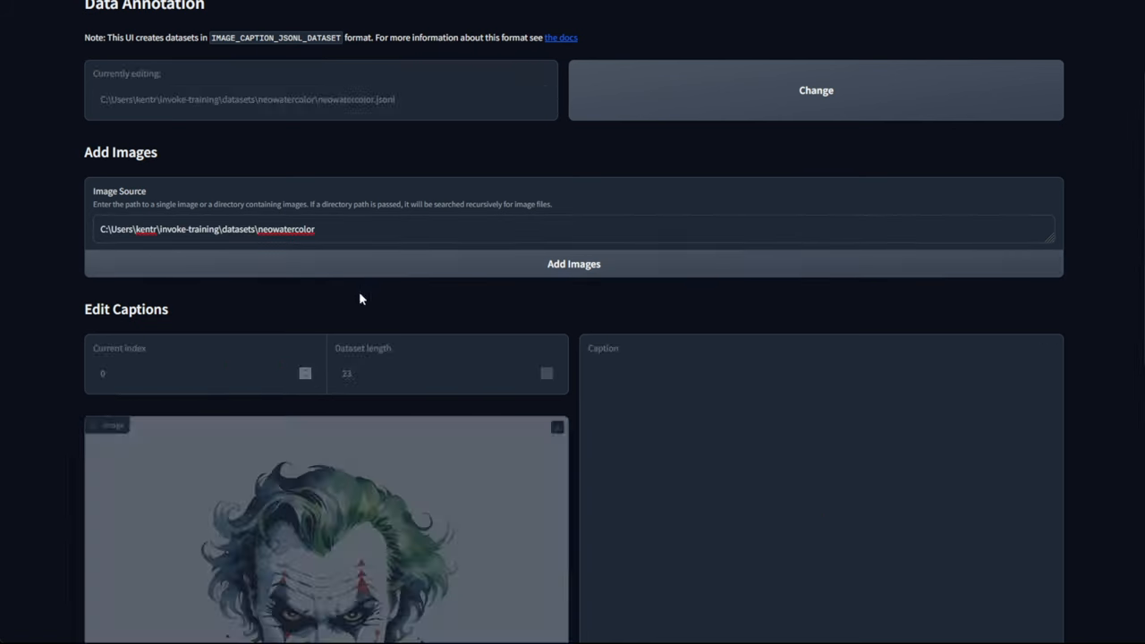
Page forward through the first three images with Save and Go-To Next
scroll("down", 3)
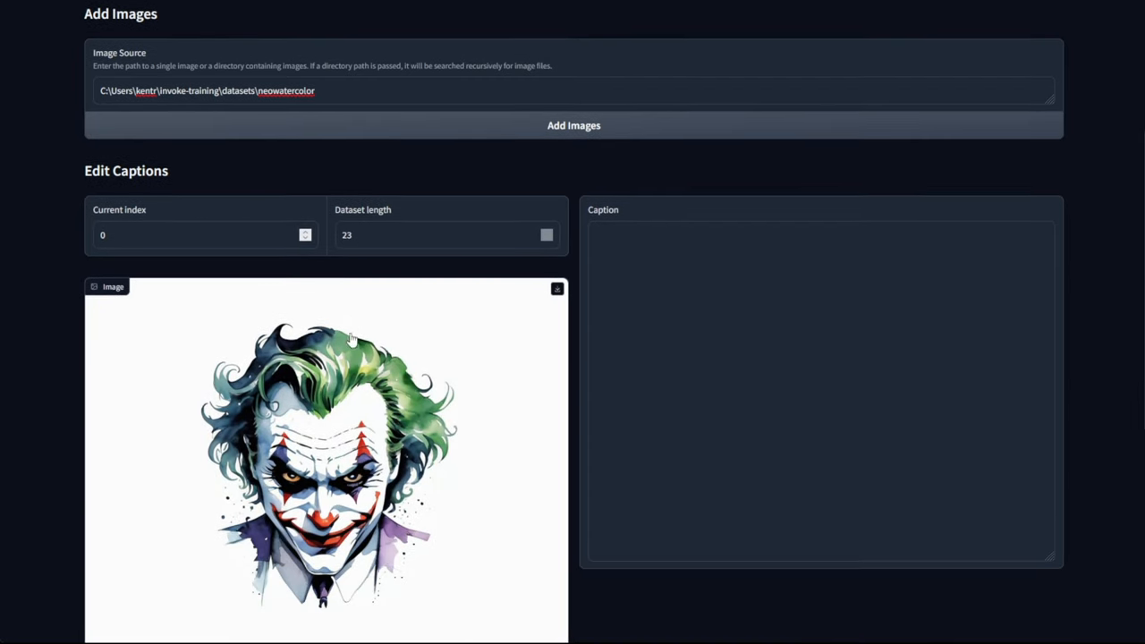
scroll("down", 3)
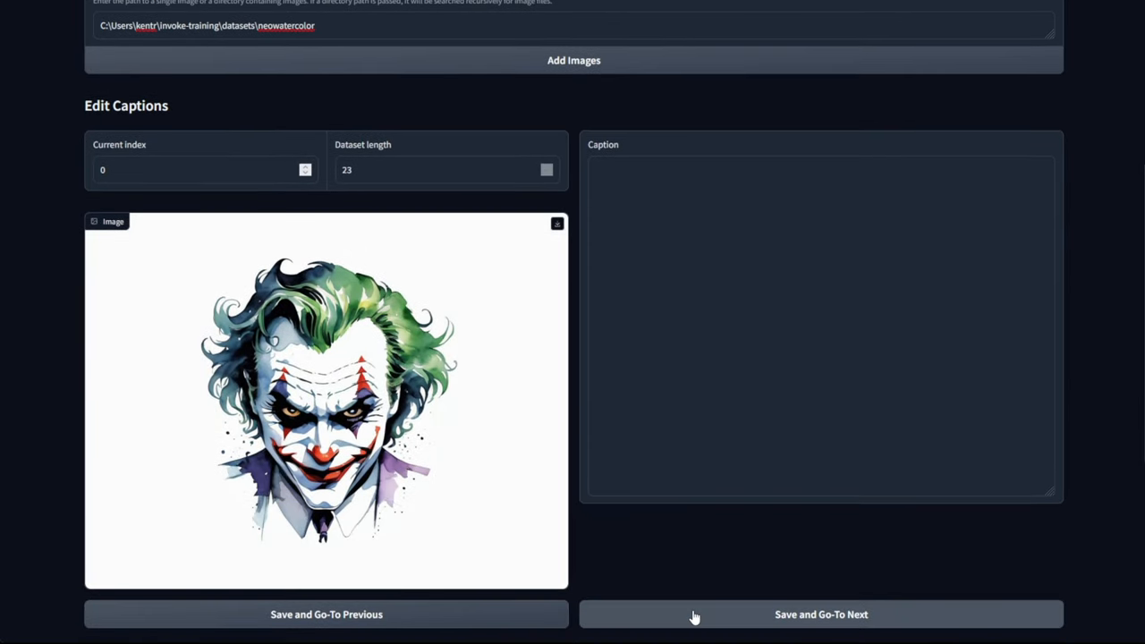
left_click(822, 613)
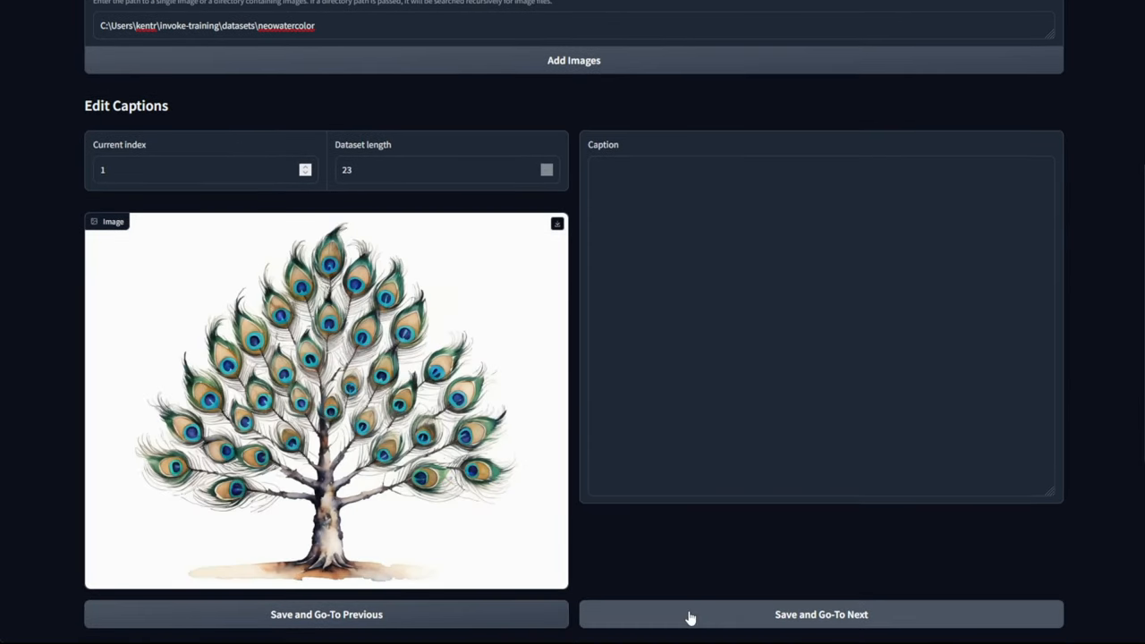
left_click(820, 614)
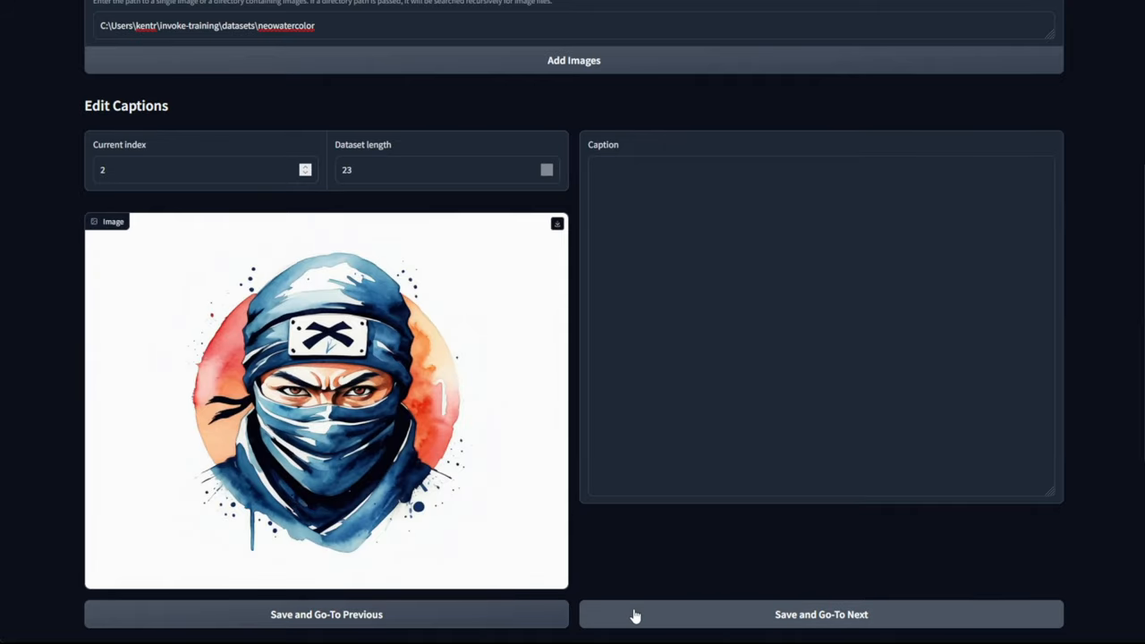
left_click(822, 615)
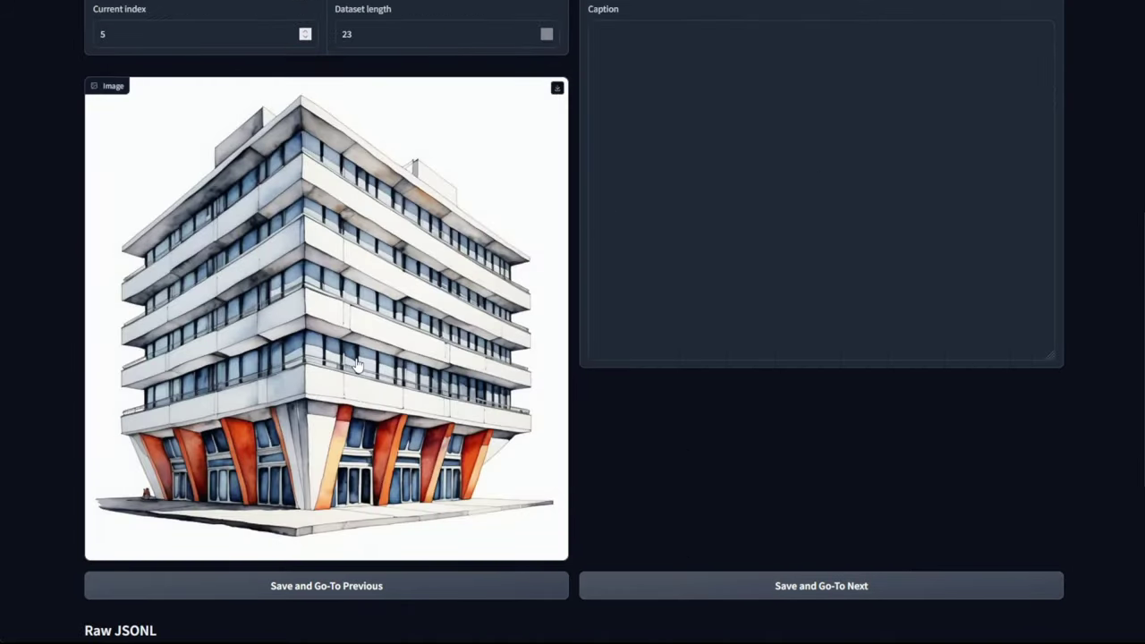
mouse_move(472, 430)
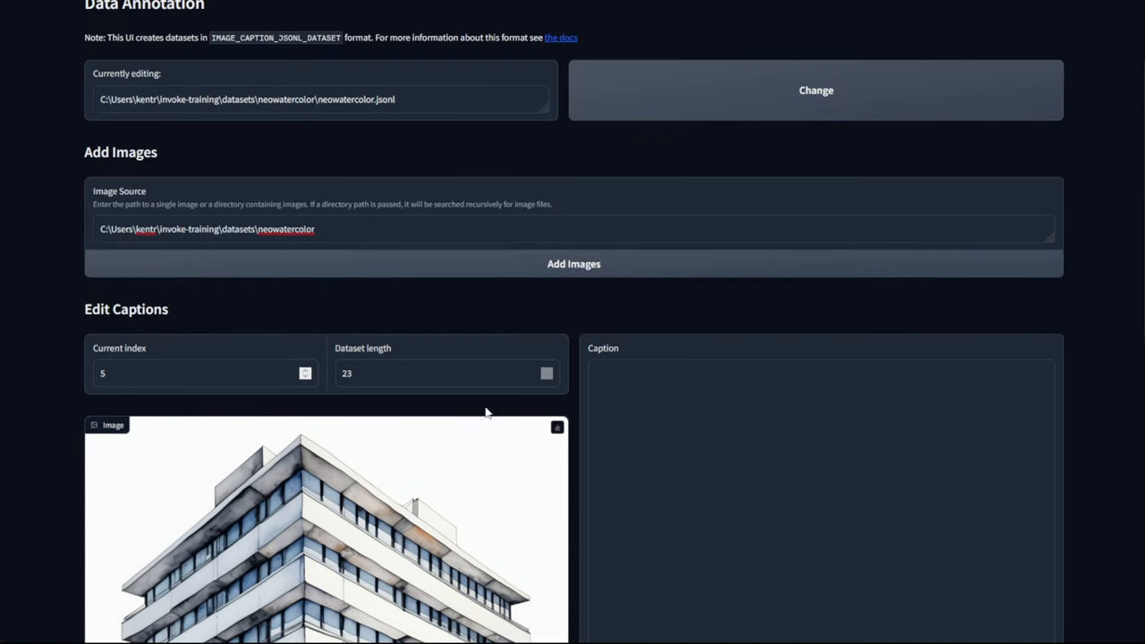
Caption image 5 'a building, tall architectural drawing, in a neowatercolor style'
scroll("down", 3)
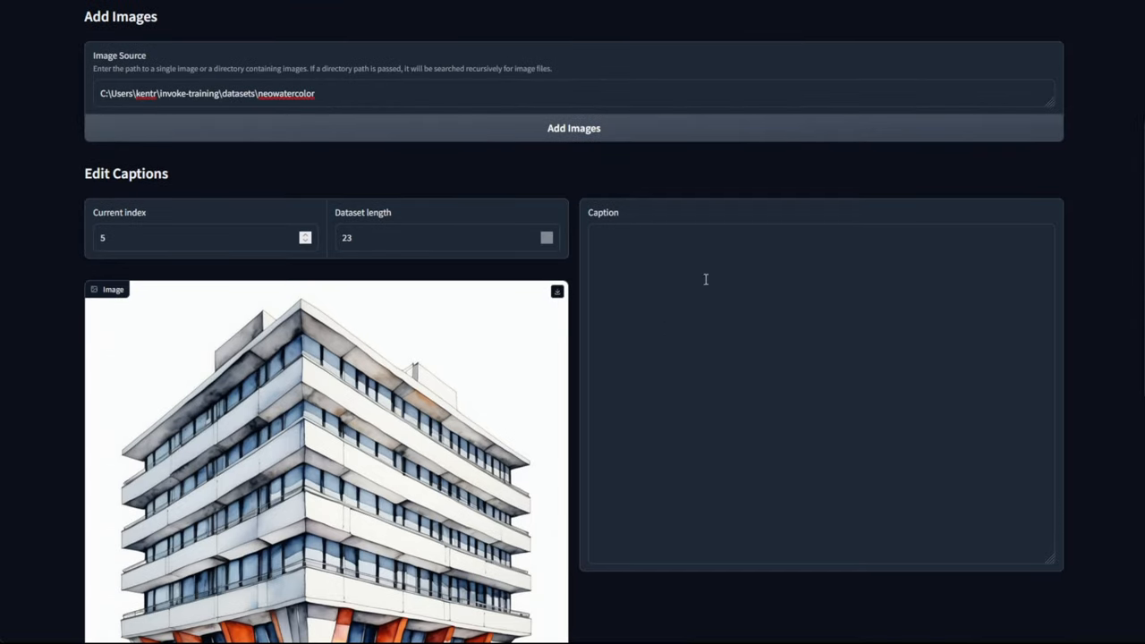
mouse_move(810, 330)
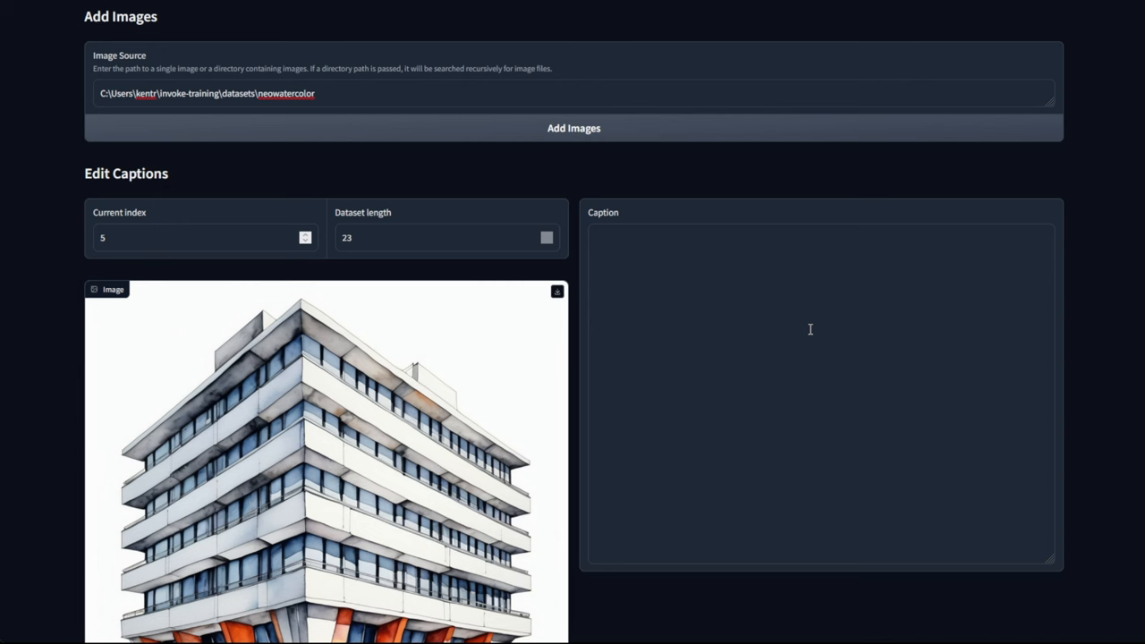
scroll("down", 3)
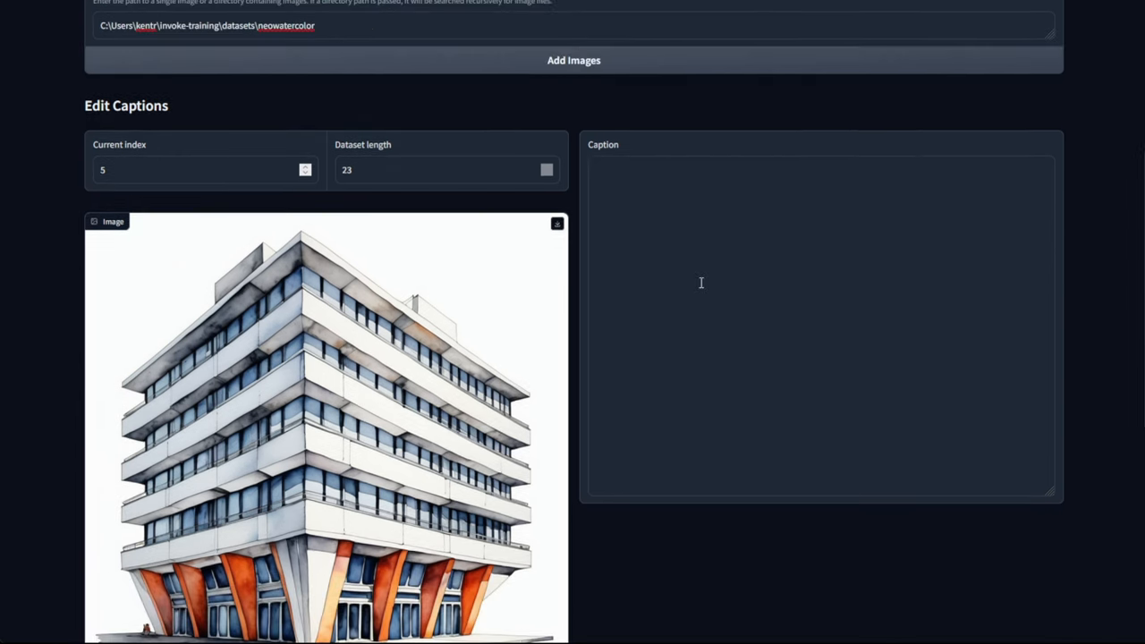
scroll("down", 3)
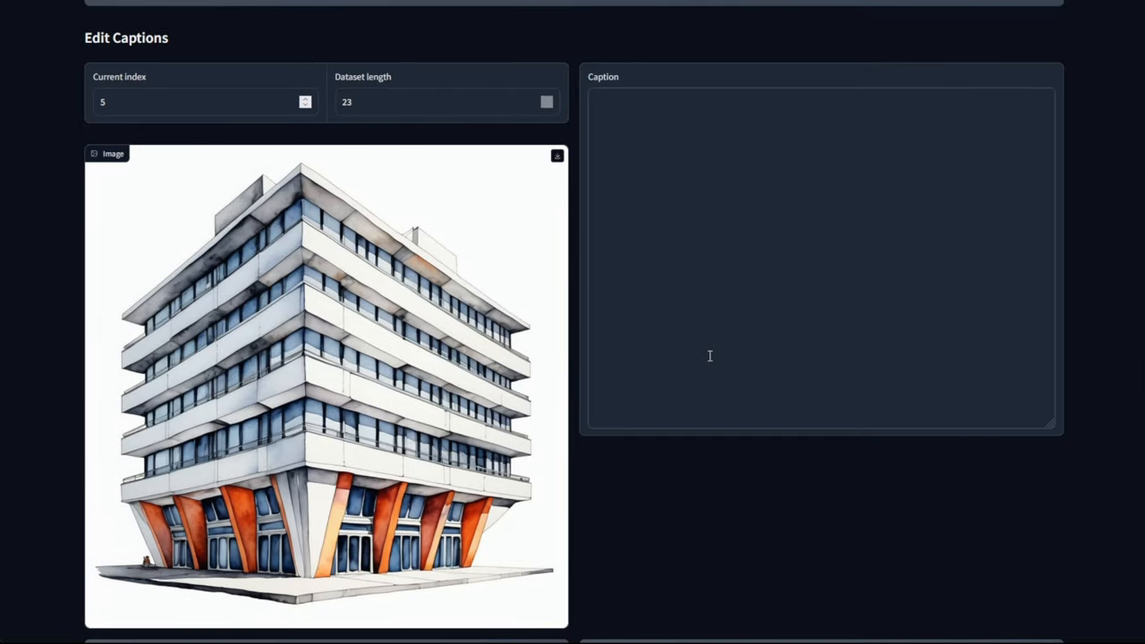
type("a building, tall architectural d")
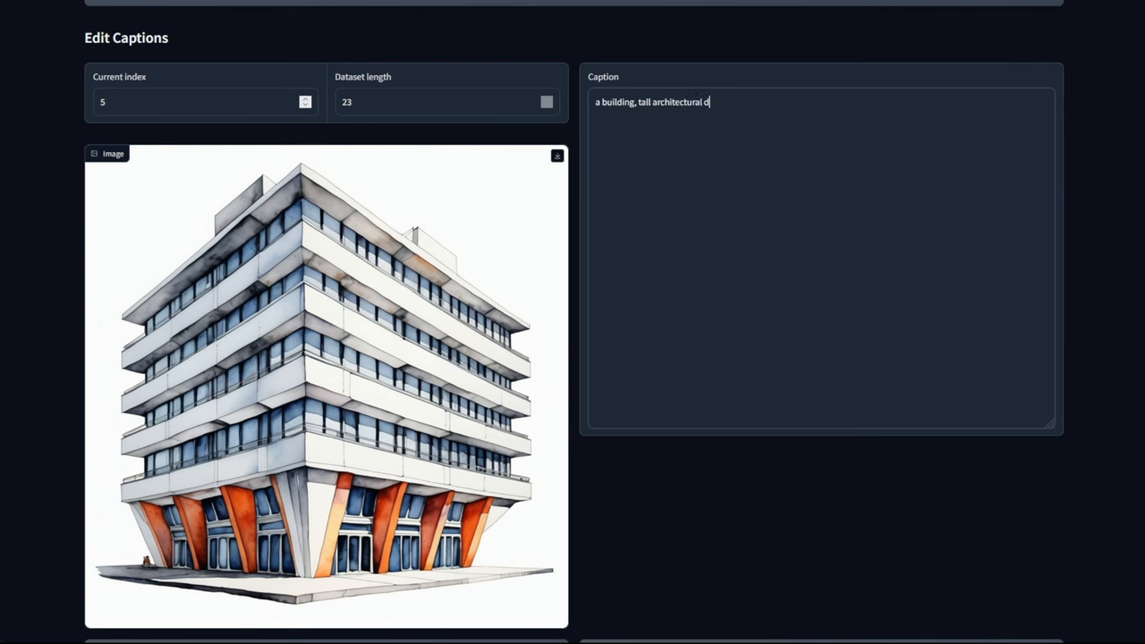
type("rawing, in a neowat")
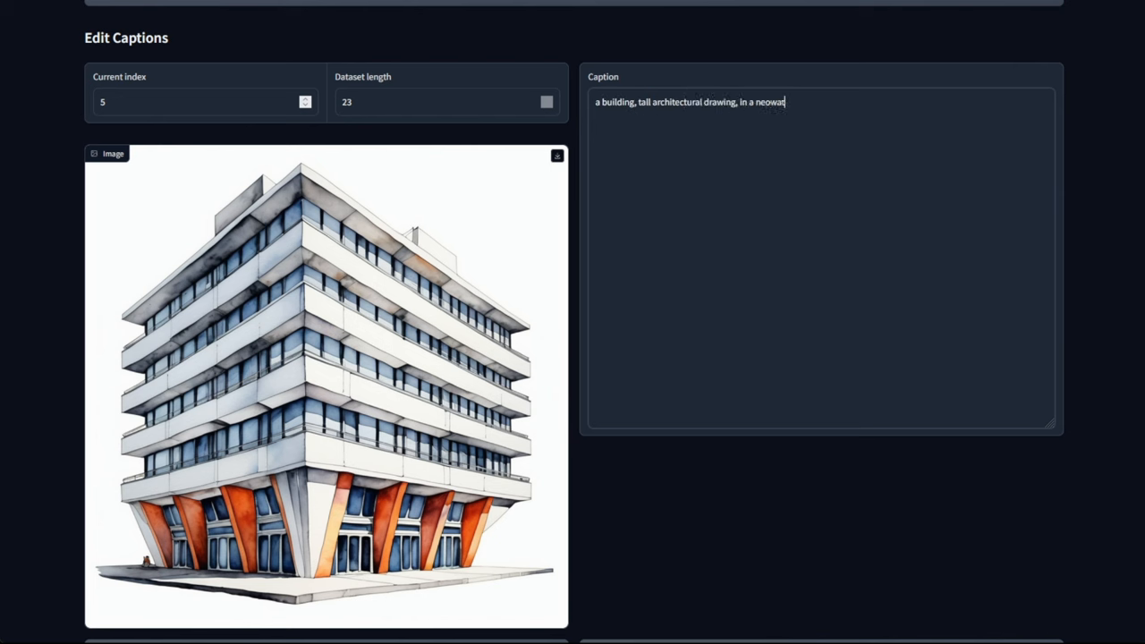
type("ercolor style")
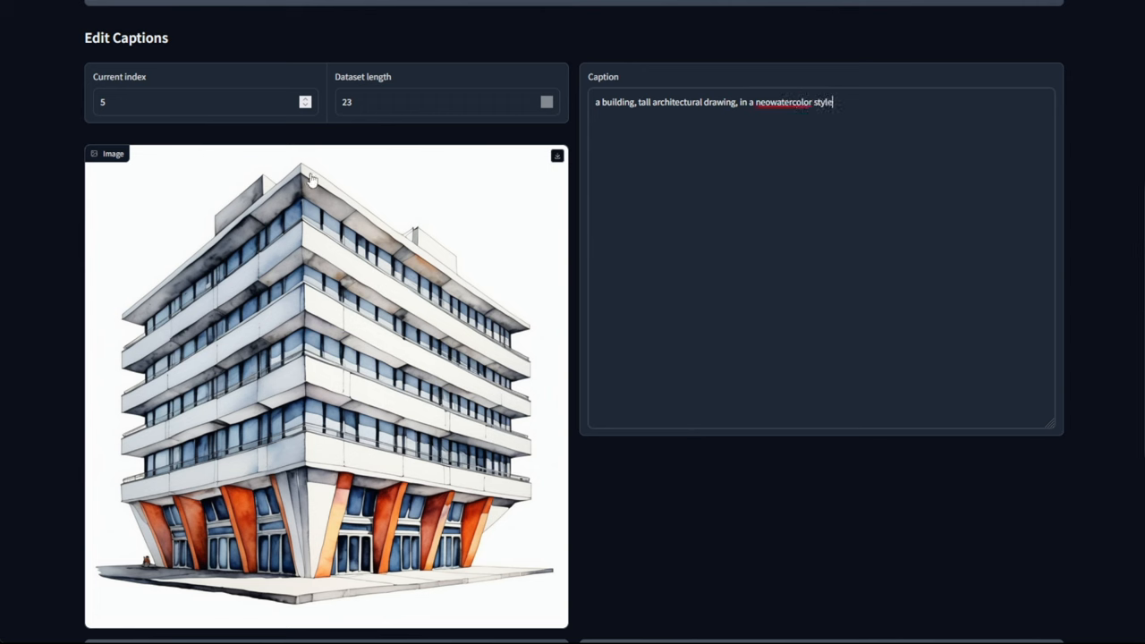
mouse_move(365, 198)
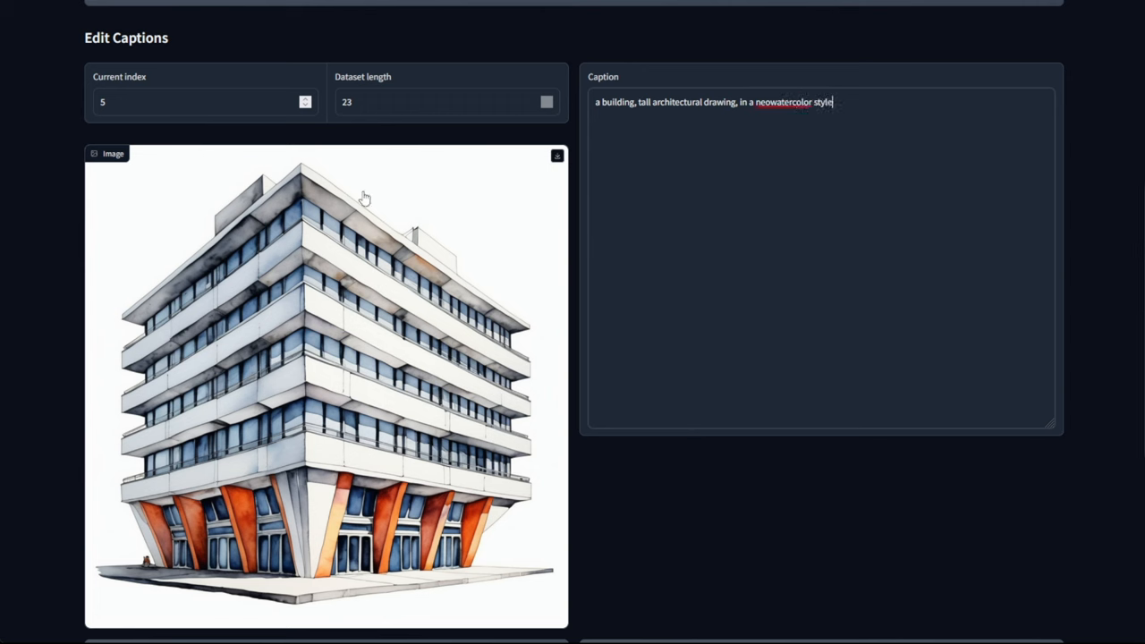
mouse_move(689, 157)
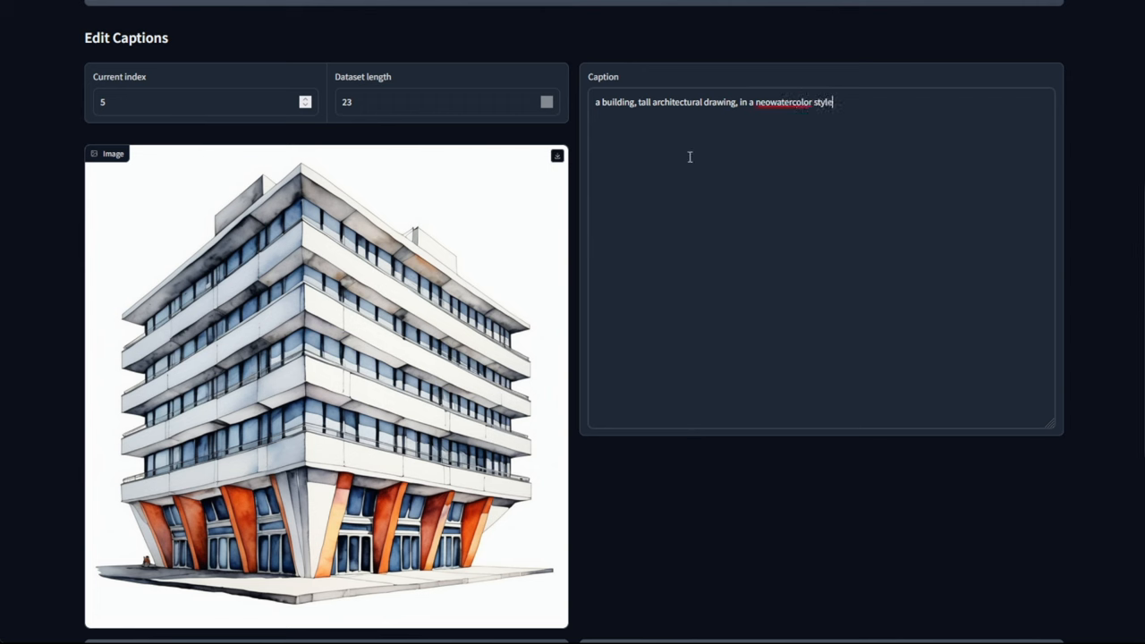
Save the caption, move to the next image, then return to confirm it persisted
scroll("down", 3)
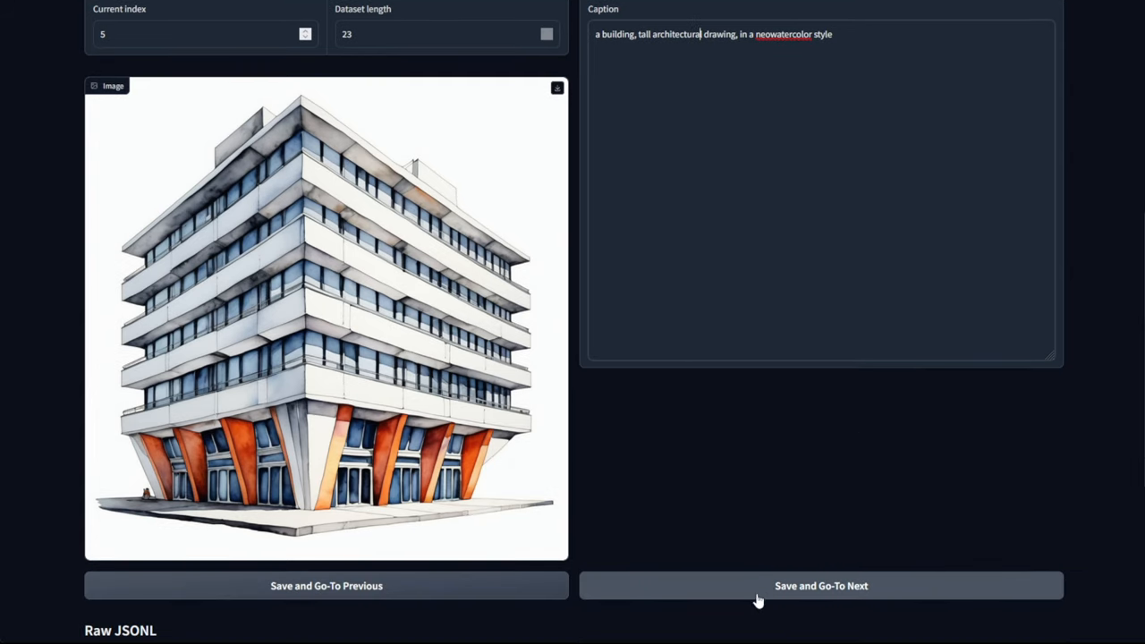
left_click(820, 586)
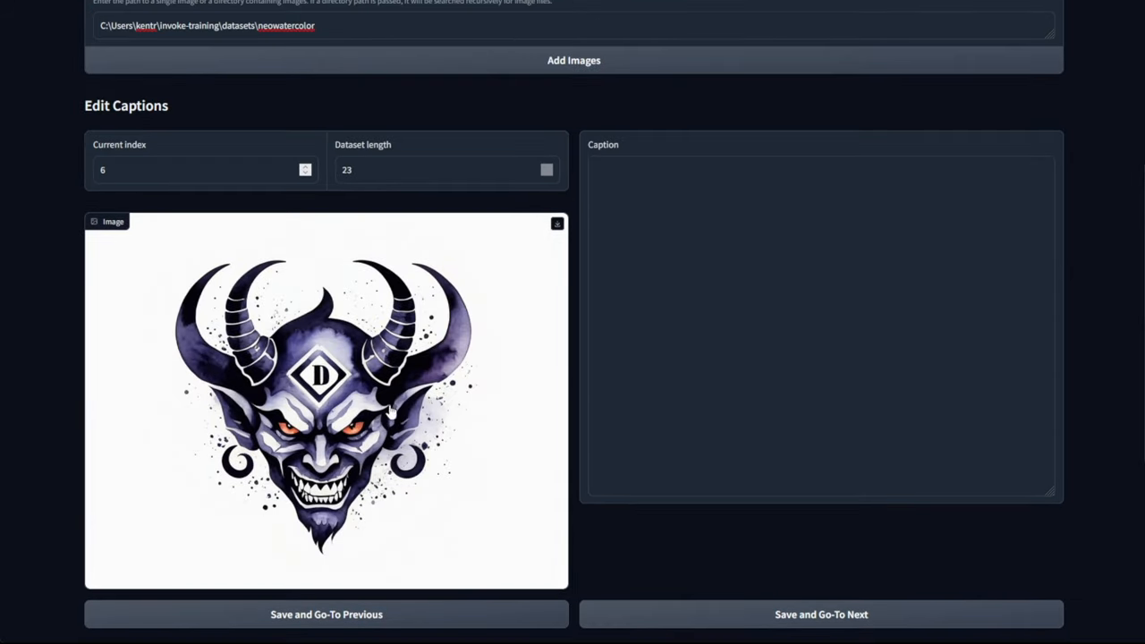
scroll("down", 3)
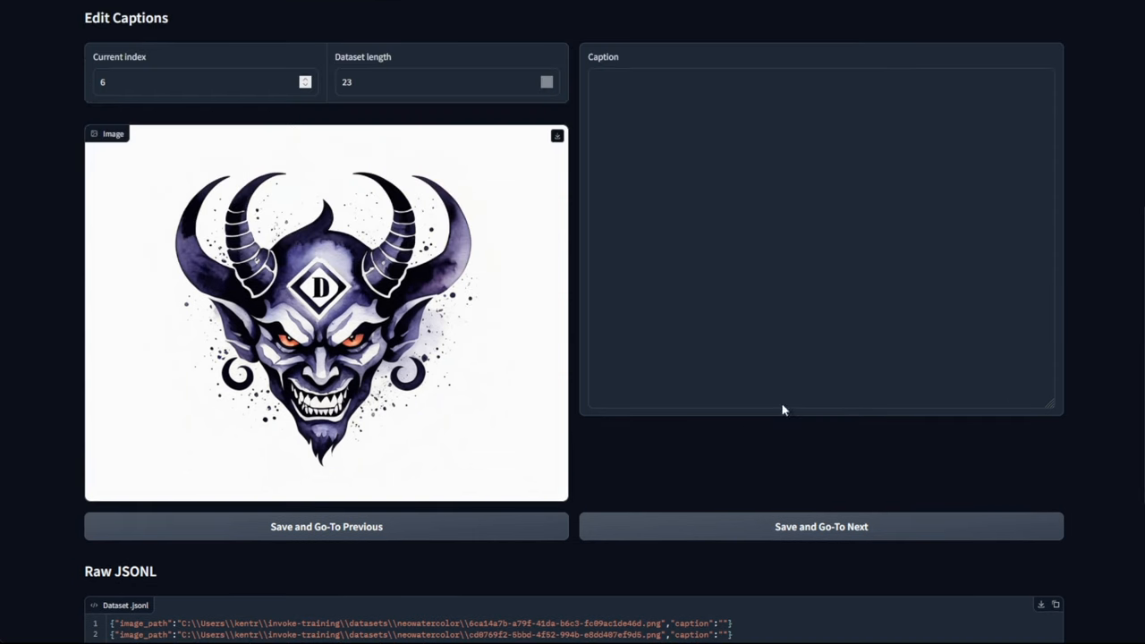
left_click(325, 526)
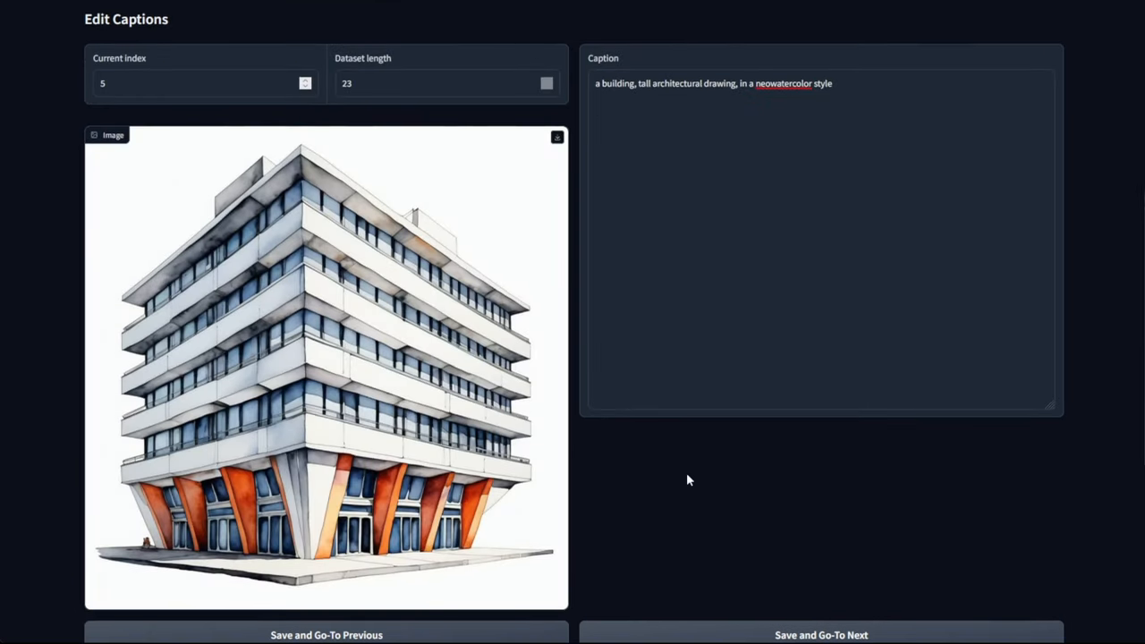
scroll("up", 3)
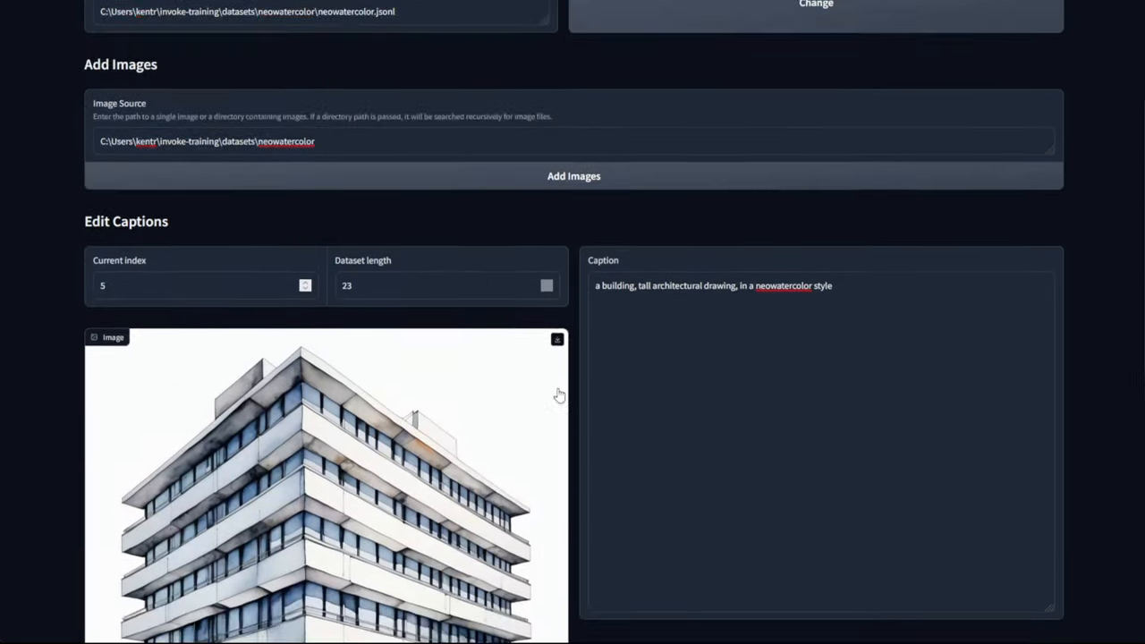
scroll("up", 3)
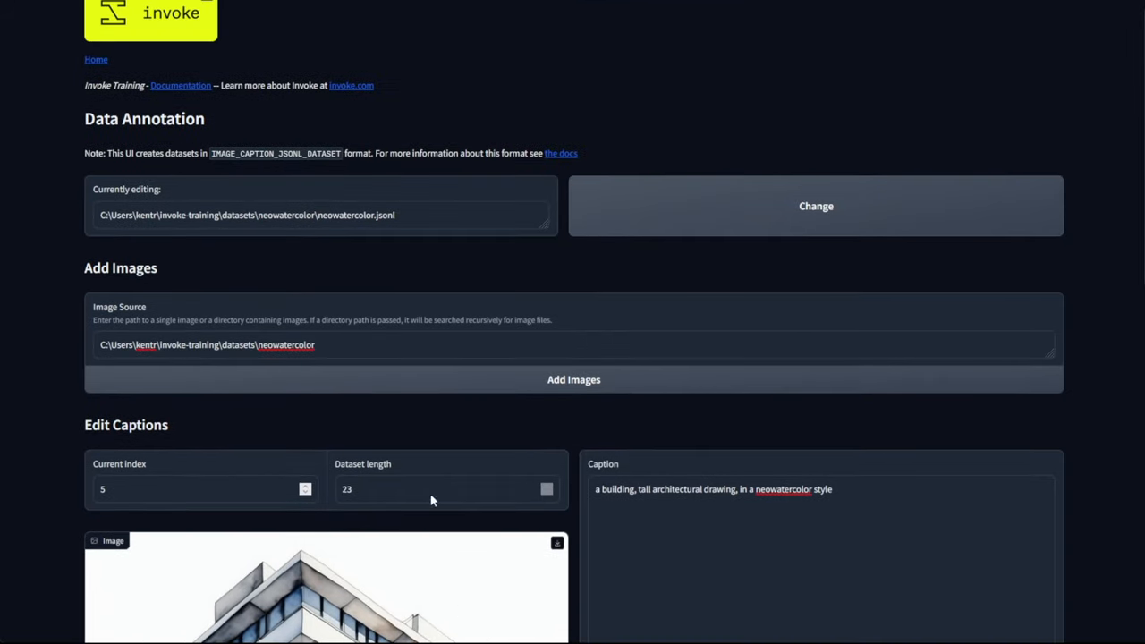
scroll("down", 3)
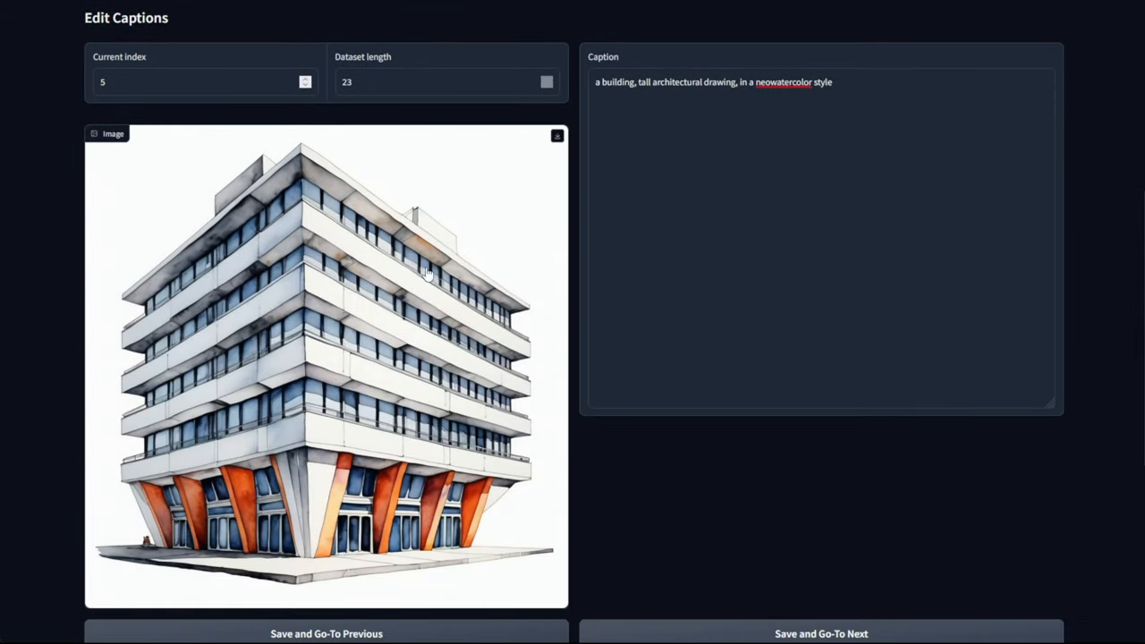
scroll("down", 3)
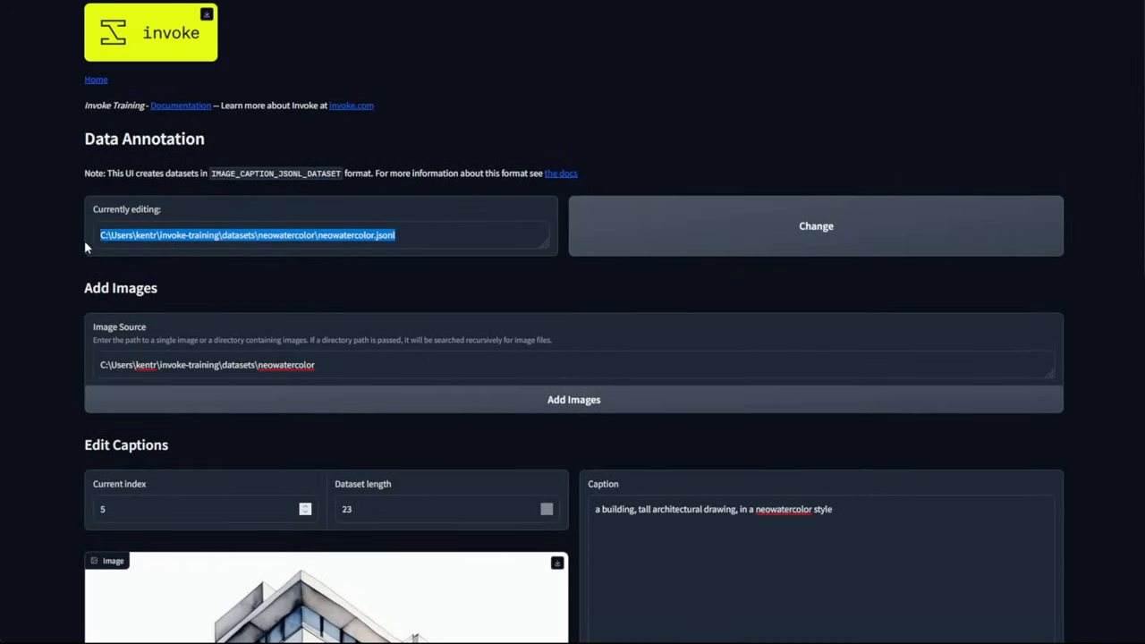
mouse_move(324, 244)
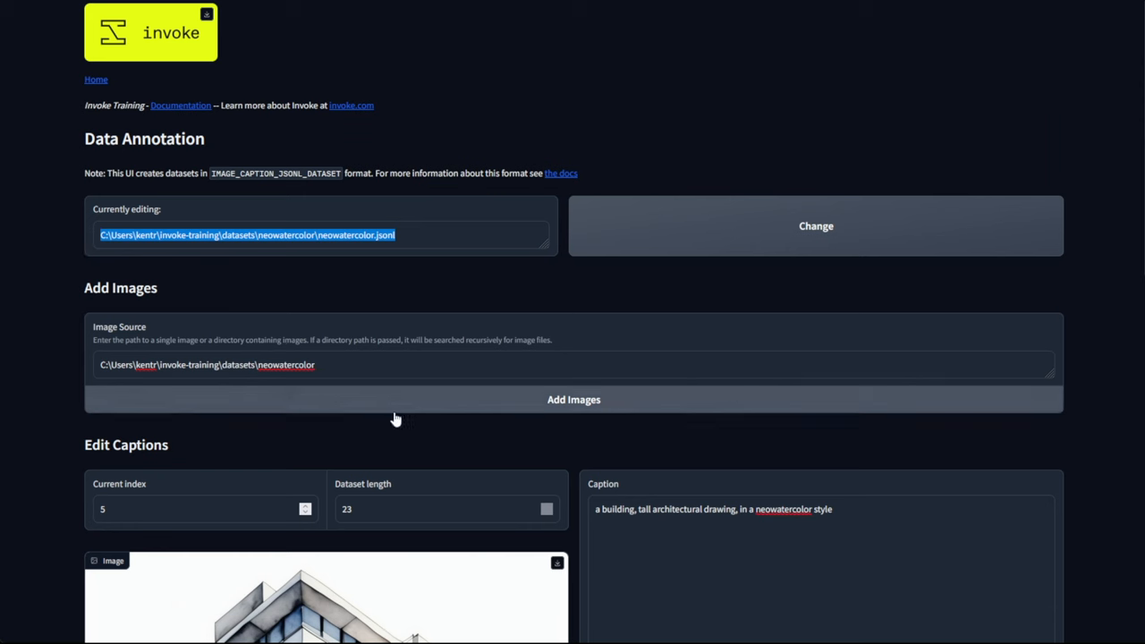
mouse_move(489, 484)
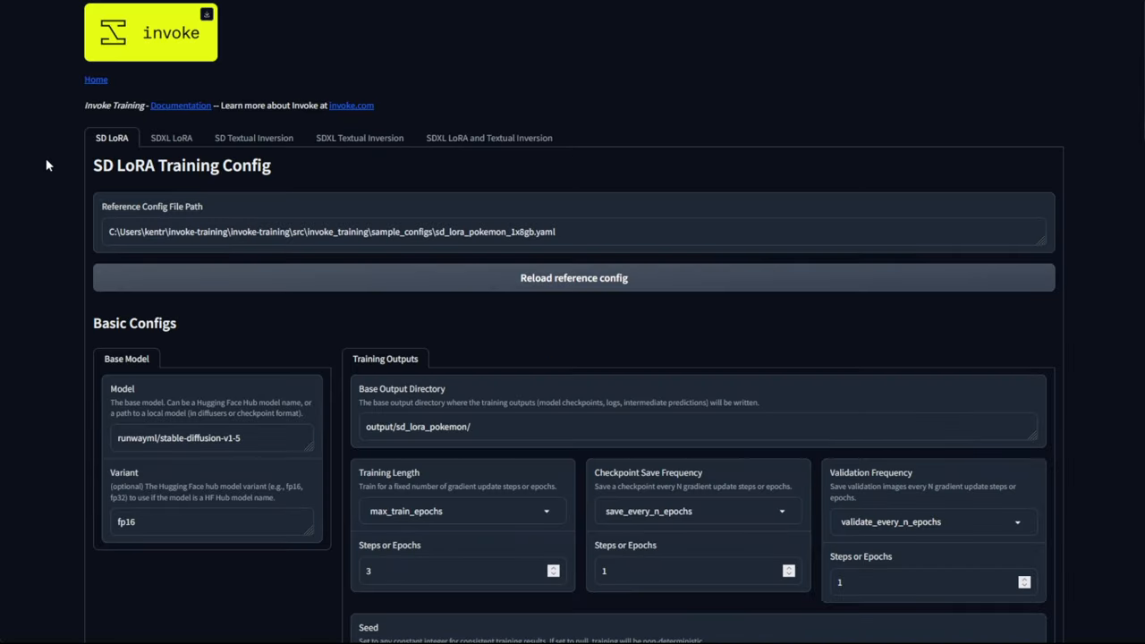
mouse_move(113, 139)
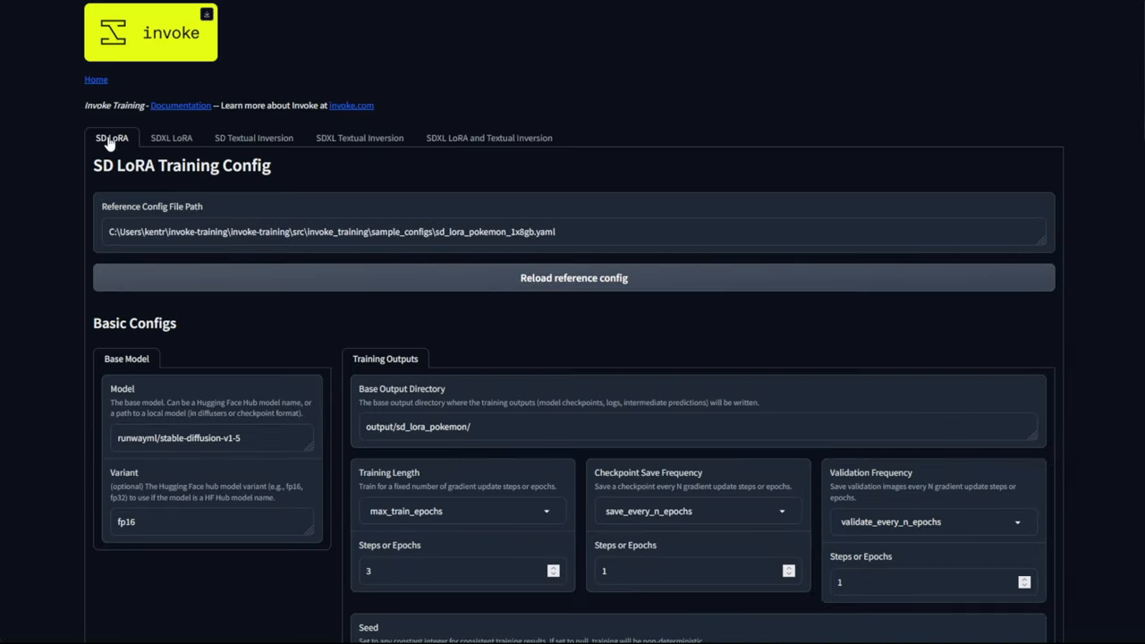
mouse_move(179, 142)
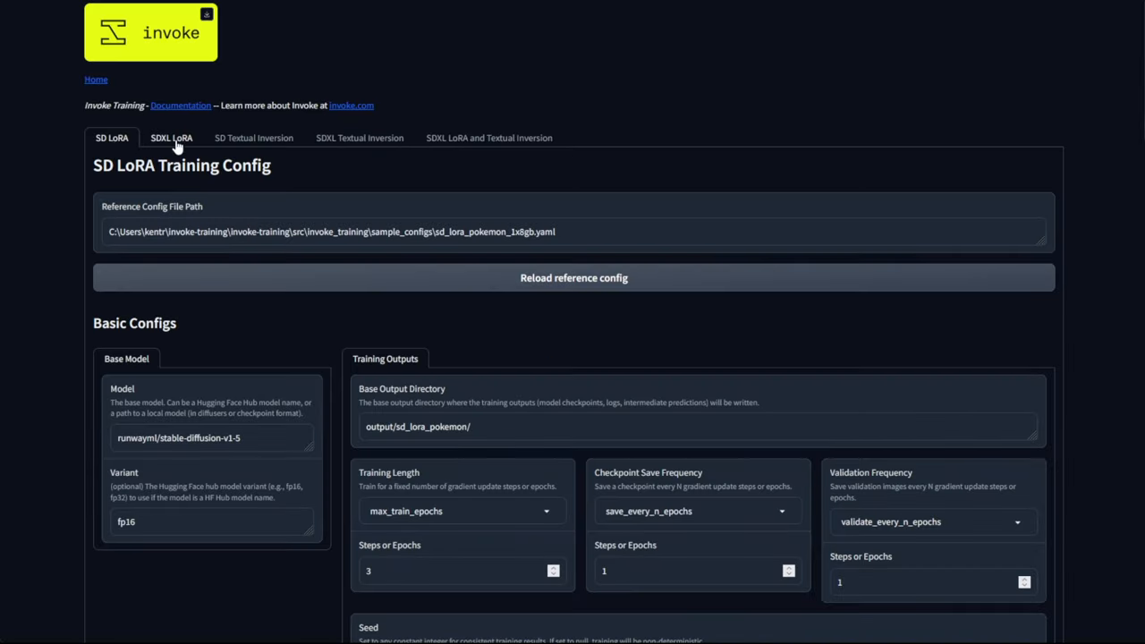
mouse_move(254, 138)
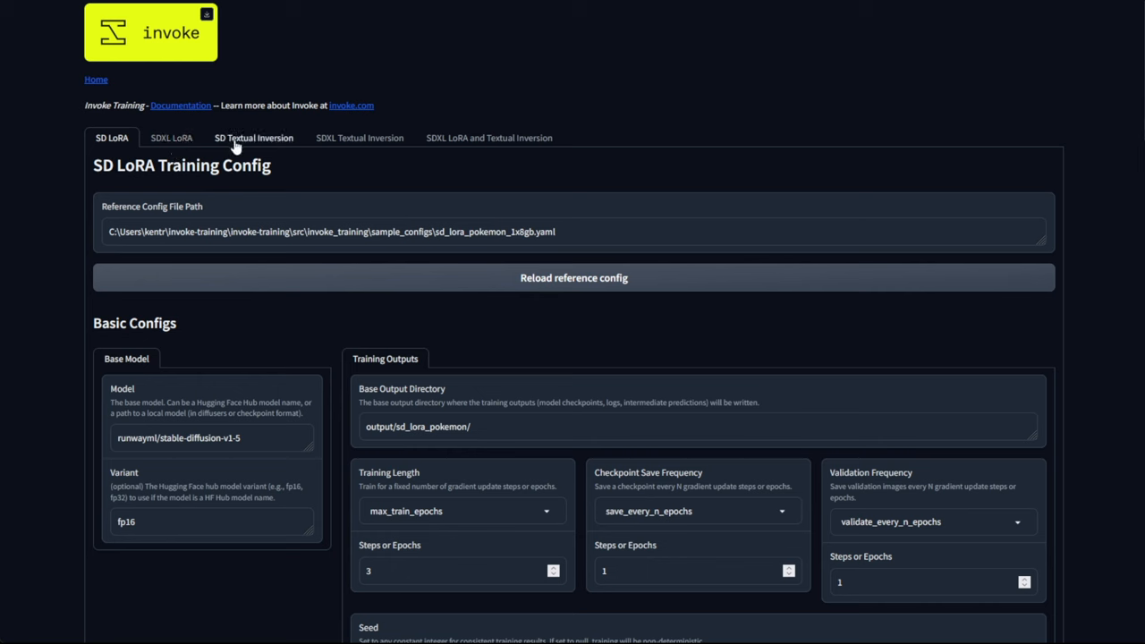
mouse_move(351, 152)
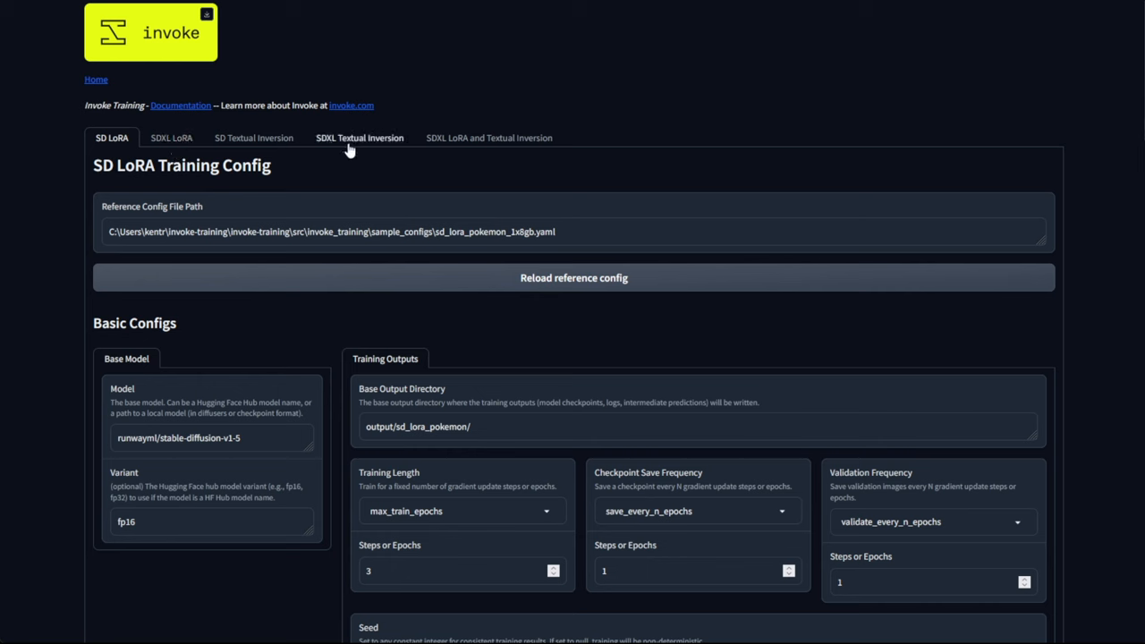
mouse_move(474, 143)
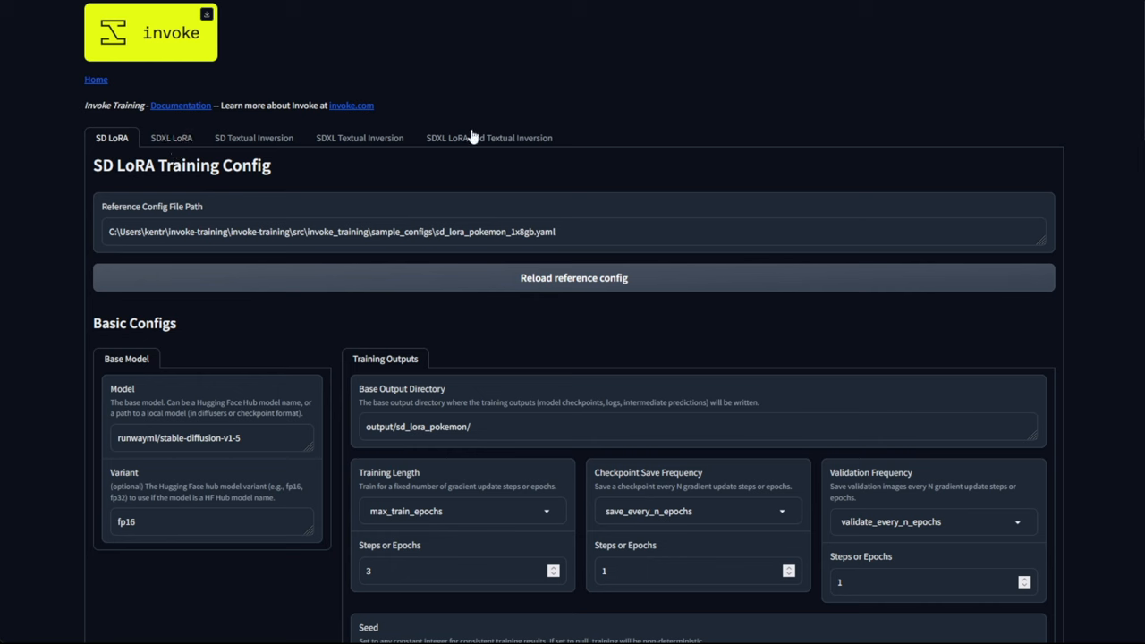
mouse_move(499, 145)
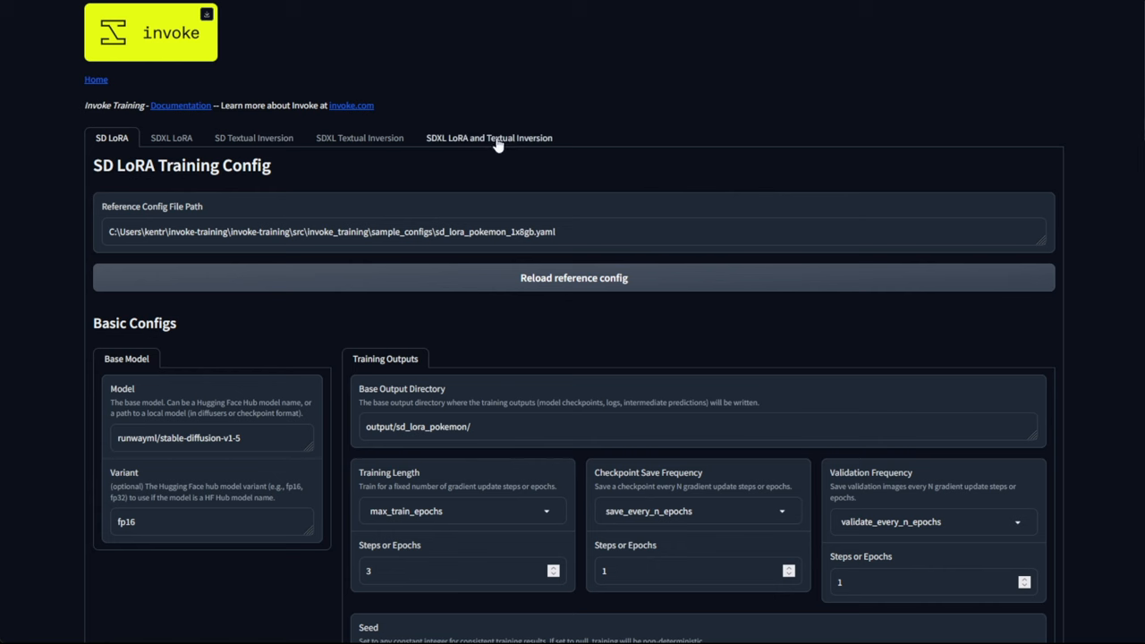
mouse_move(469, 148)
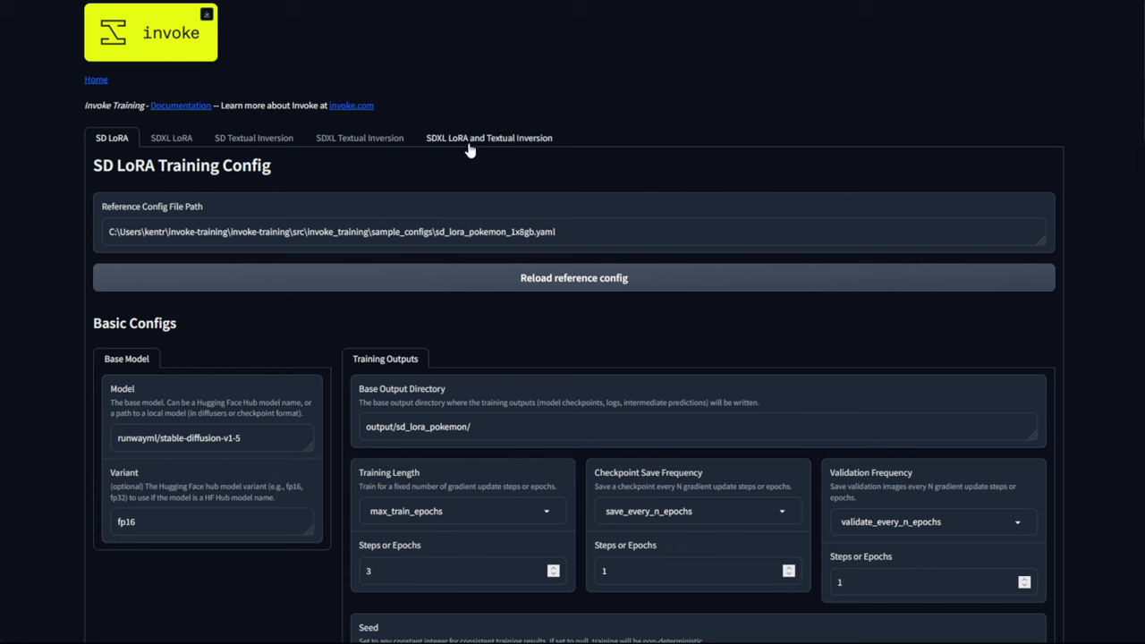
mouse_move(382, 197)
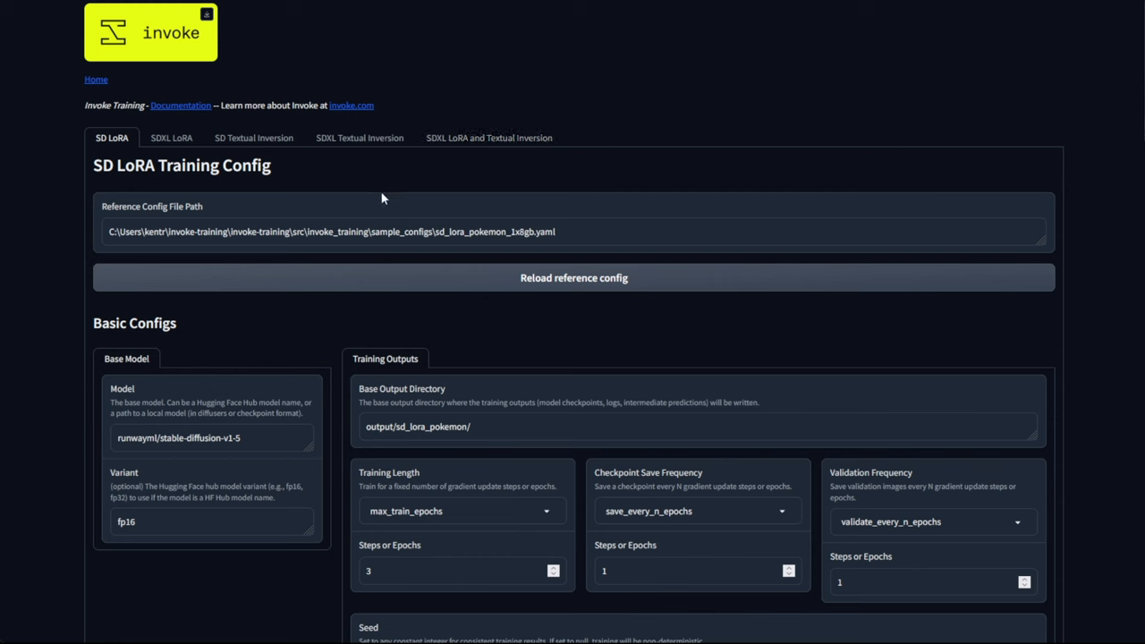
mouse_move(276, 213)
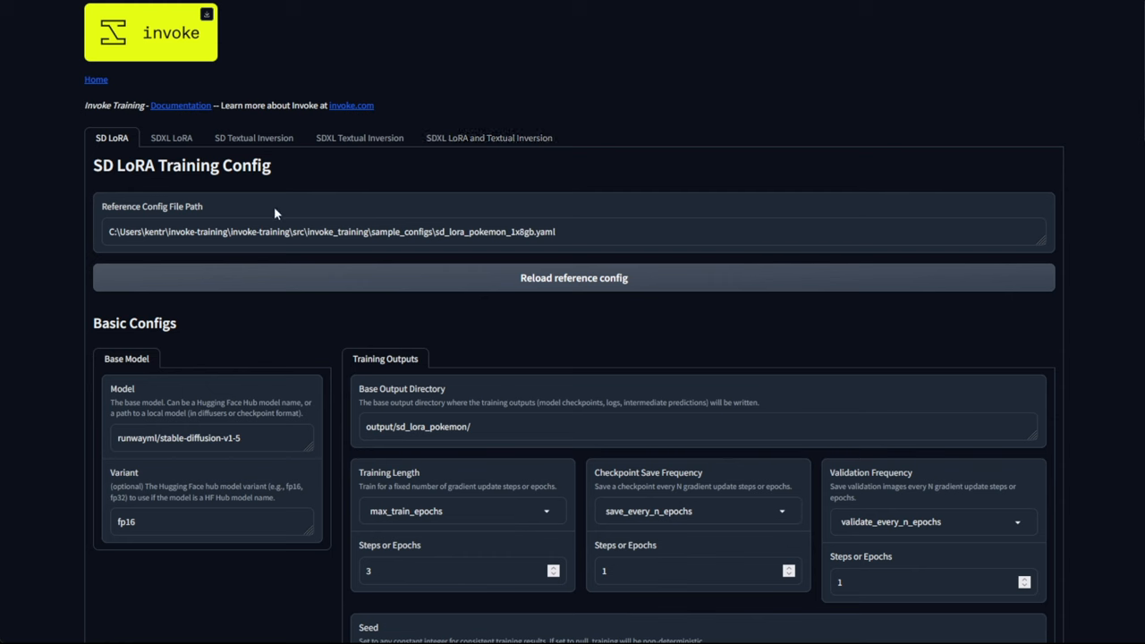
mouse_move(340, 158)
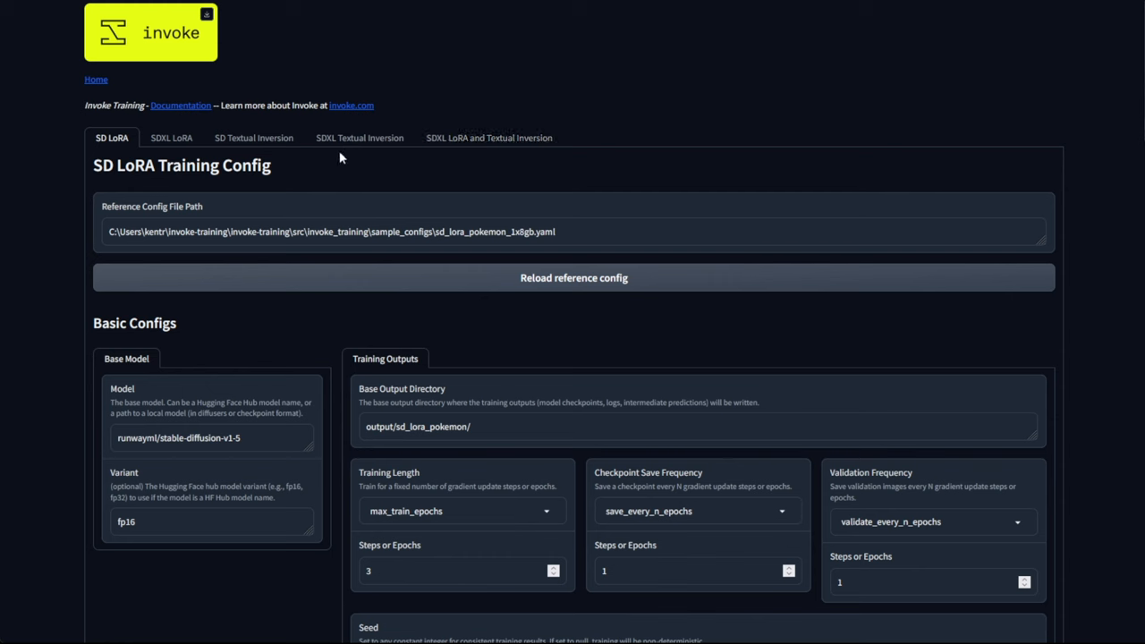
left_click(358, 138)
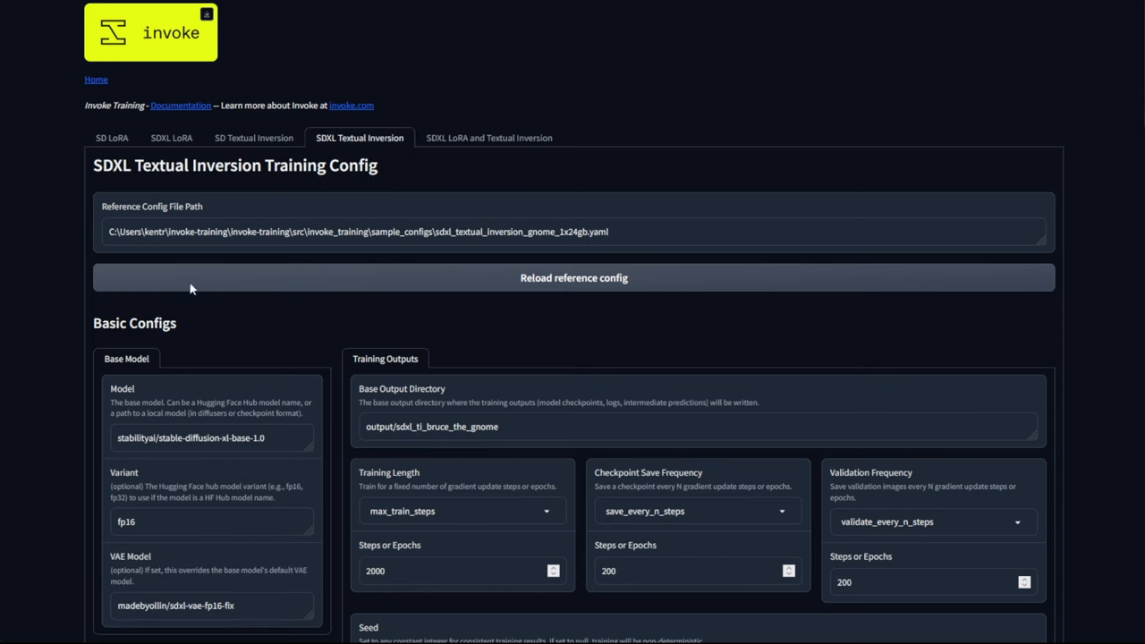
mouse_move(190, 348)
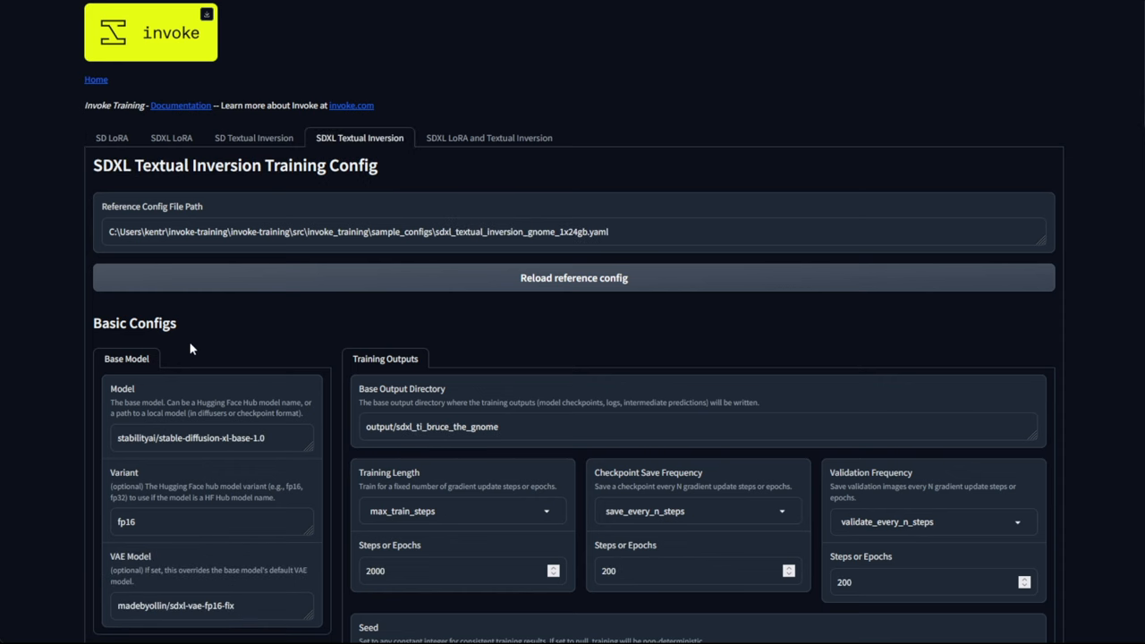
mouse_move(465, 231)
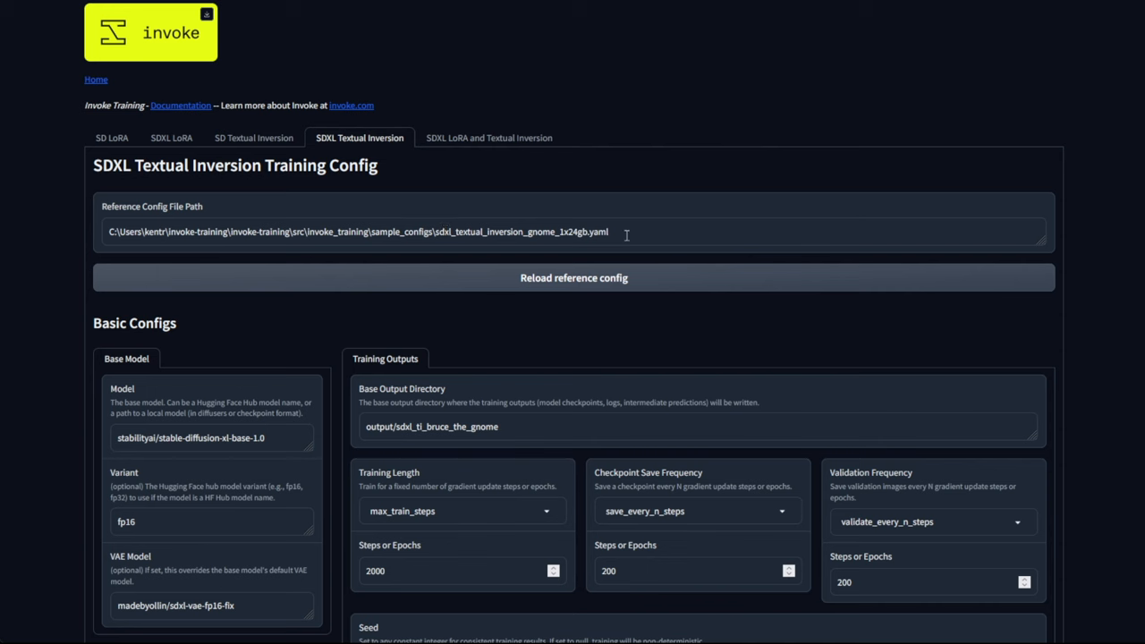
triple_click(358, 232)
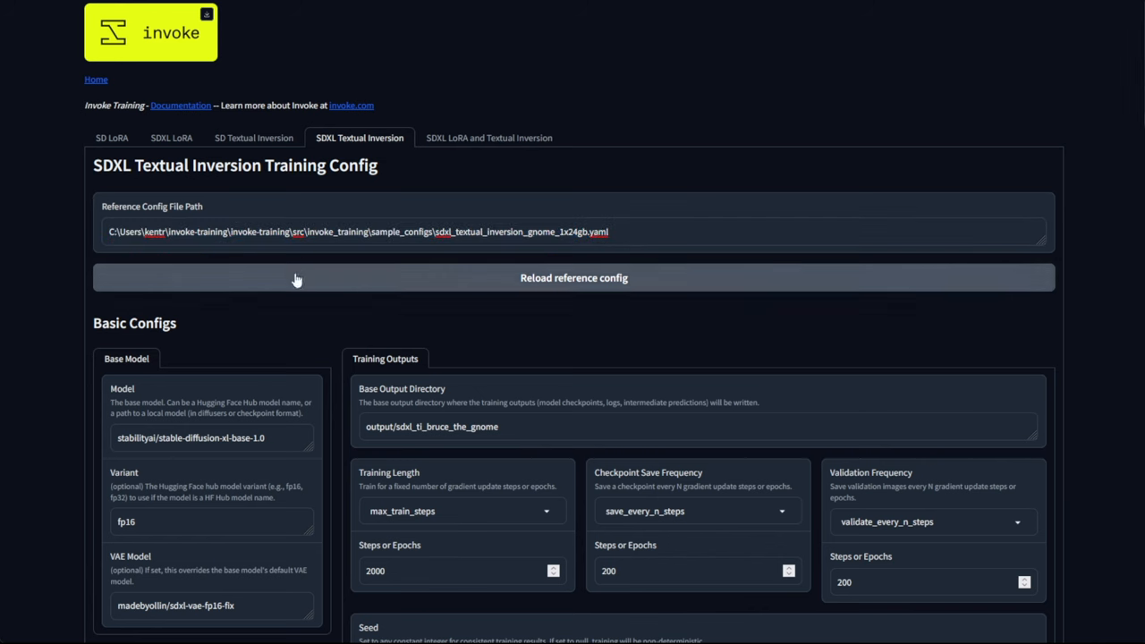
mouse_move(230, 356)
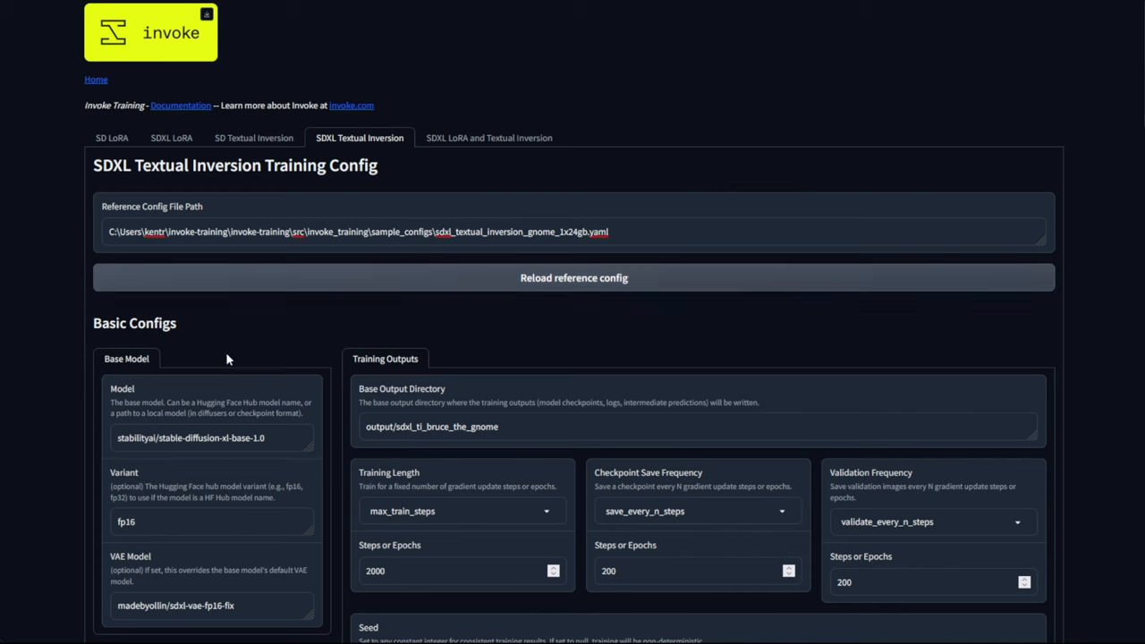
mouse_move(271, 307)
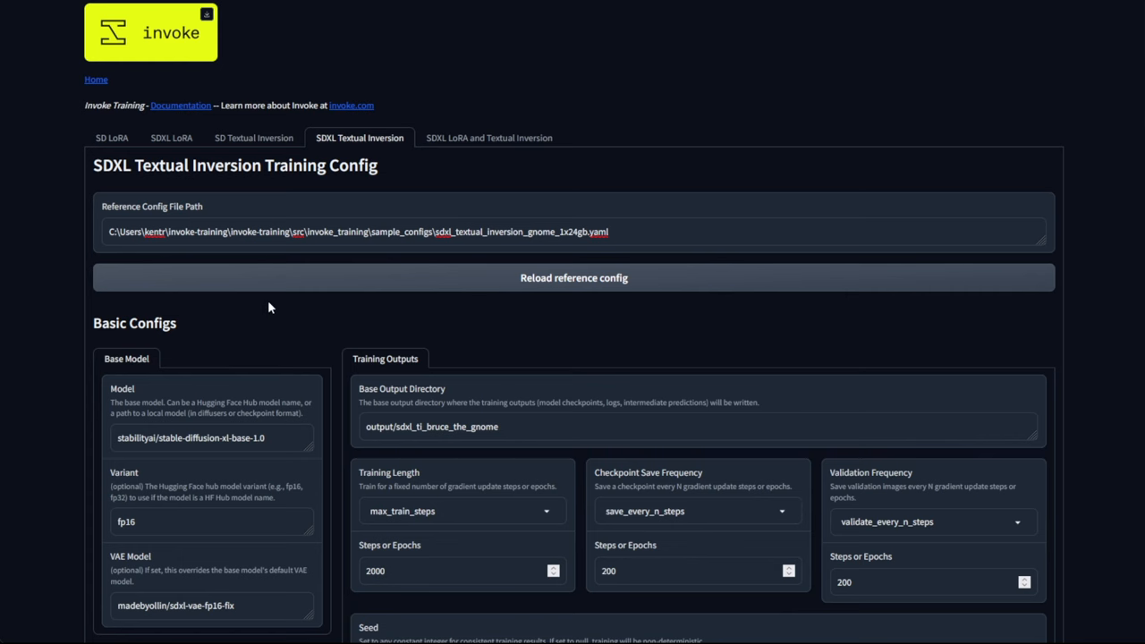
Set the base model path to ...\sdxl\main\customXL and the VAE to ...\sdxl\vae\VAEFix
scroll("down", 3)
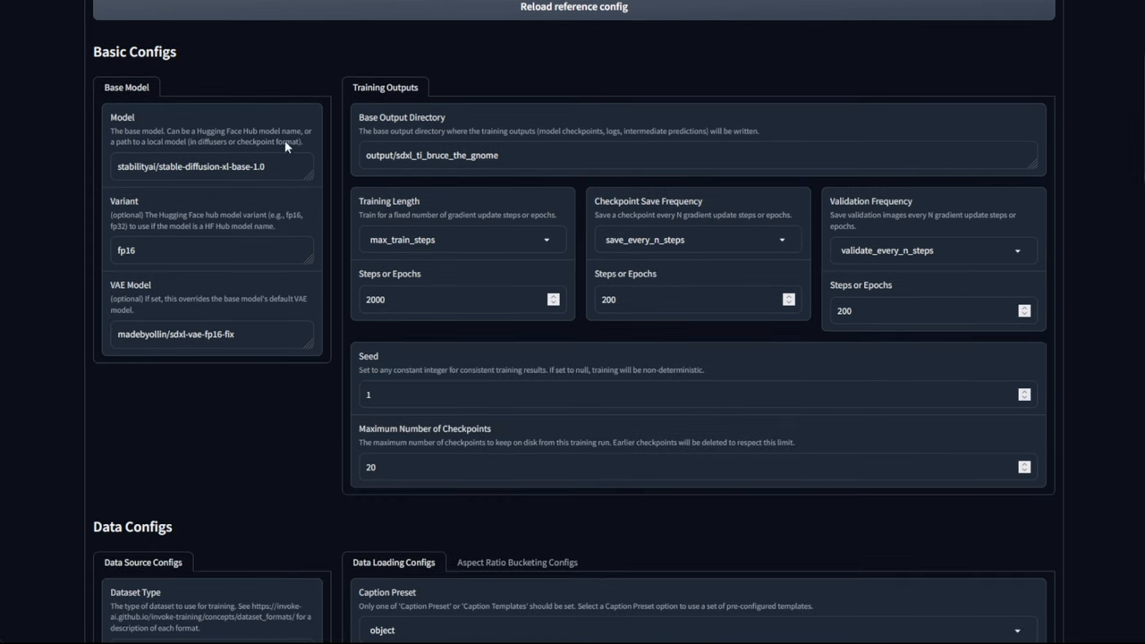
mouse_move(99, 93)
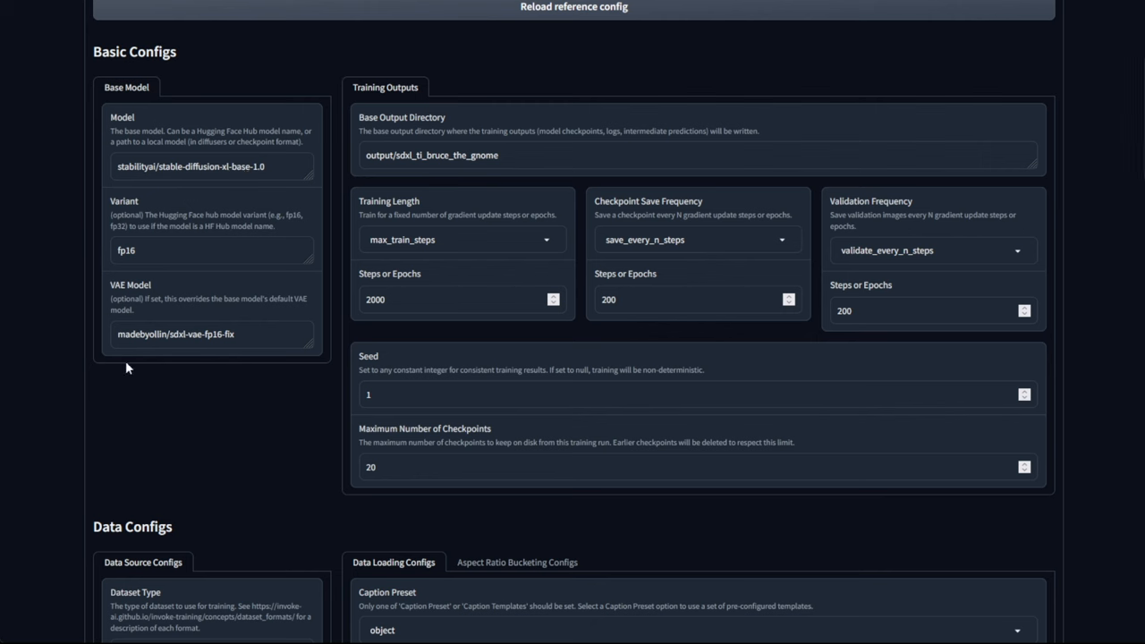
mouse_move(170, 319)
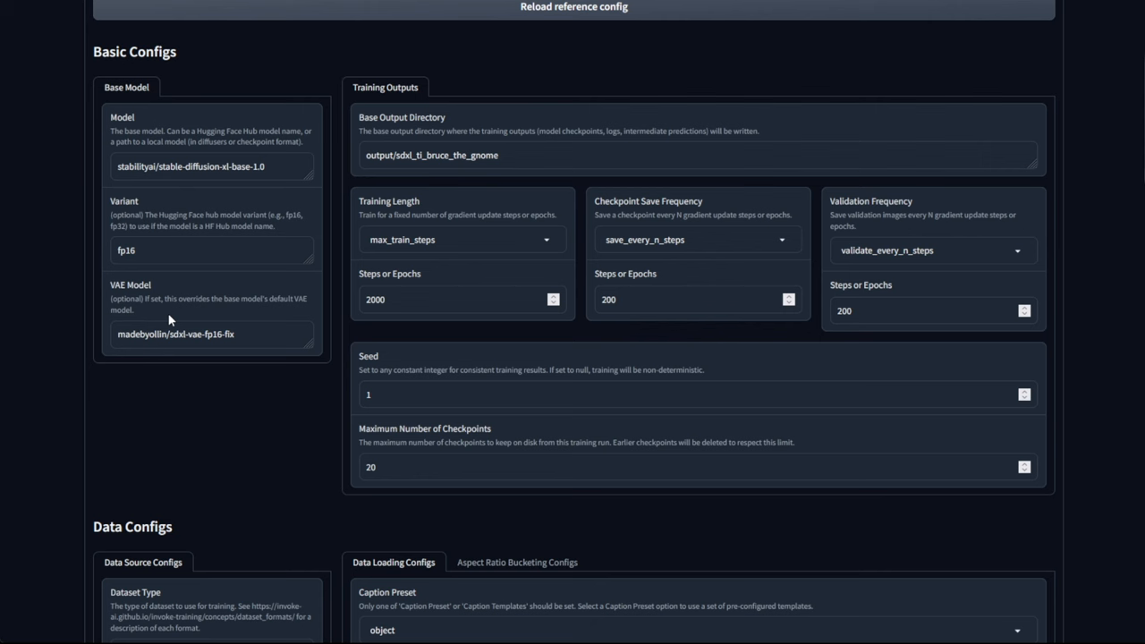
mouse_move(231, 357)
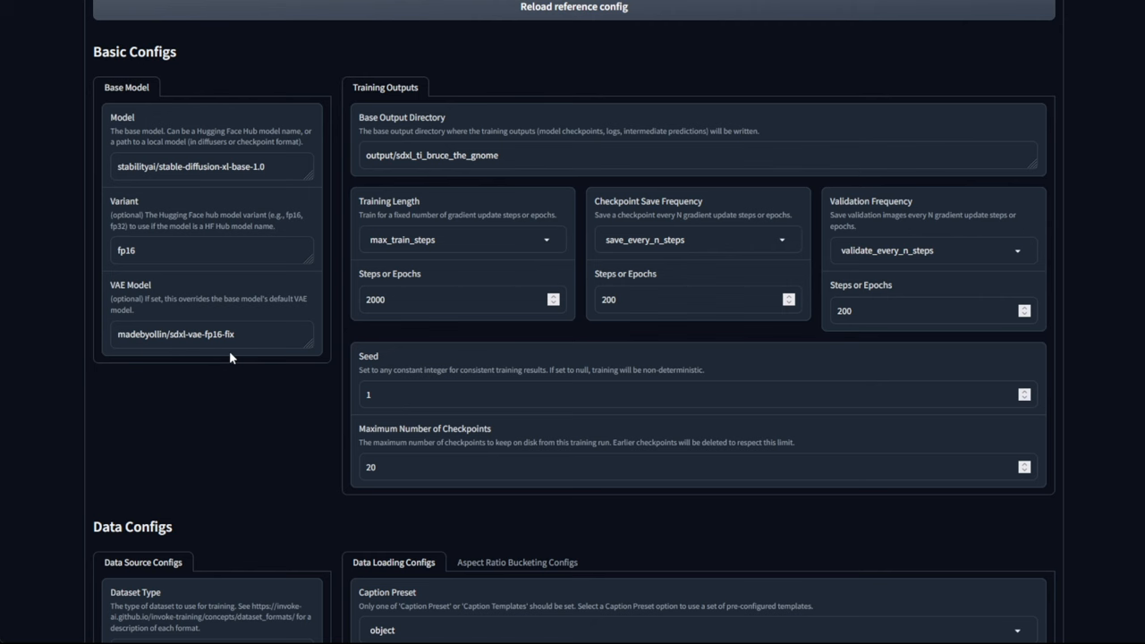
triple_click(190, 167)
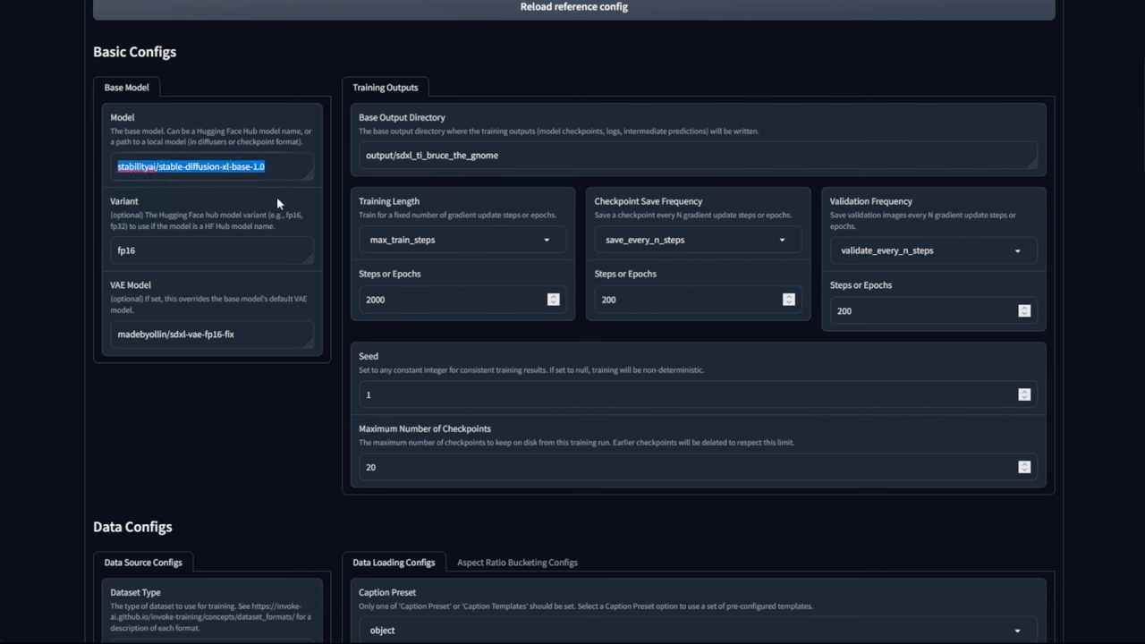
type("C:\\Users\\kentr\\Invoke\\models\\sdxl\\main\\customXL")
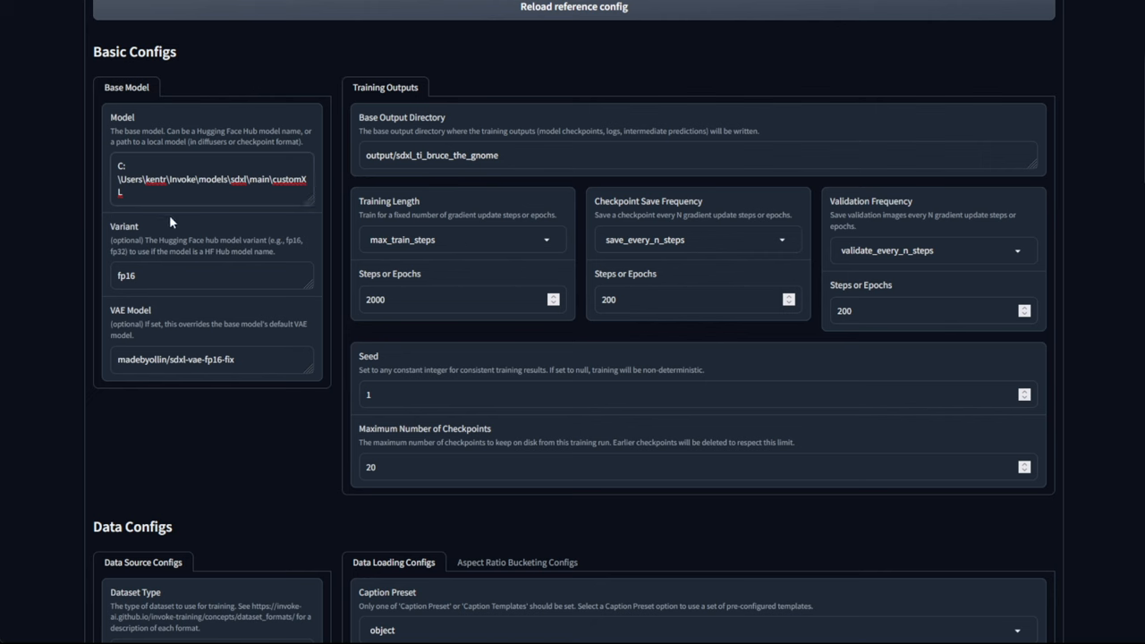
type("\"C:\\Users\\kentr\\Invoke\\models\\sdxl\\vae\\VAEFix\"")
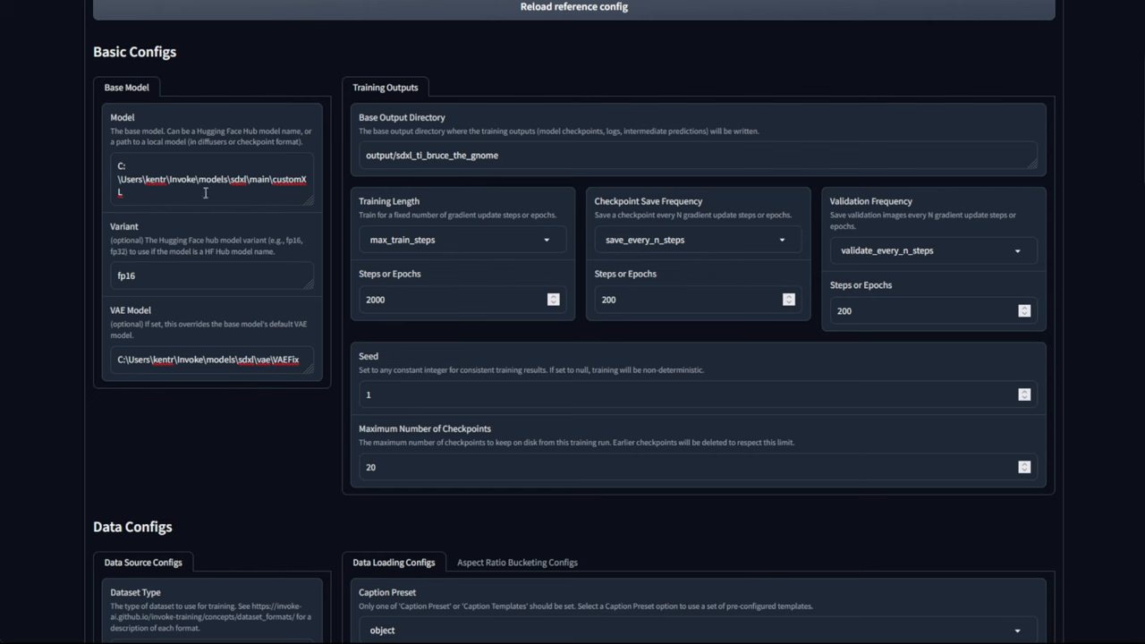
mouse_move(164, 198)
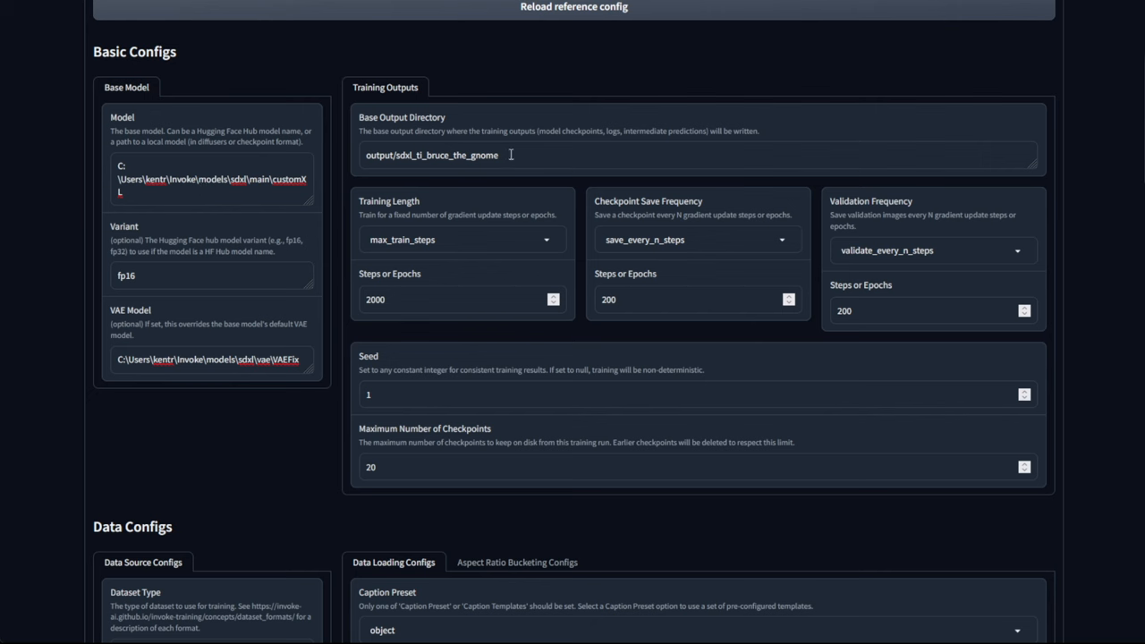
Rename the output folder to neowatercolor and keep training length as max_train_steps
double_click(448, 155)
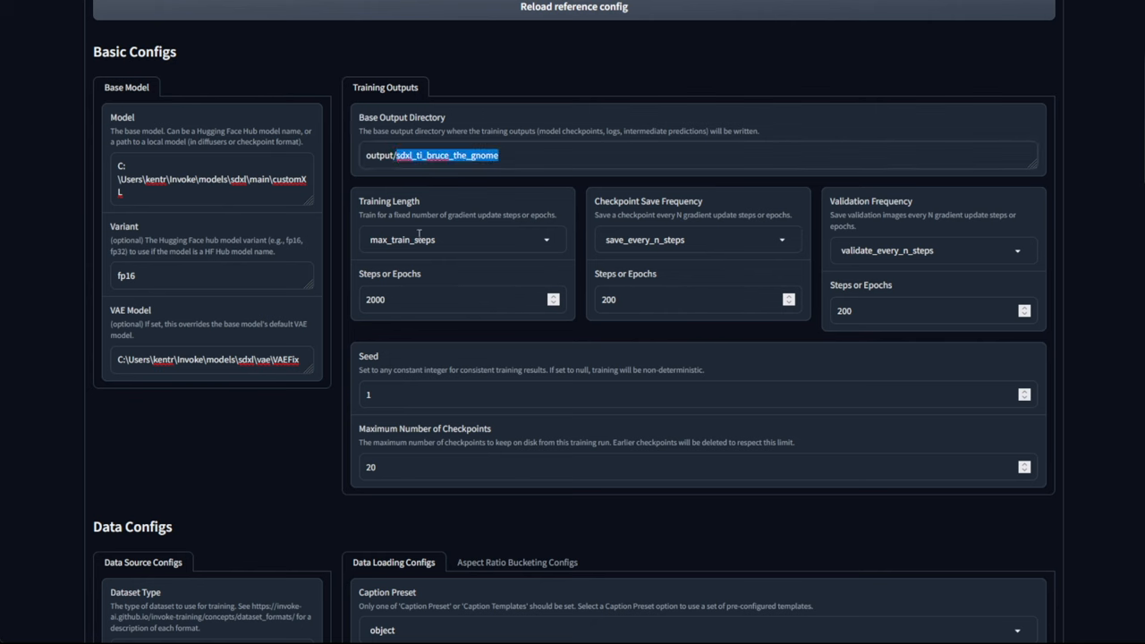
type("neowatercolor")
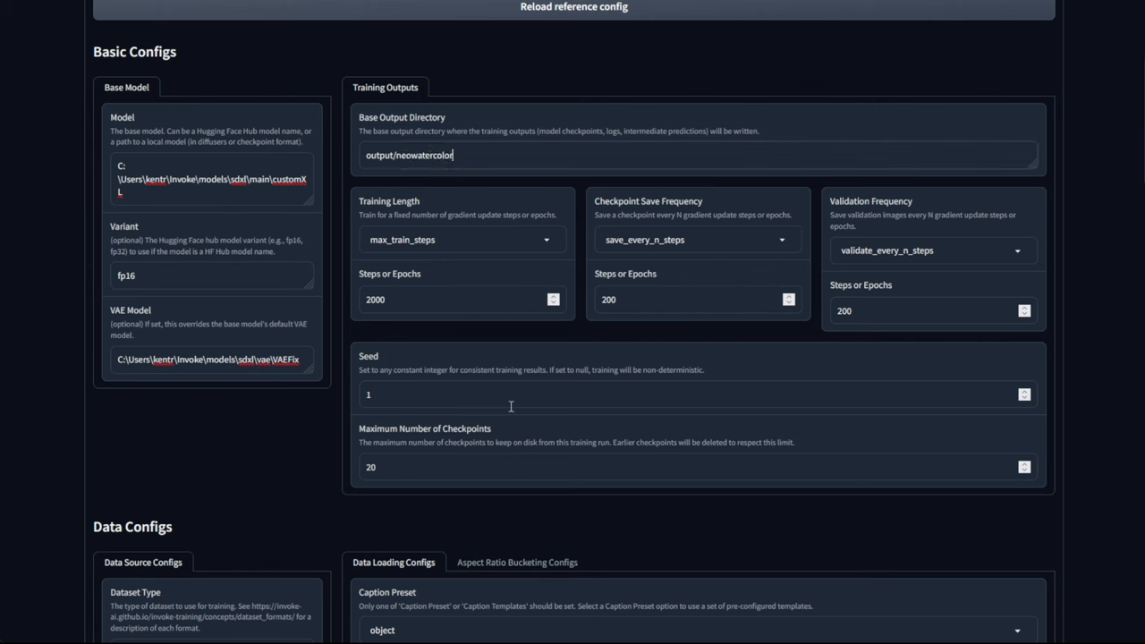
mouse_move(478, 204)
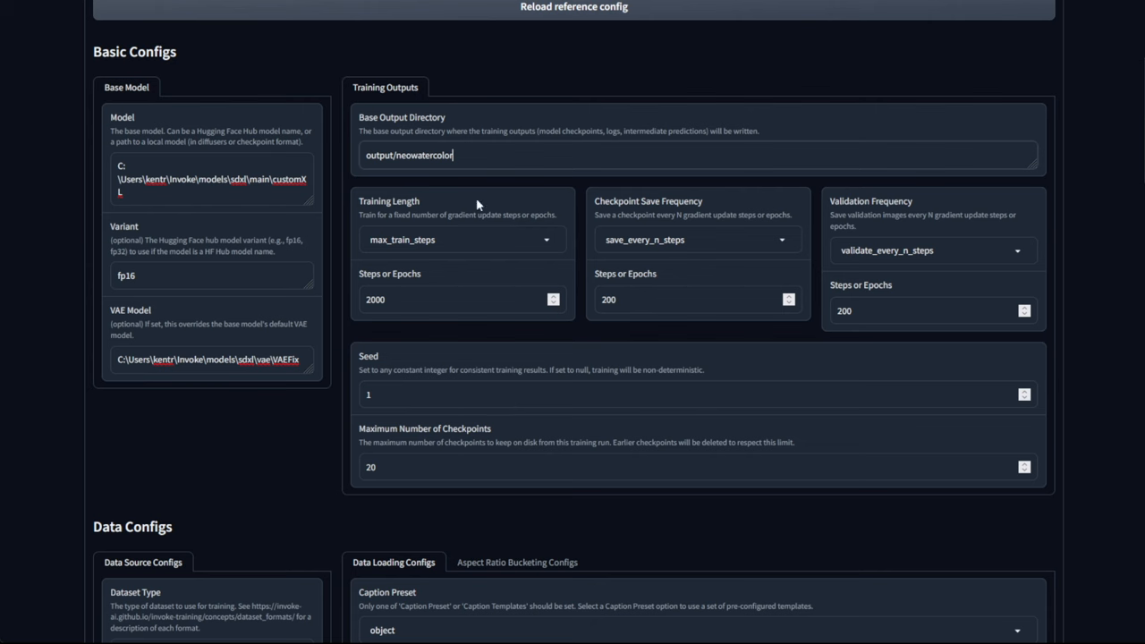
mouse_move(423, 290)
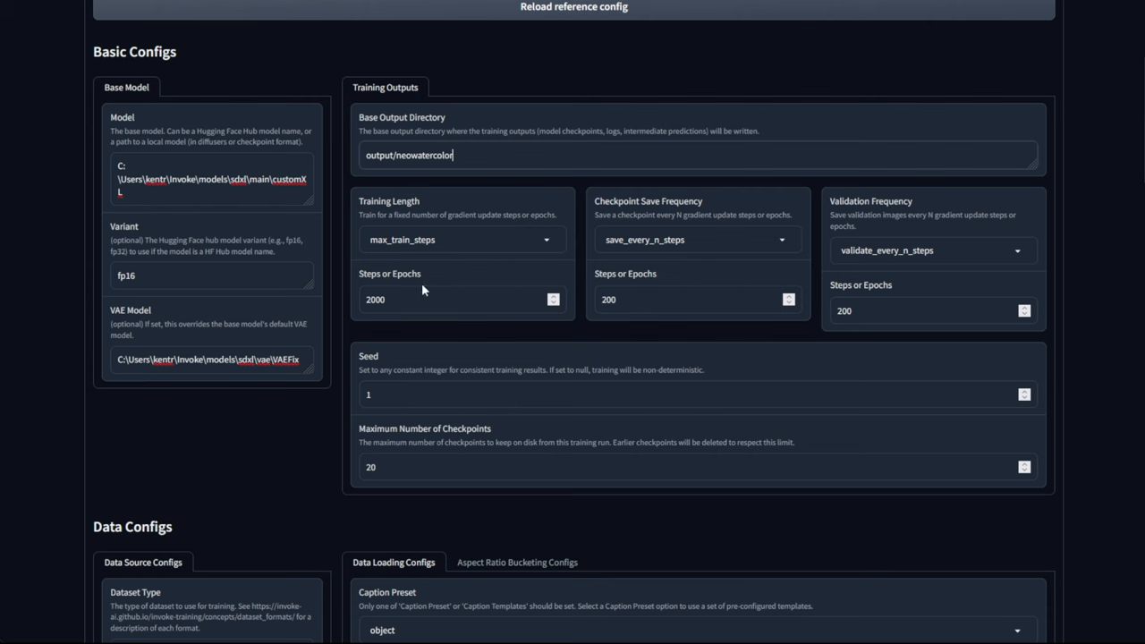
mouse_move(416, 221)
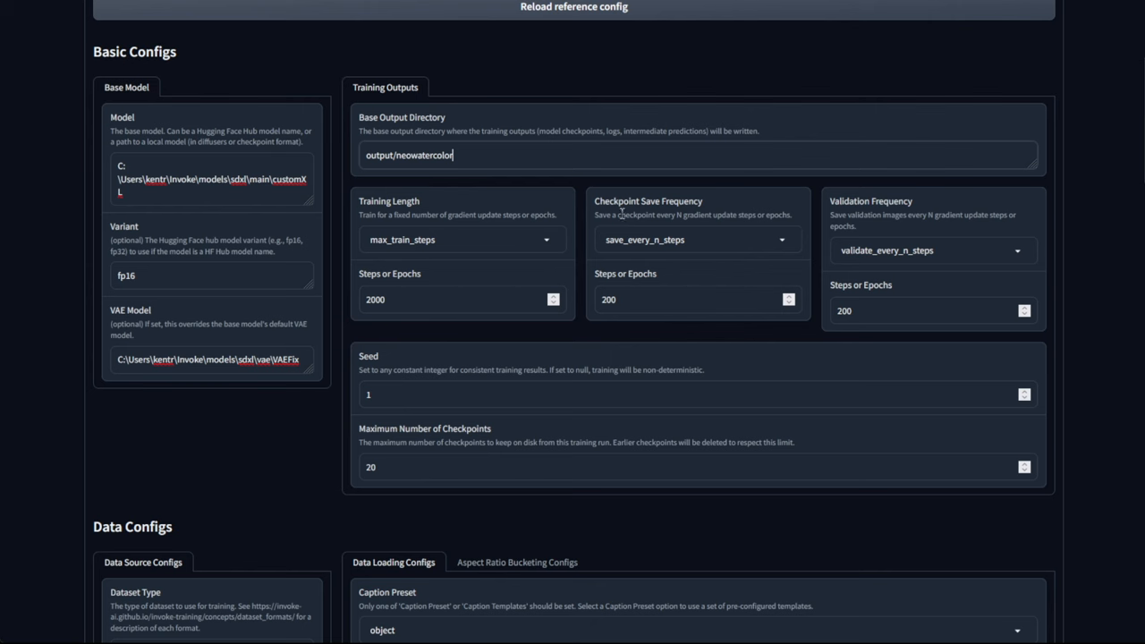
mouse_move(672, 247)
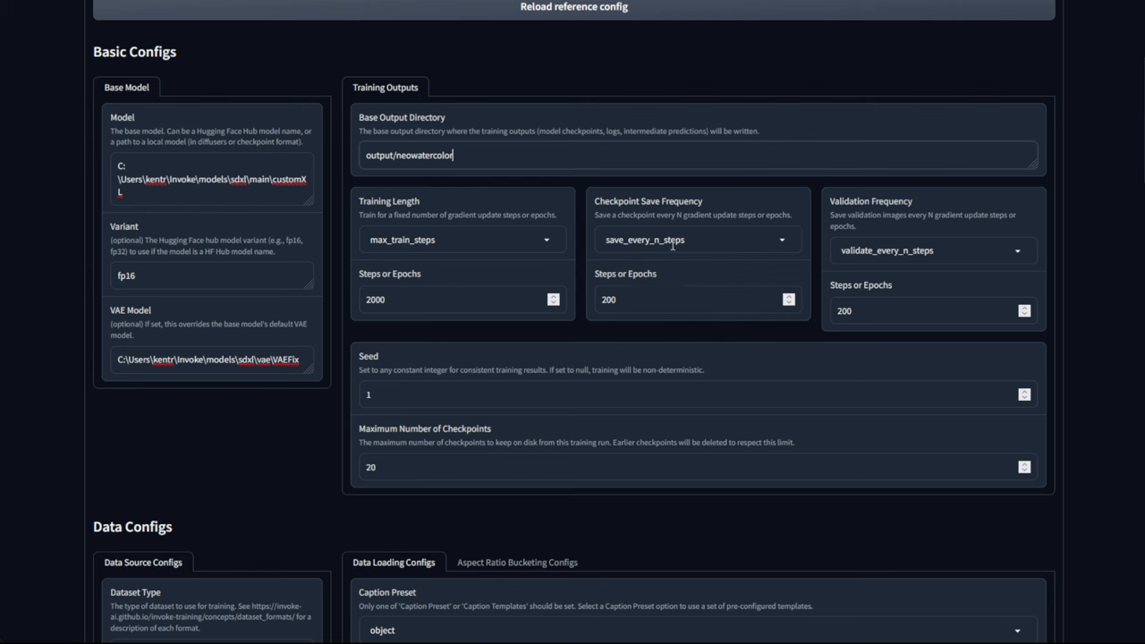
mouse_move(820, 255)
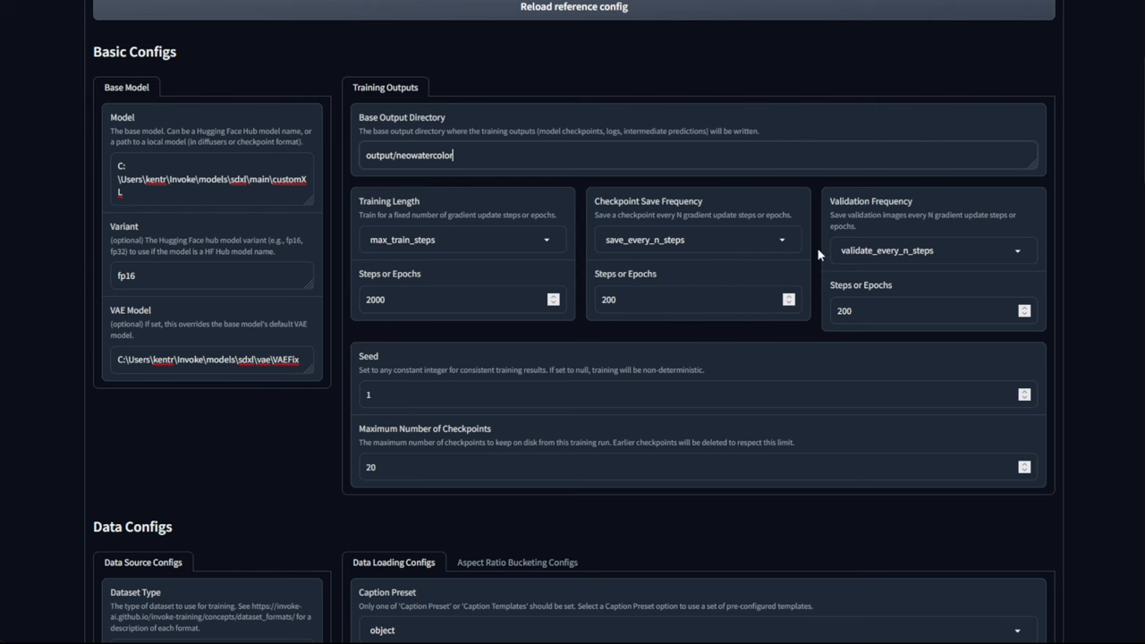
left_click(461, 239)
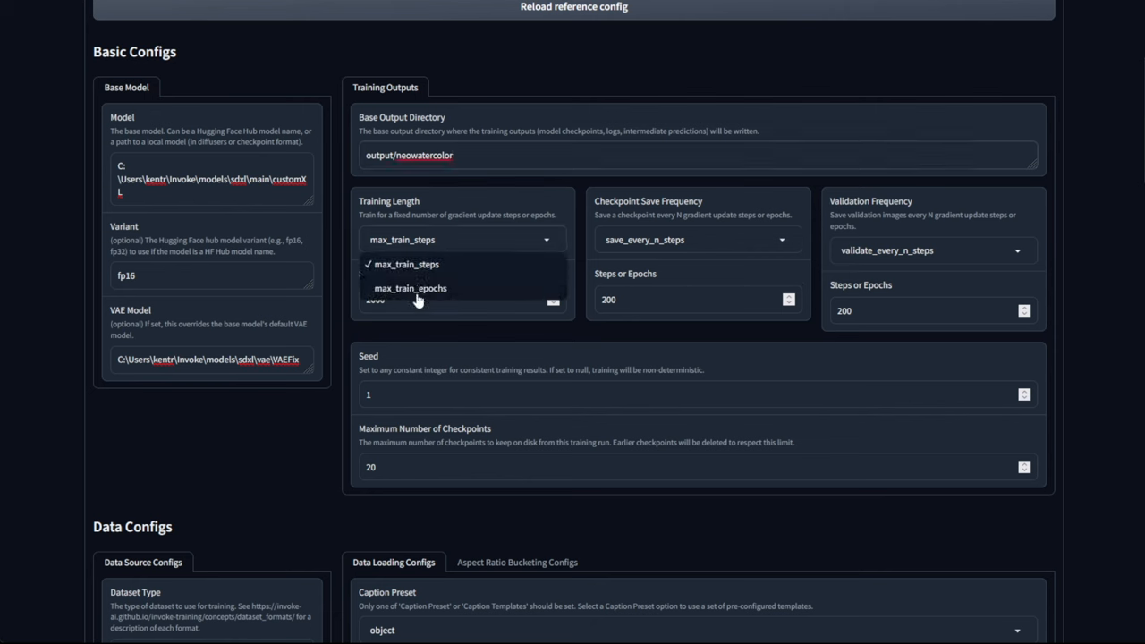
mouse_move(449, 306)
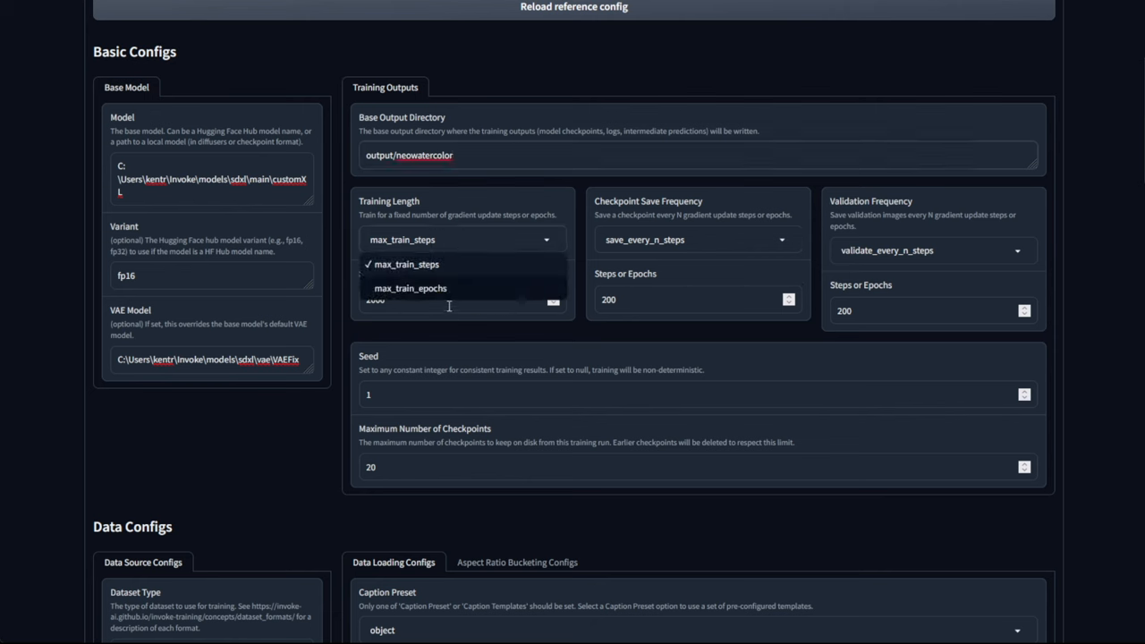
mouse_move(434, 294)
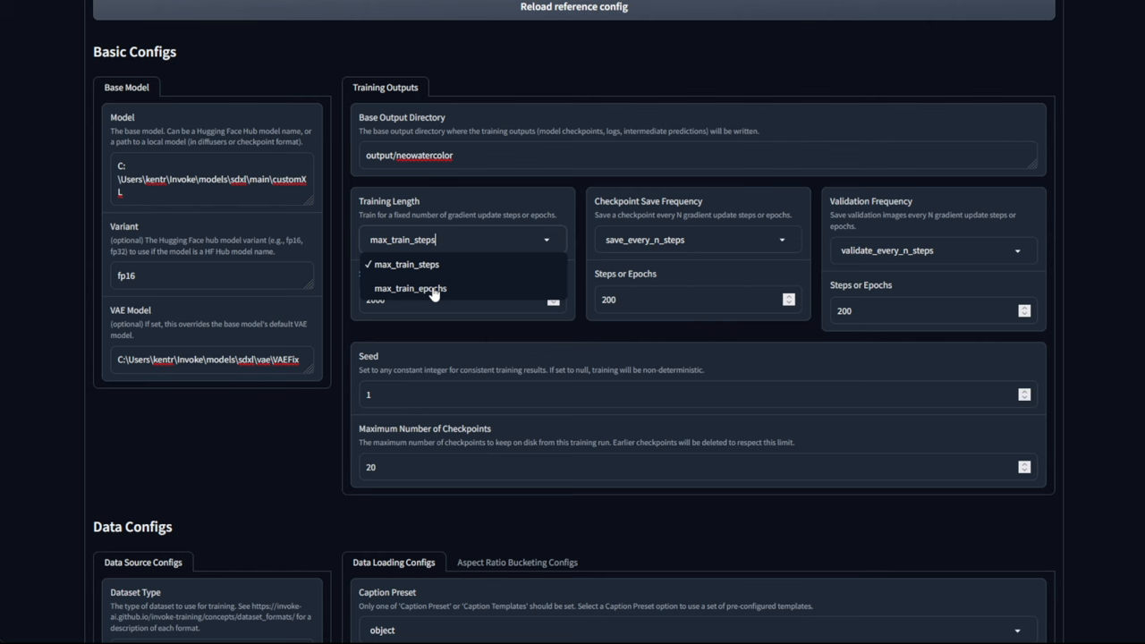
left_click(406, 264)
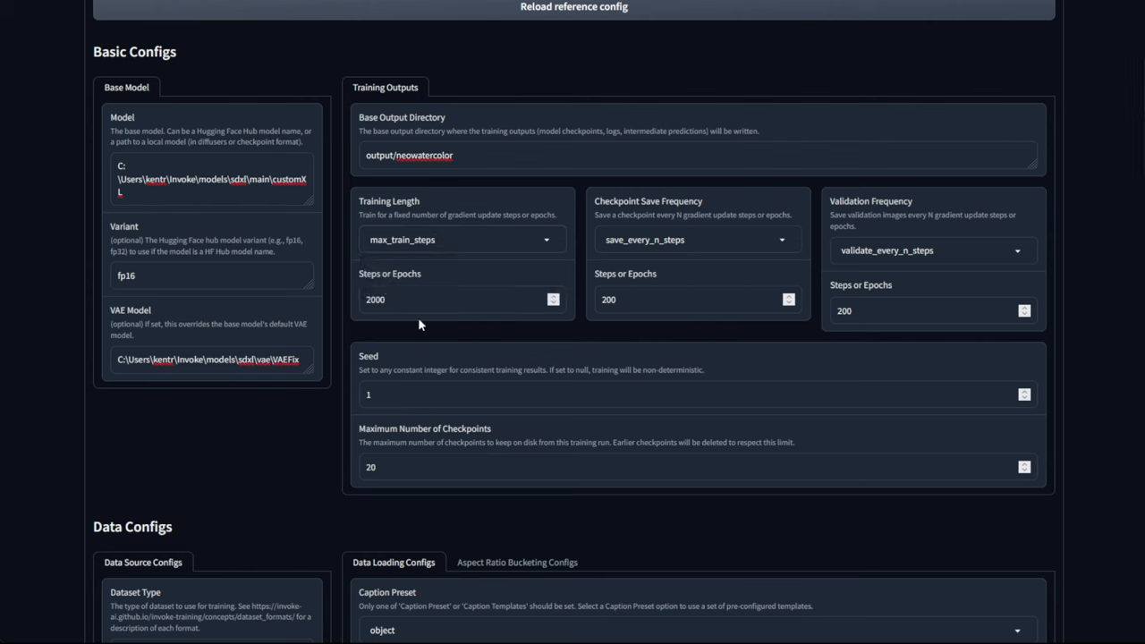
mouse_move(411, 308)
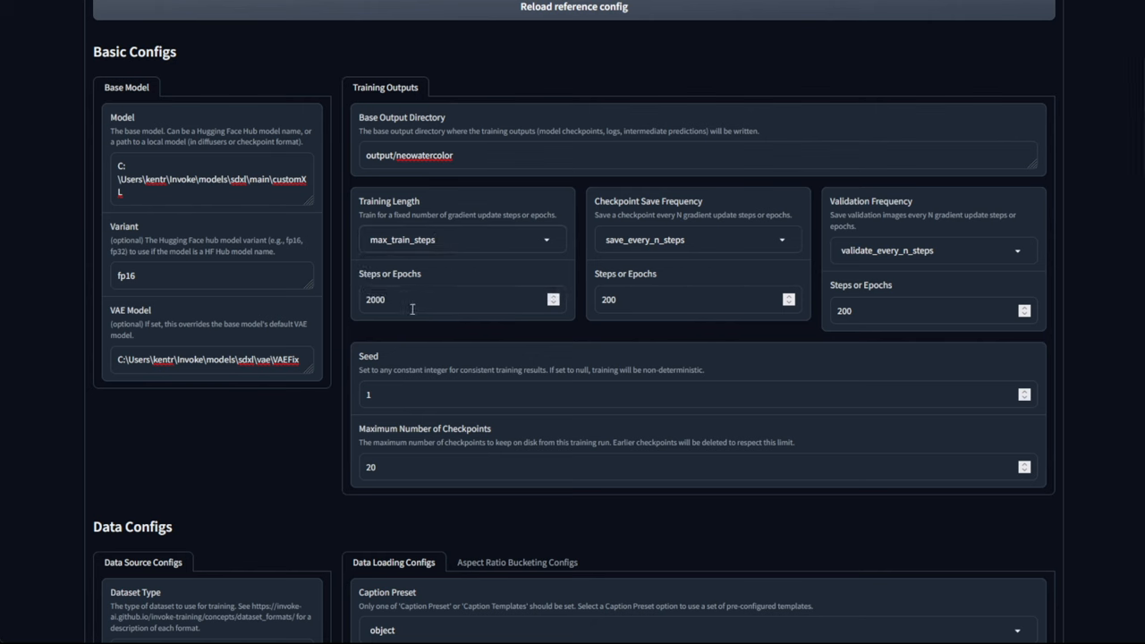
mouse_move(410, 307)
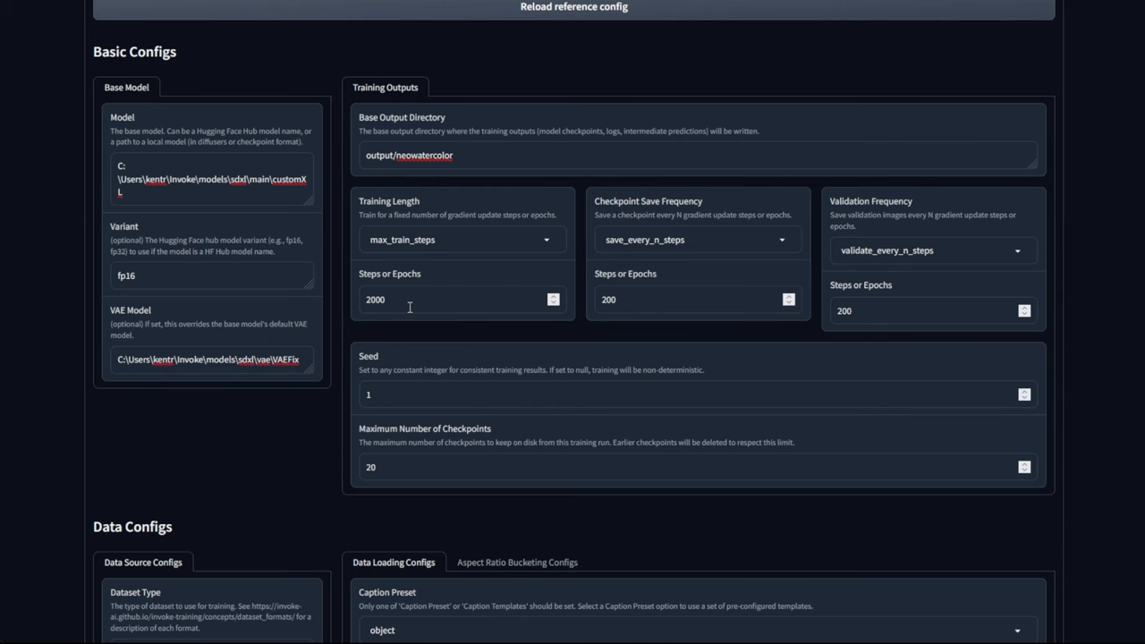
scroll("down", 3)
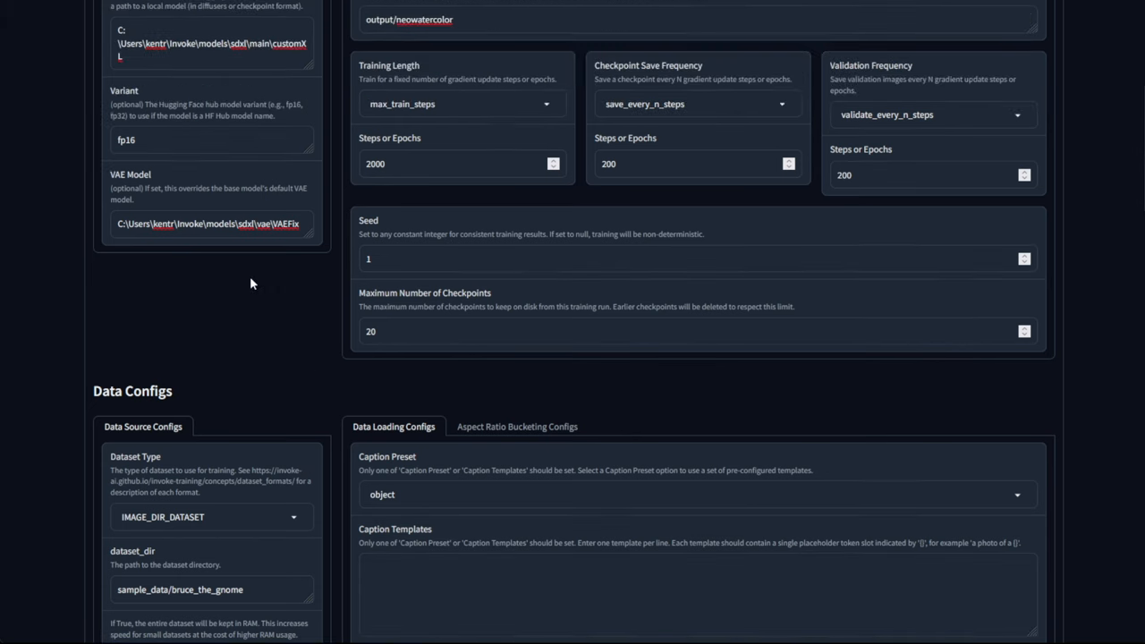
scroll("down", 3)
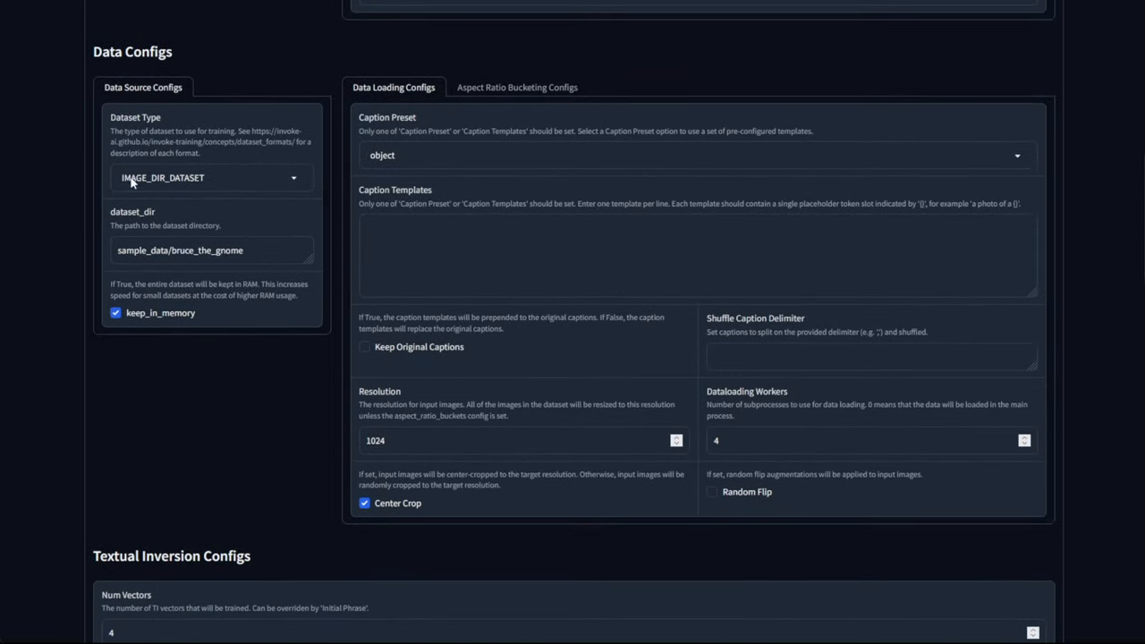
mouse_move(144, 88)
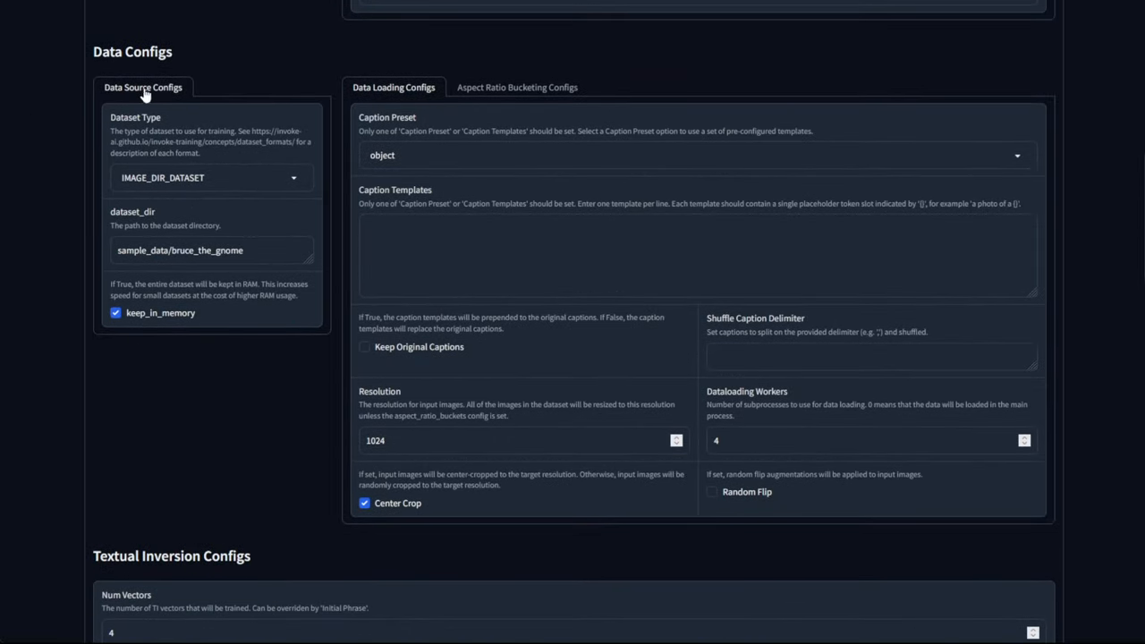
Expand the Dataset Type dropdown under Data Source Configs
left_click(210, 177)
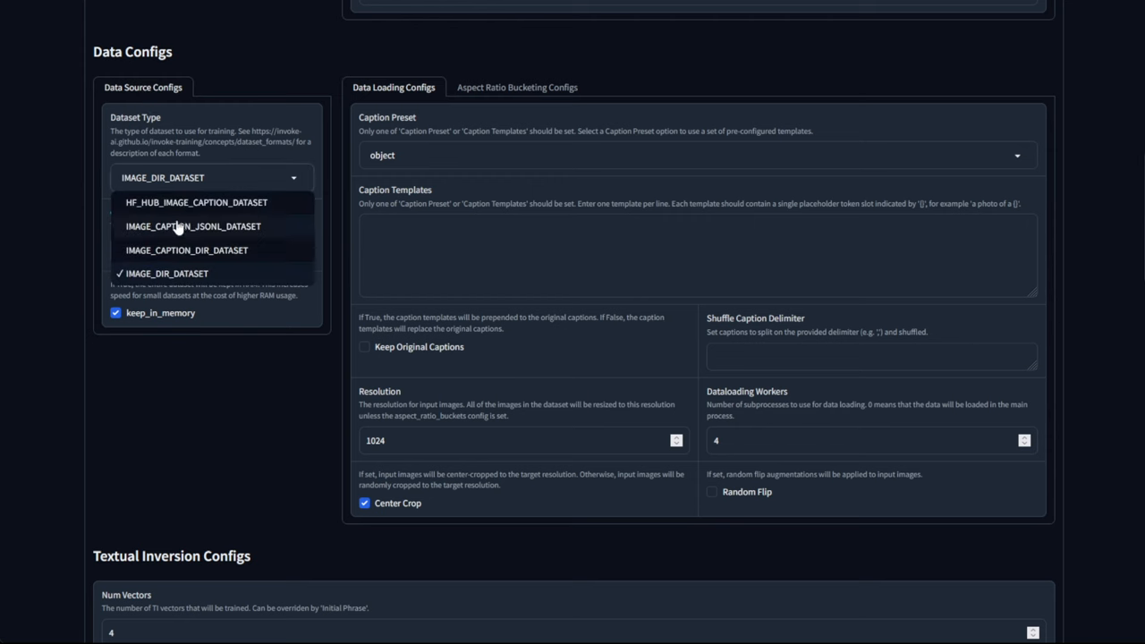
mouse_move(172, 214)
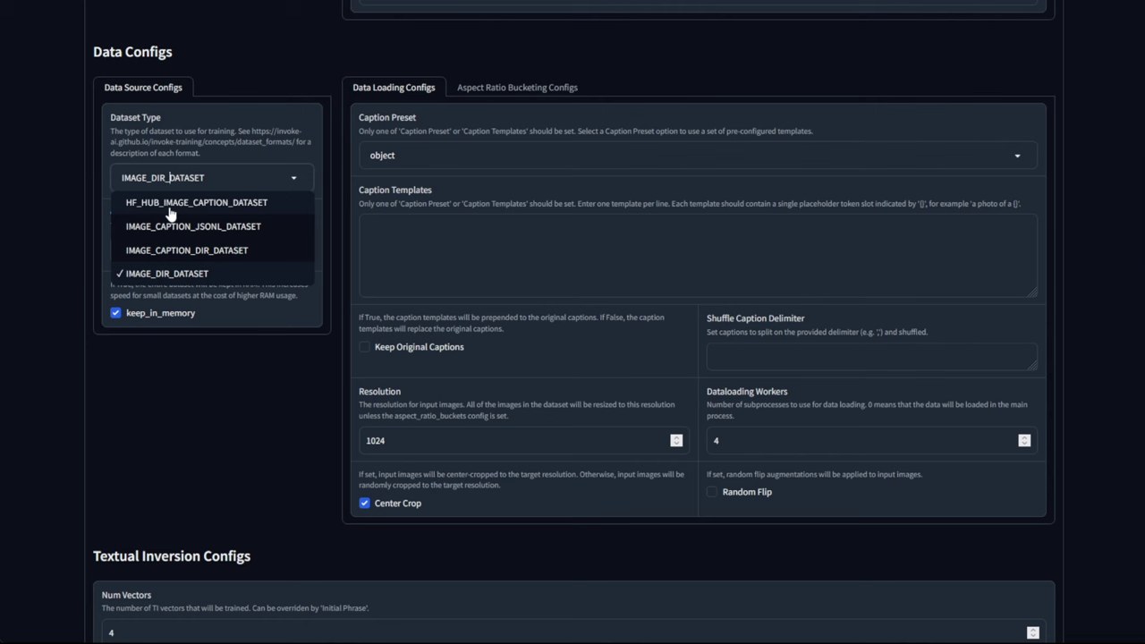
mouse_move(186, 237)
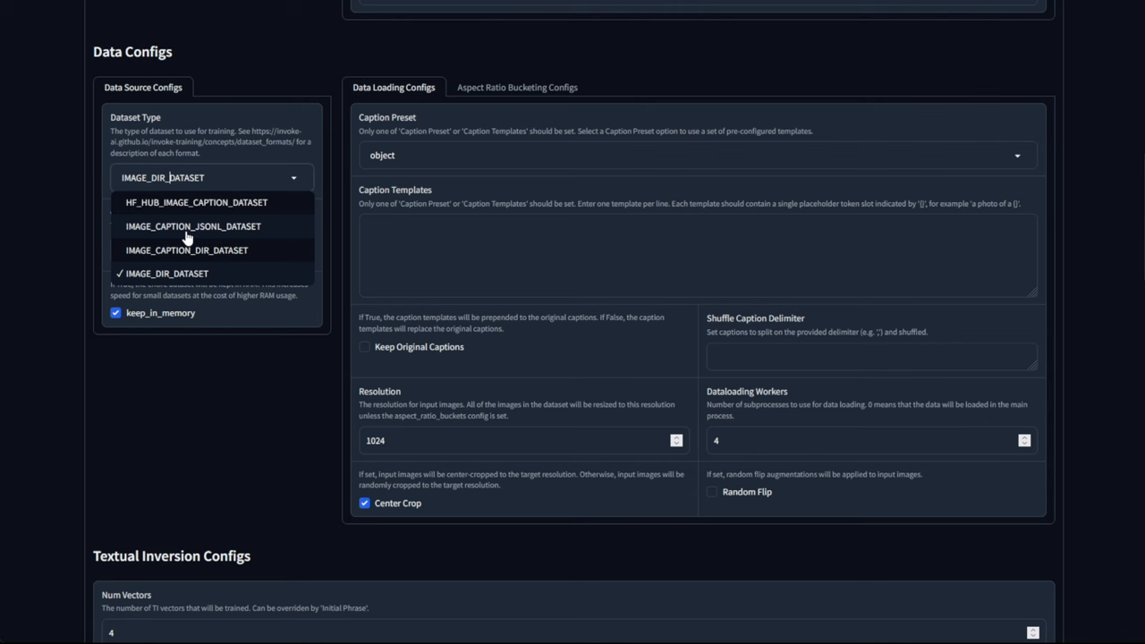
mouse_move(262, 231)
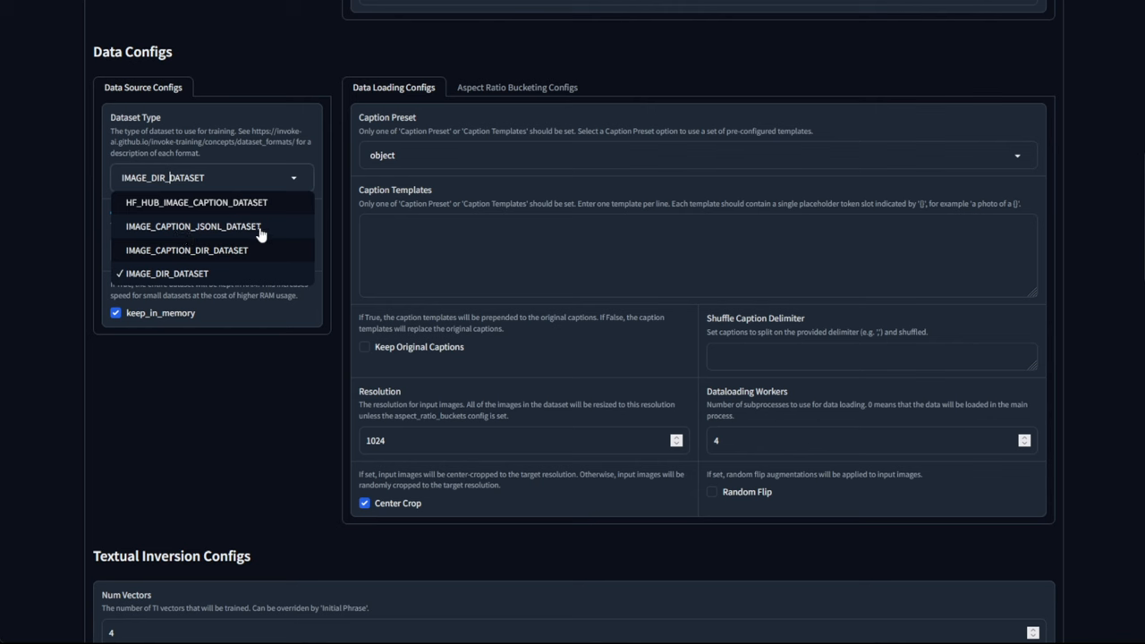
mouse_move(183, 209)
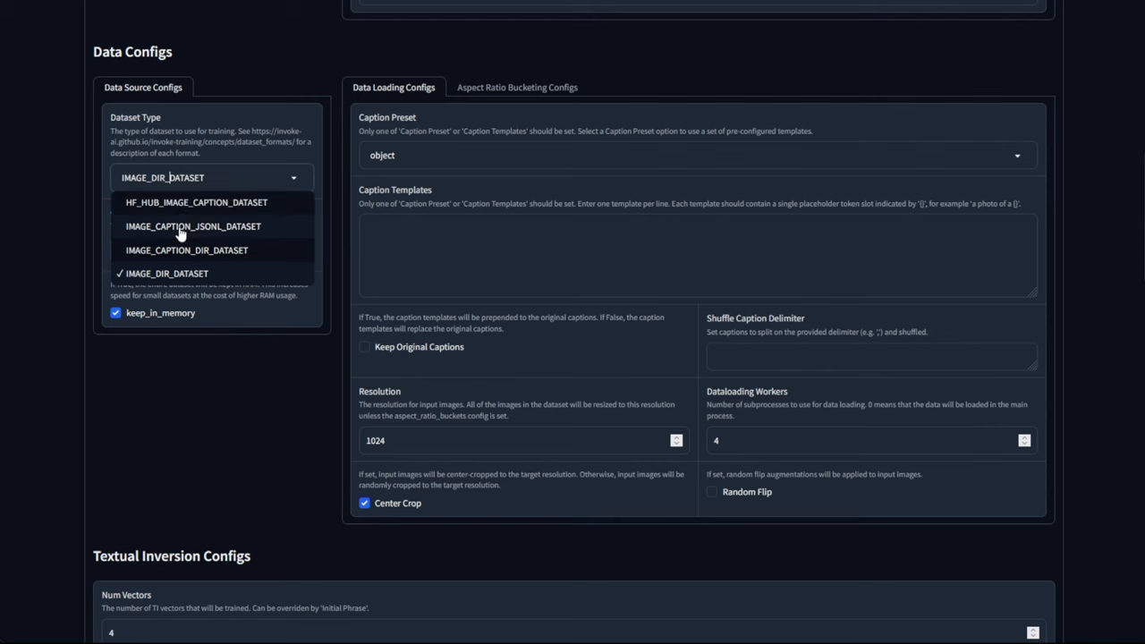
mouse_move(195, 260)
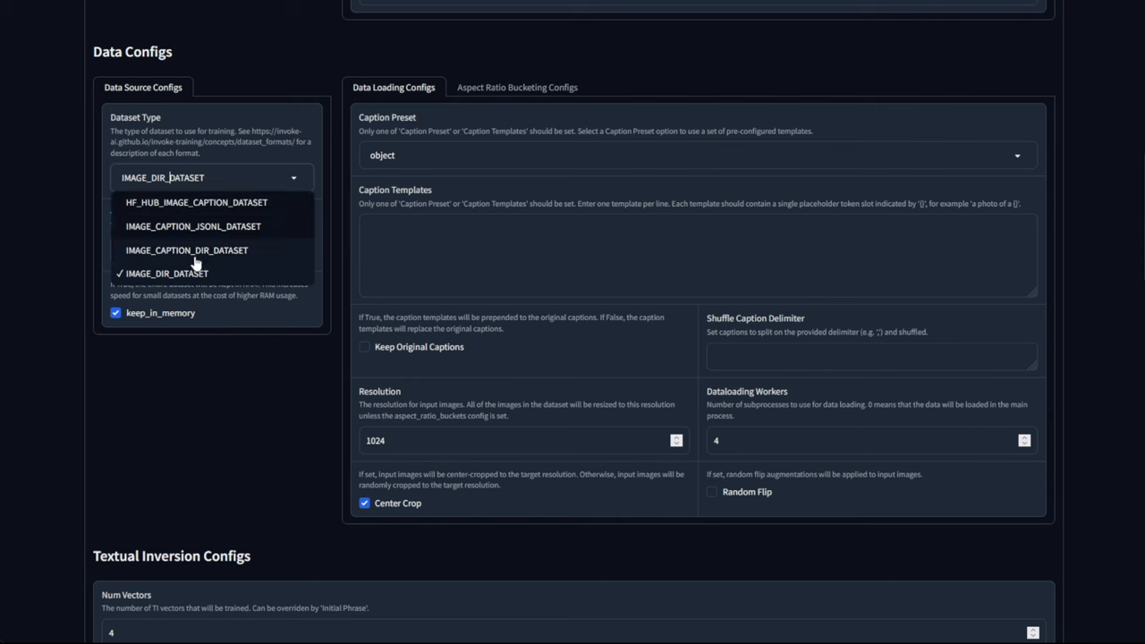
mouse_move(187, 258)
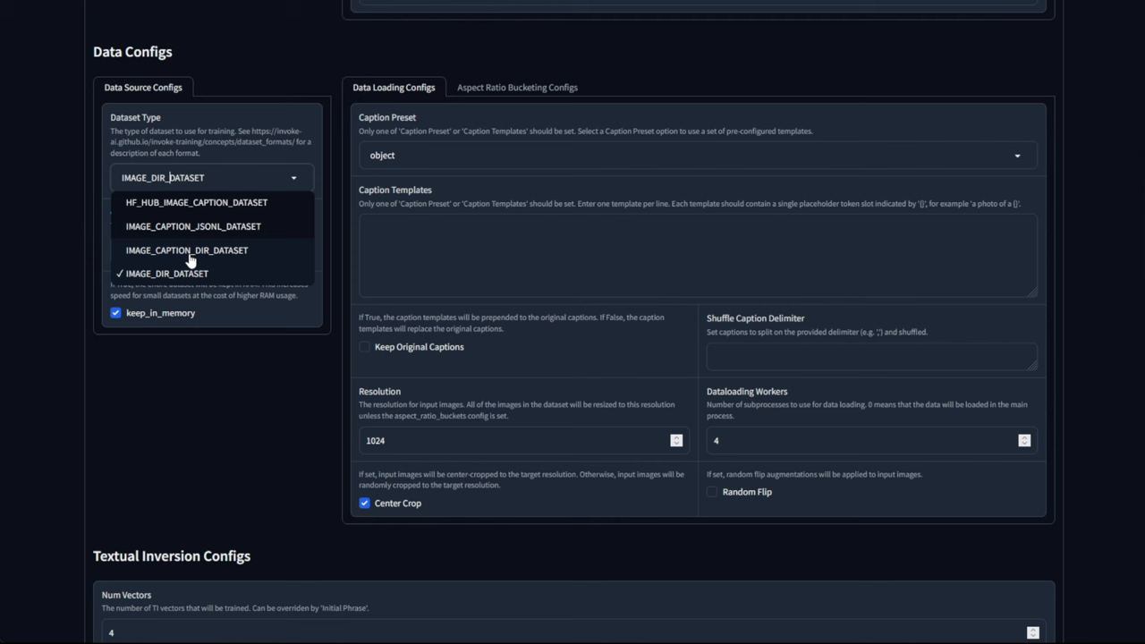
mouse_move(221, 281)
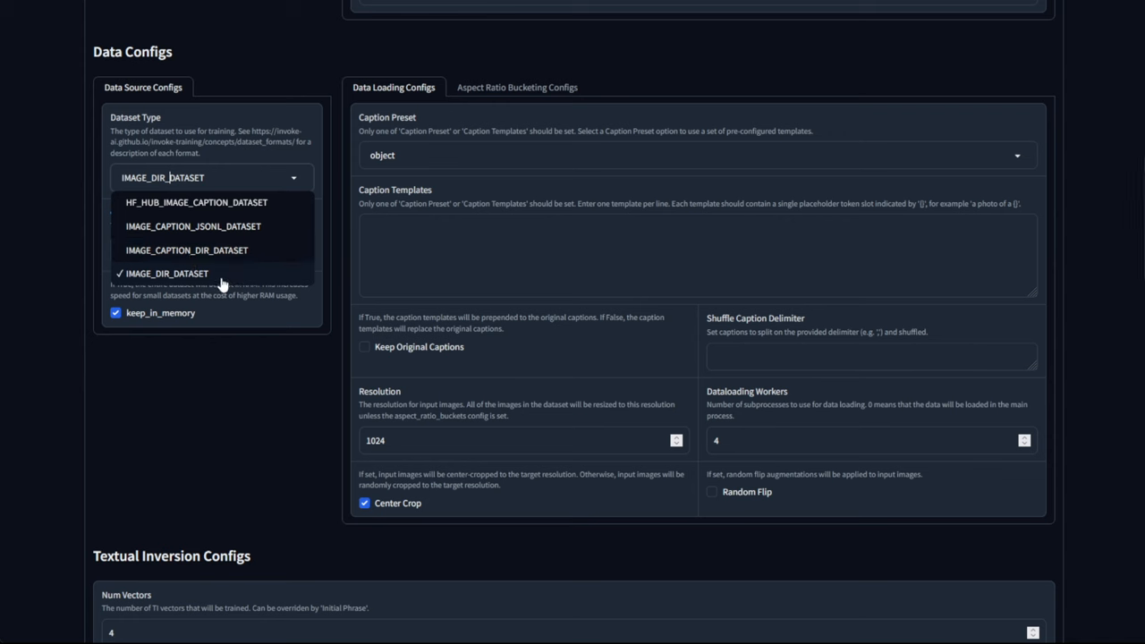
mouse_move(170, 273)
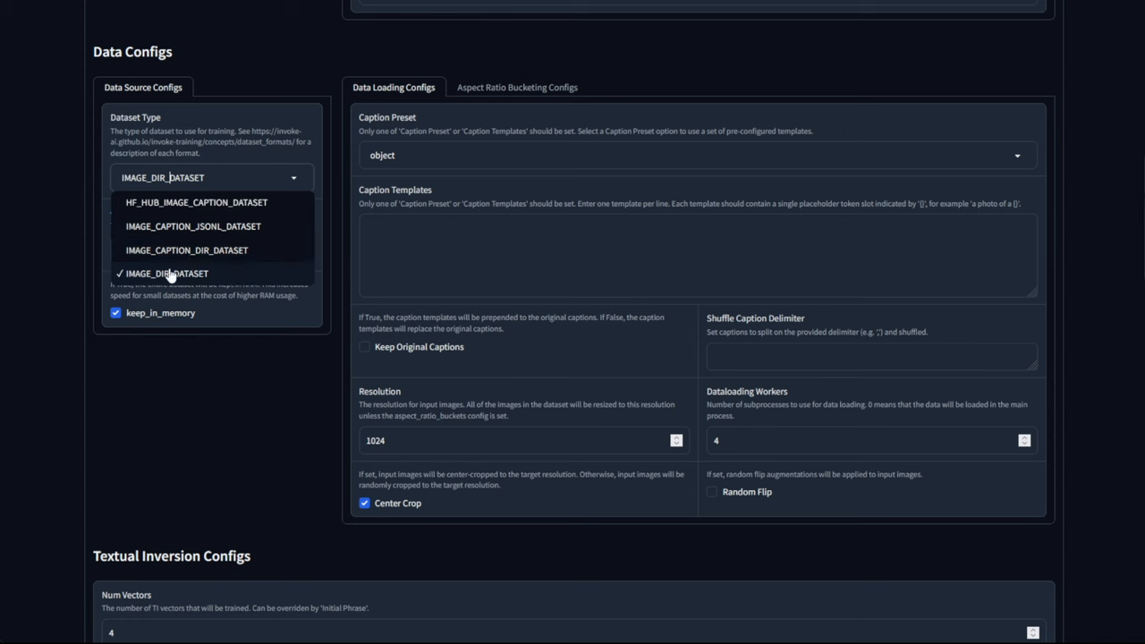
mouse_move(175, 275)
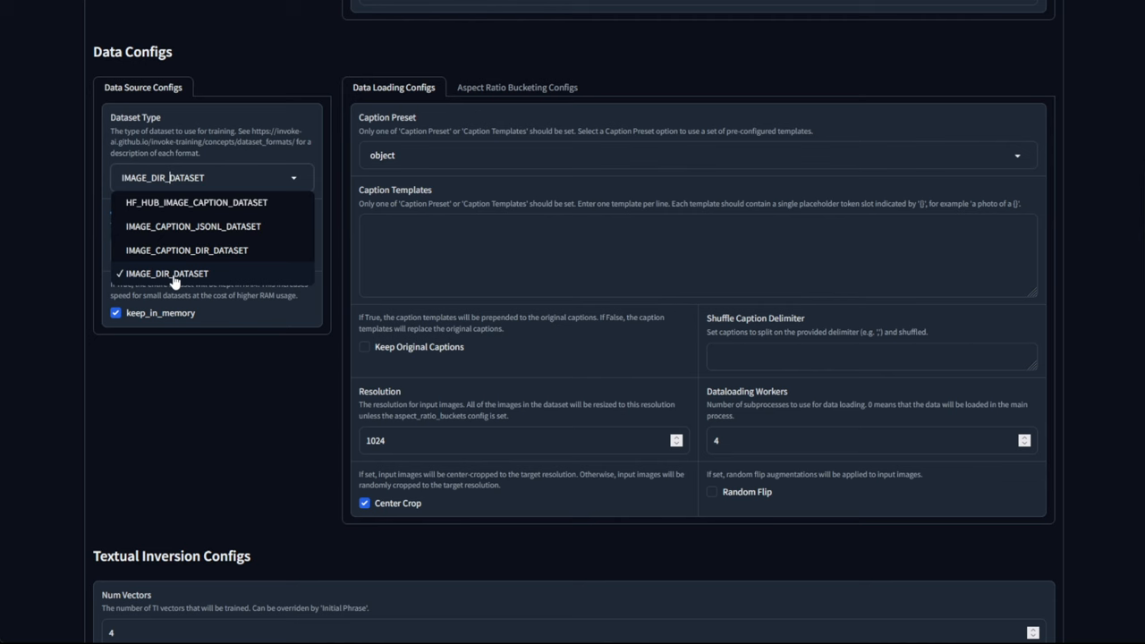
mouse_move(195, 279)
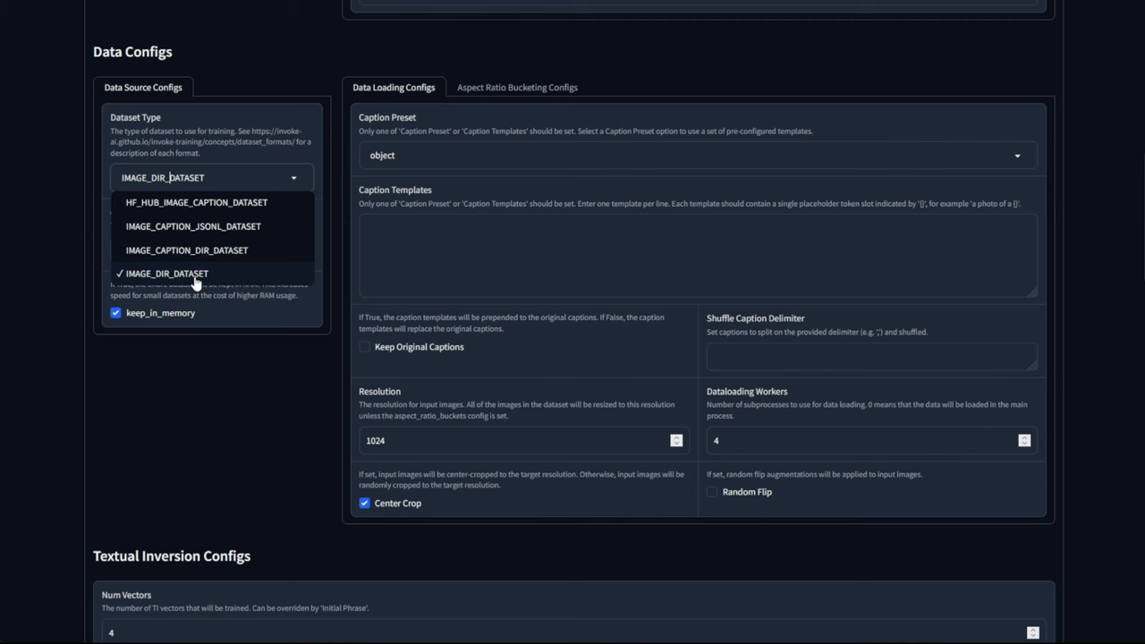
mouse_move(196, 233)
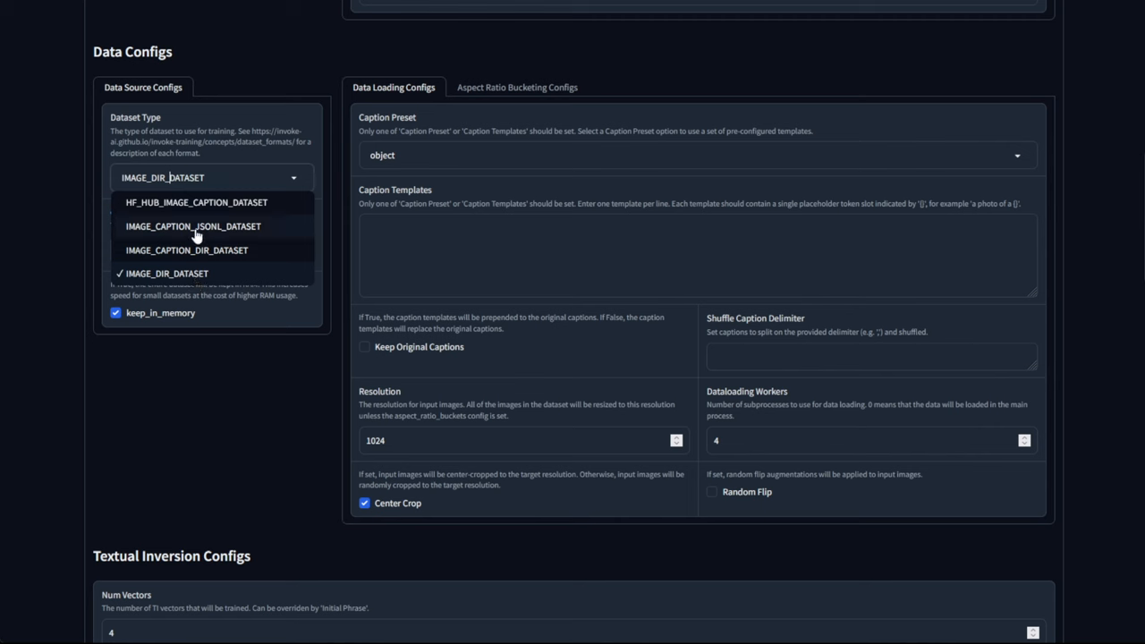
Choose IMAGE_CAPTION_JSONL_DATASET and enter the neowatercolor\neowatercolor.jsonl dataset path
left_click(192, 226)
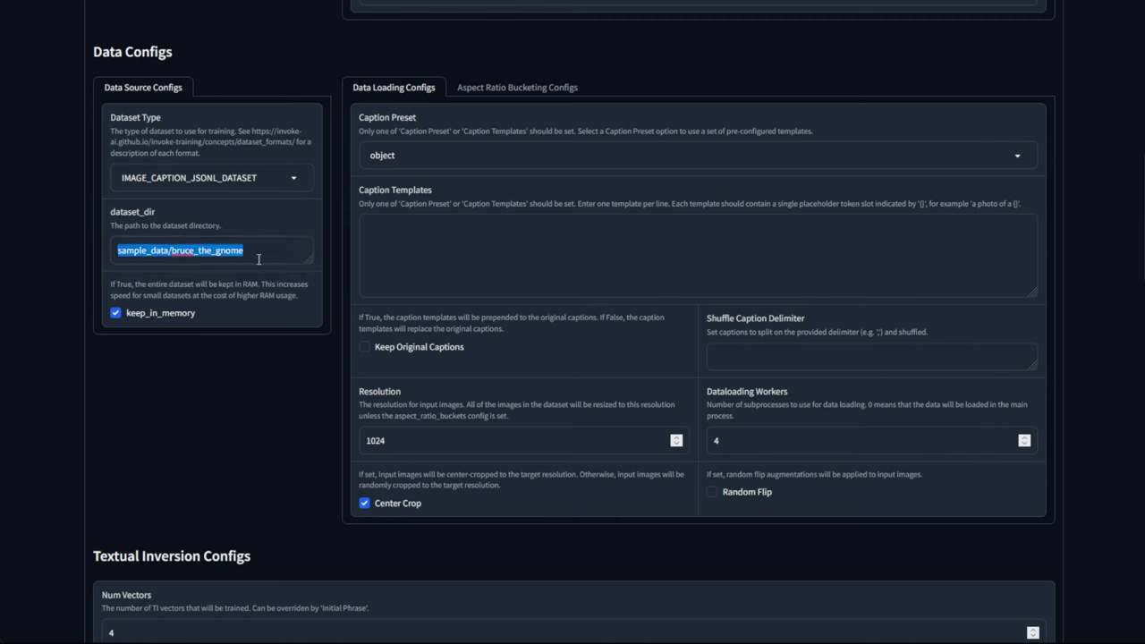
type("C:\\Users\\kentr\\invoke-training\\datasets\\neowatercolor\\neowatercolor.jsonl")
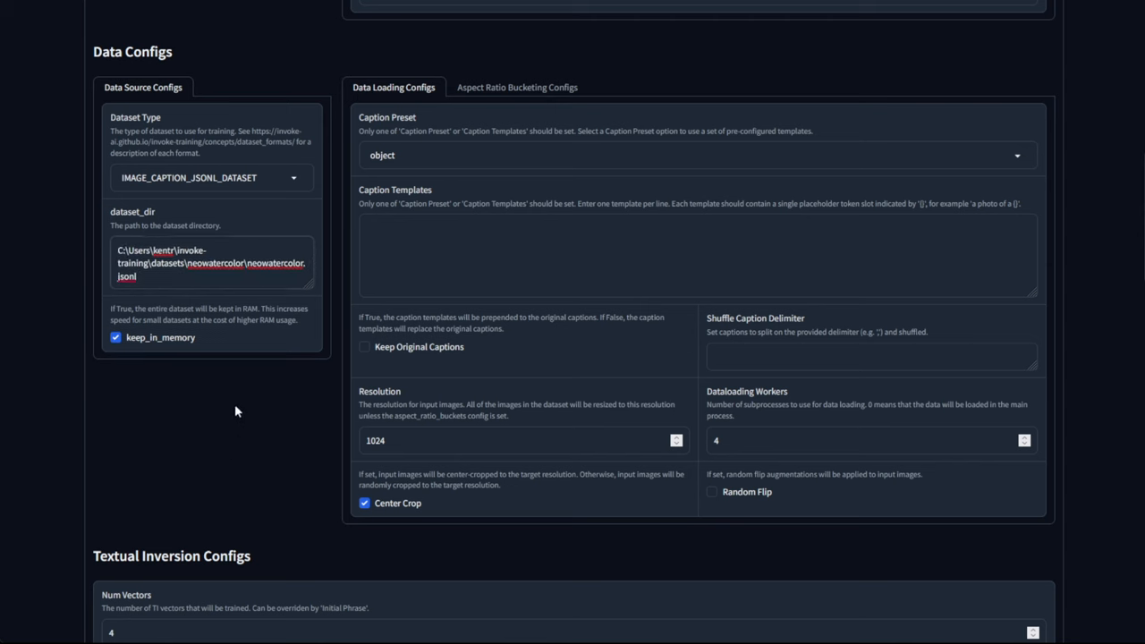
mouse_move(172, 337)
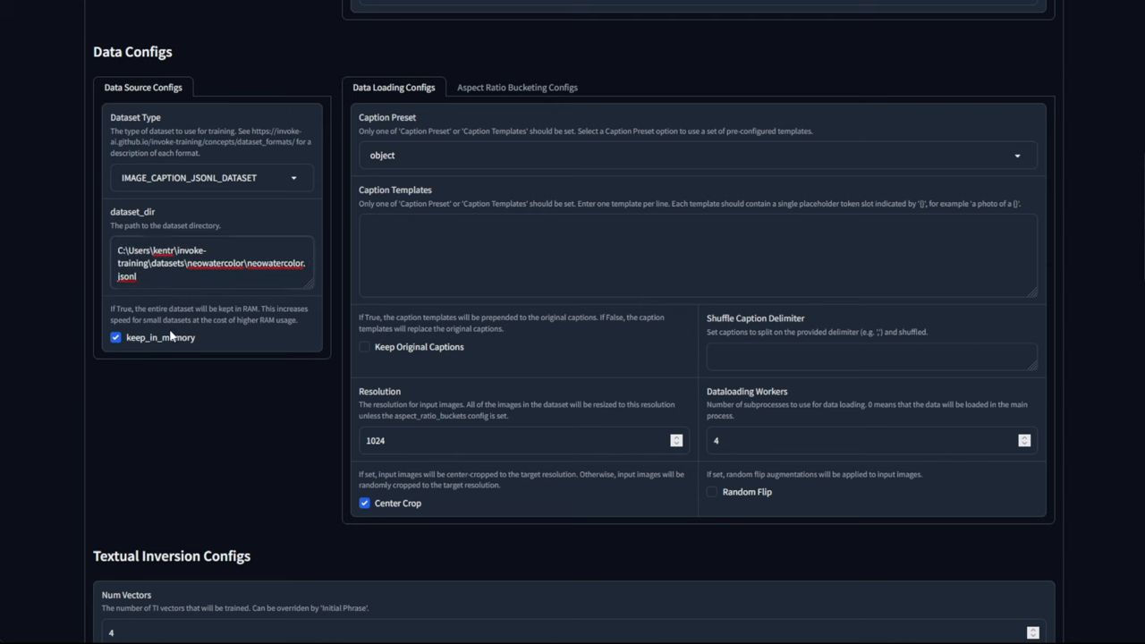
mouse_move(179, 347)
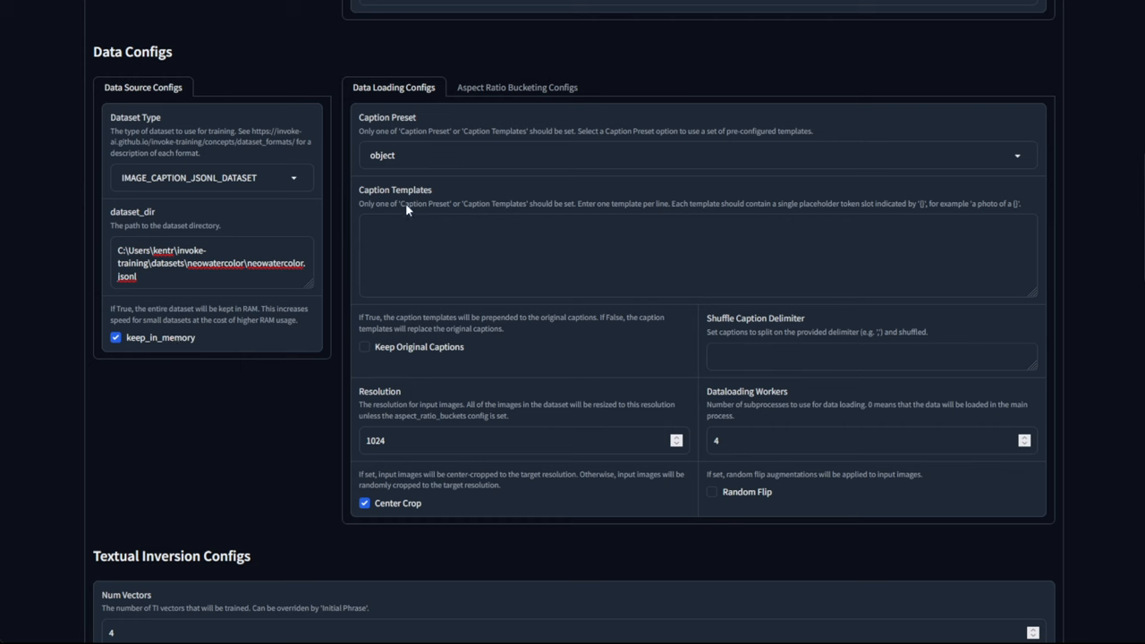
mouse_move(404, 207)
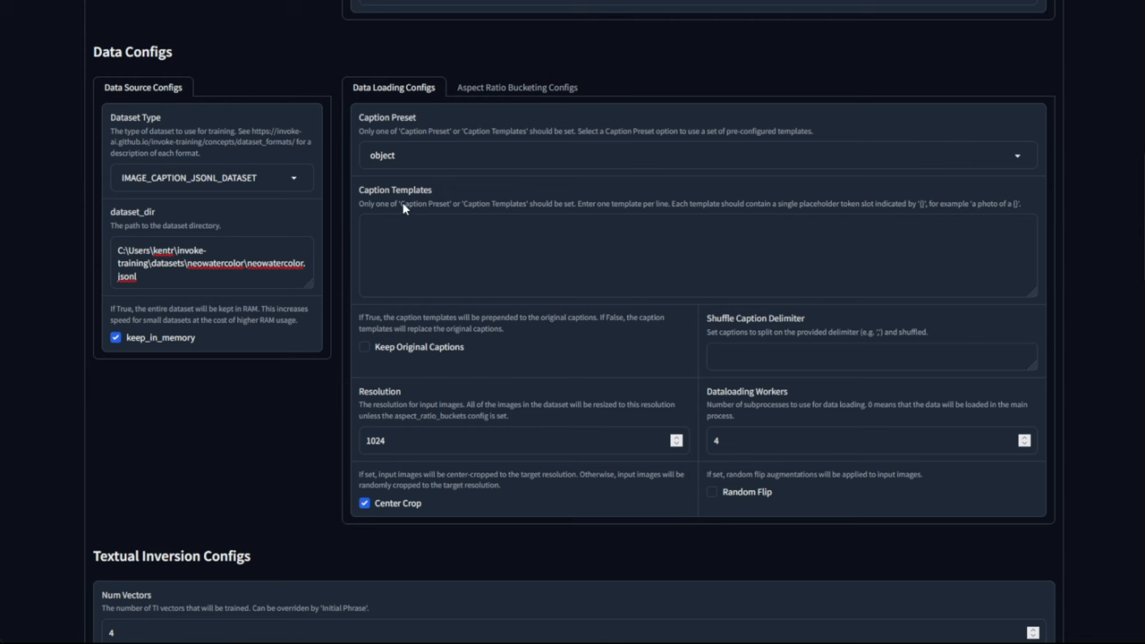
mouse_move(394, 191)
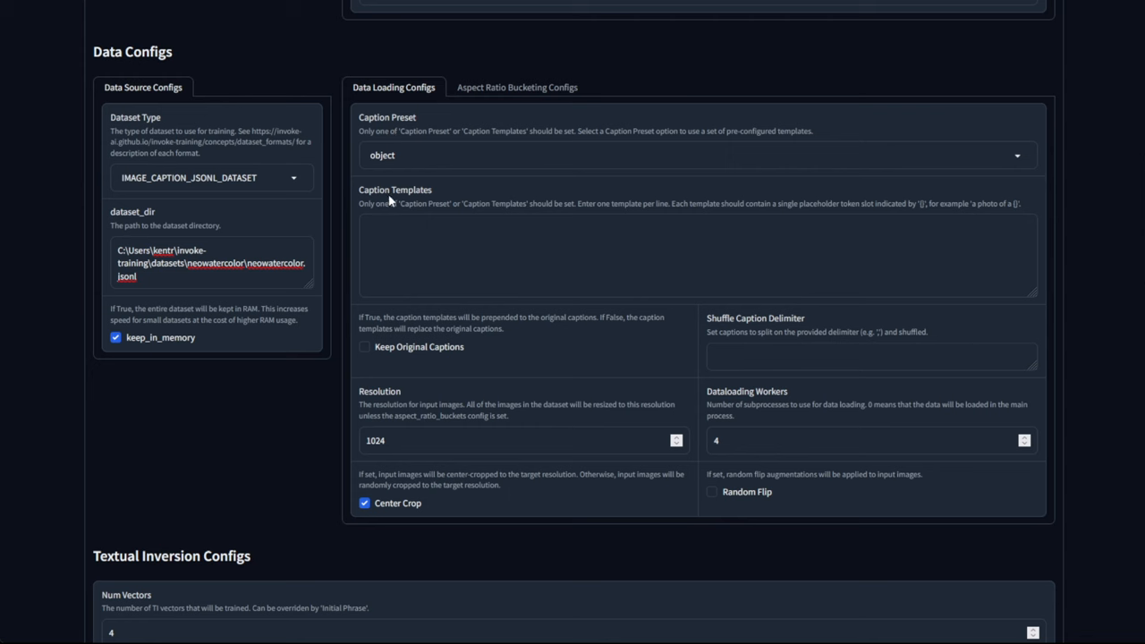
mouse_move(828, 221)
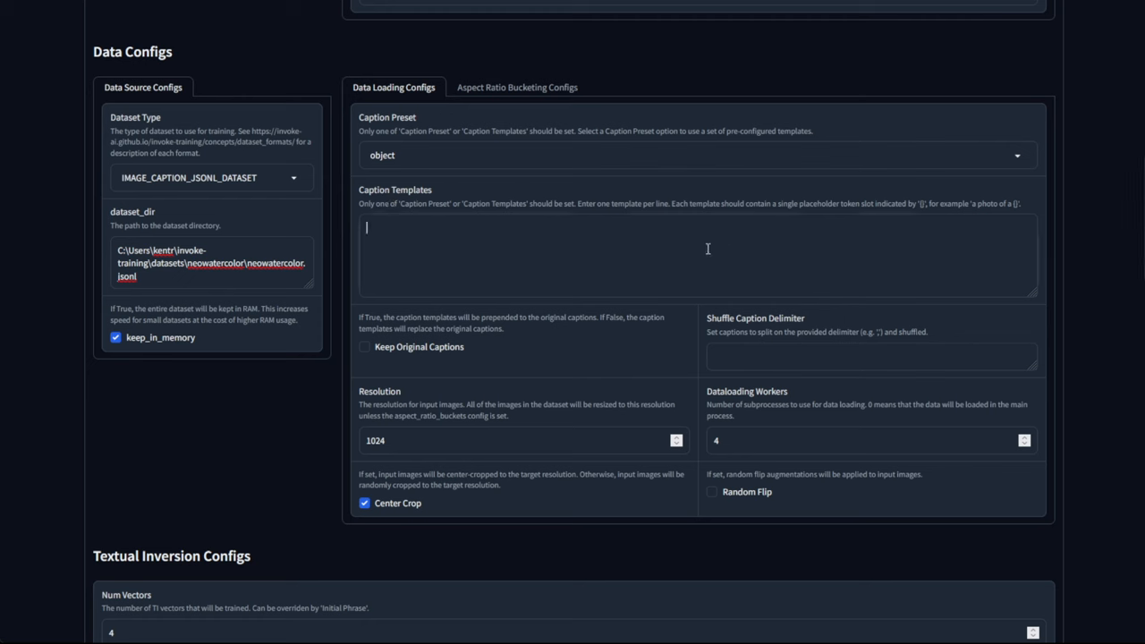
Replace the caption templates with only the {} placeholder
type("{}")
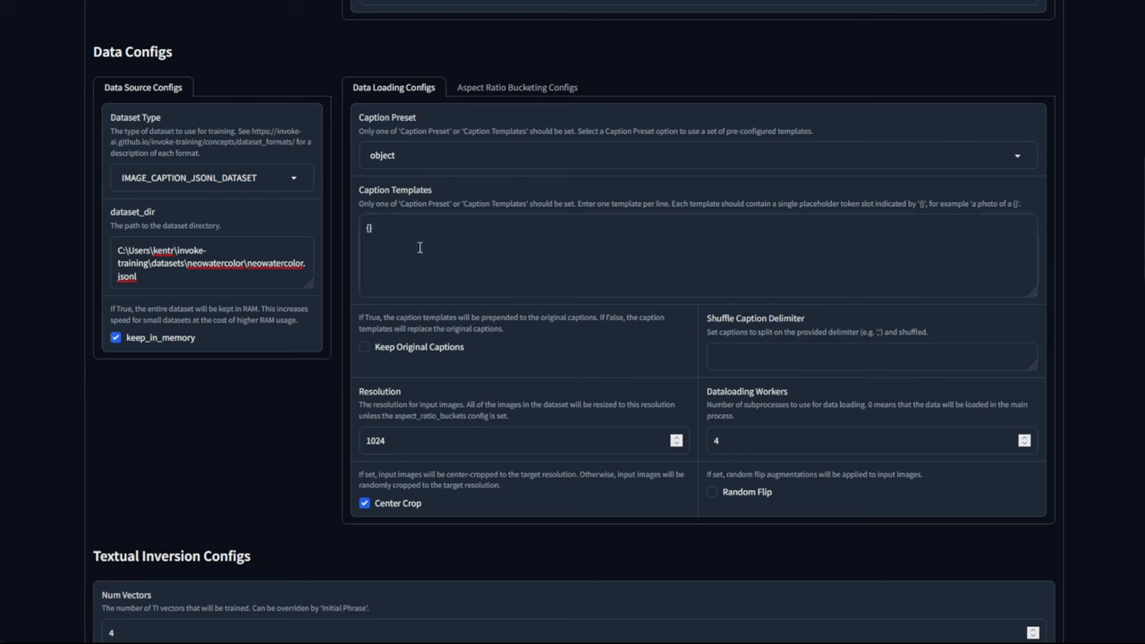
mouse_move(369, 286)
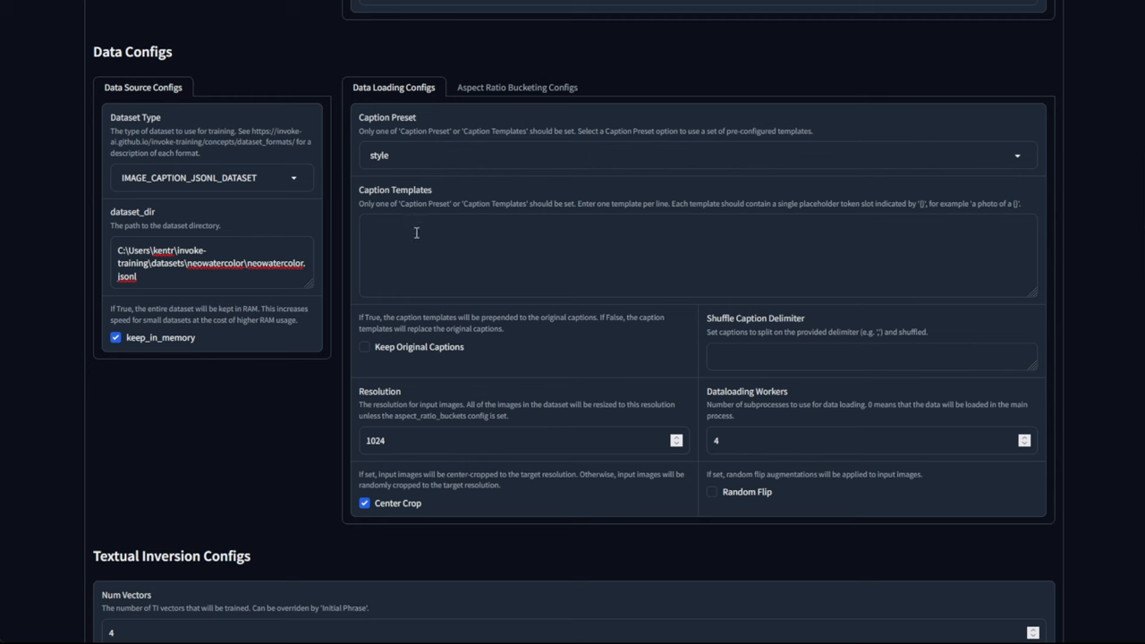
mouse_move(367, 358)
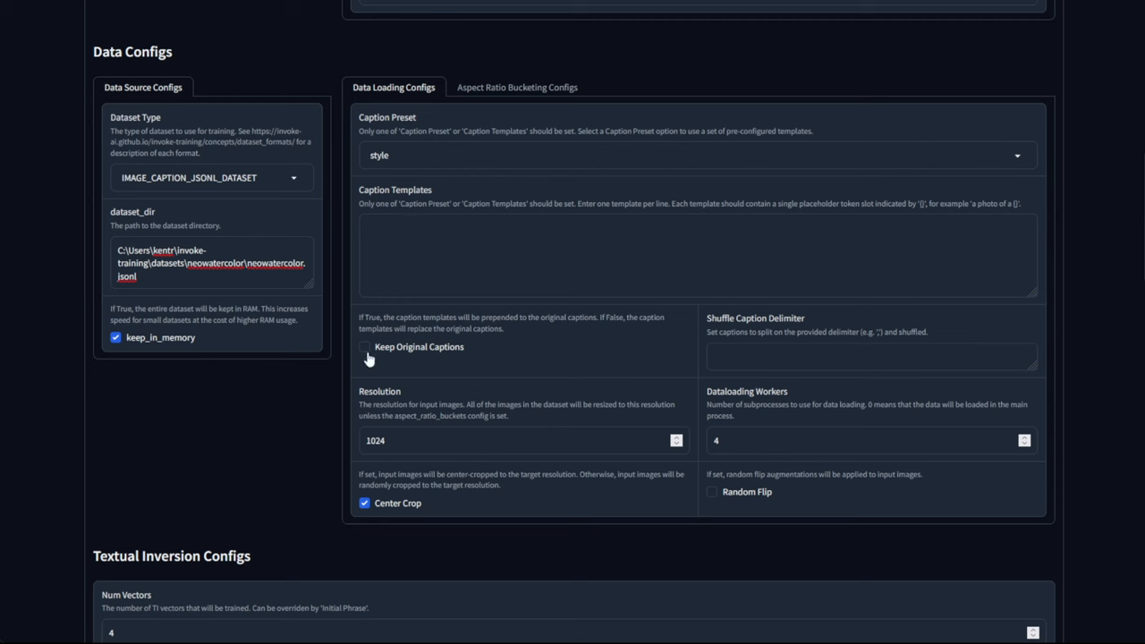
mouse_move(405, 350)
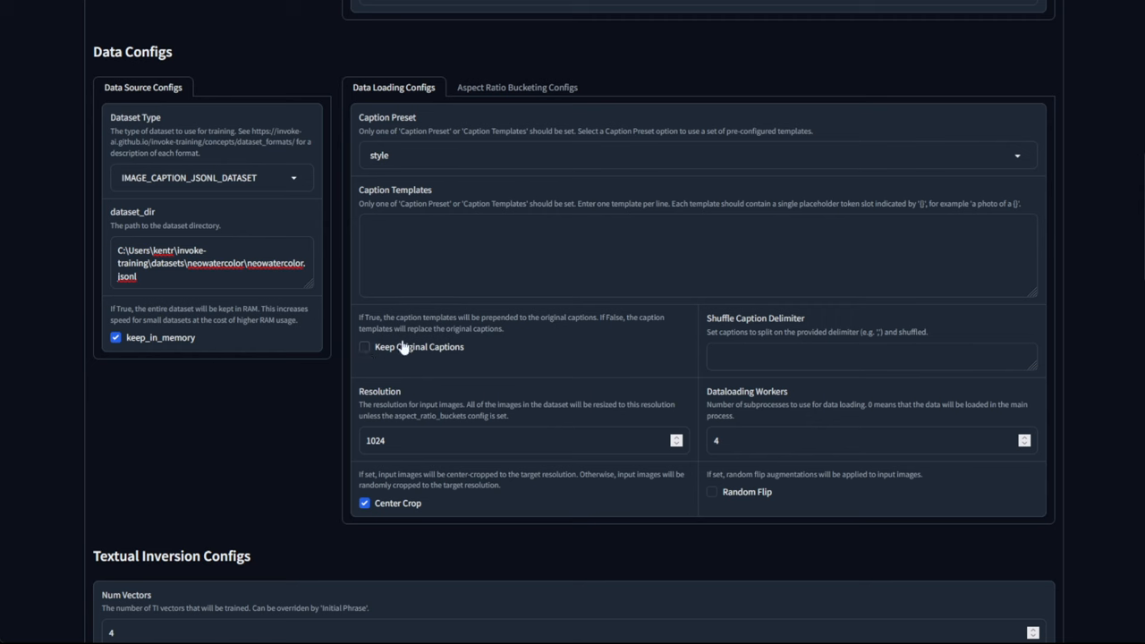
mouse_move(404, 360)
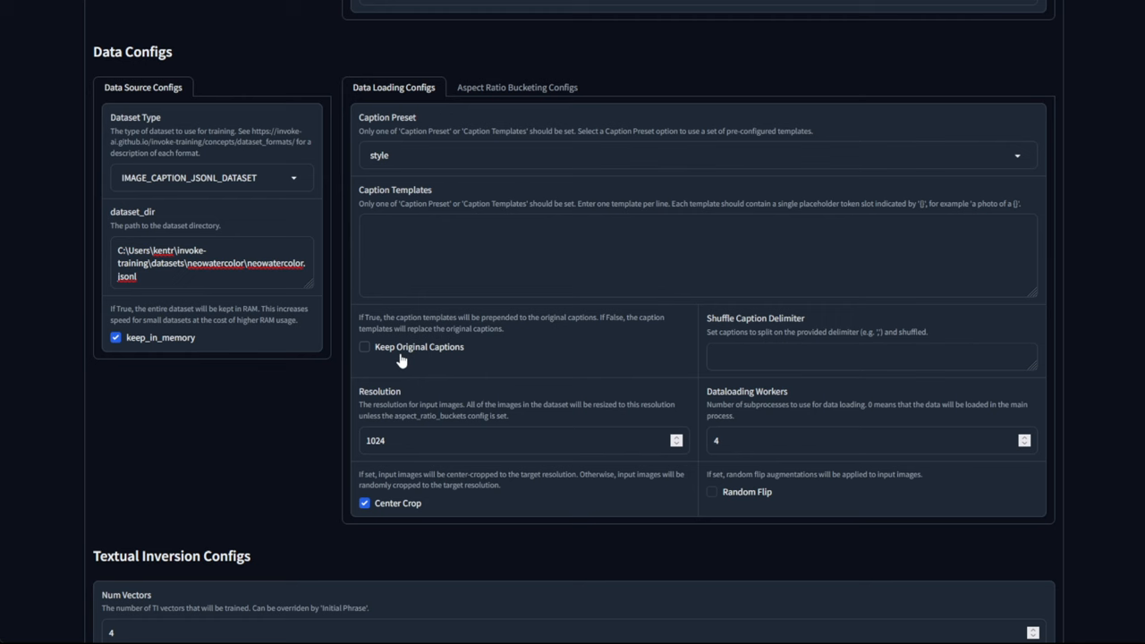
mouse_move(405, 134)
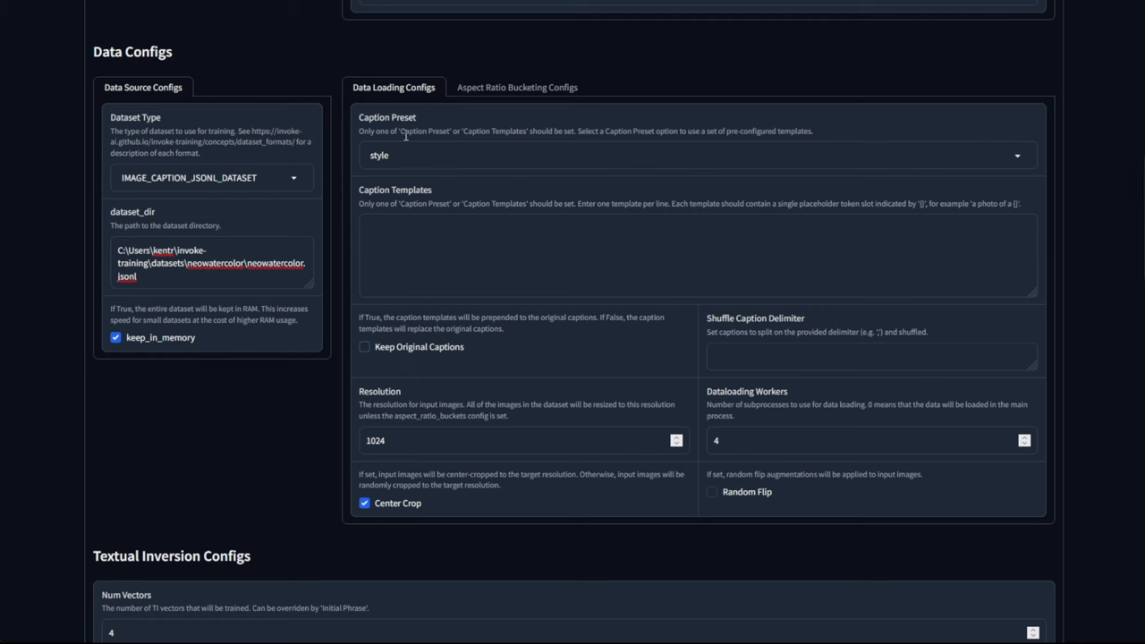
mouse_move(611, 342)
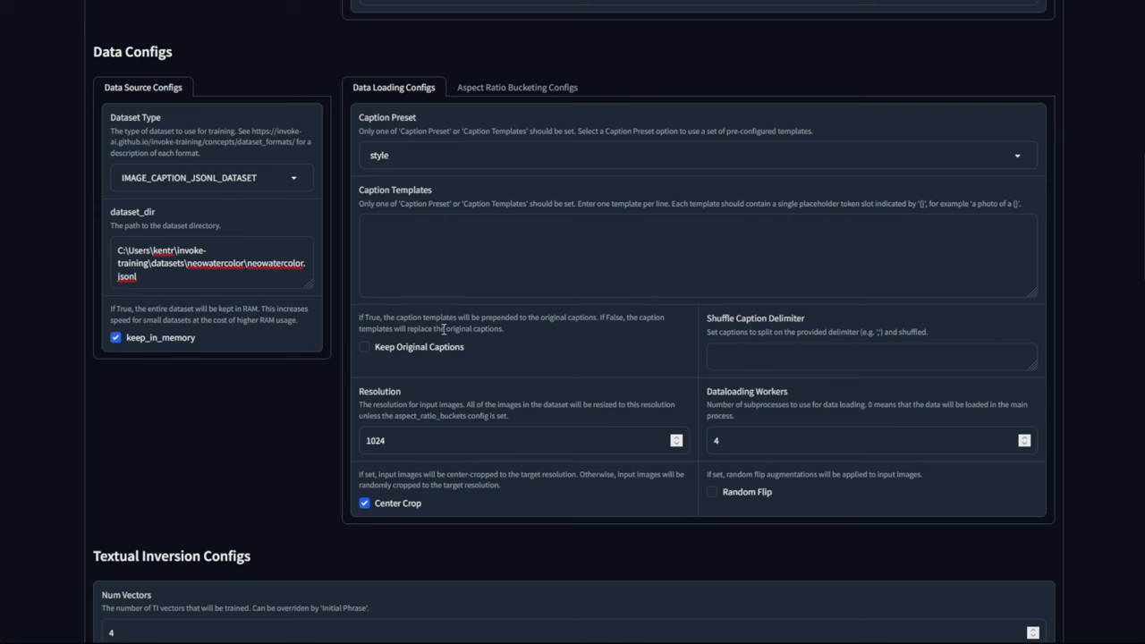
mouse_move(730, 339)
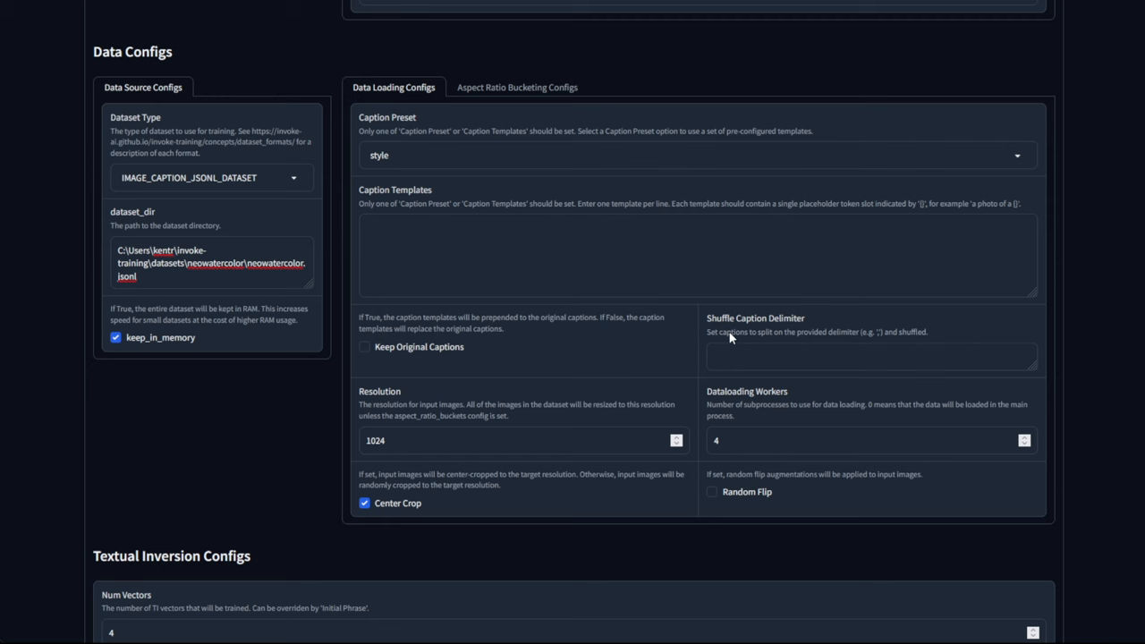
mouse_move(766, 331)
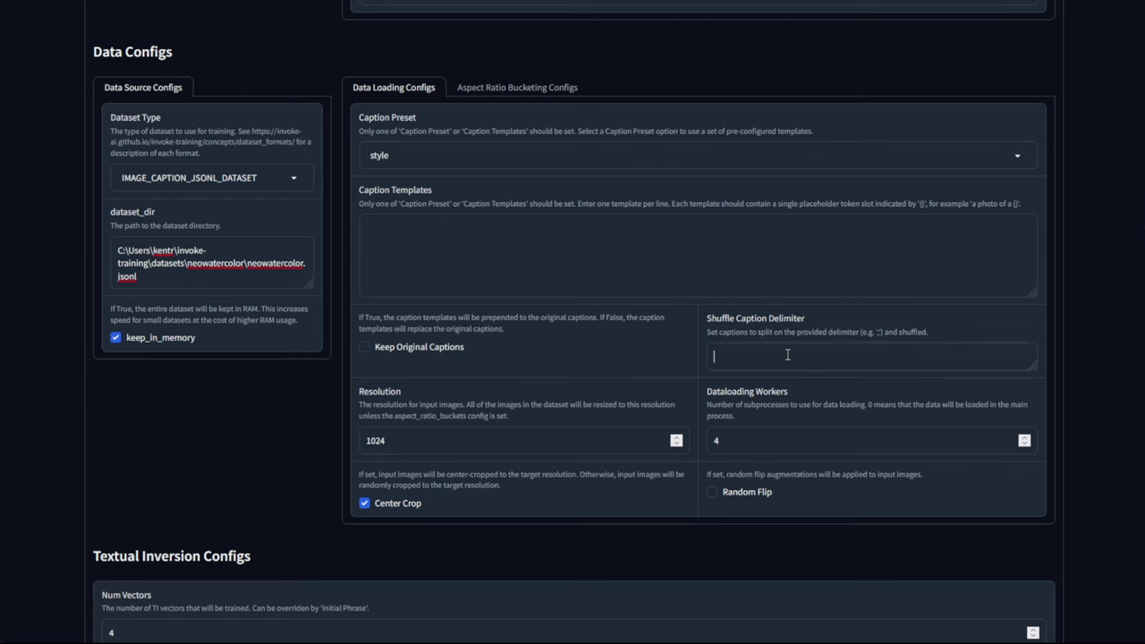
type(",")
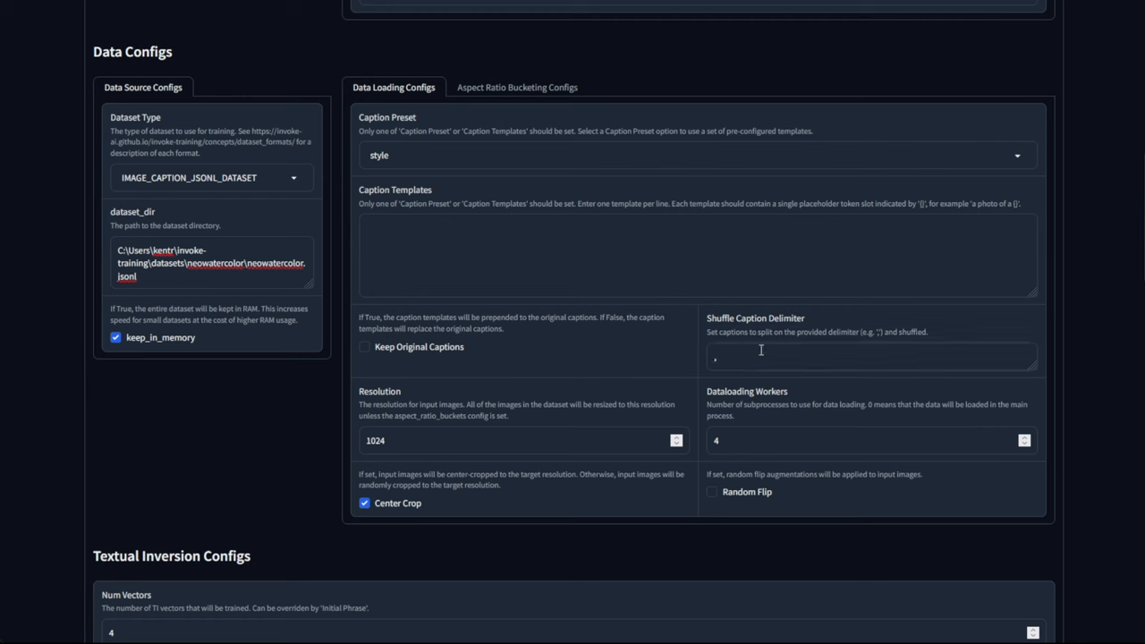
left_click(872, 356)
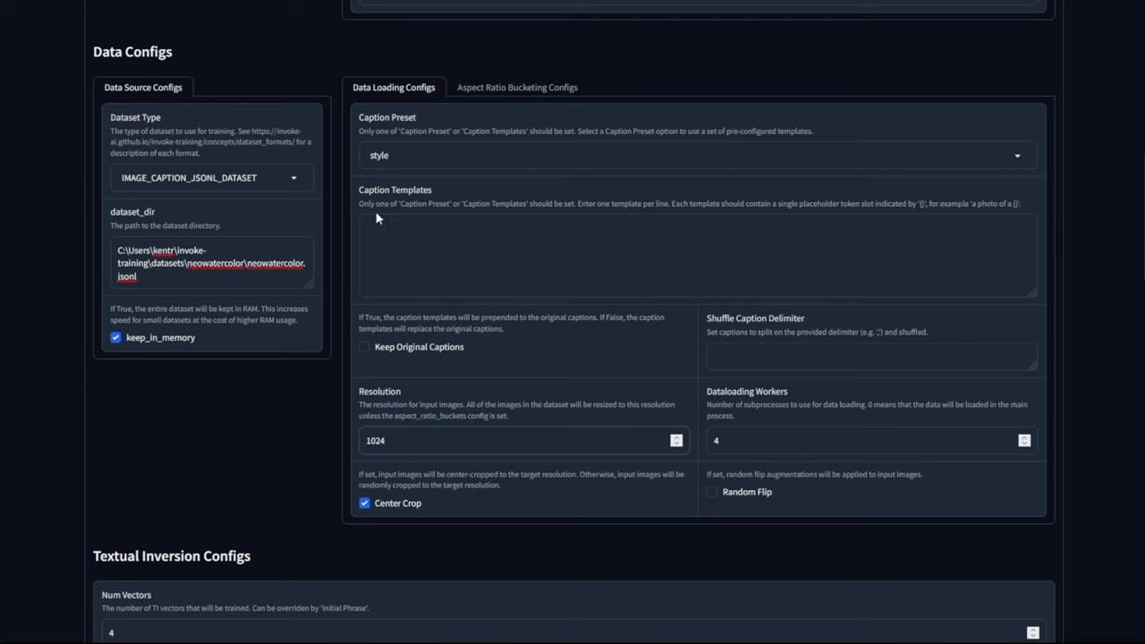
mouse_move(468, 440)
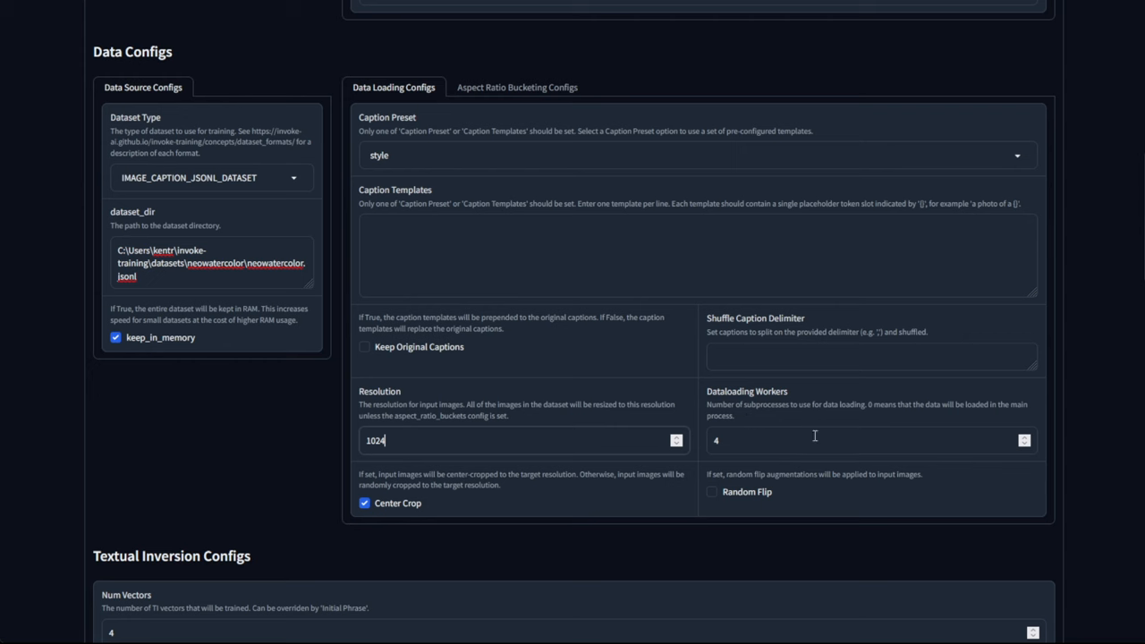
mouse_move(738, 438)
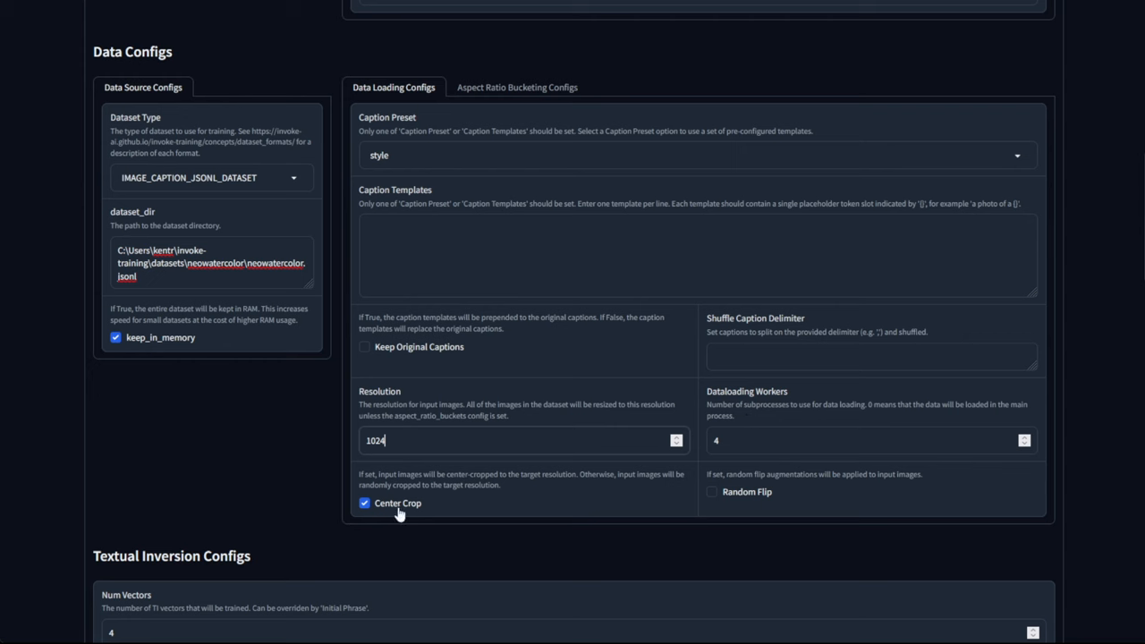
mouse_move(381, 509)
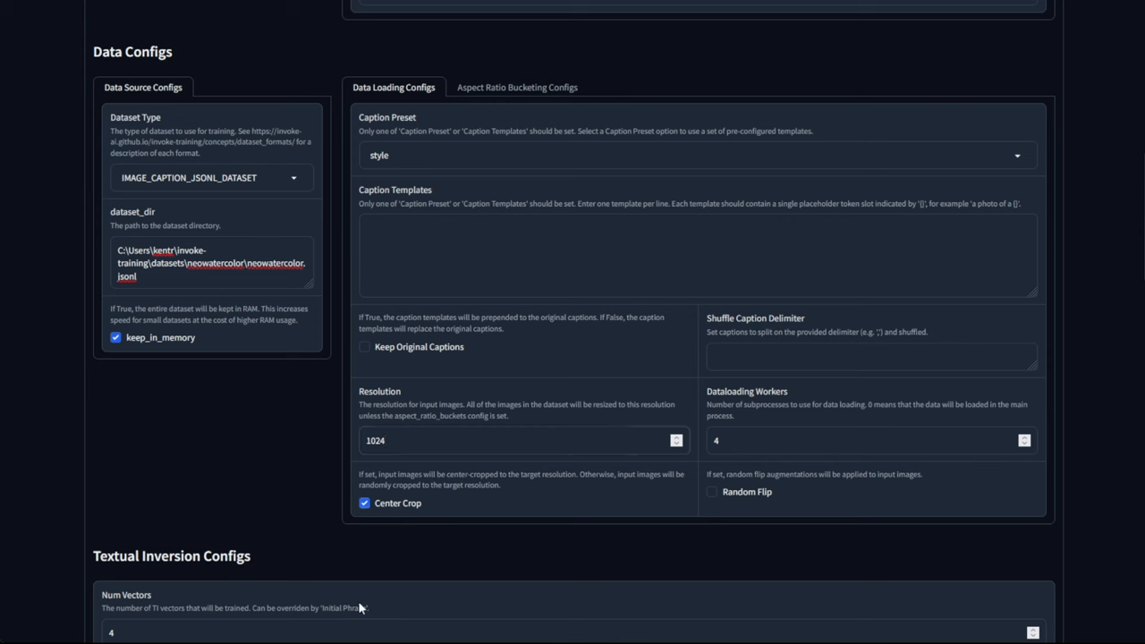
mouse_move(483, 549)
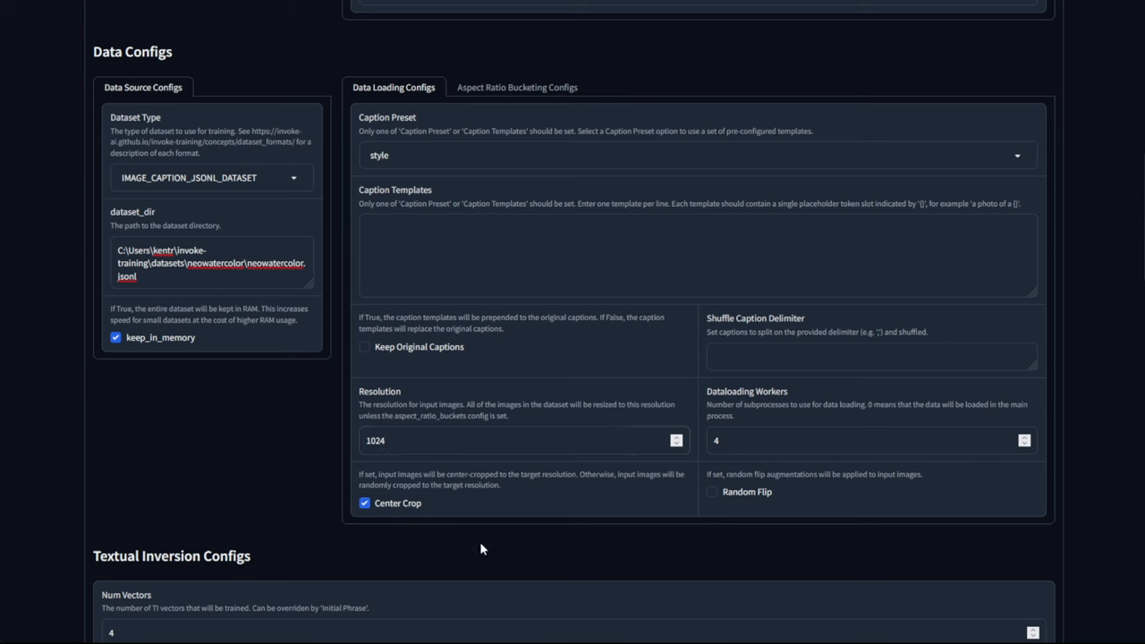
mouse_move(451, 525)
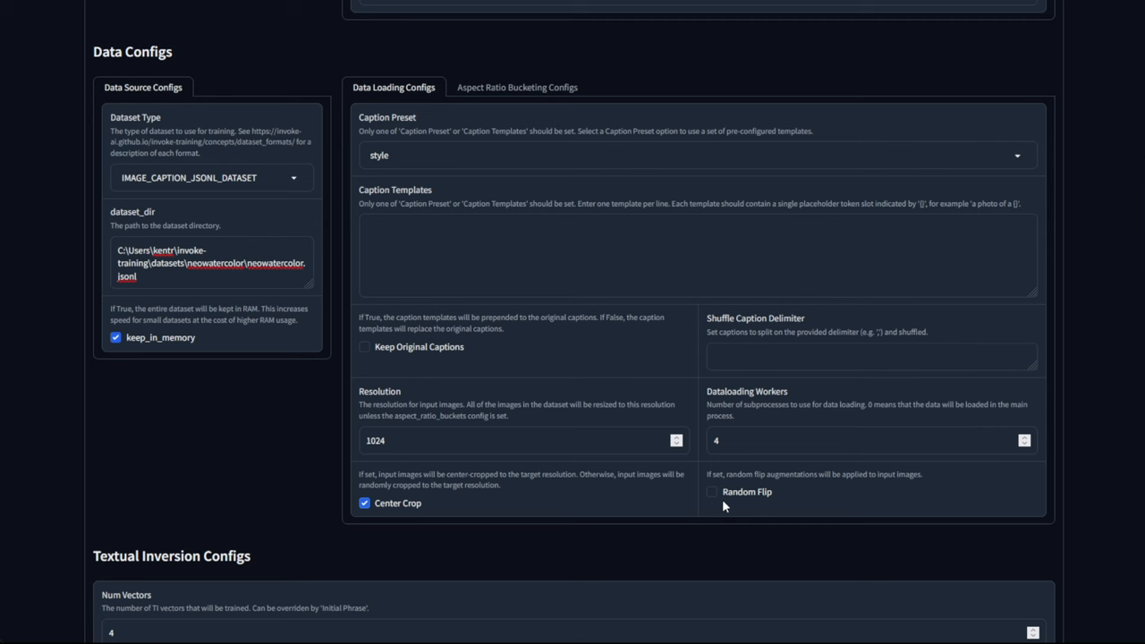
mouse_move(762, 333)
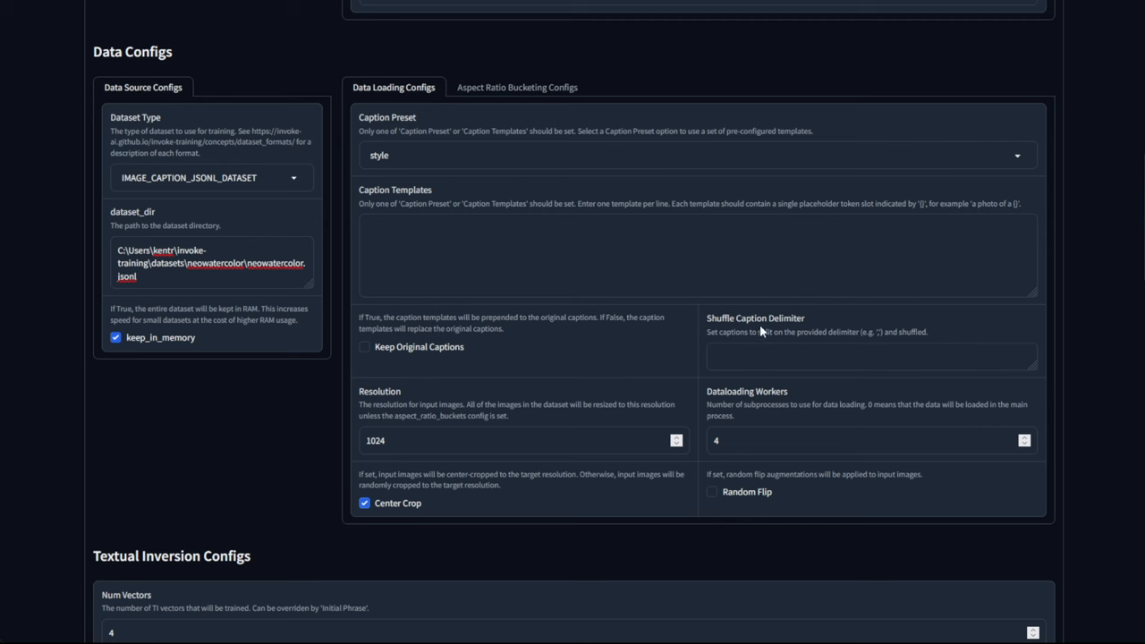
mouse_move(736, 501)
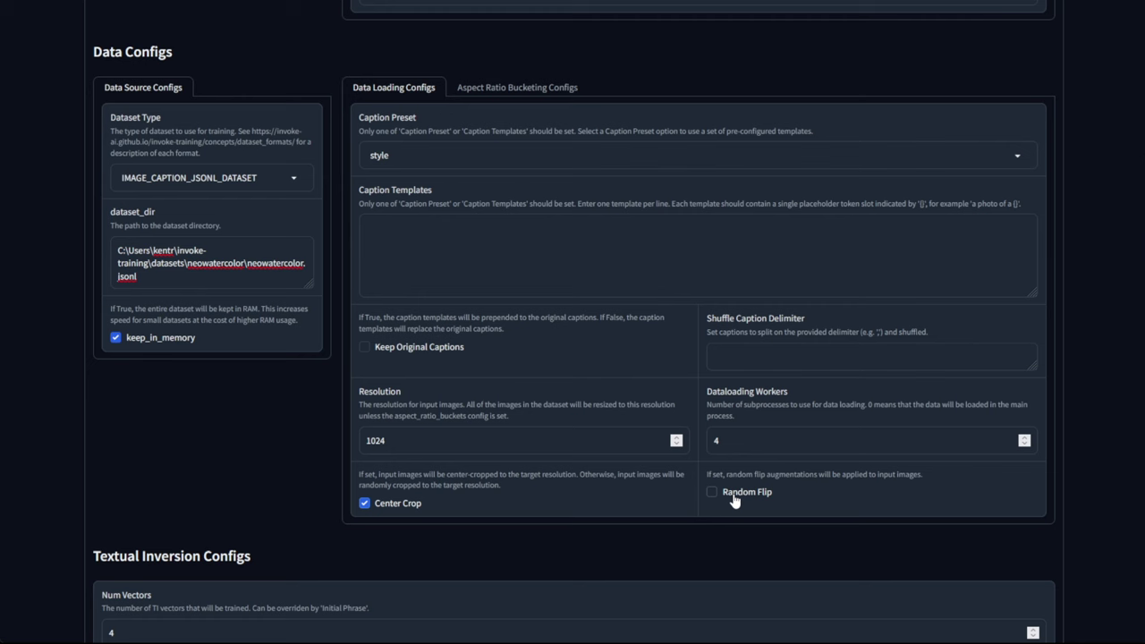
mouse_move(581, 500)
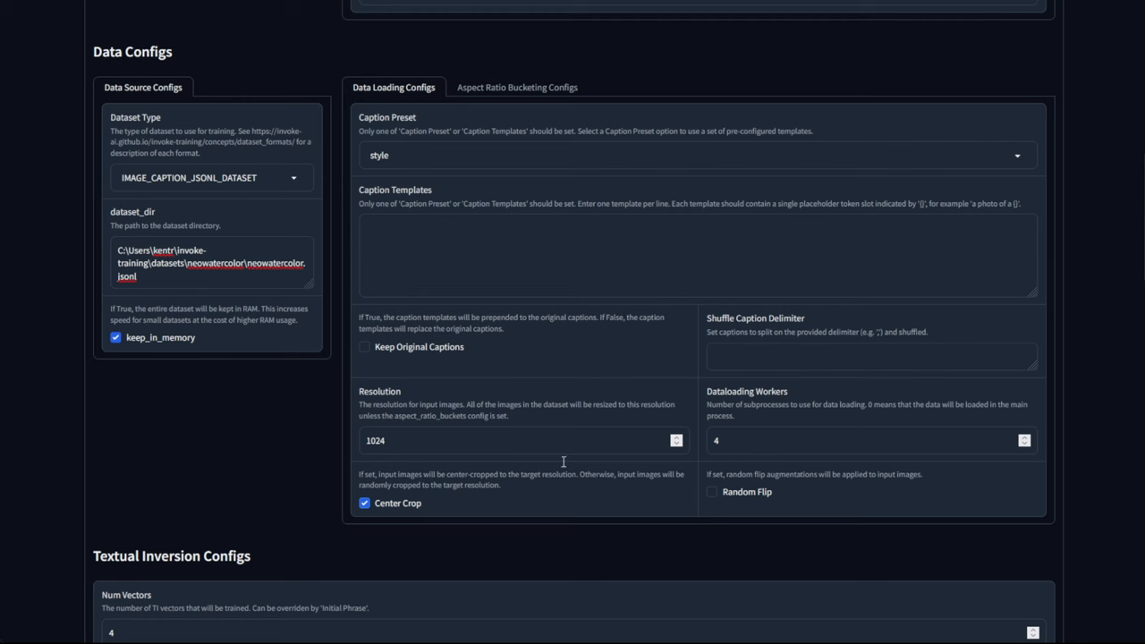
mouse_move(554, 505)
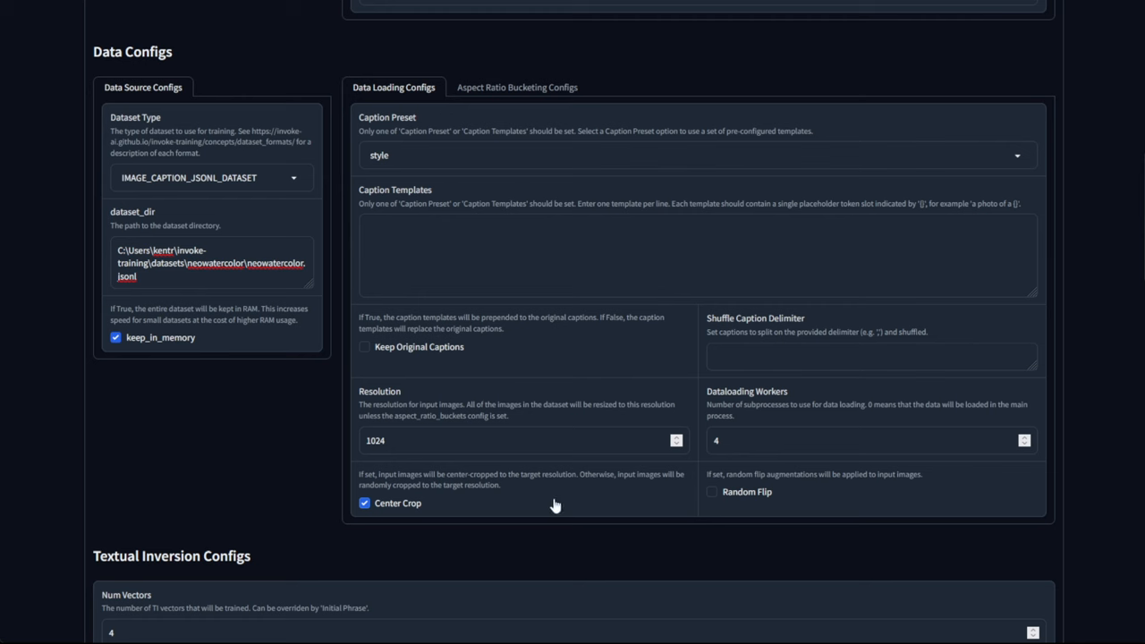
mouse_move(730, 499)
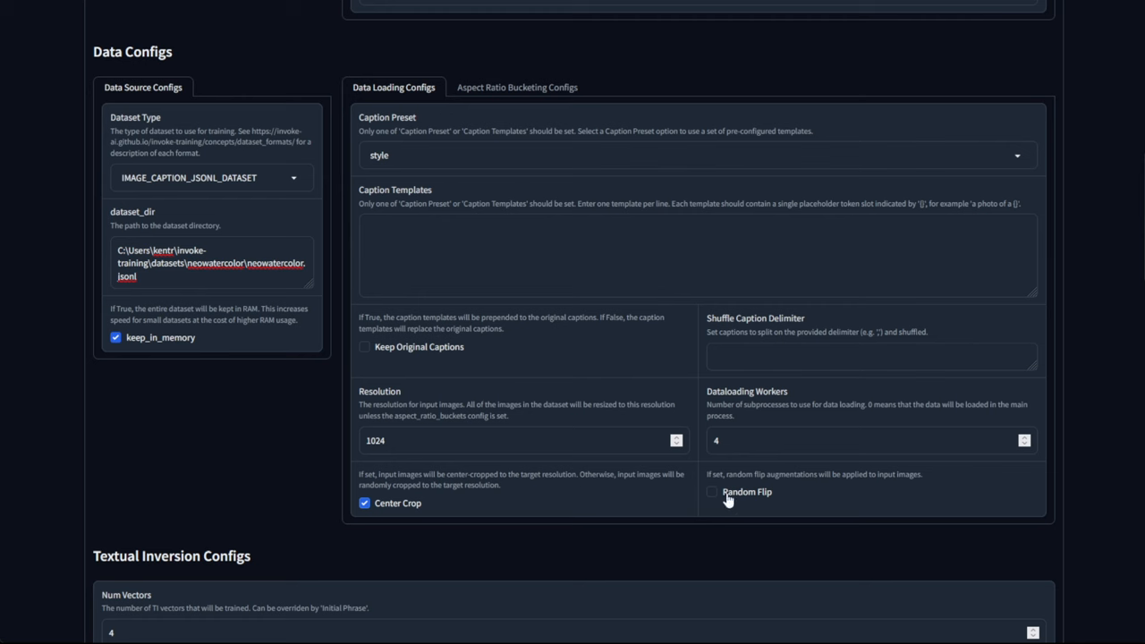
Enter bucketing resolutions 1024, 768 and 1280, then uncheck Use Aspect Ratio Bucketing
left_click(519, 86)
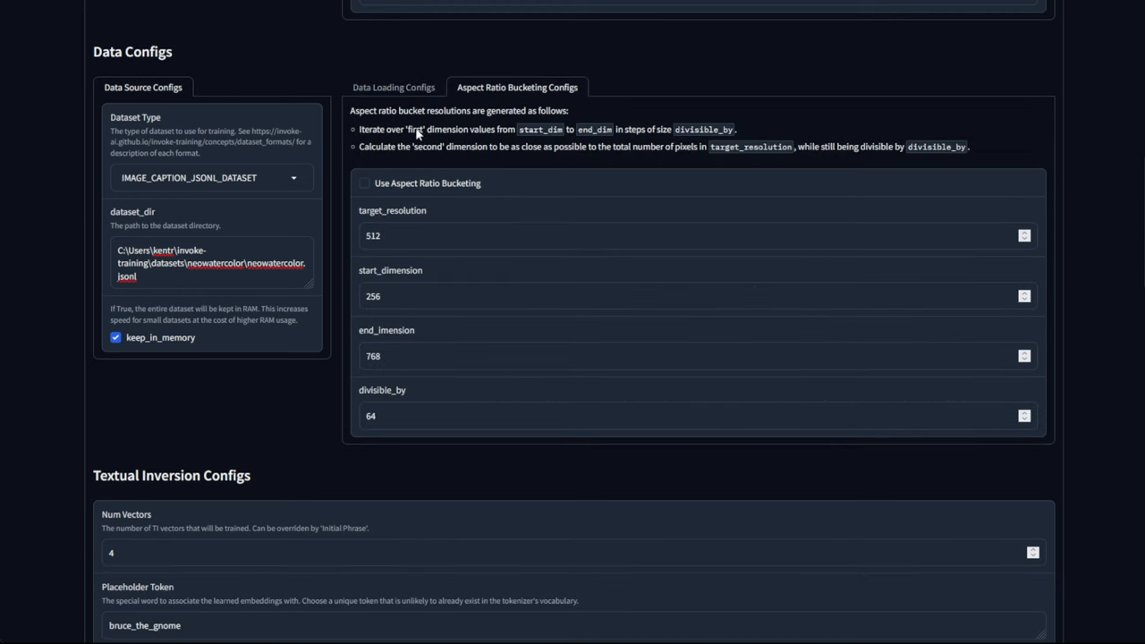
mouse_move(576, 154)
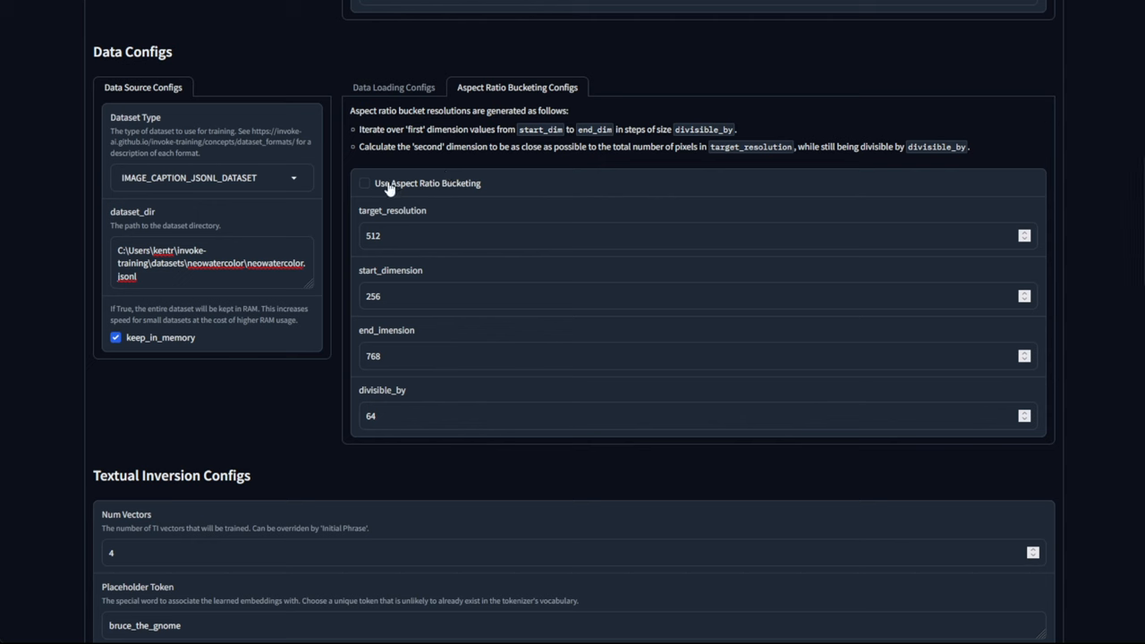
left_click(364, 183)
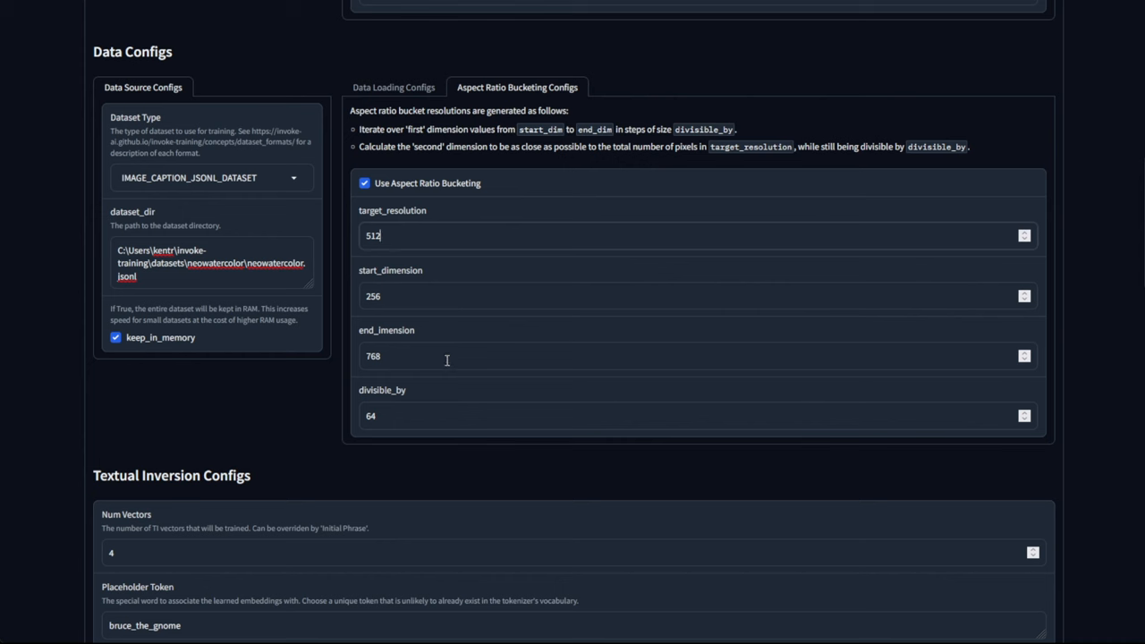
mouse_move(453, 282)
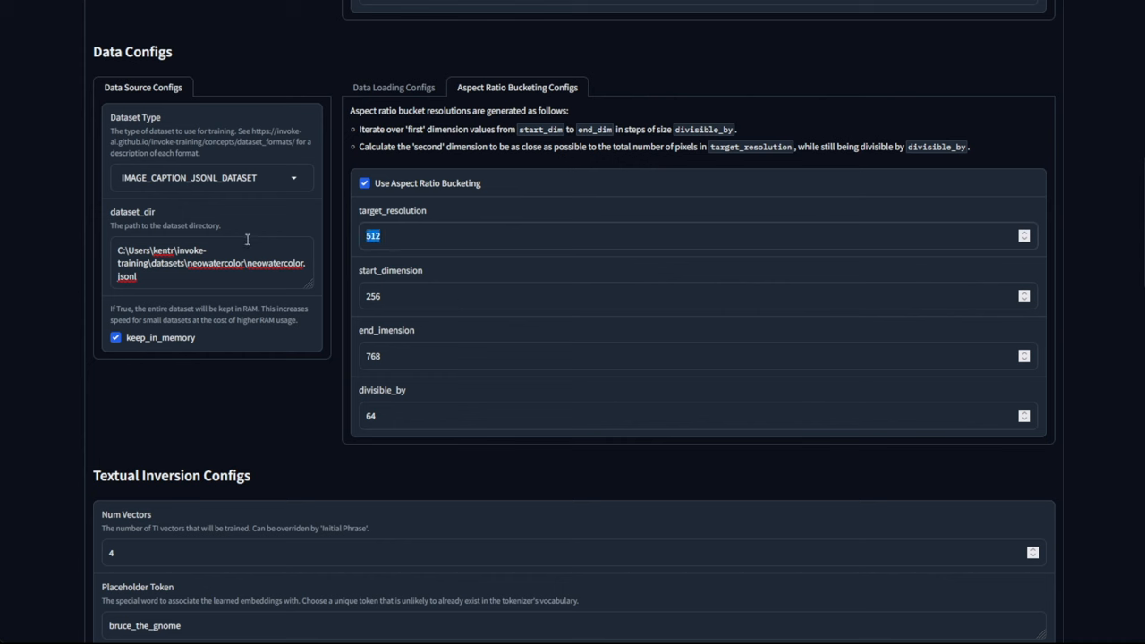
type("1024")
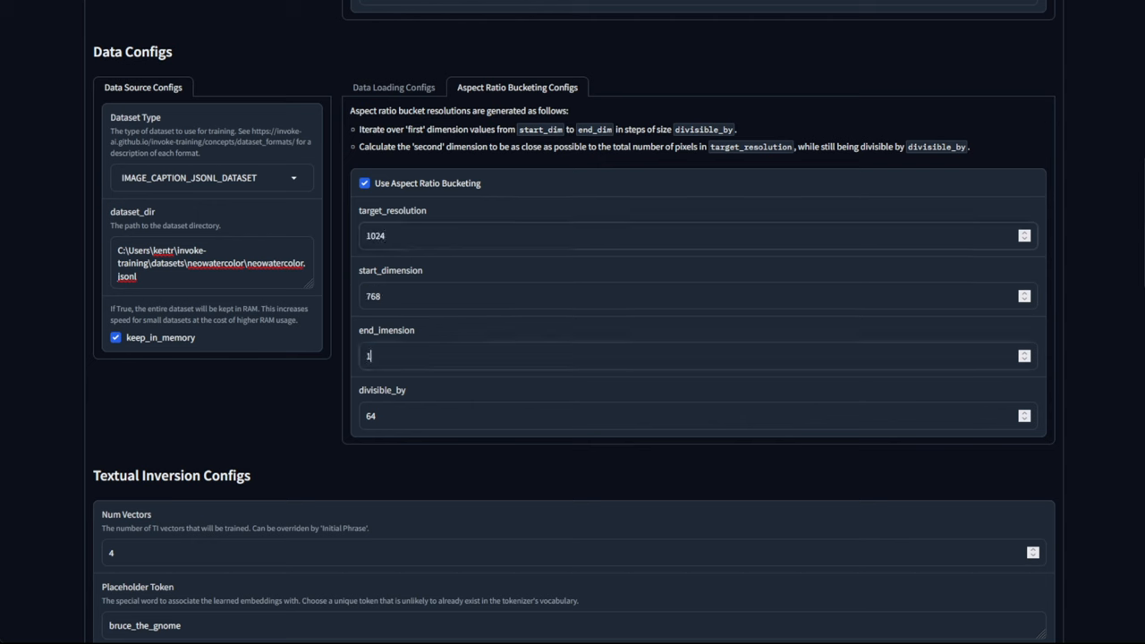
type("280")
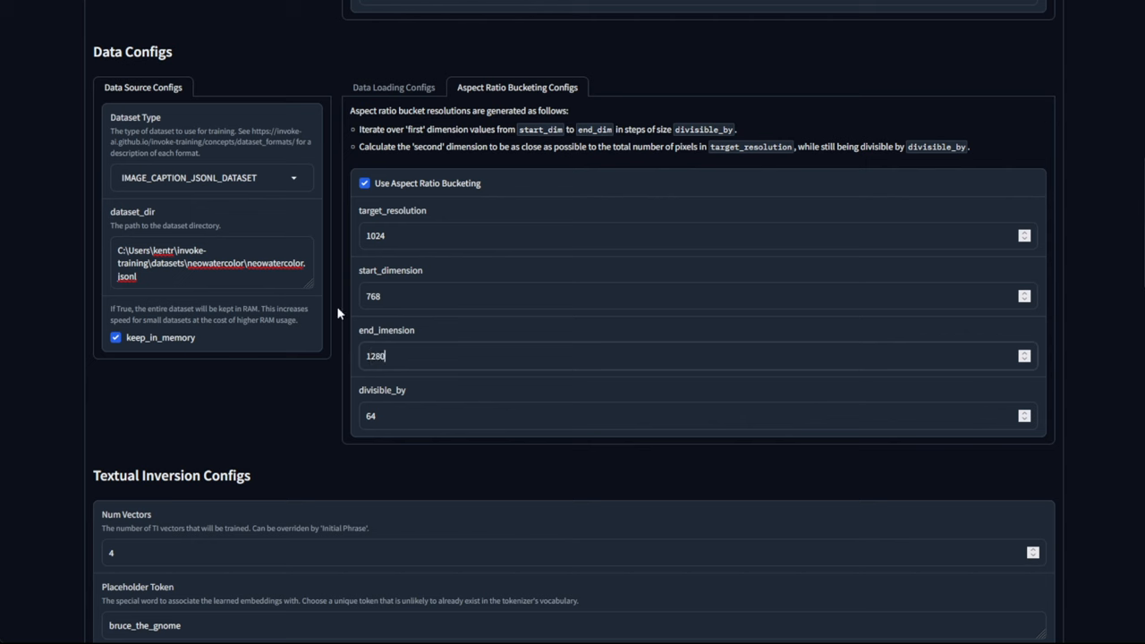
left_click(364, 183)
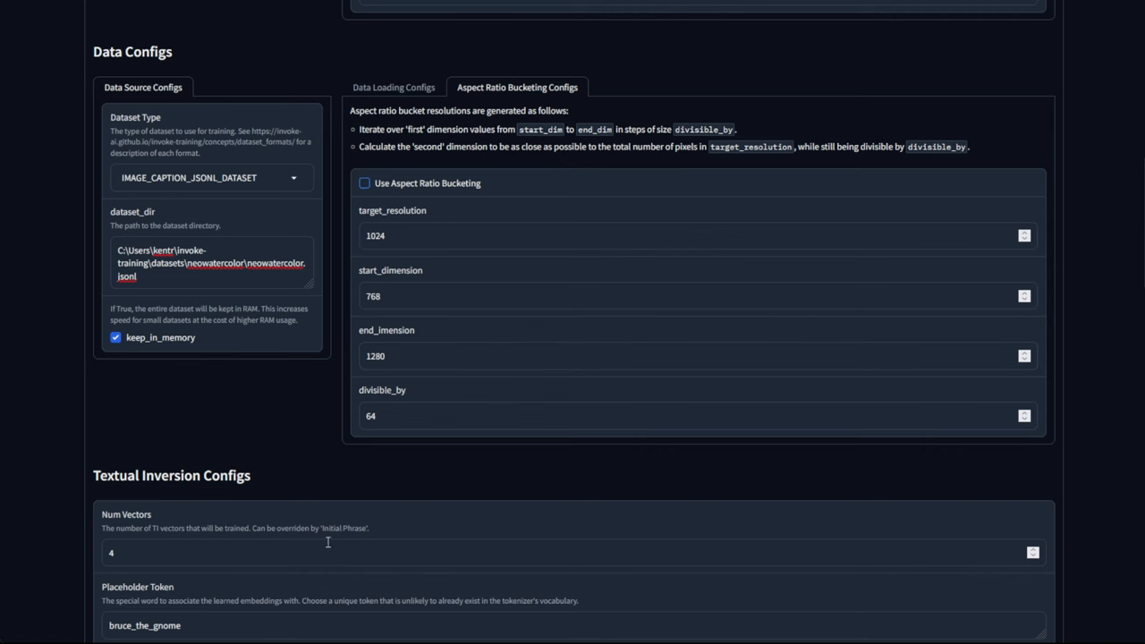
scroll("down", 3)
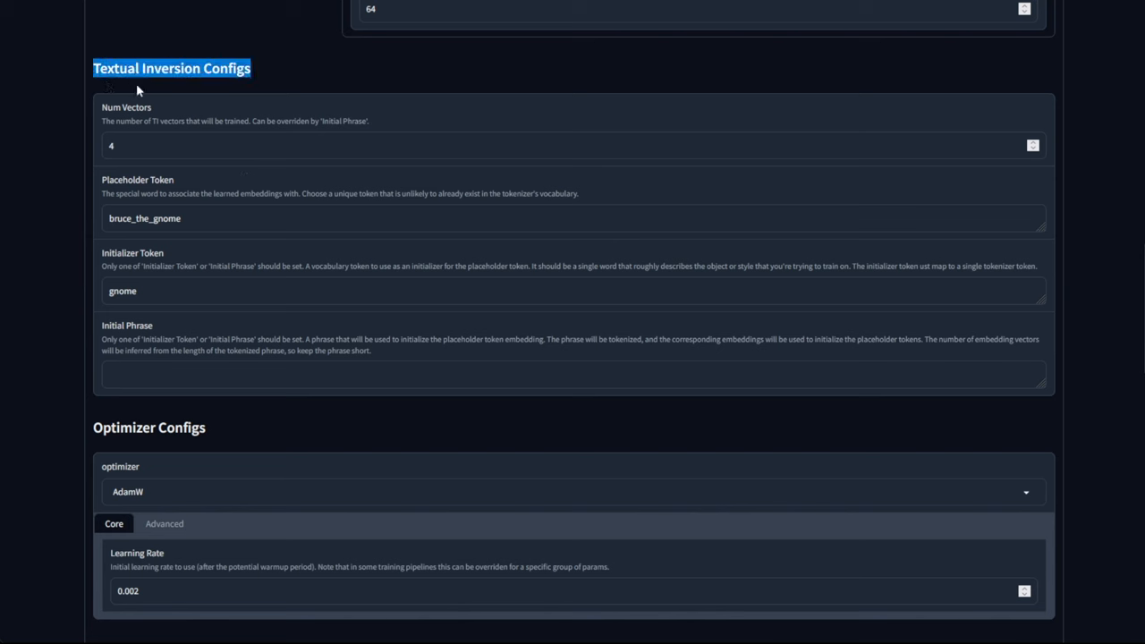
mouse_move(268, 105)
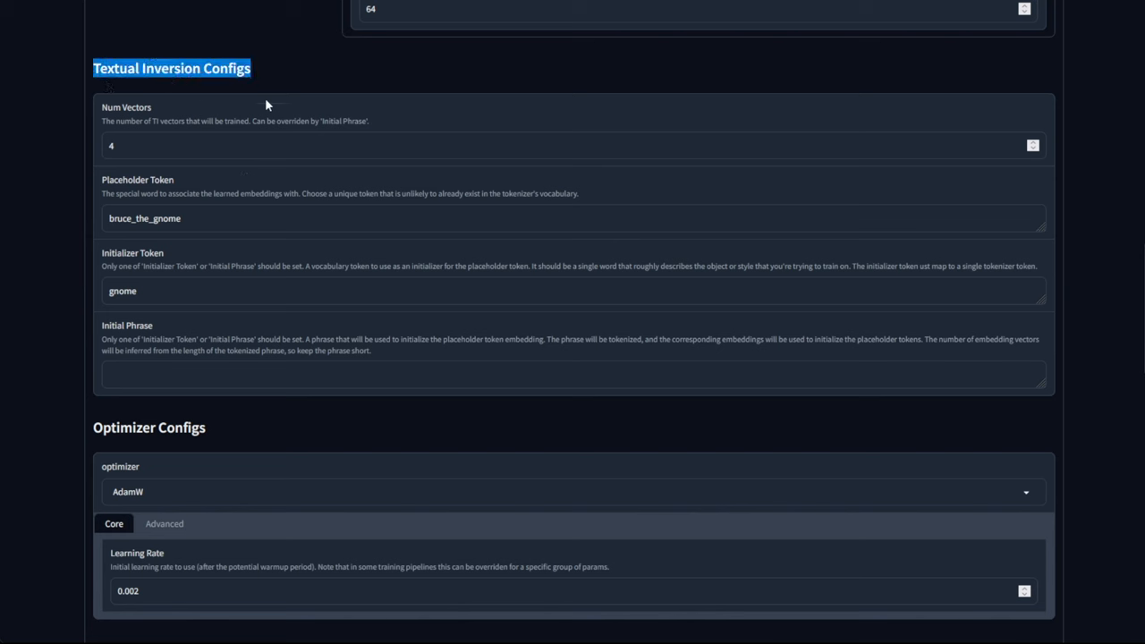
mouse_move(128, 165)
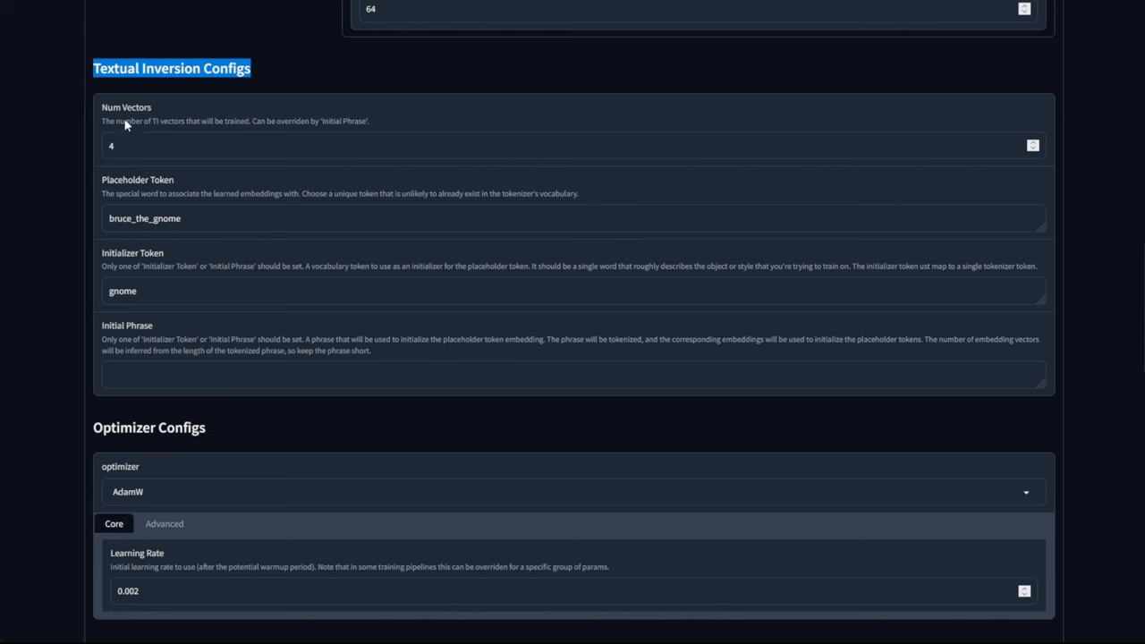
mouse_move(151, 175)
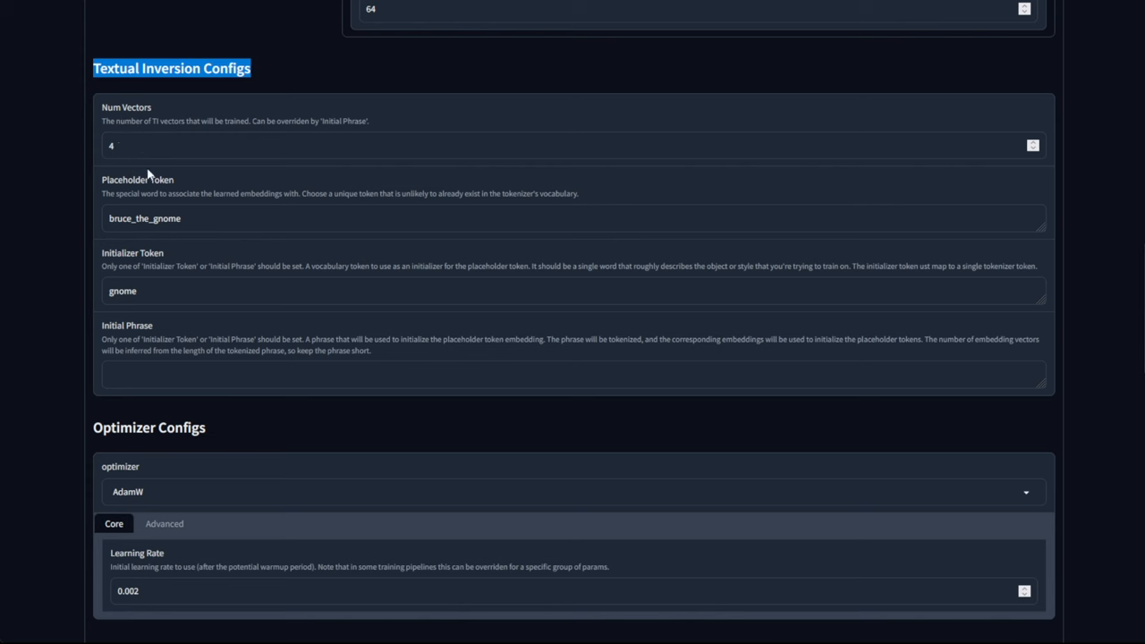
mouse_move(174, 148)
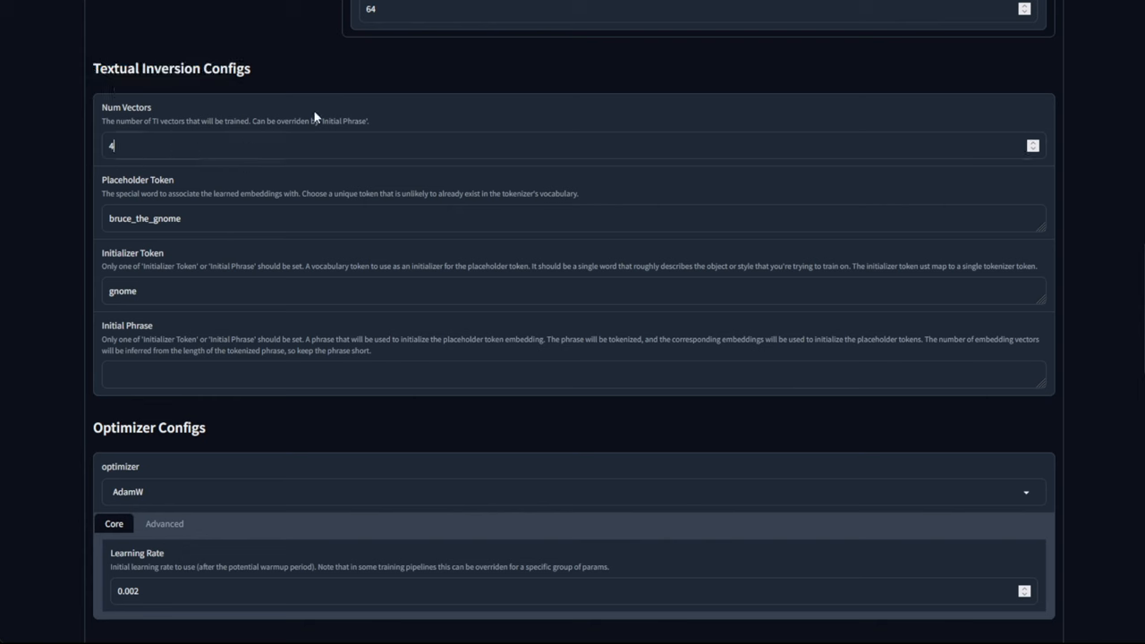
double_click(144, 217)
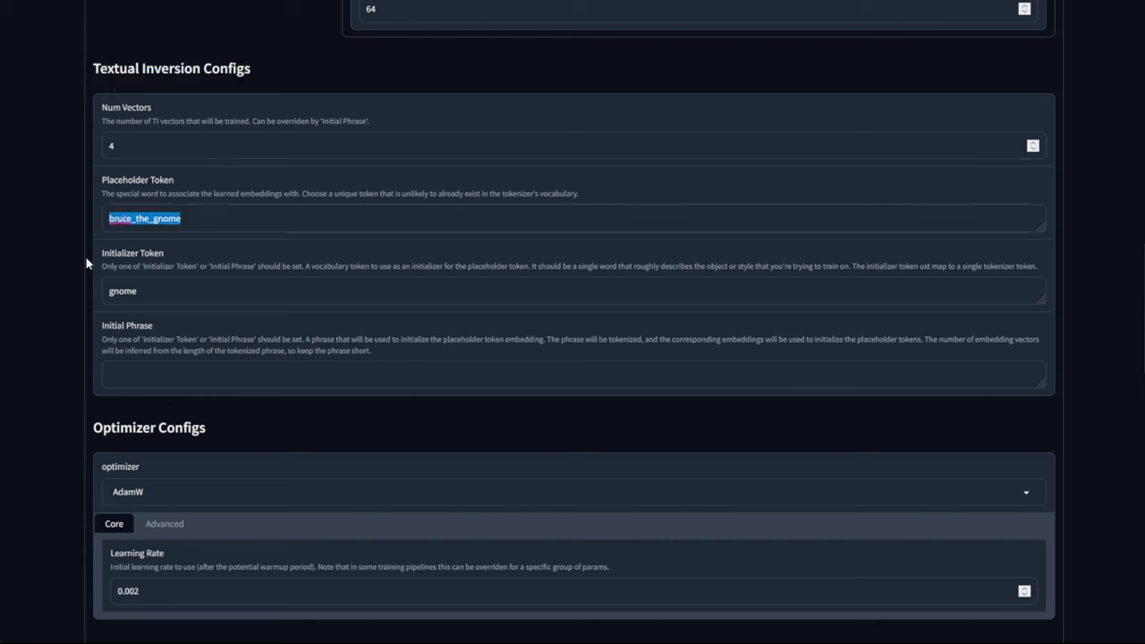
mouse_move(150, 199)
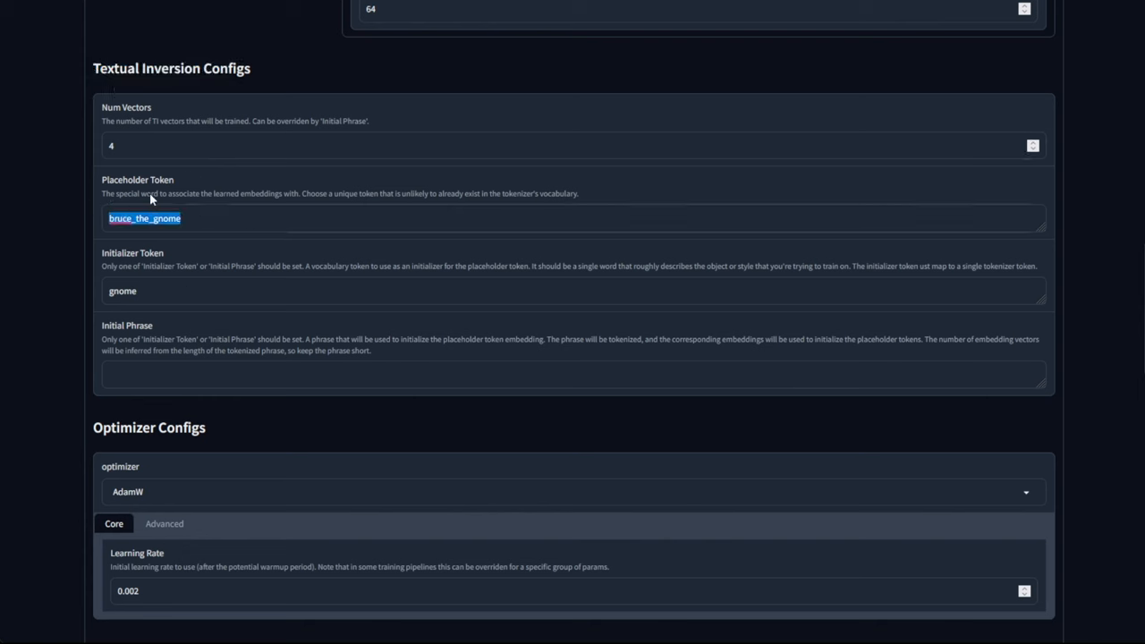
mouse_move(154, 282)
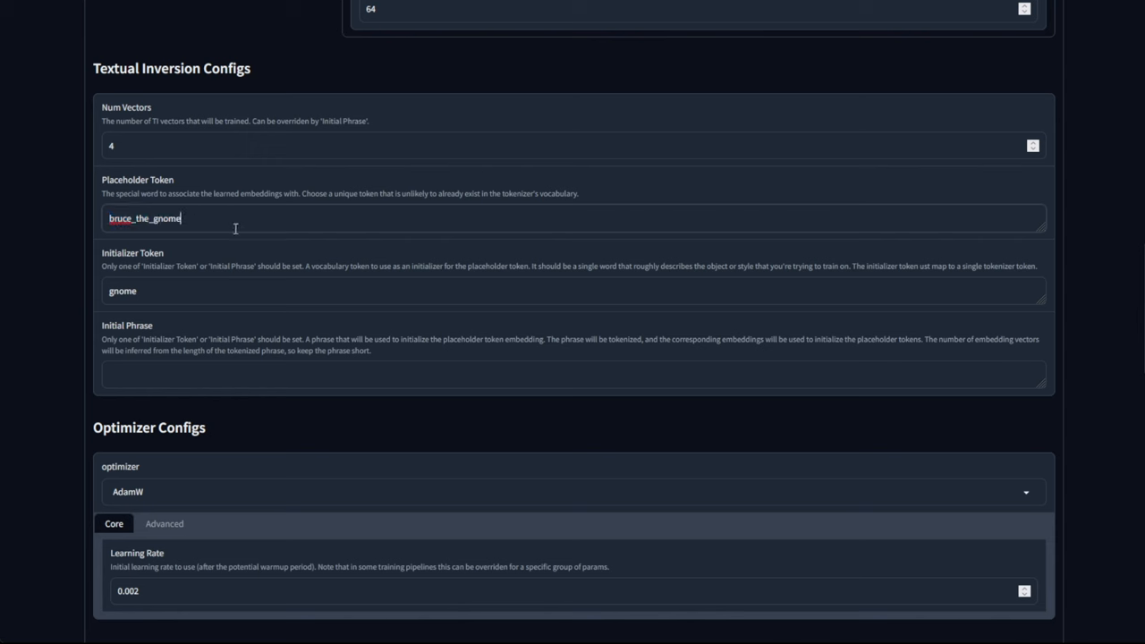
triple_click(144, 217)
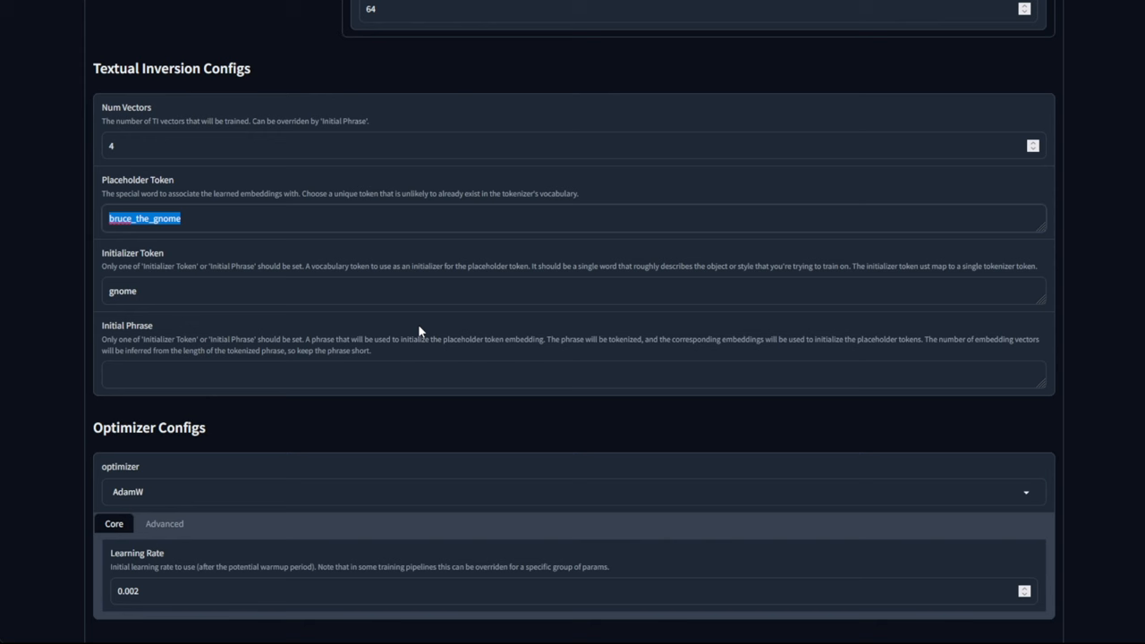
Set placeholder token N30Watercolor and replace the 'gnome' initializer with initial phrase 'watercolor'
type("N30Watercolor")
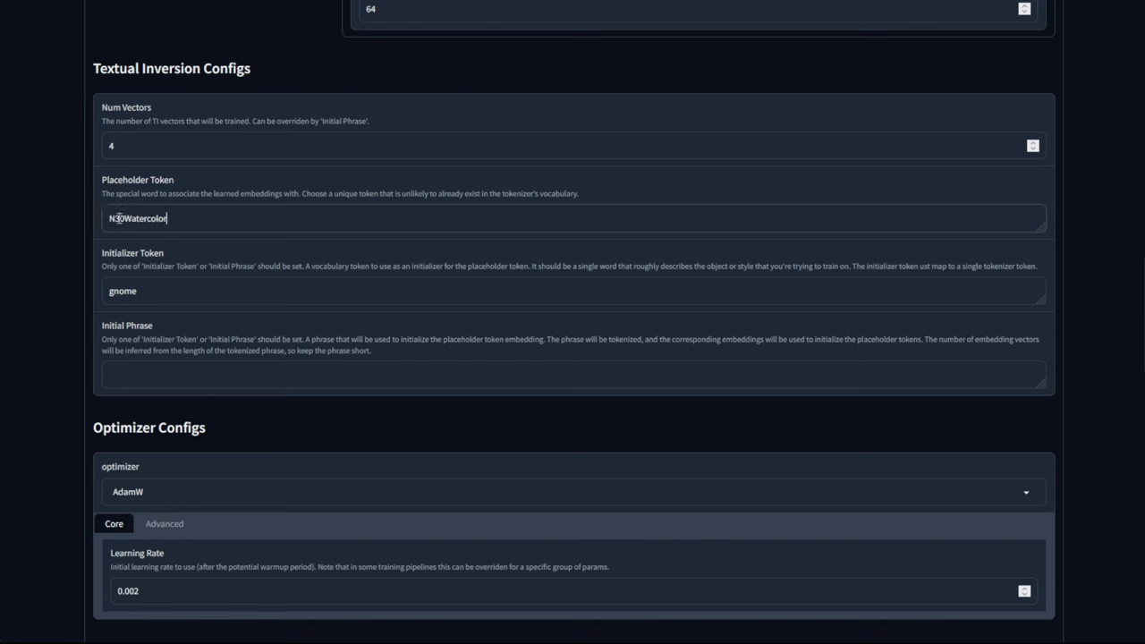
triple_click(136, 218)
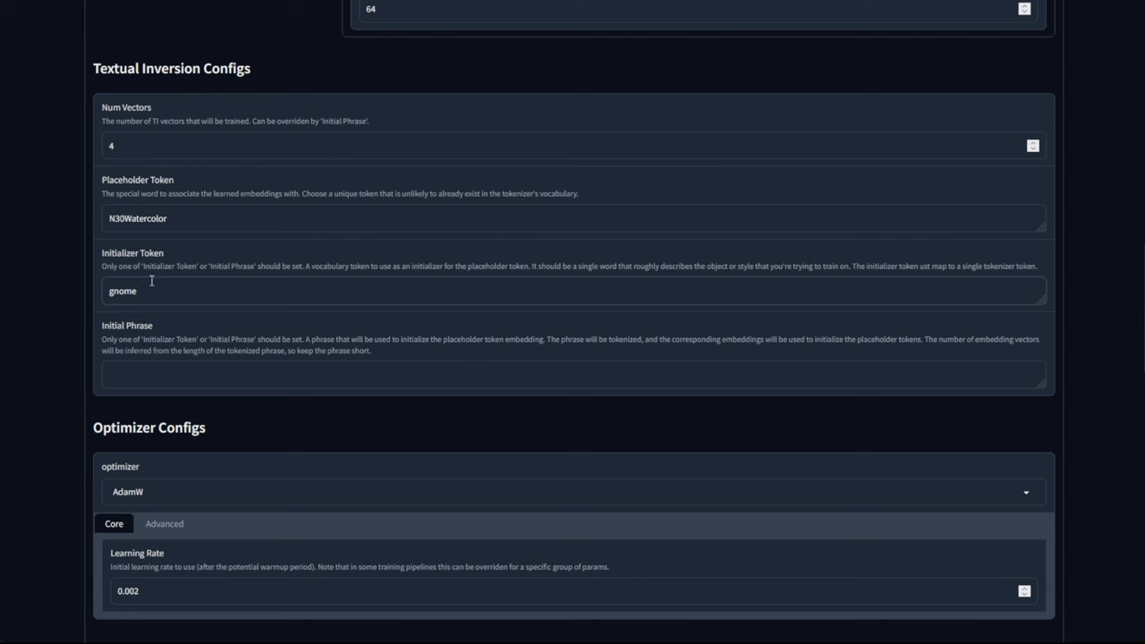
left_click(139, 291)
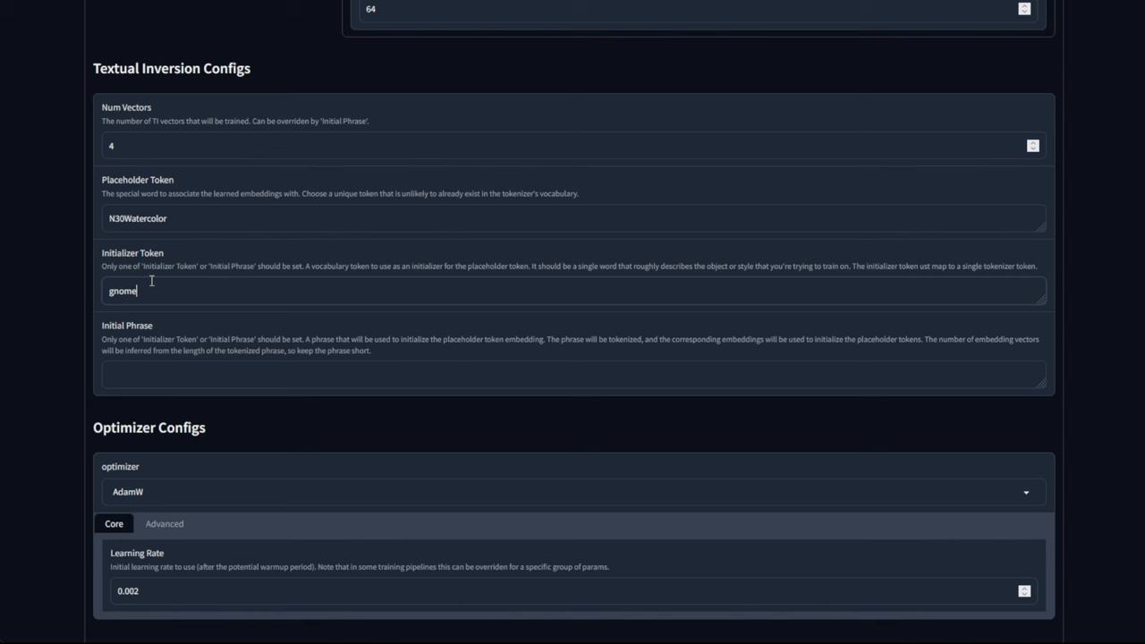
type("waterco")
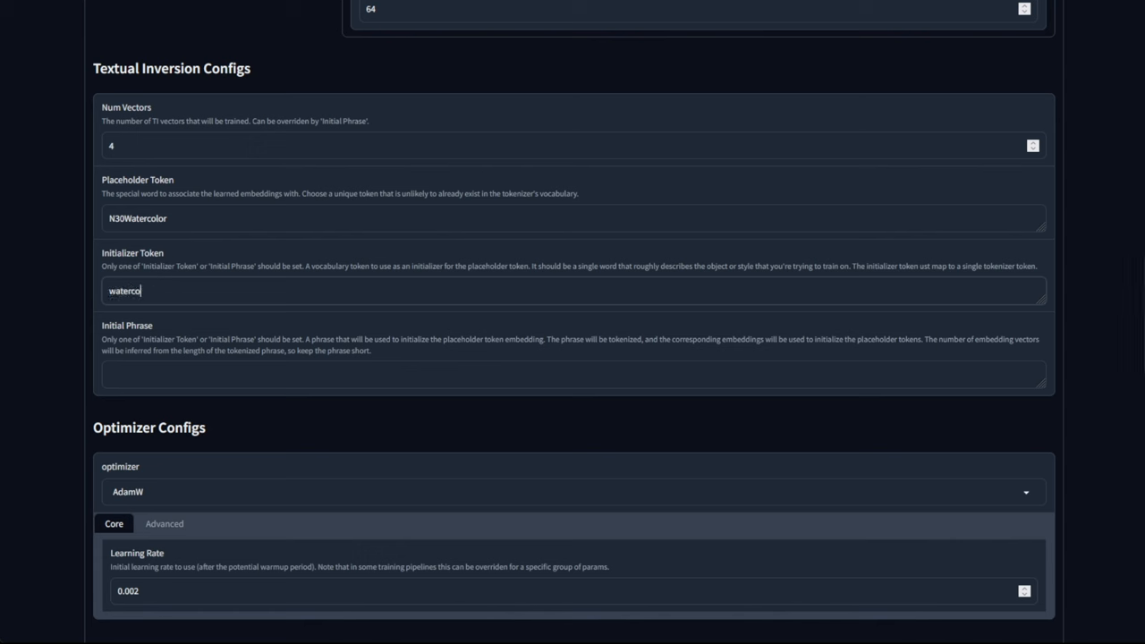
type("lor")
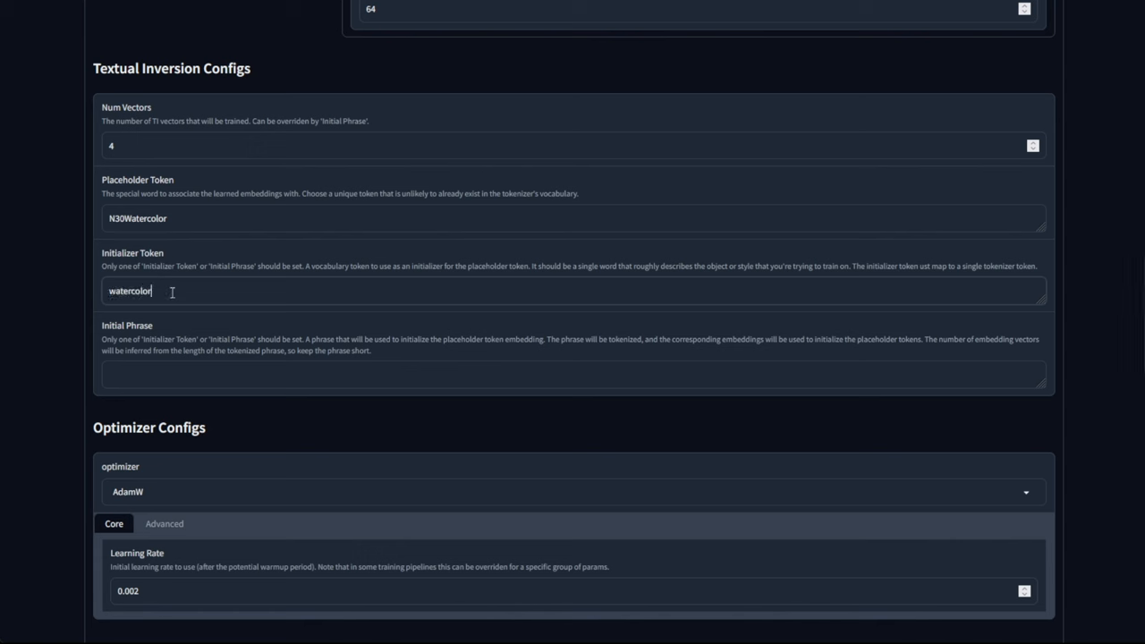
double_click(130, 290)
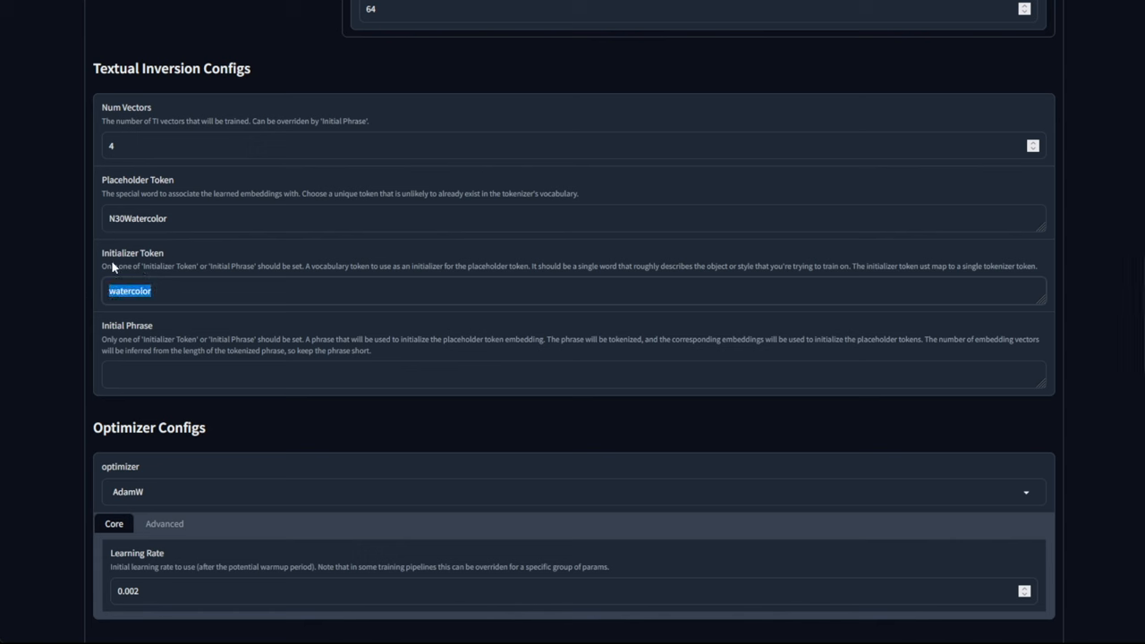
mouse_move(164, 295)
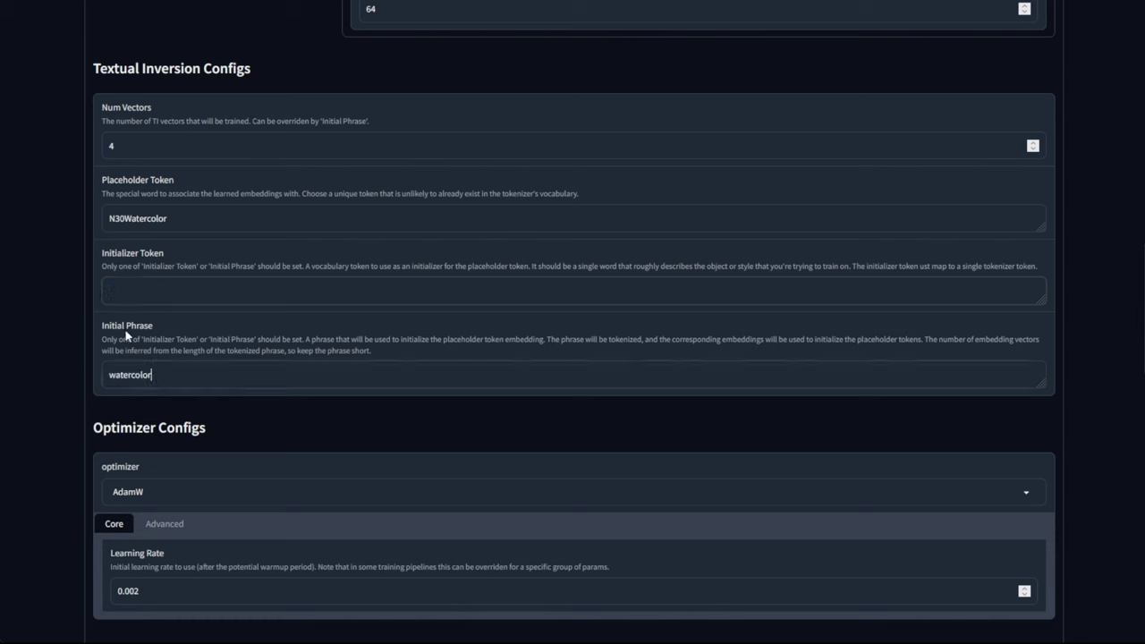
scroll("down", 3)
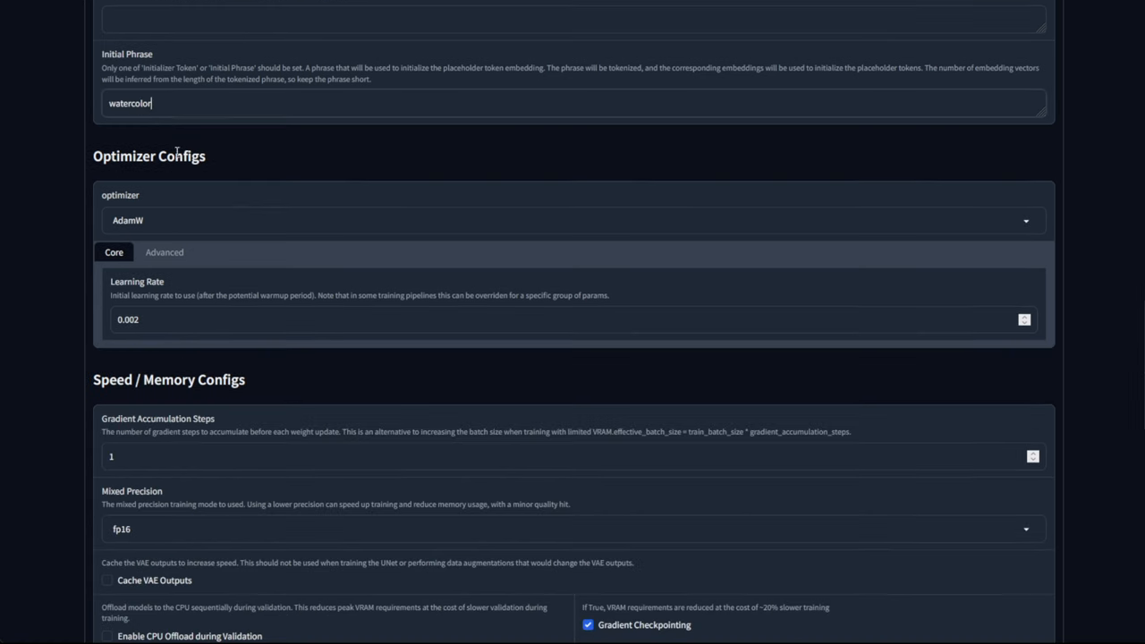
mouse_move(161, 246)
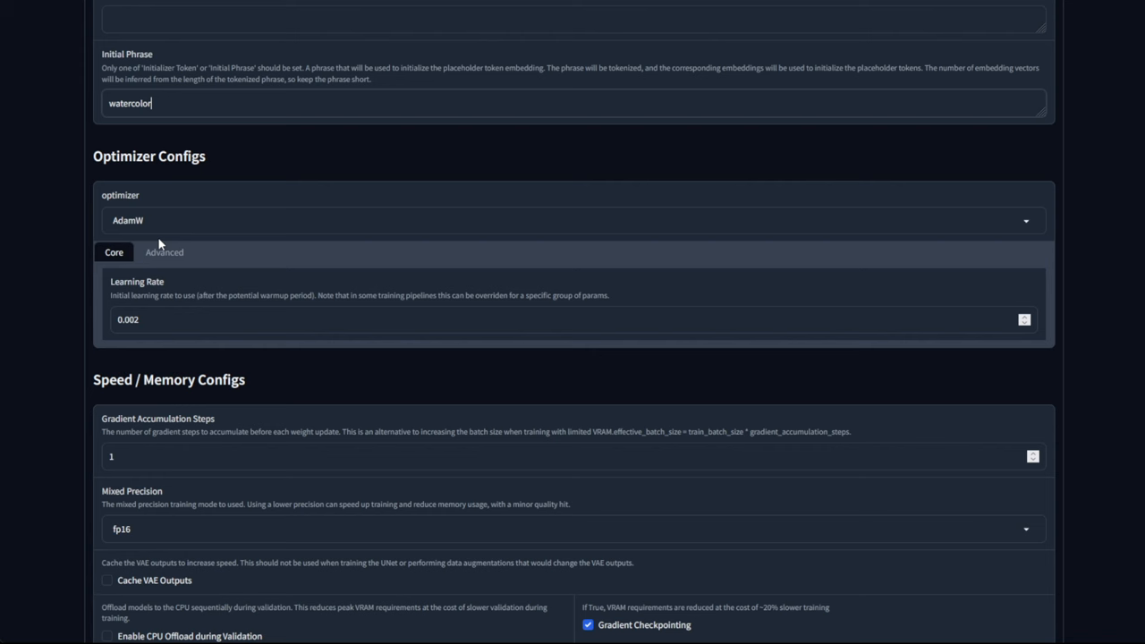
mouse_move(98, 237)
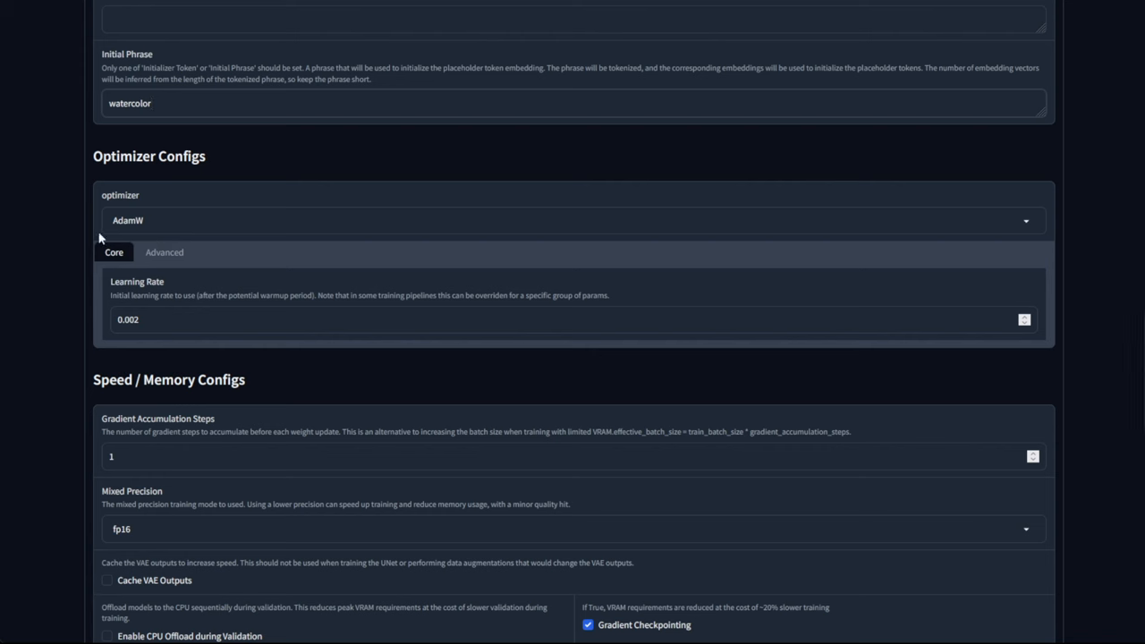
left_click(156, 103)
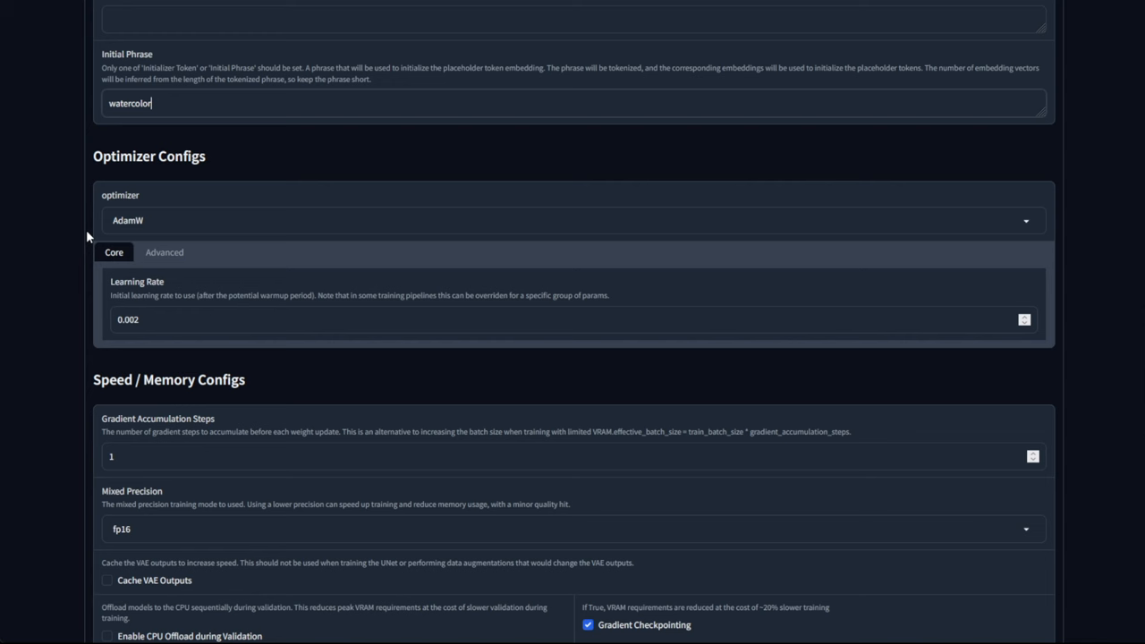
mouse_move(153, 325)
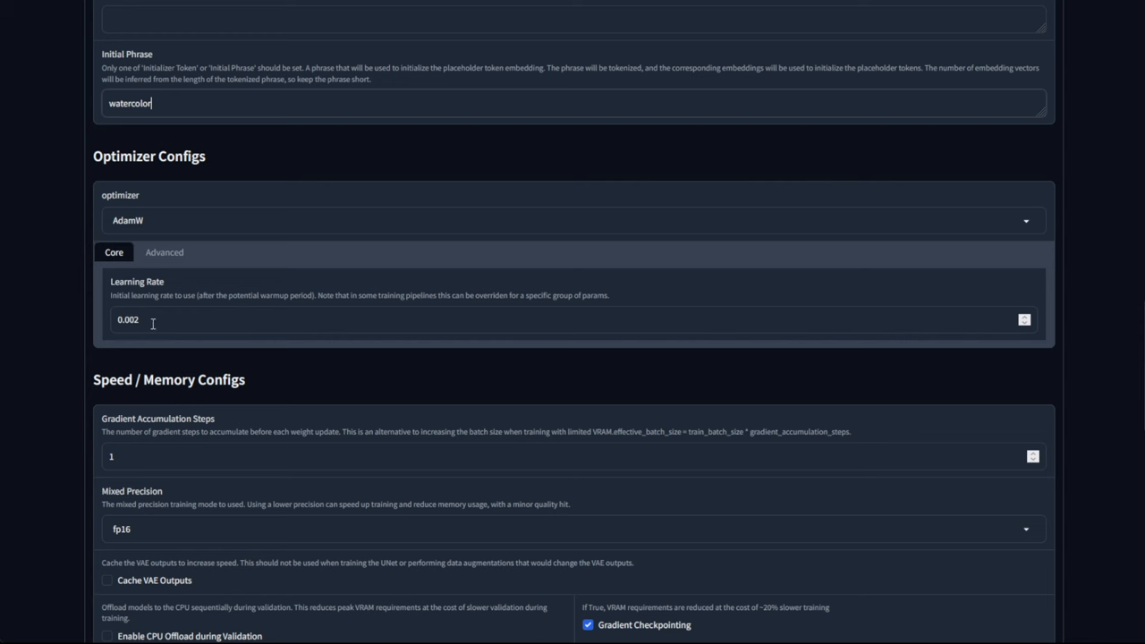
mouse_move(180, 328)
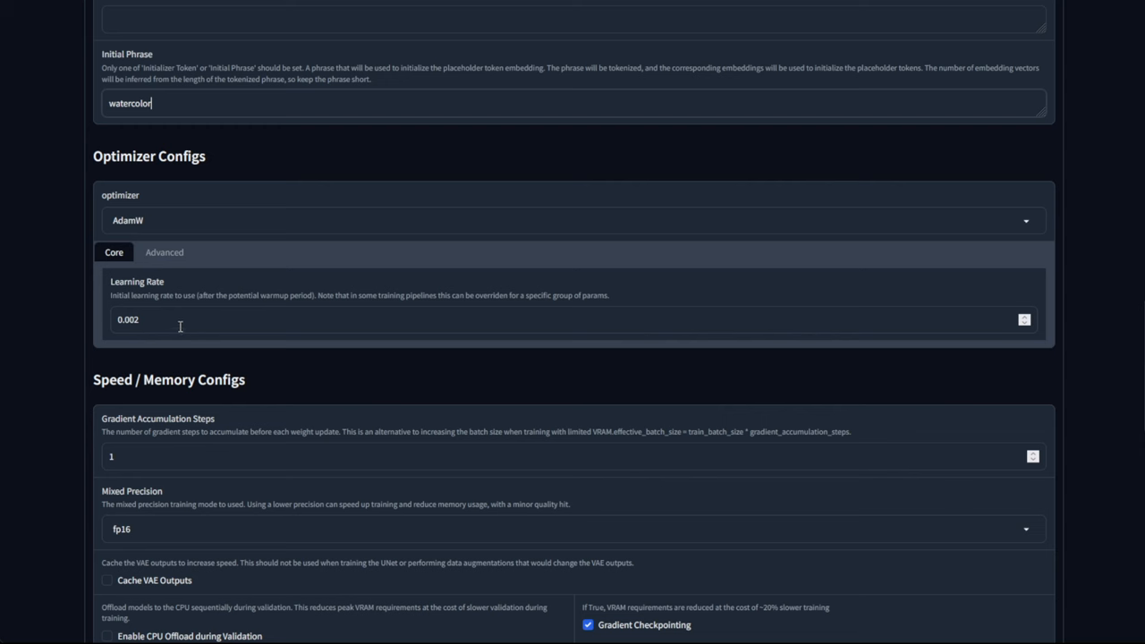
mouse_move(186, 295)
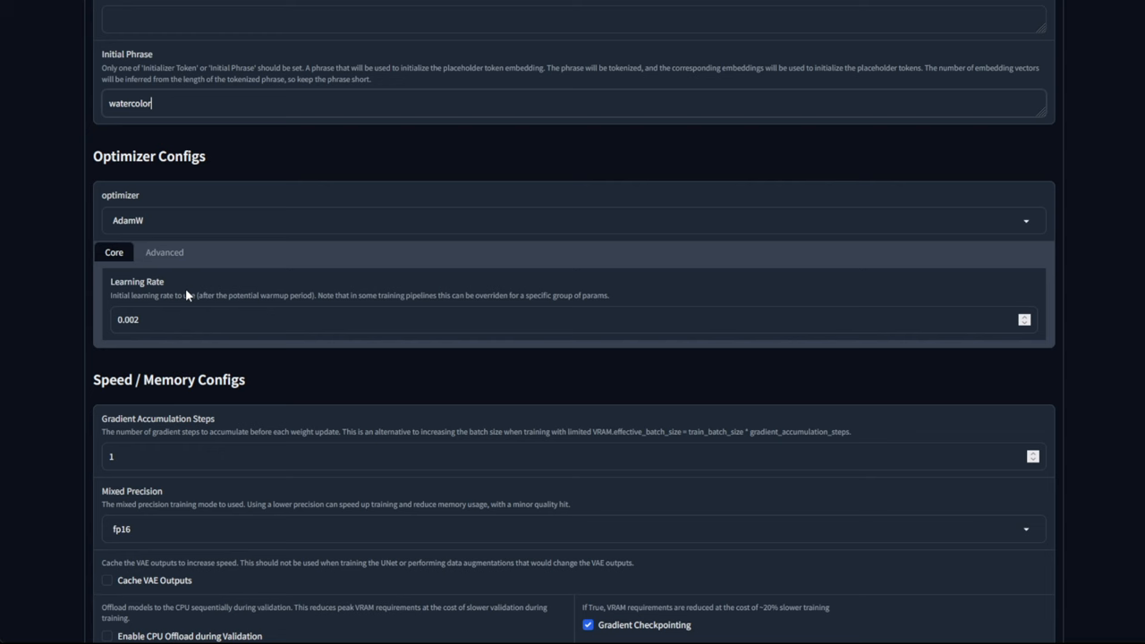
mouse_move(140, 342)
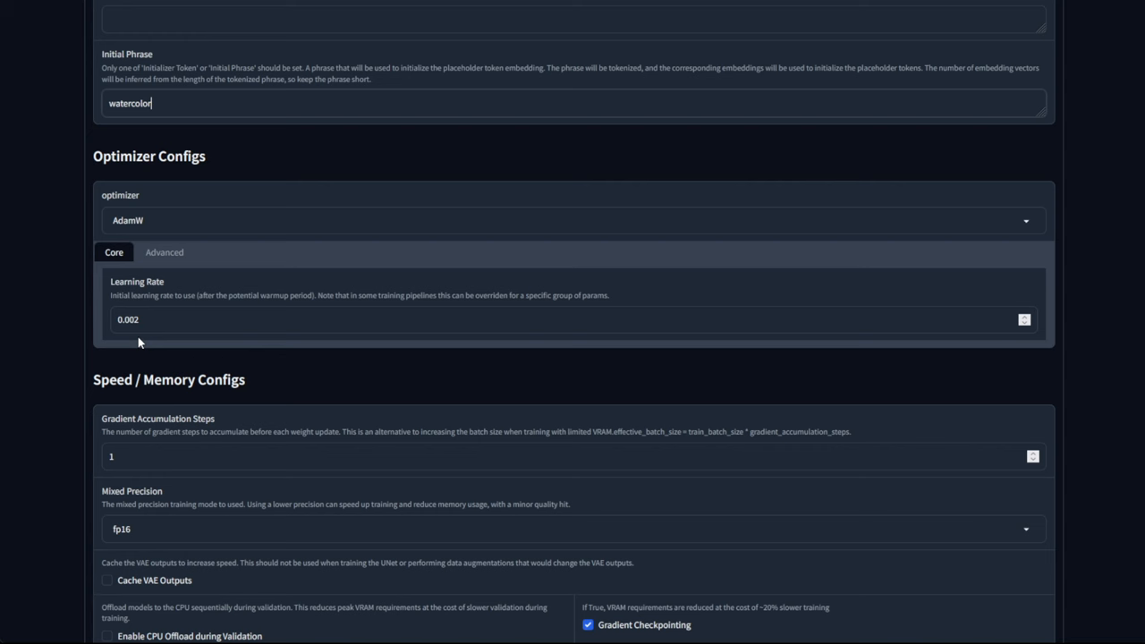
mouse_move(126, 350)
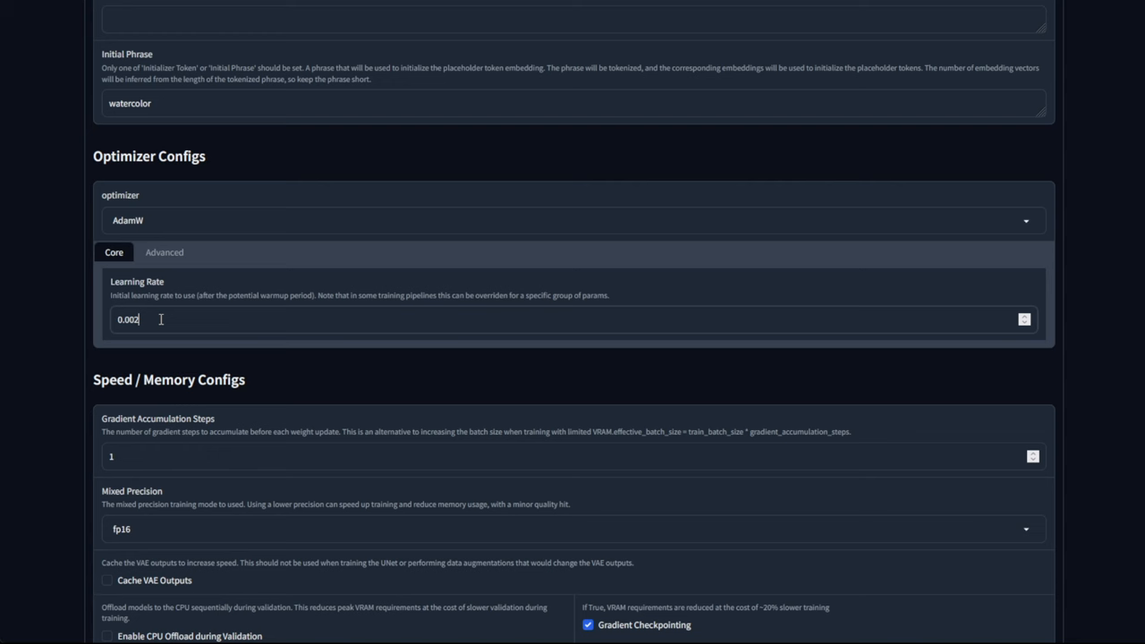
left_click(165, 252)
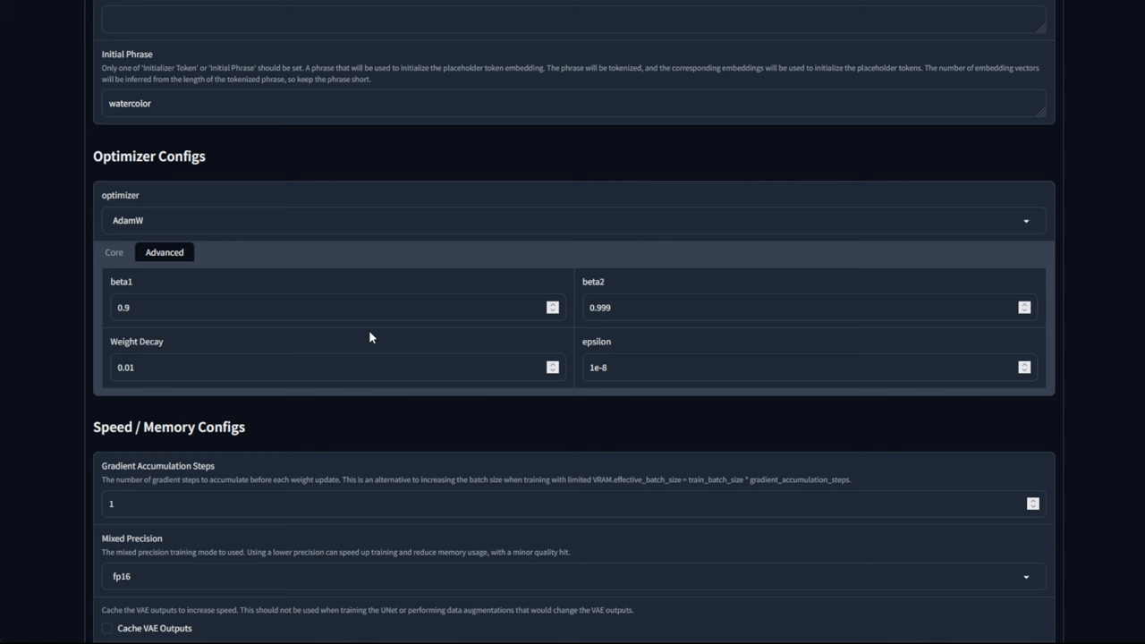
mouse_move(325, 343)
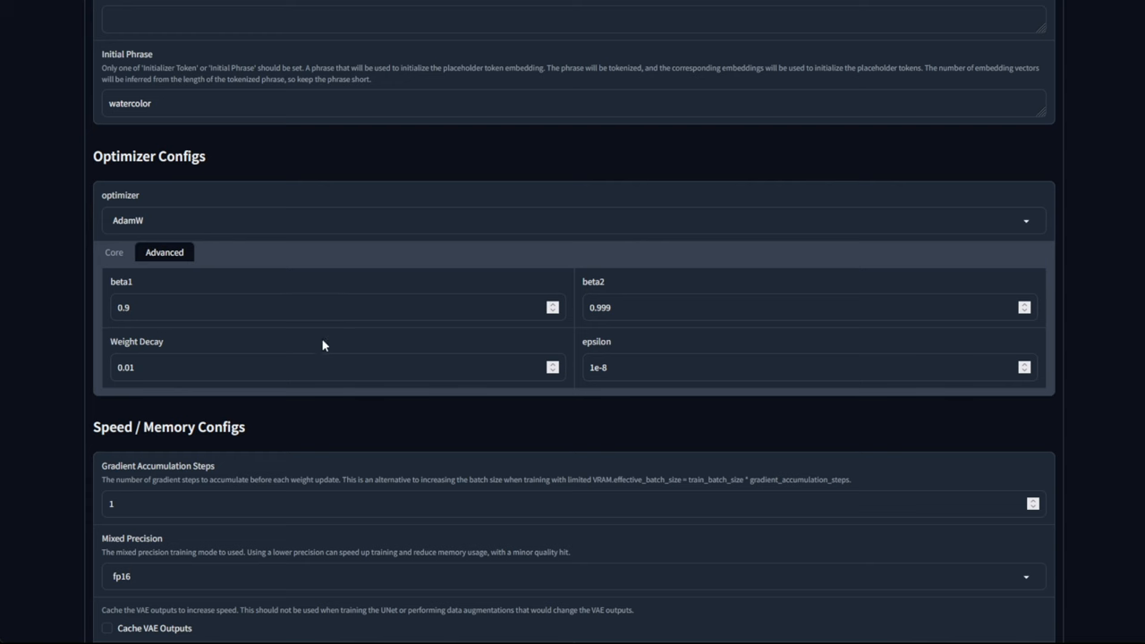
left_click(113, 252)
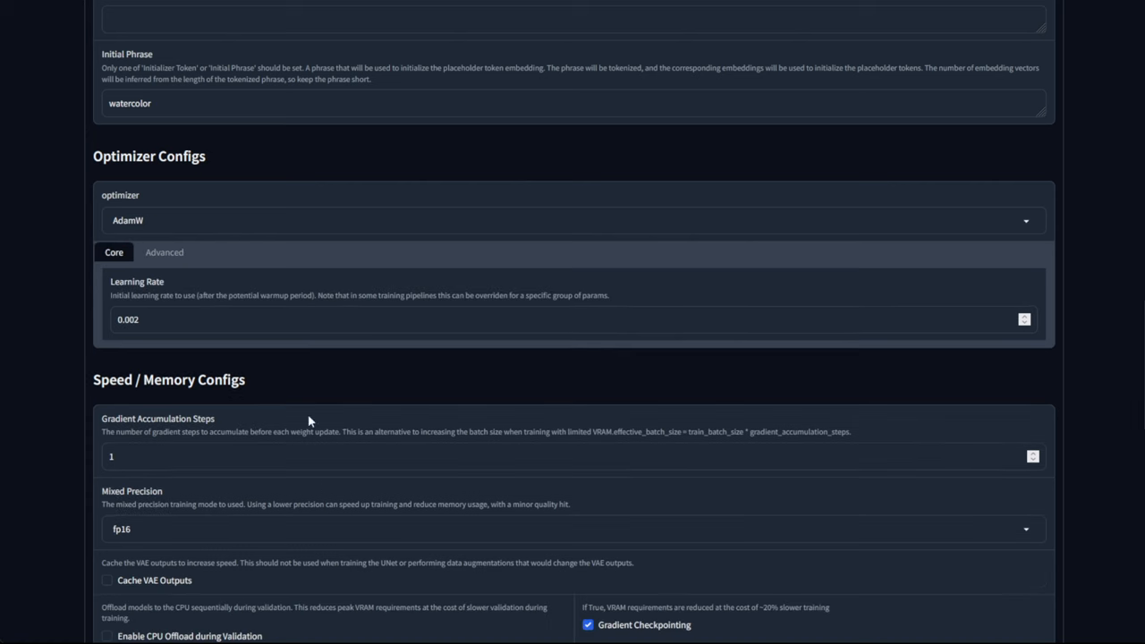
scroll("down", 3)
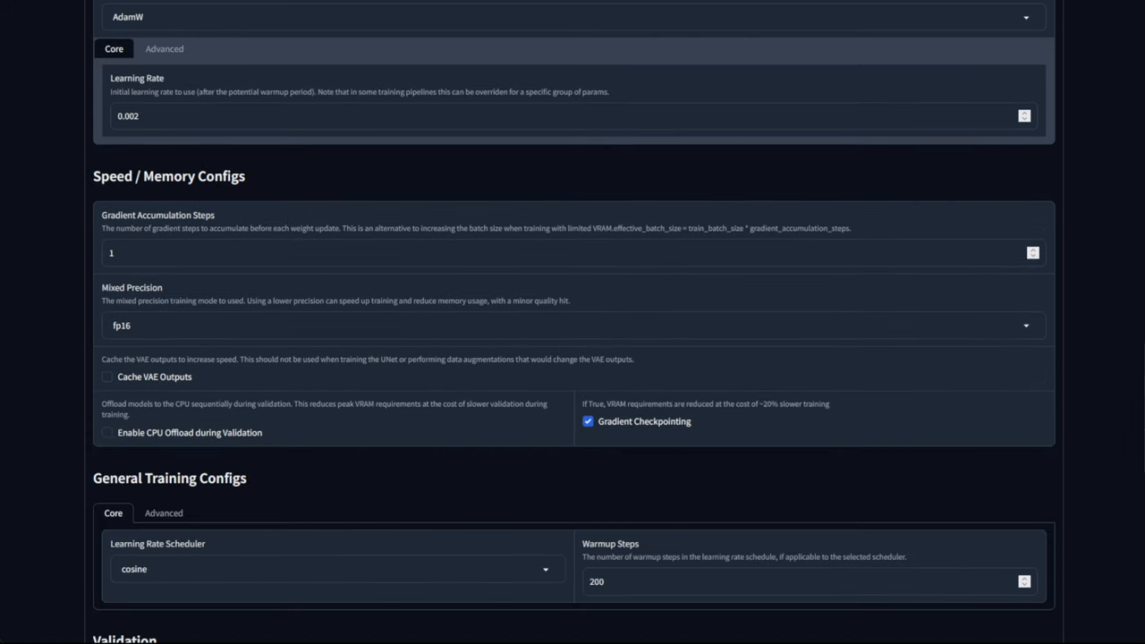
mouse_move(255, 267)
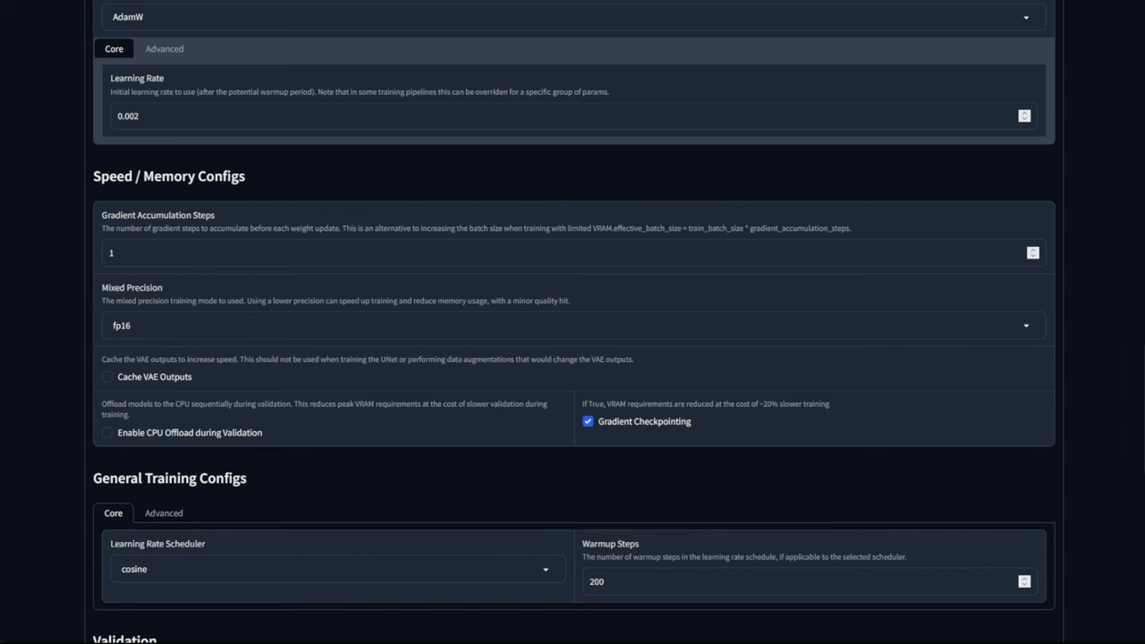
mouse_move(203, 248)
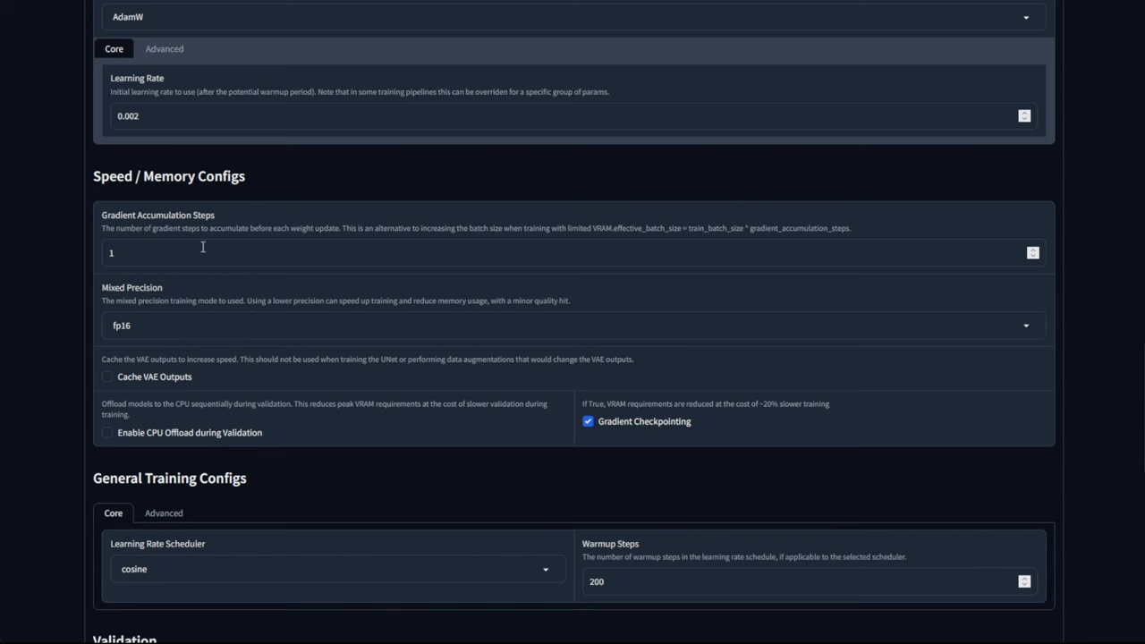
mouse_move(297, 263)
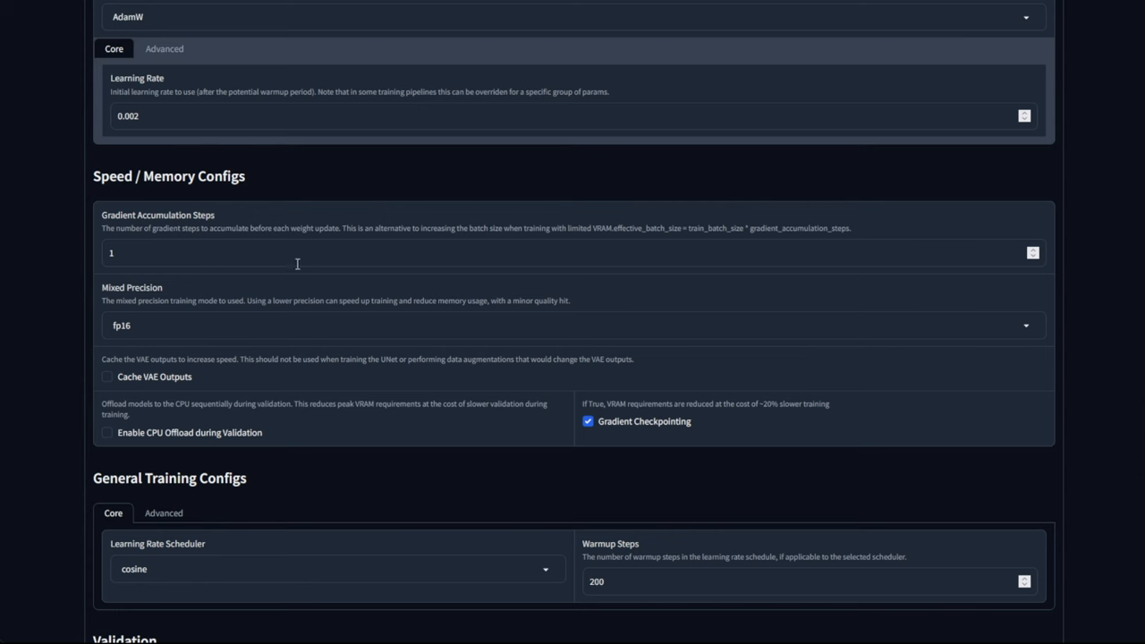
mouse_move(169, 229)
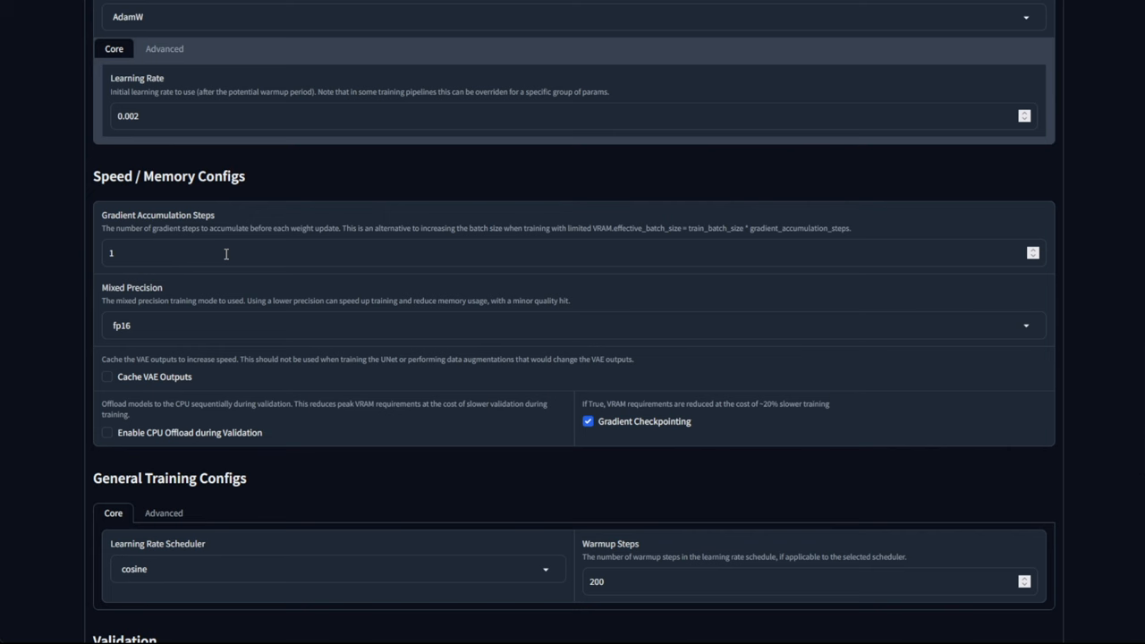
mouse_move(186, 235)
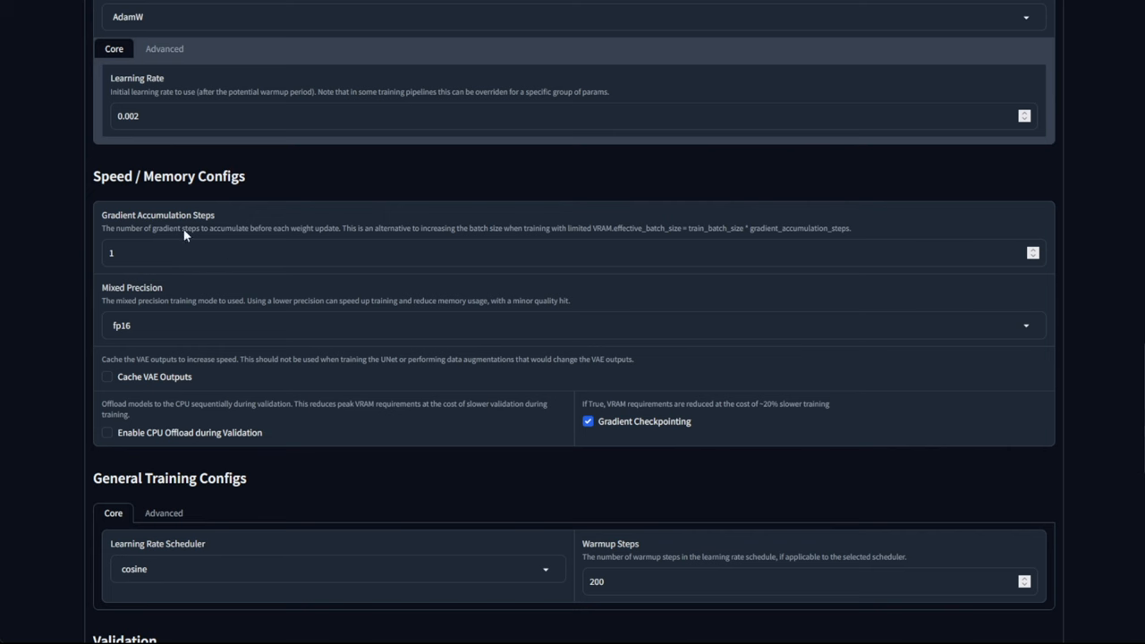
mouse_move(289, 423)
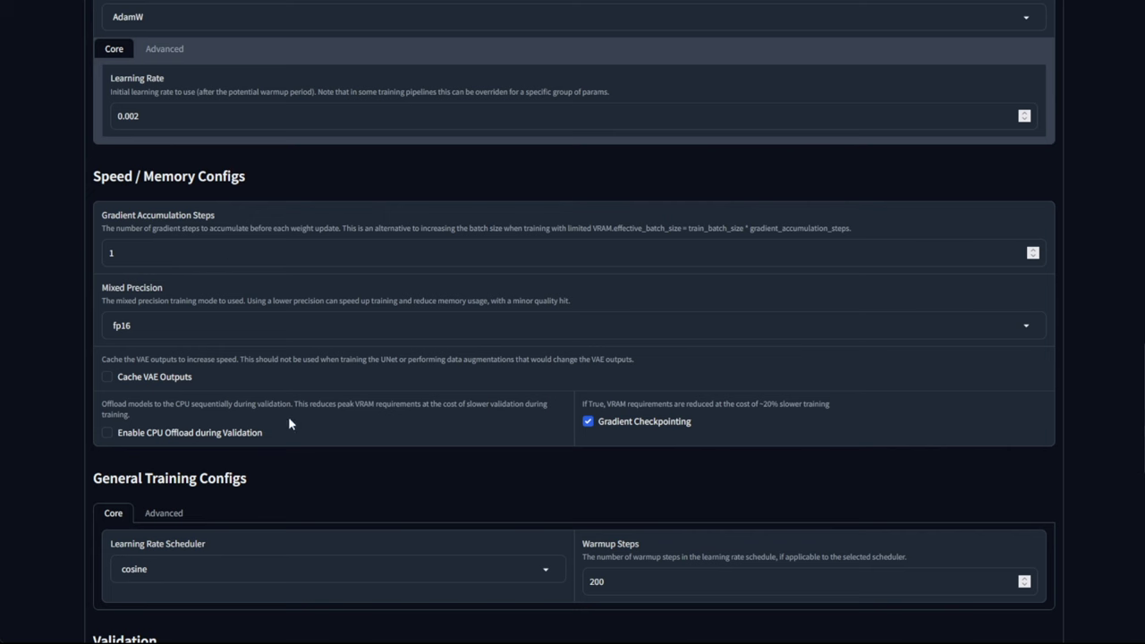
scroll("down", 3)
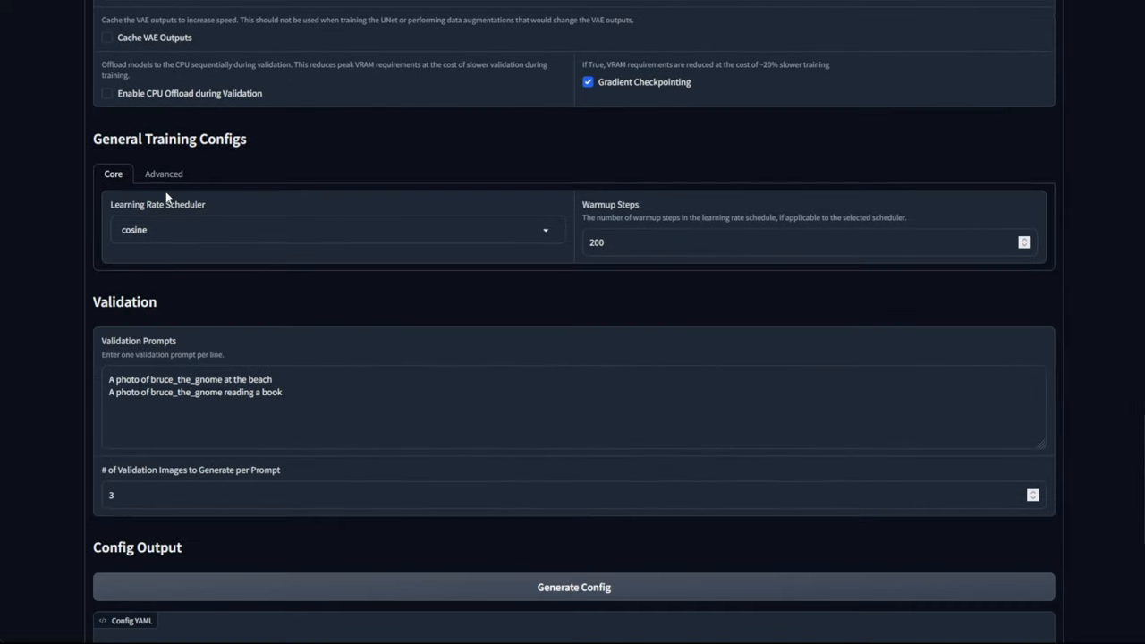
mouse_move(182, 227)
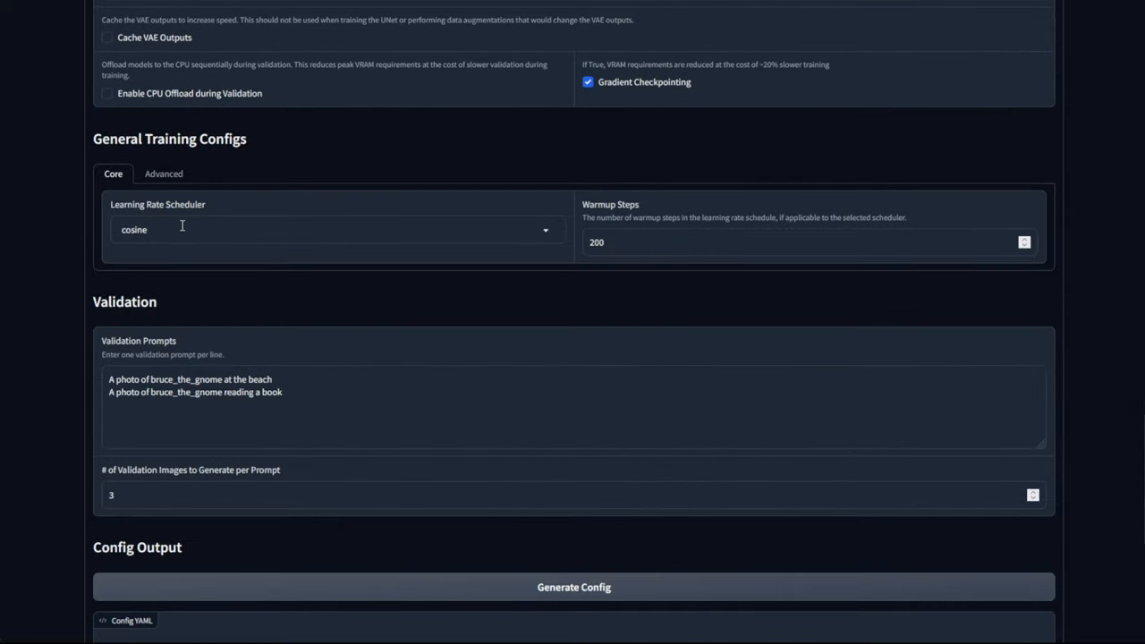
mouse_move(269, 215)
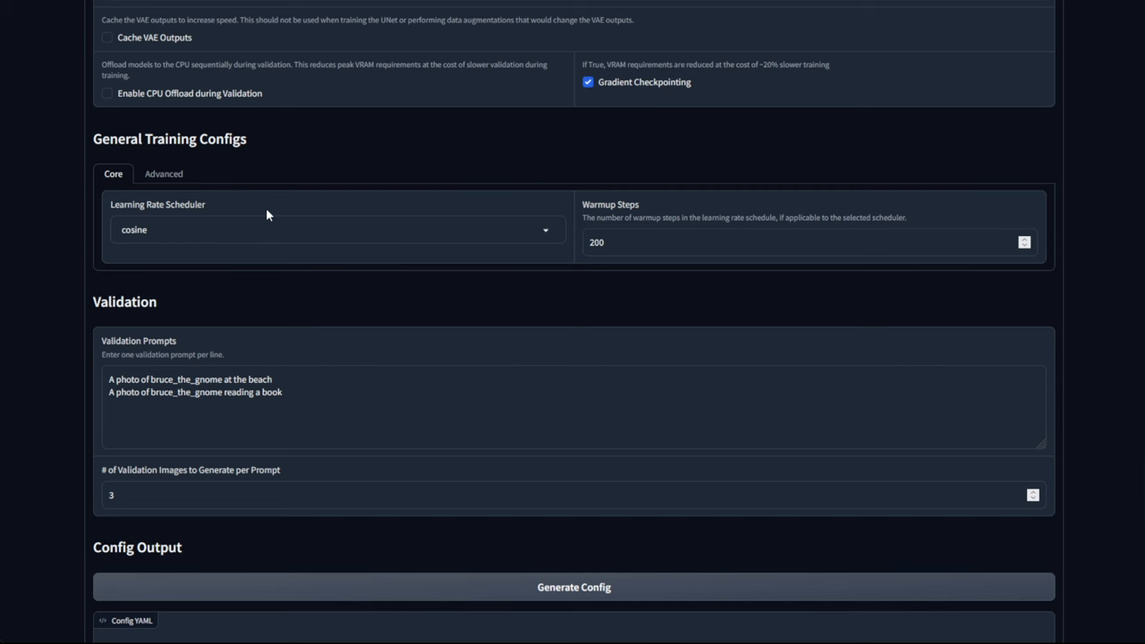
mouse_move(700, 248)
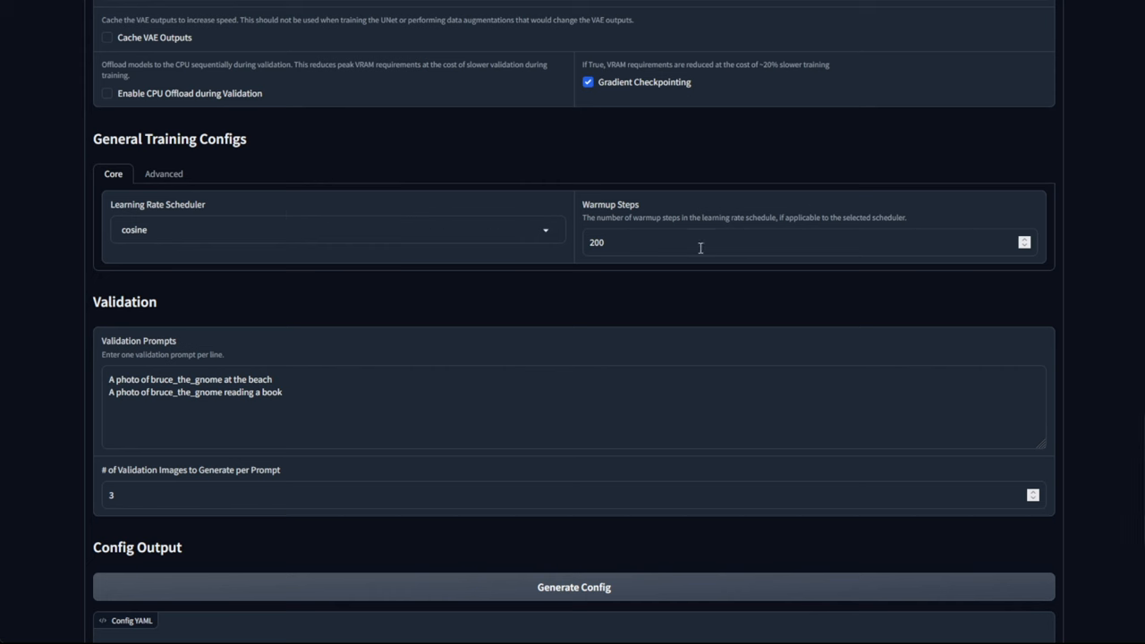
mouse_move(648, 265)
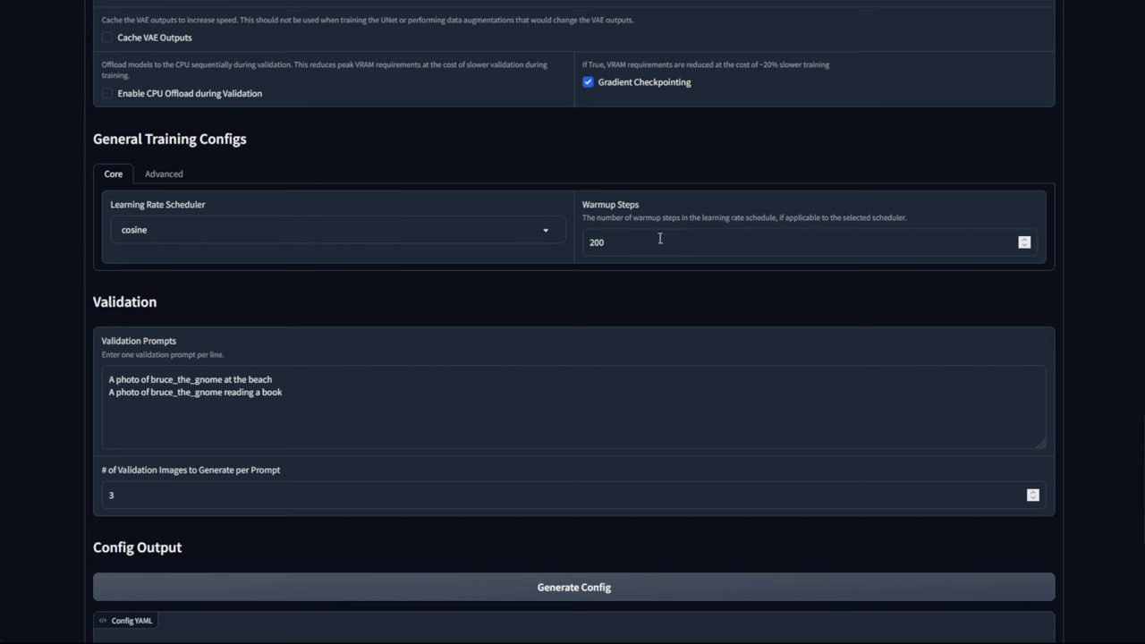
mouse_move(248, 186)
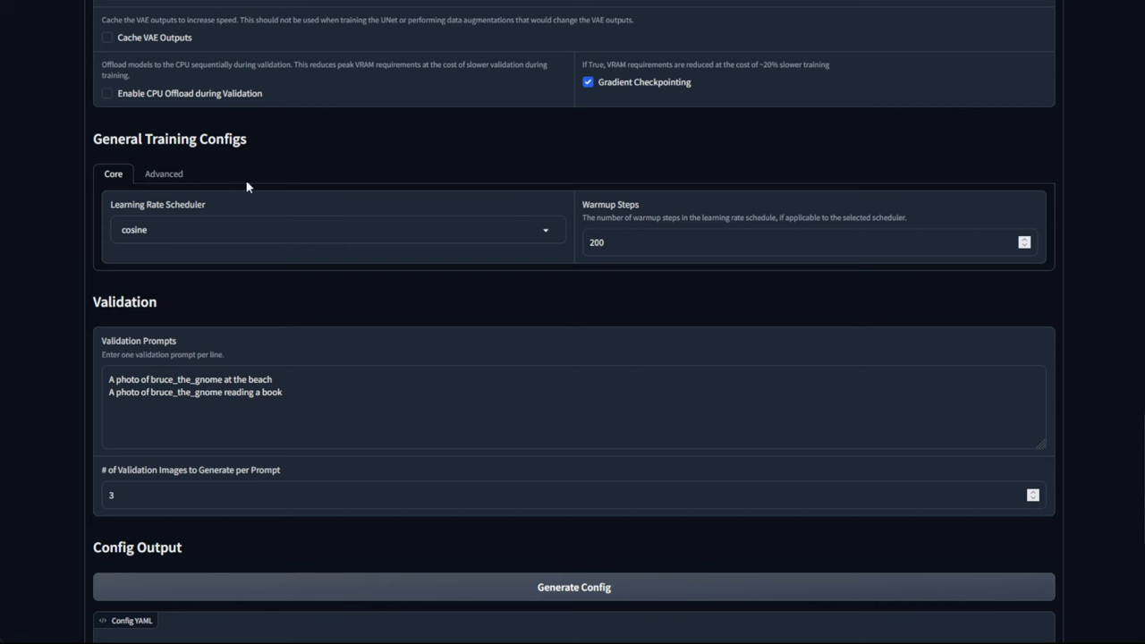
left_click(164, 173)
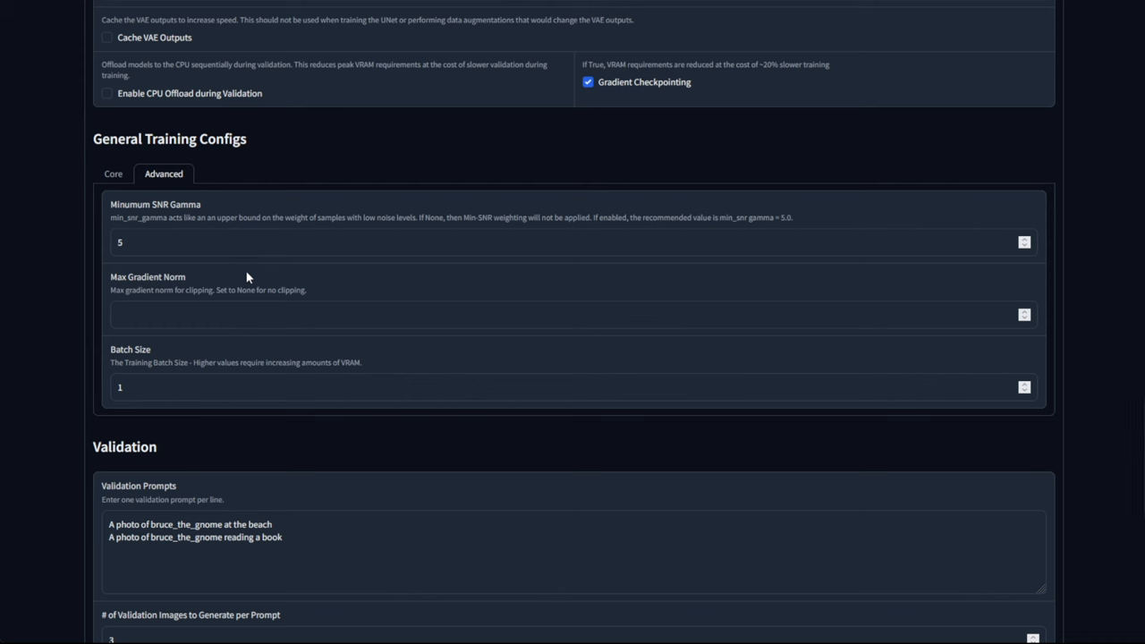
mouse_move(252, 467)
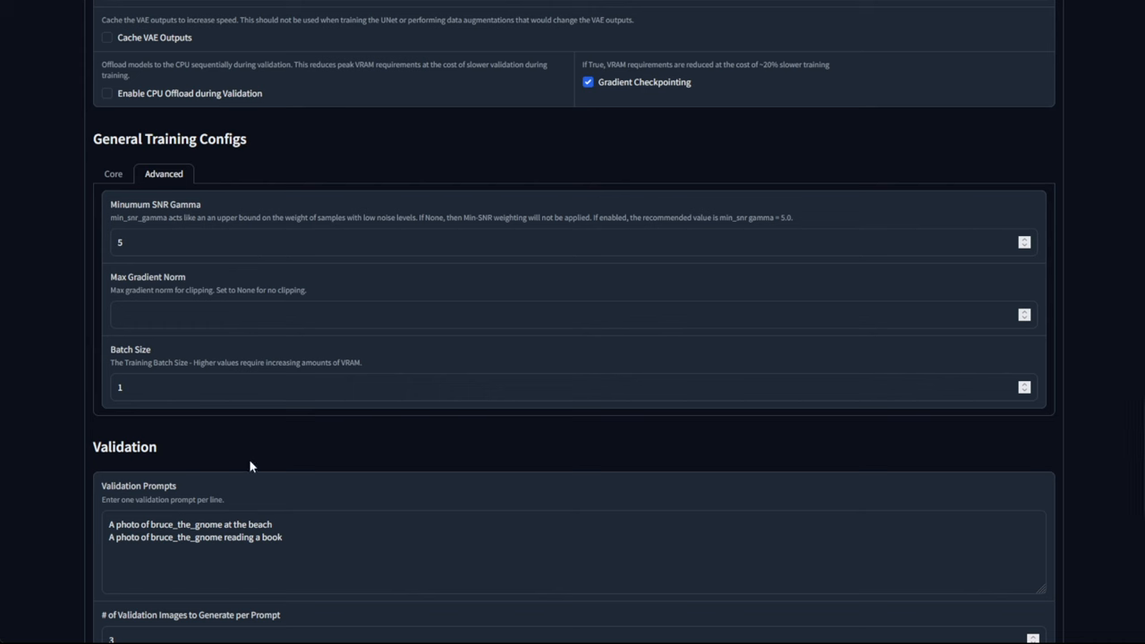
left_click(143, 395)
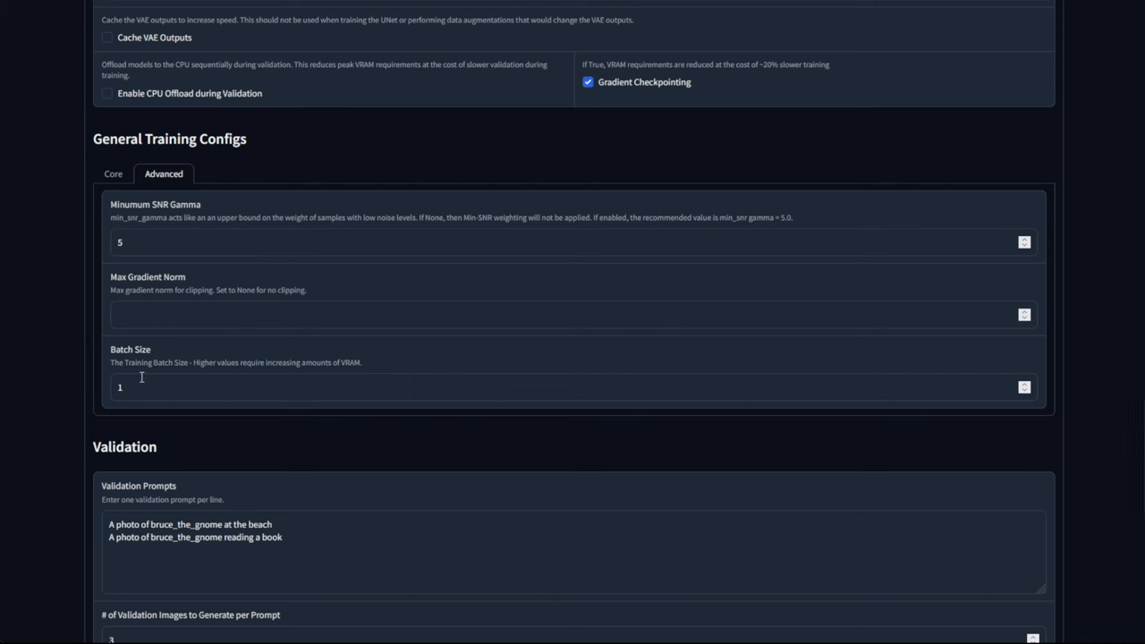
mouse_move(200, 400)
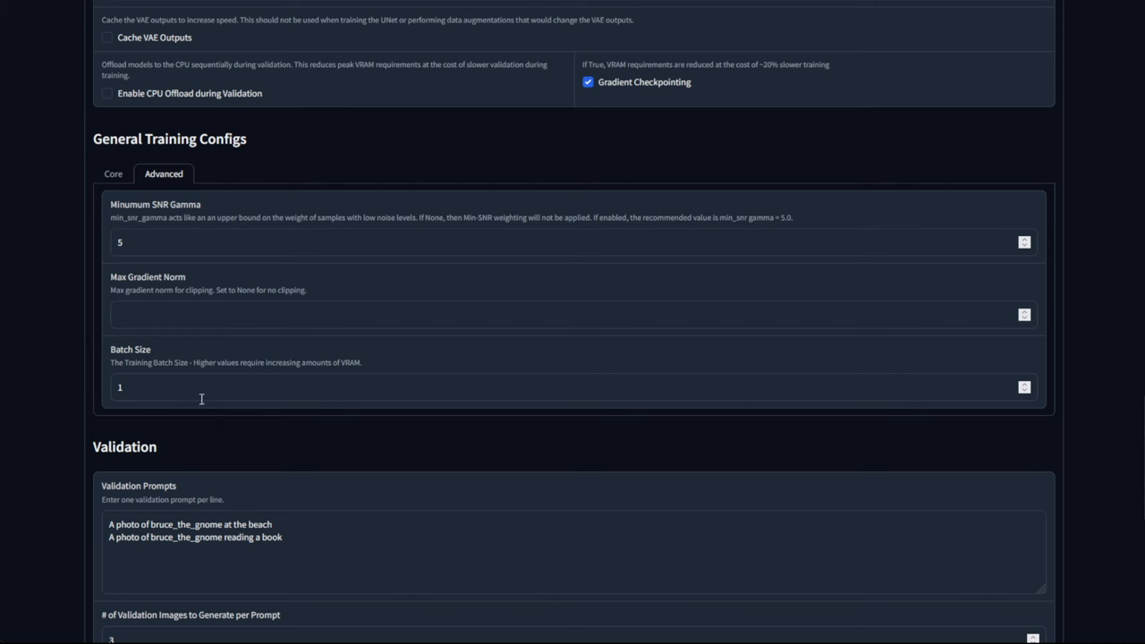
mouse_move(157, 395)
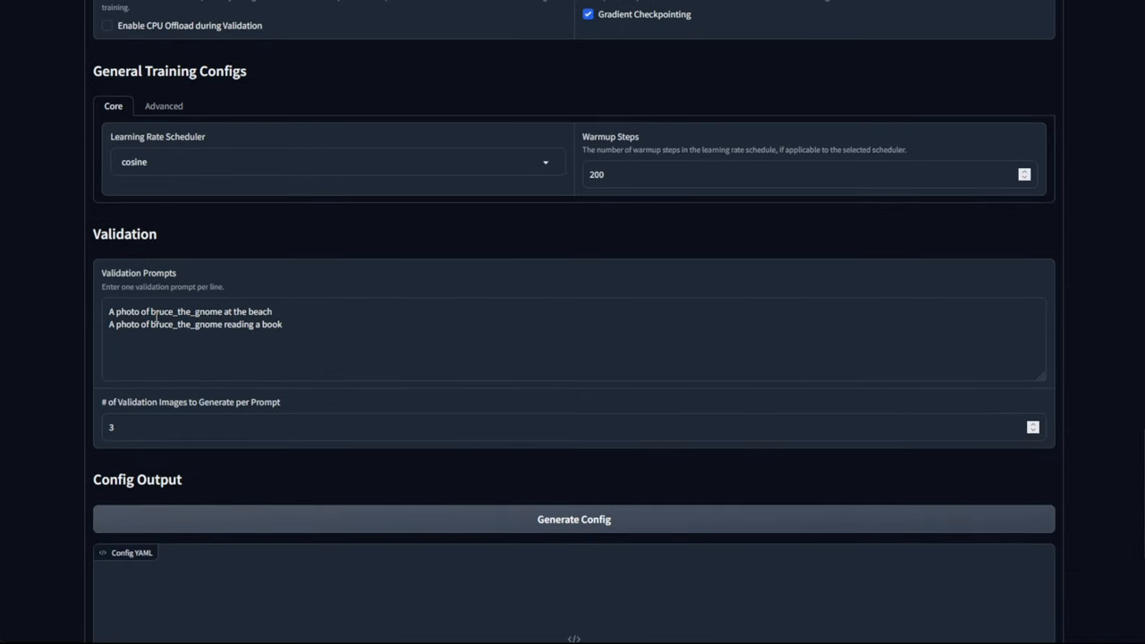
Replace bruce_the_gnome so the prompts read 'A N30Watercolor painting of the beach' and '…of a library'
double_click(186, 312)
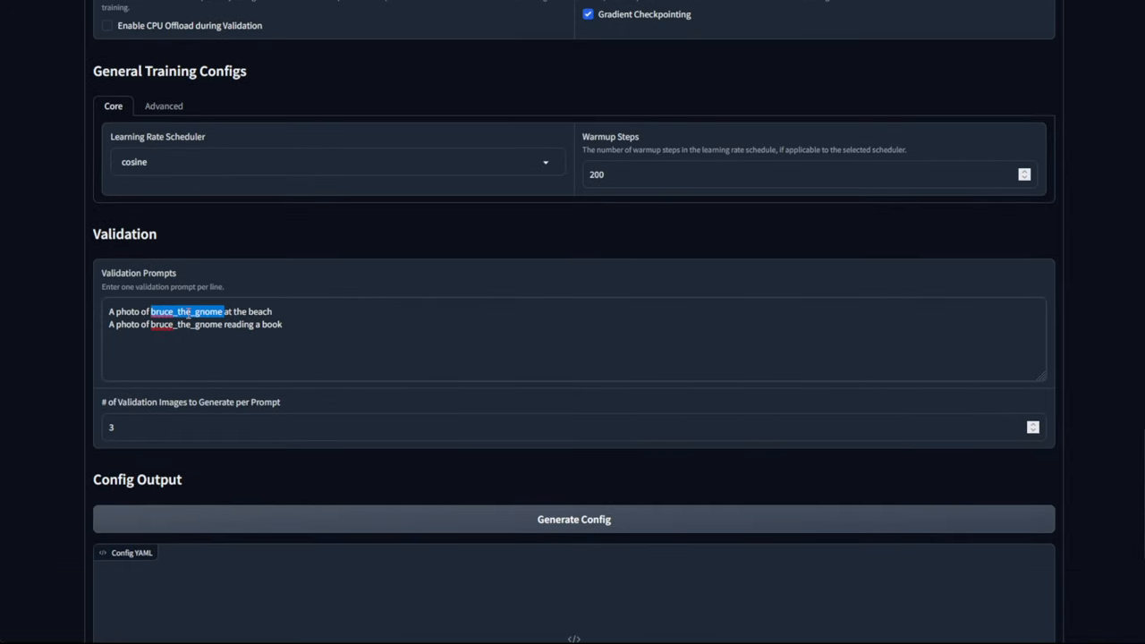
mouse_move(232, 390)
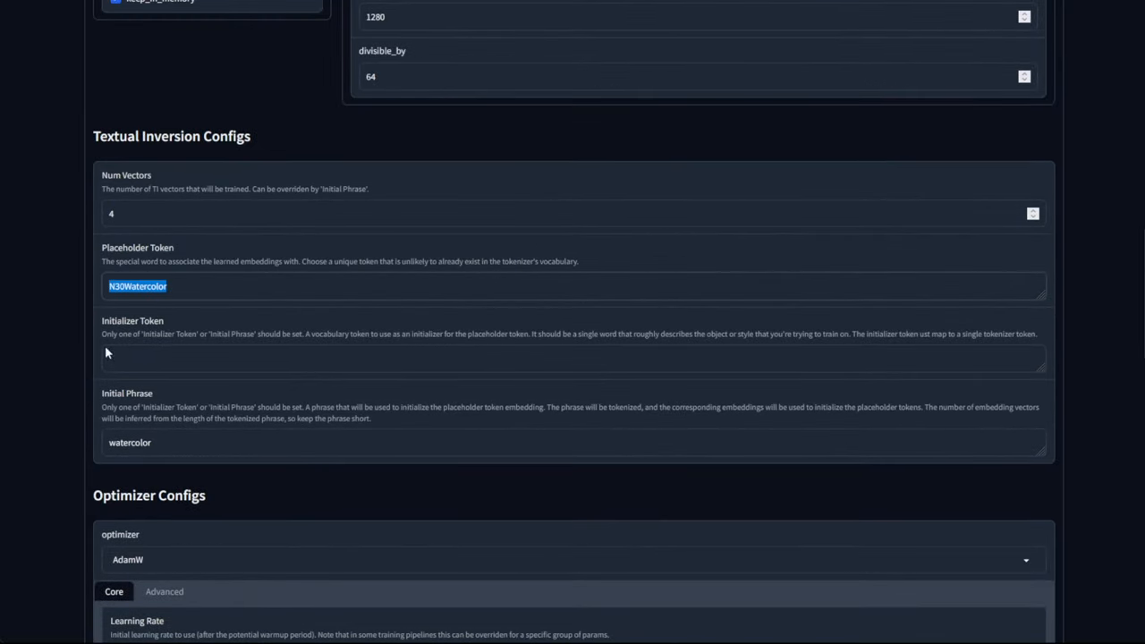
scroll("down", 3)
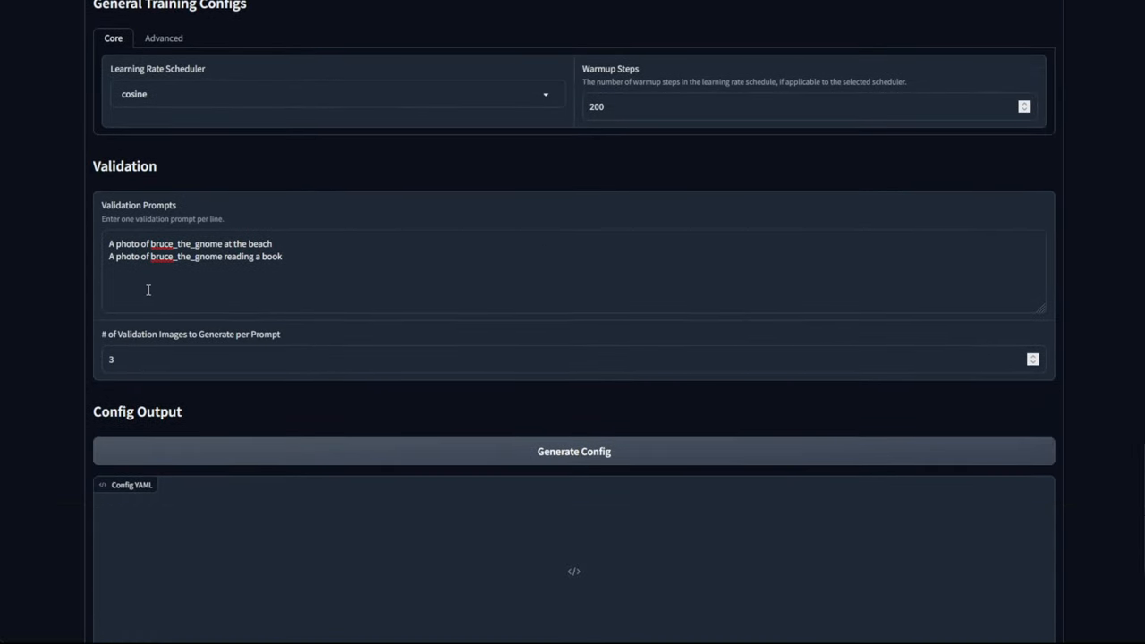
double_click(186, 243)
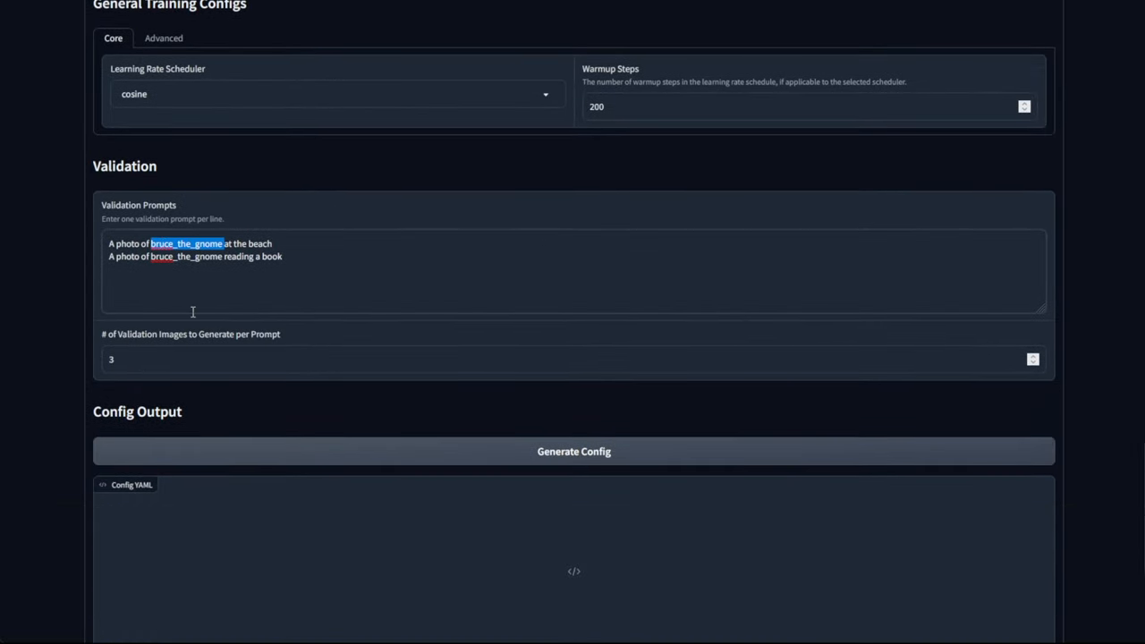
mouse_move(195, 310)
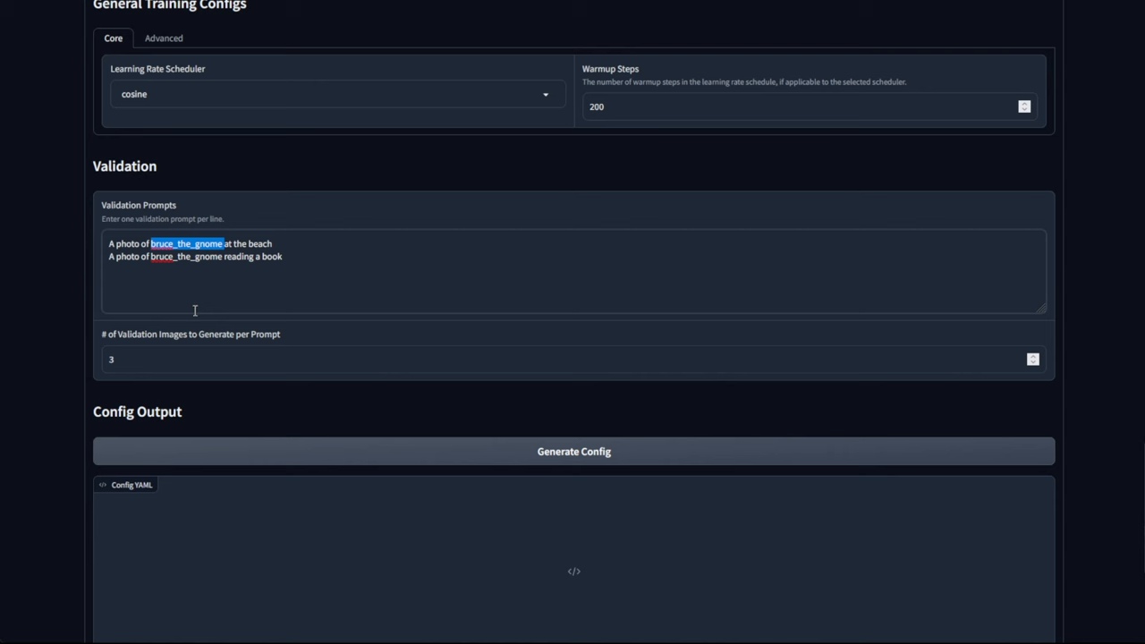
type("N30Watercolor paint of the beach")
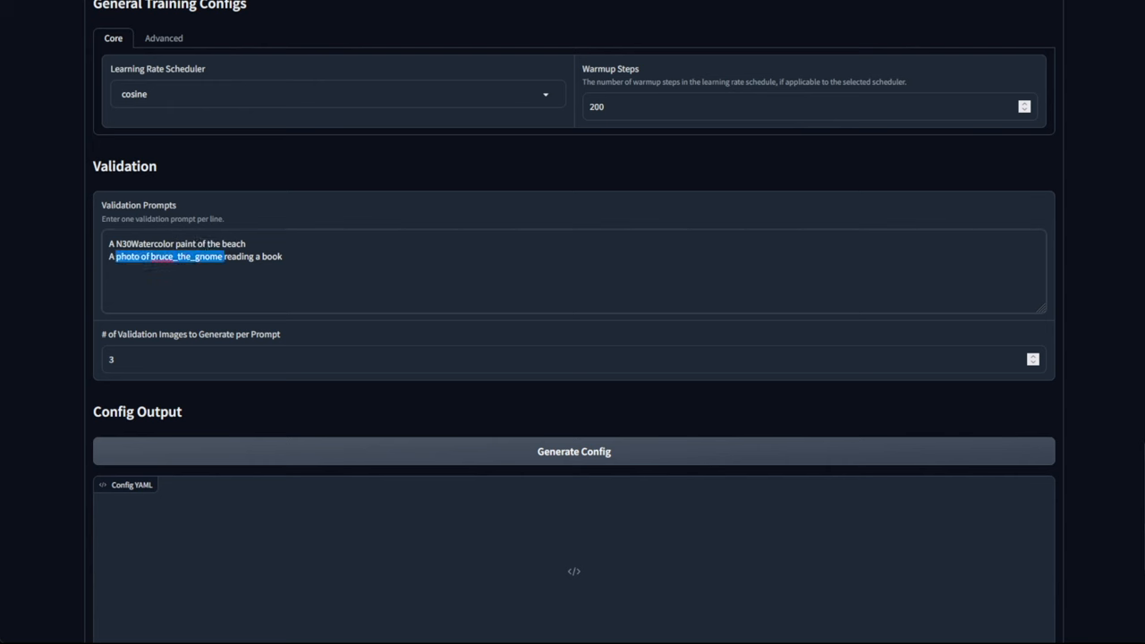
type("N30Watercolor reading a book")
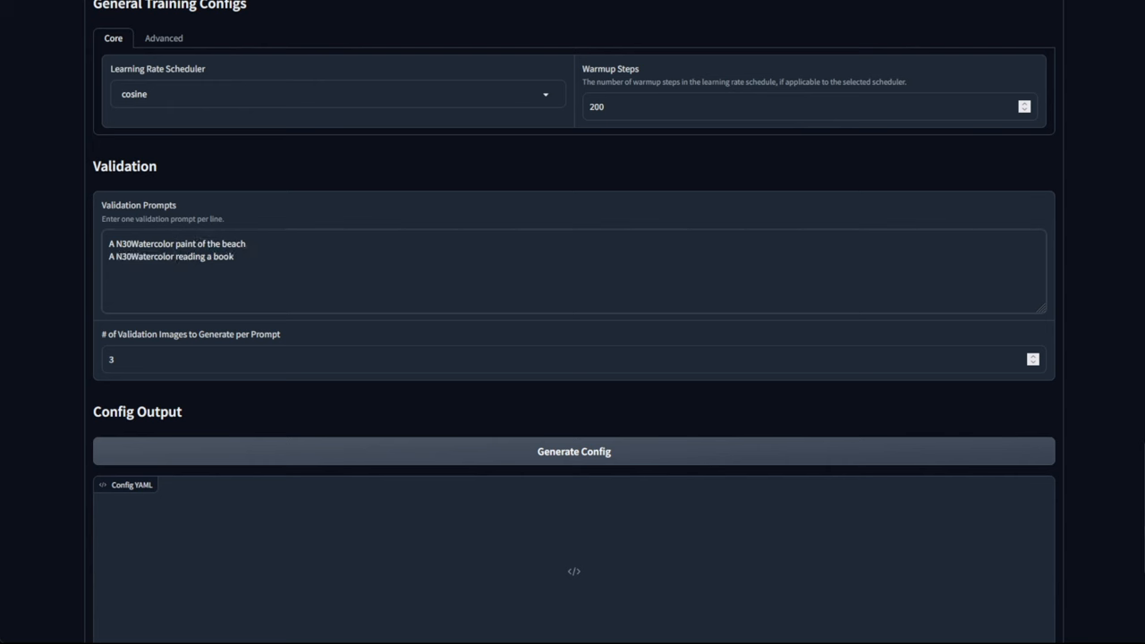
type("painting")
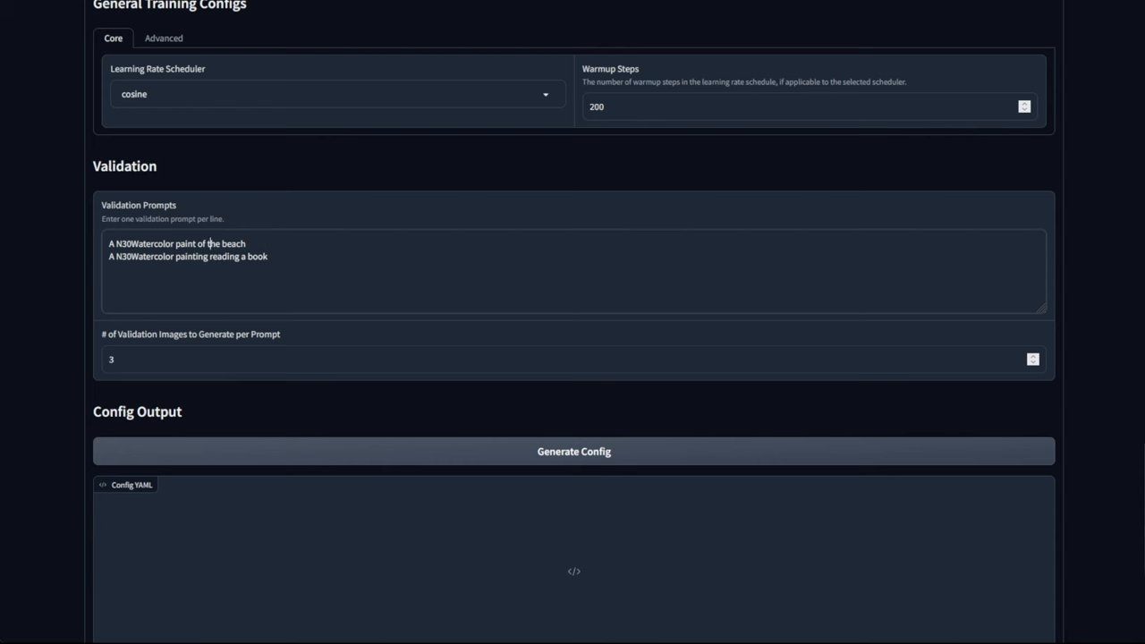
type("ing")
left_click(573, 257)
type("f")
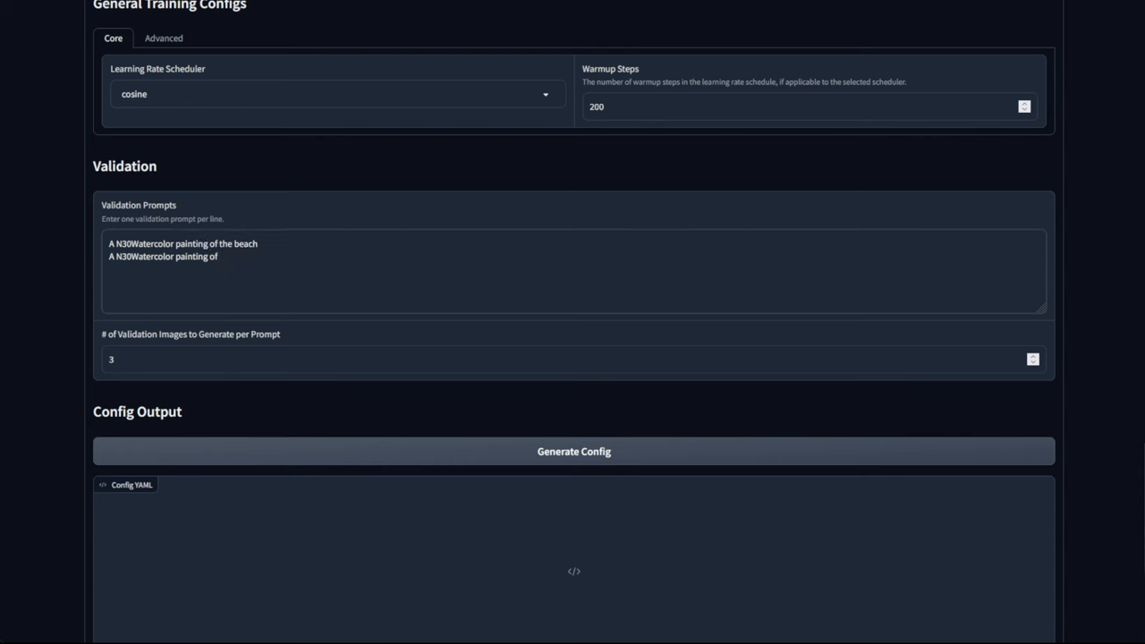
type("a library")
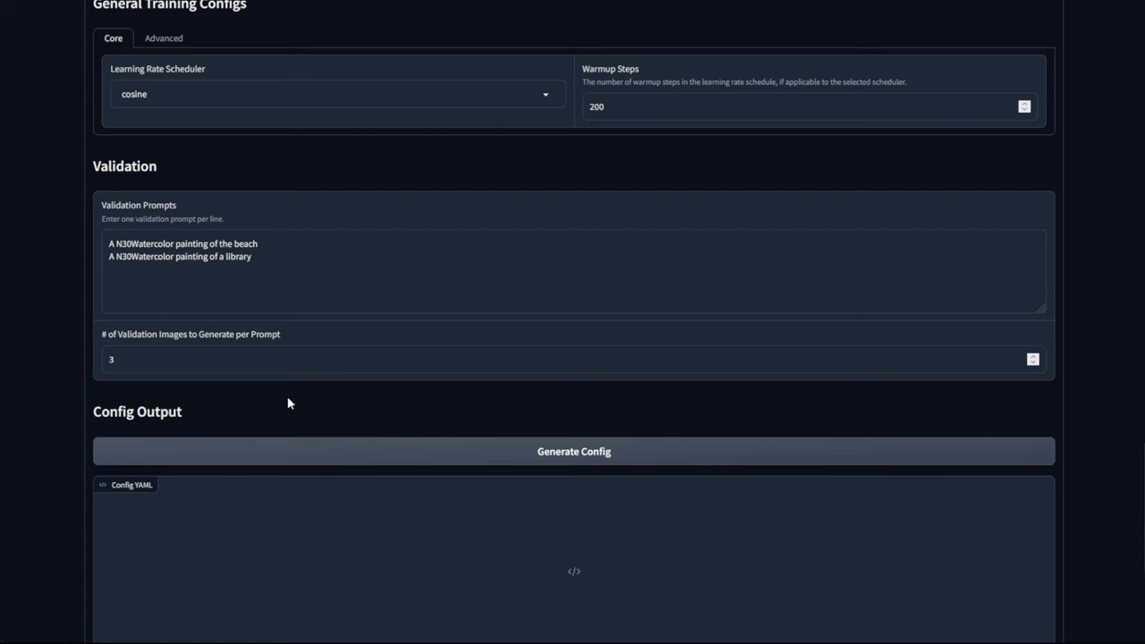
mouse_move(409, 437)
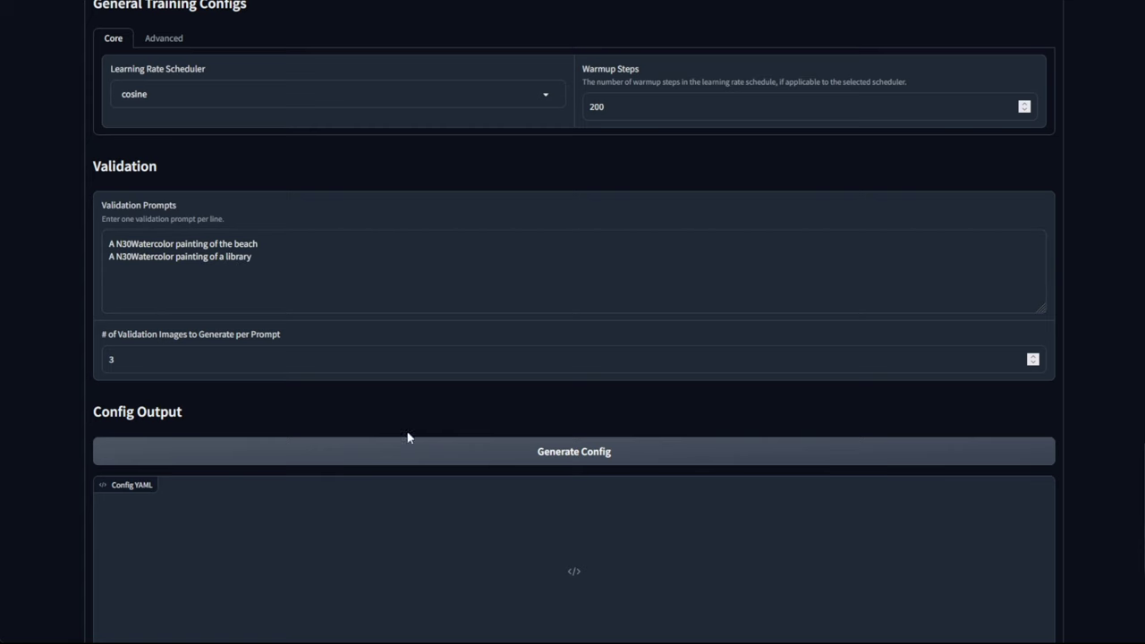
left_click(573, 451)
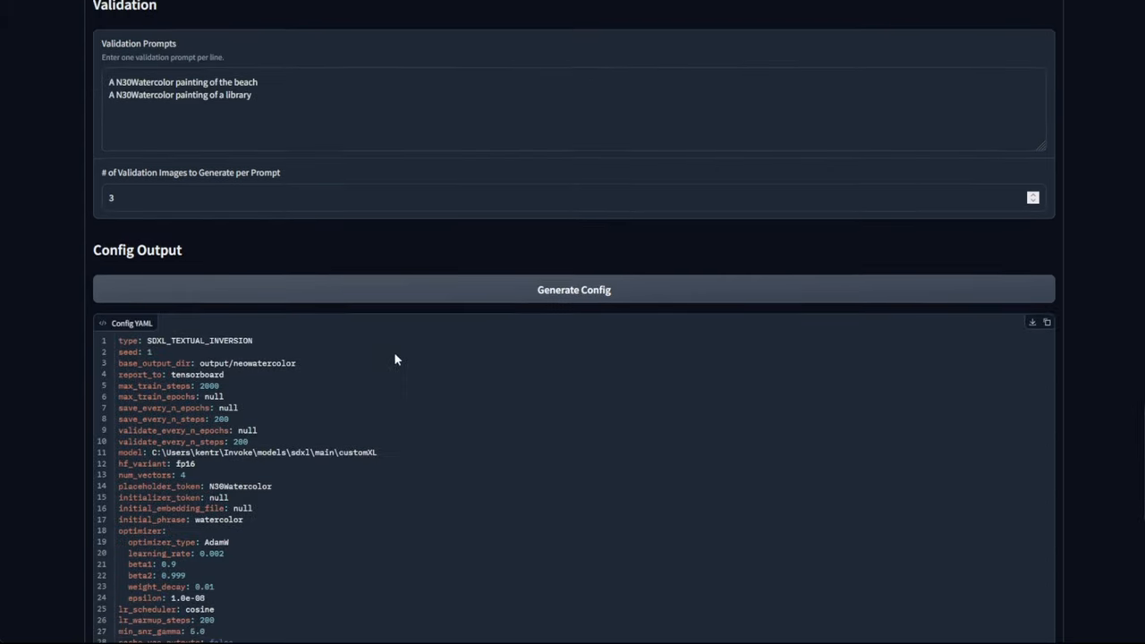
scroll("down", 3)
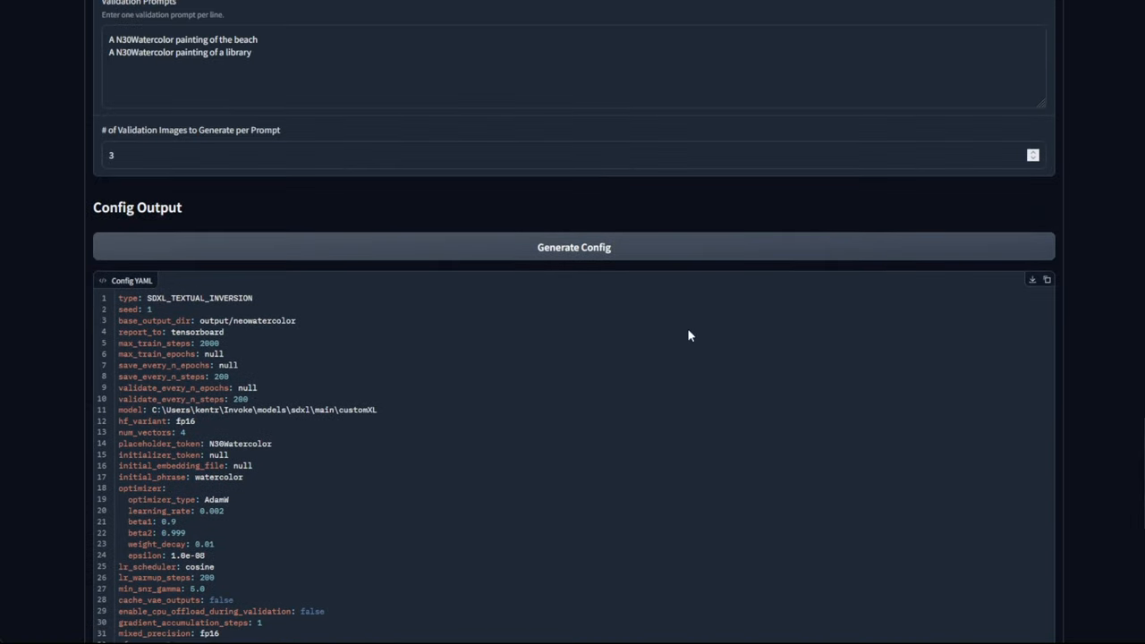
mouse_move(687, 339)
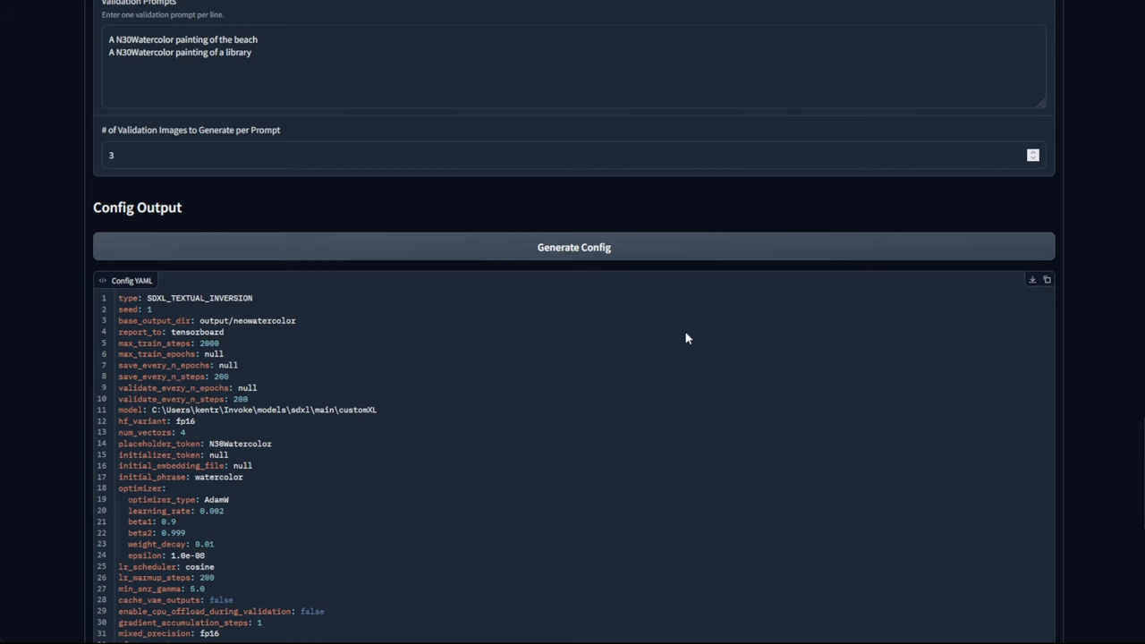
scroll("down", 3)
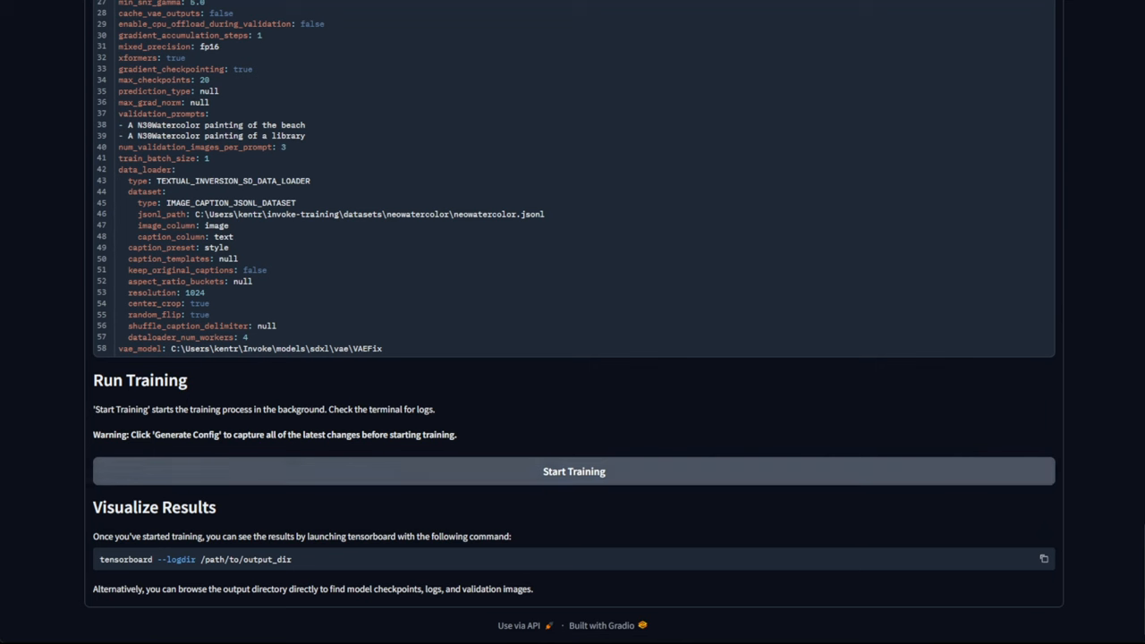
mouse_move(329, 478)
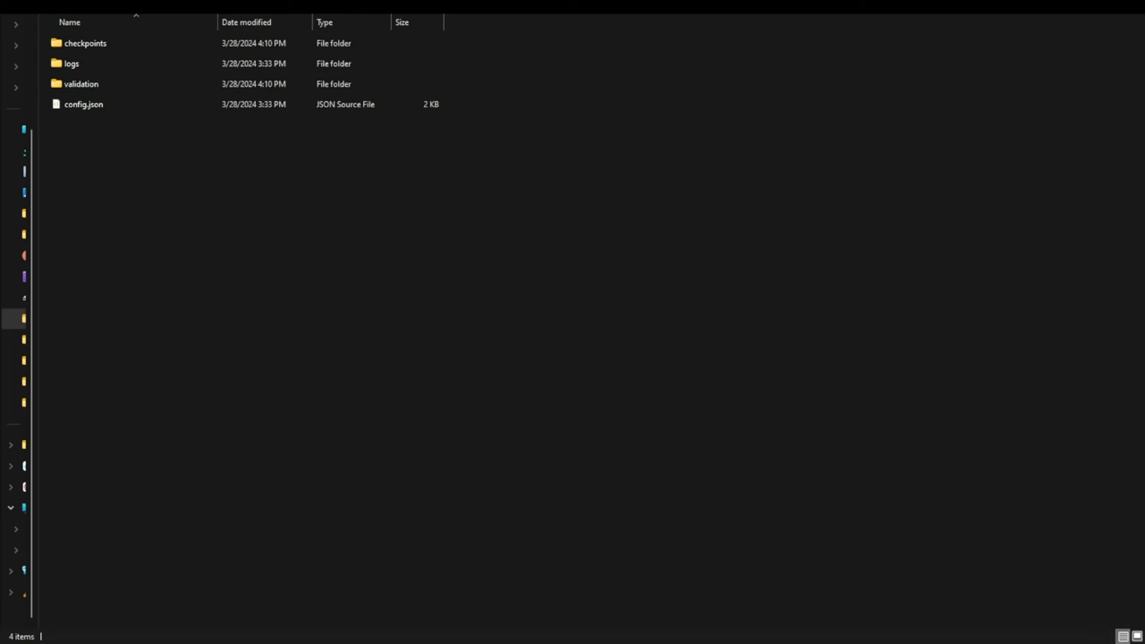
Open the validation folder inside the training output directory
left_click(81, 83)
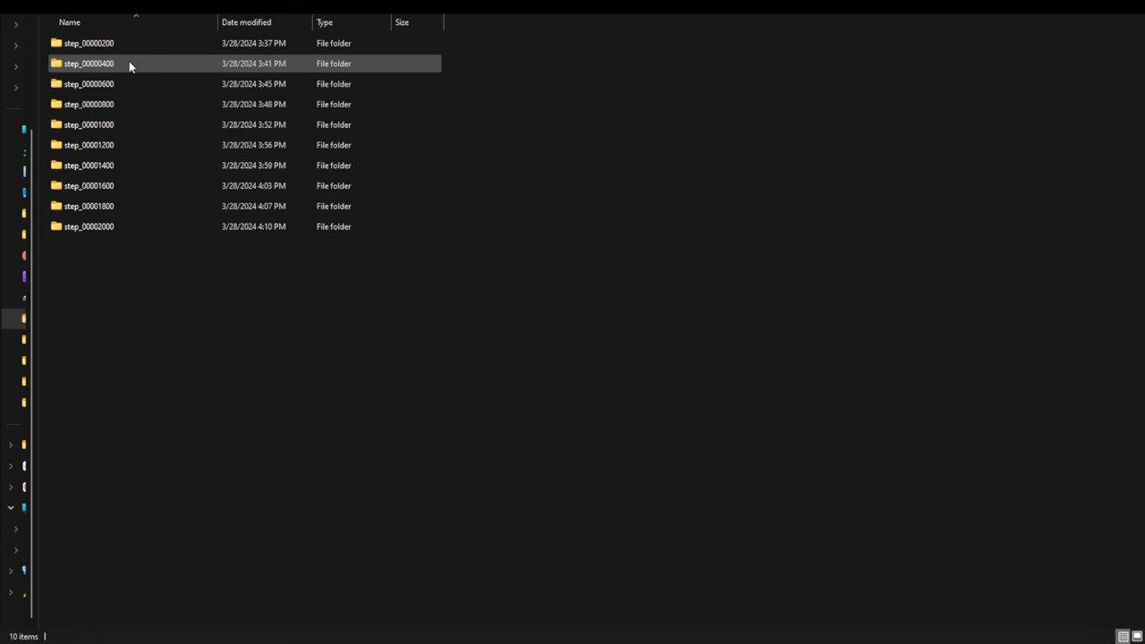
mouse_move(92, 66)
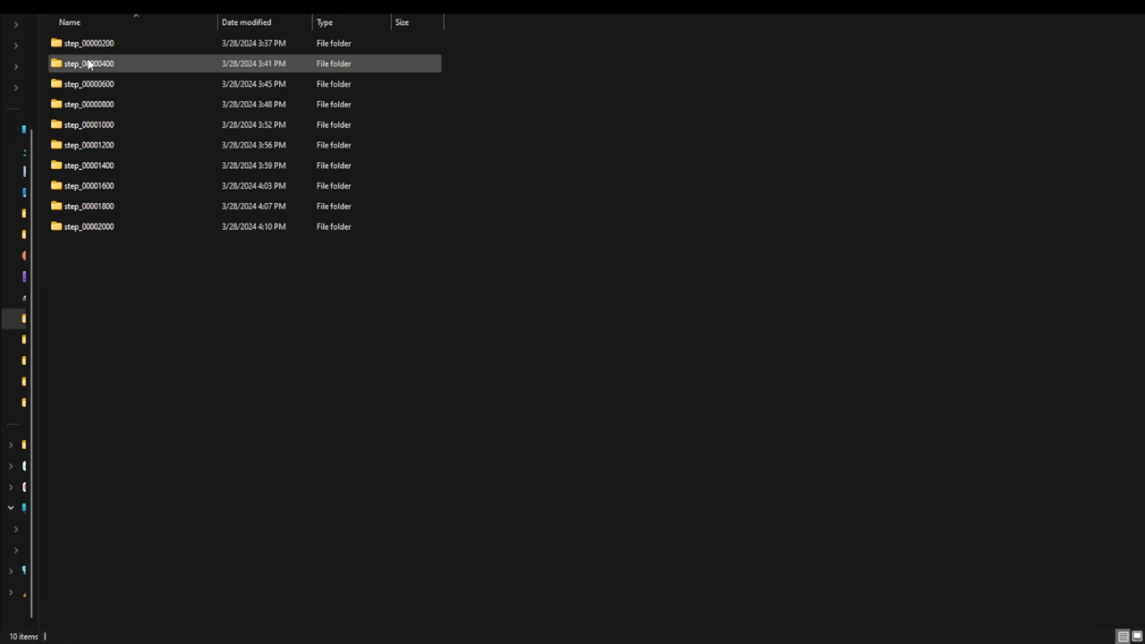
Open a training step's validation folder and preview its first library image
left_click(91, 65)
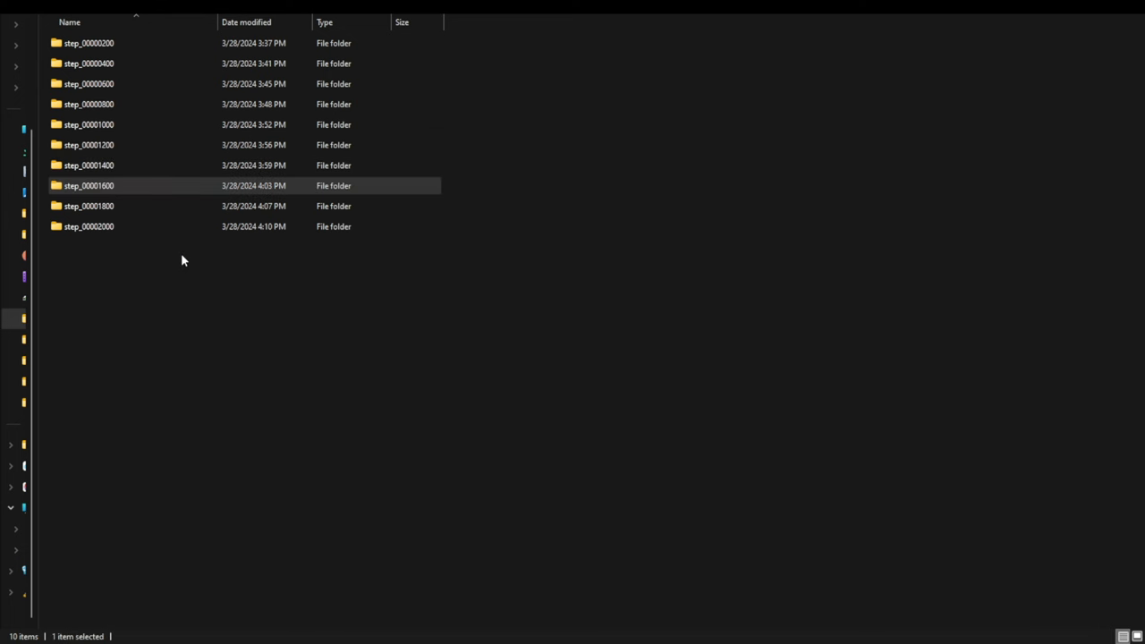
mouse_move(177, 260)
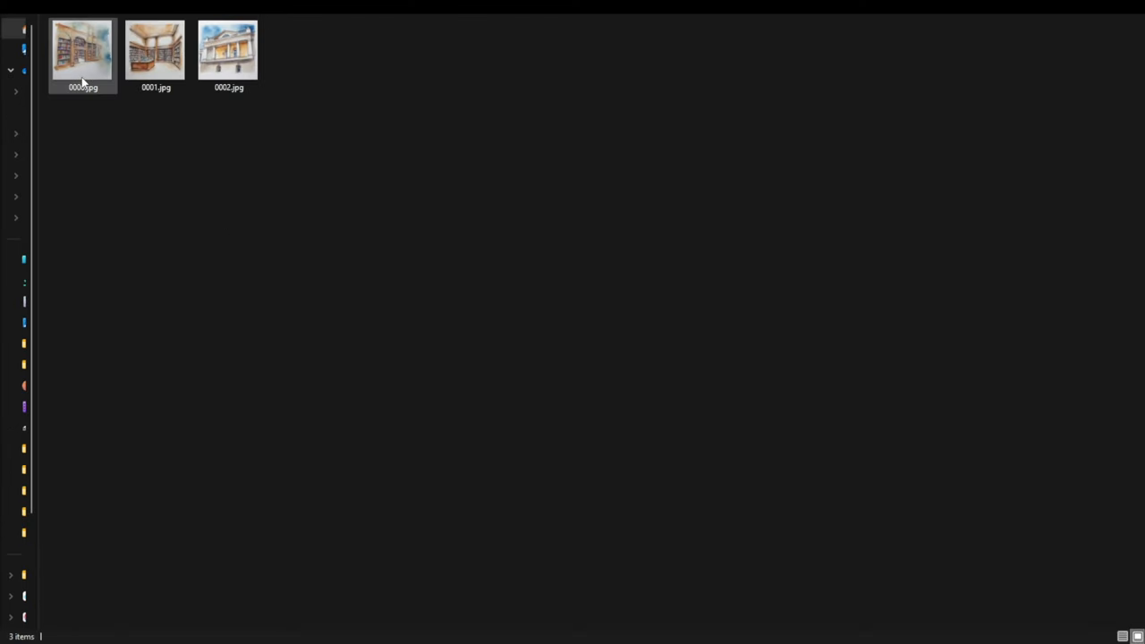
left_click(82, 49)
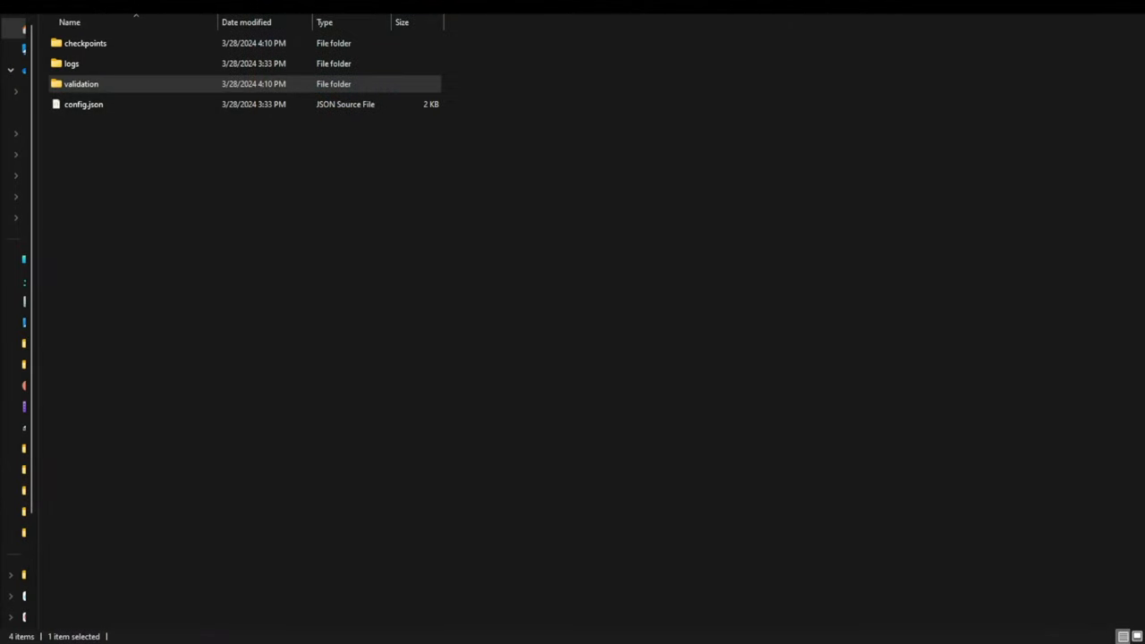
In checkpoints, rename checkpoint_step-00001200.safetensors to neowatercolor.safetensors
left_click(85, 43)
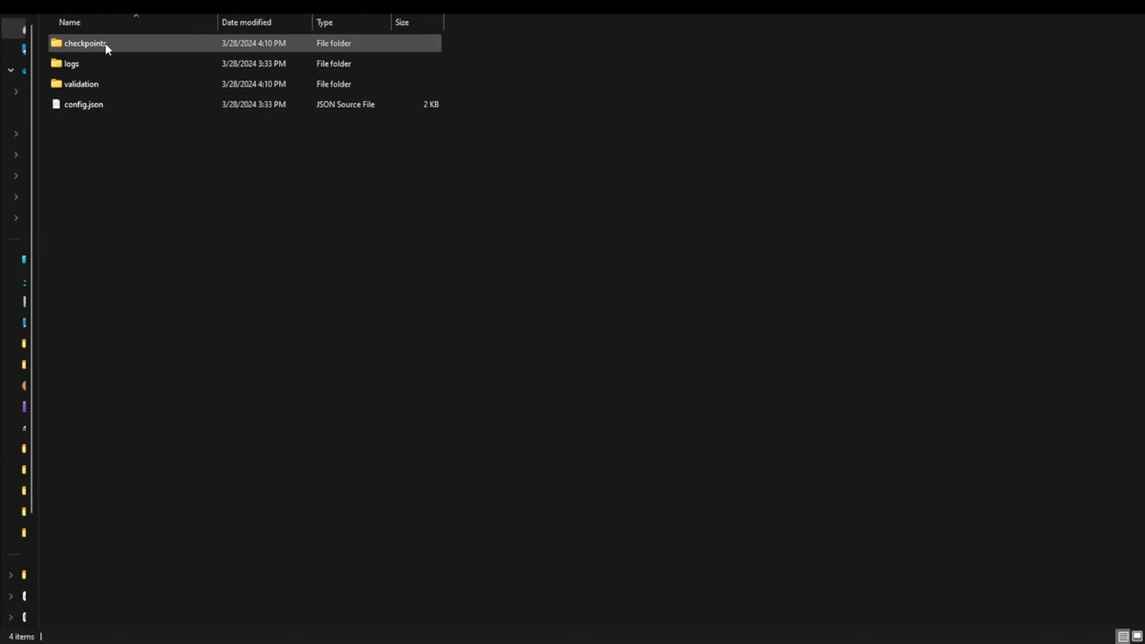
double_click(90, 42)
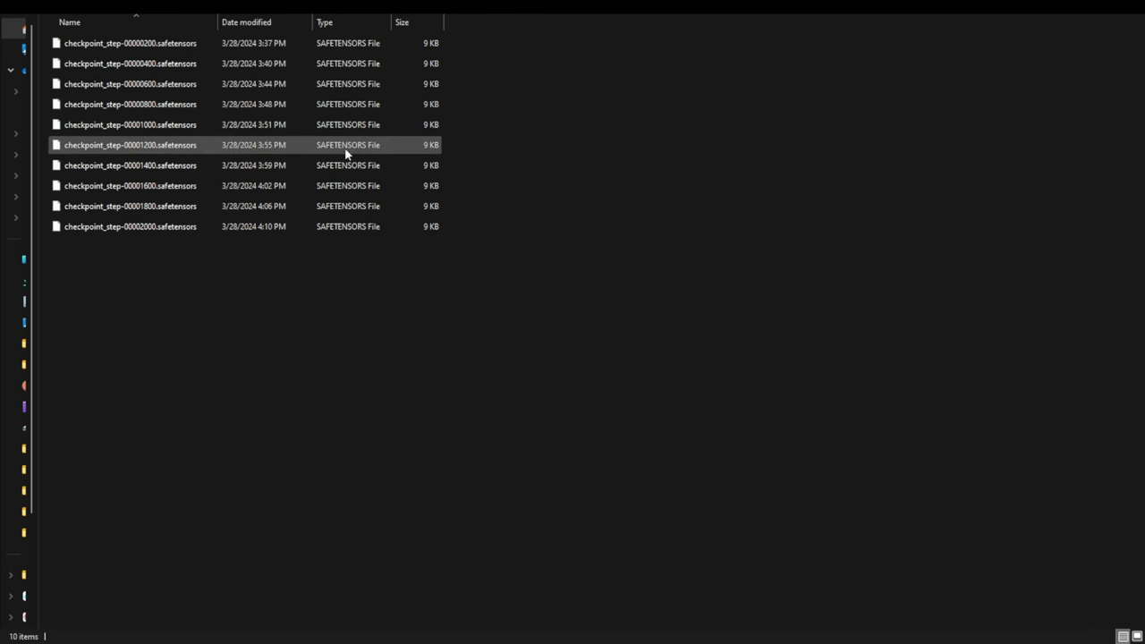
mouse_move(316, 164)
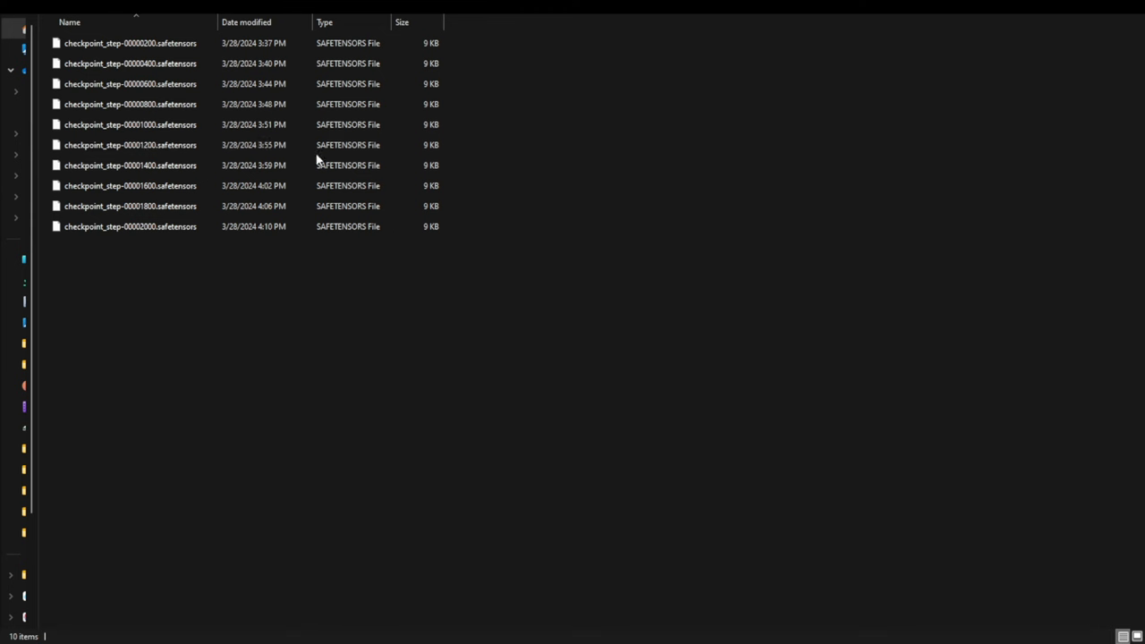
left_click(129, 185)
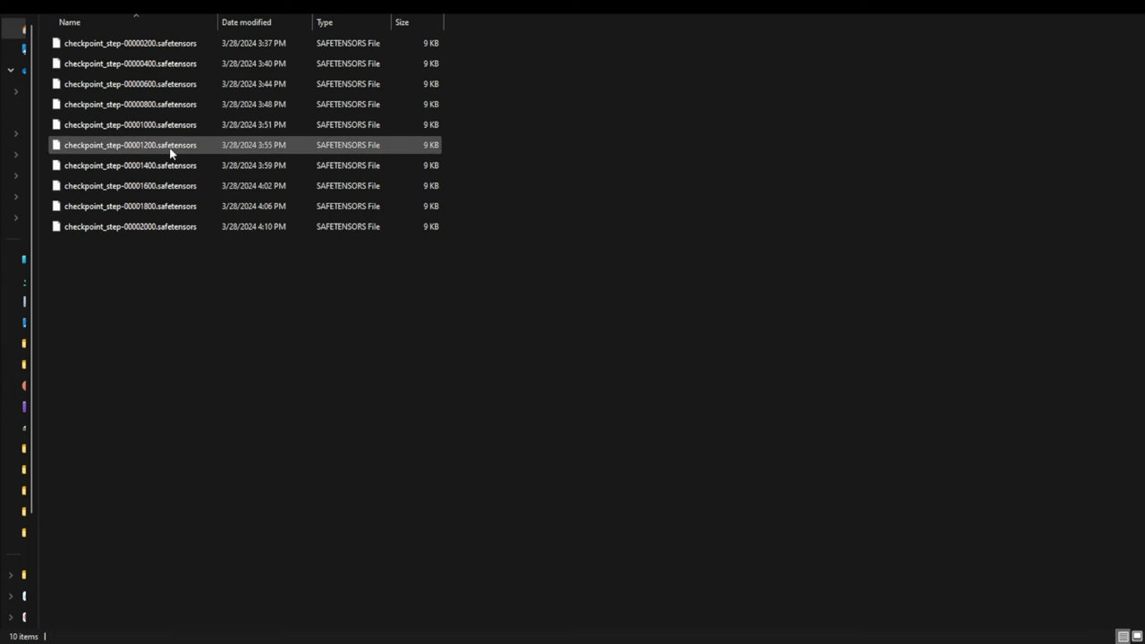
left_click(129, 165)
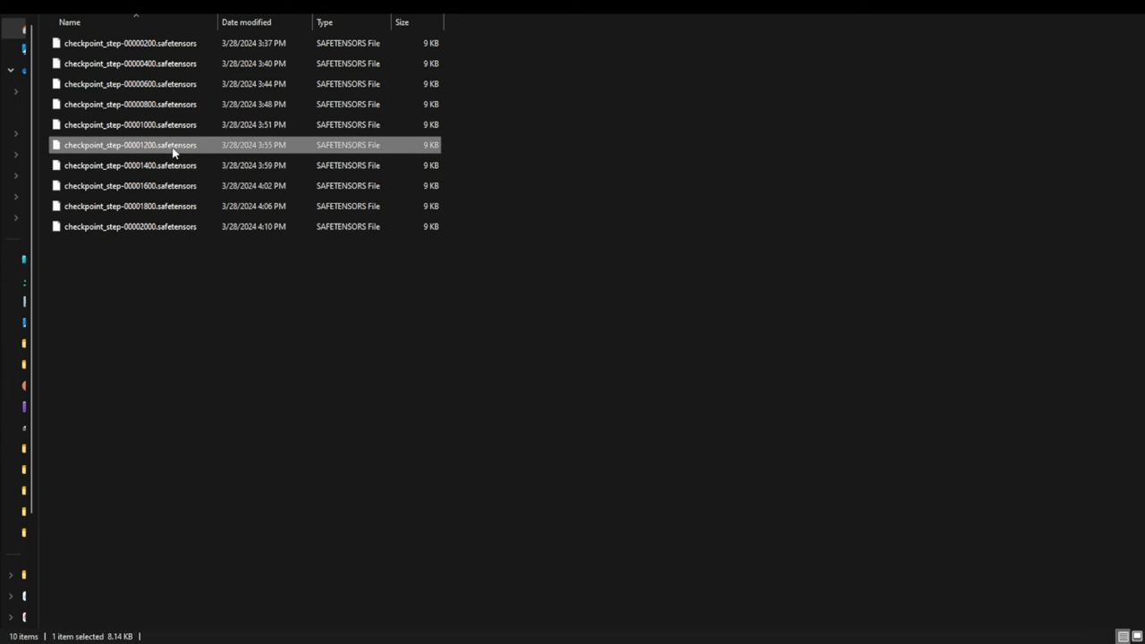
mouse_move(130, 262)
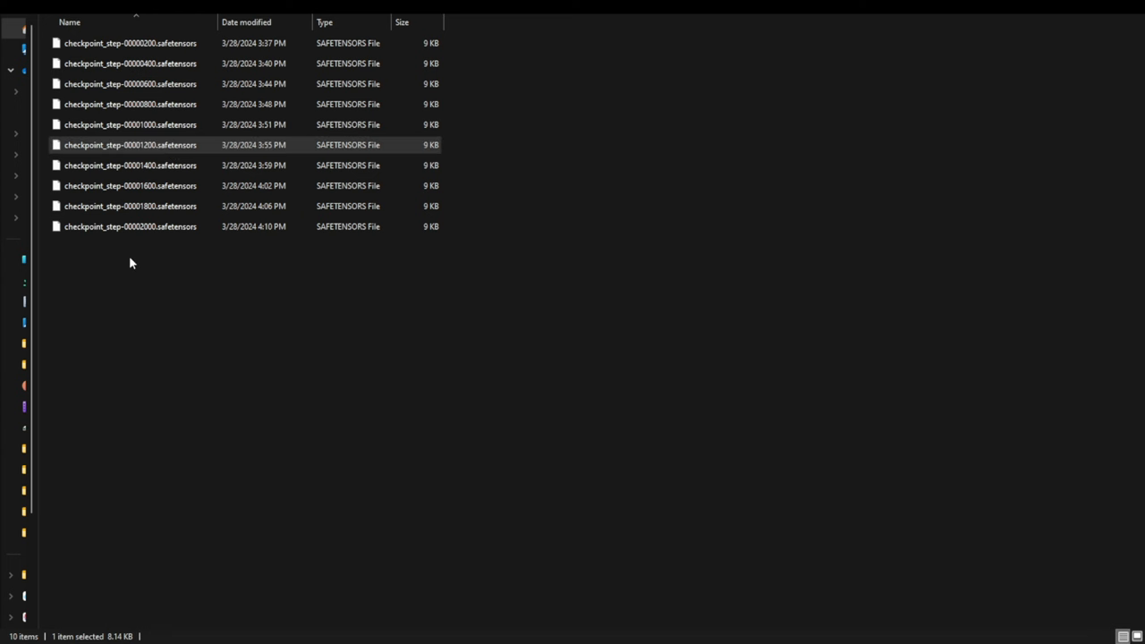
mouse_move(229, 175)
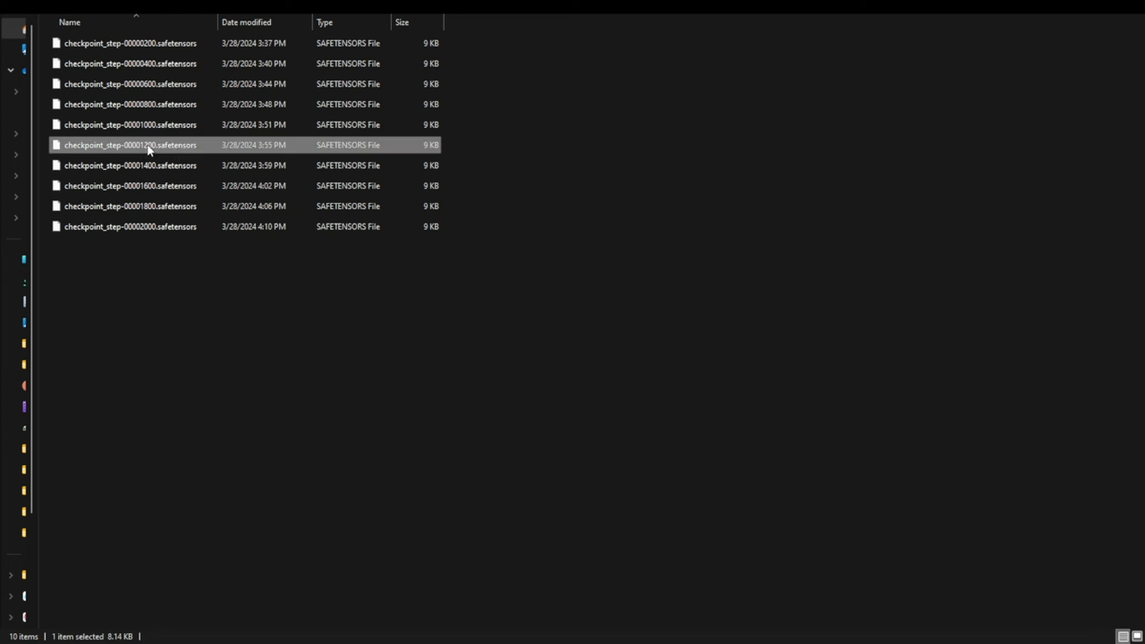
mouse_move(190, 264)
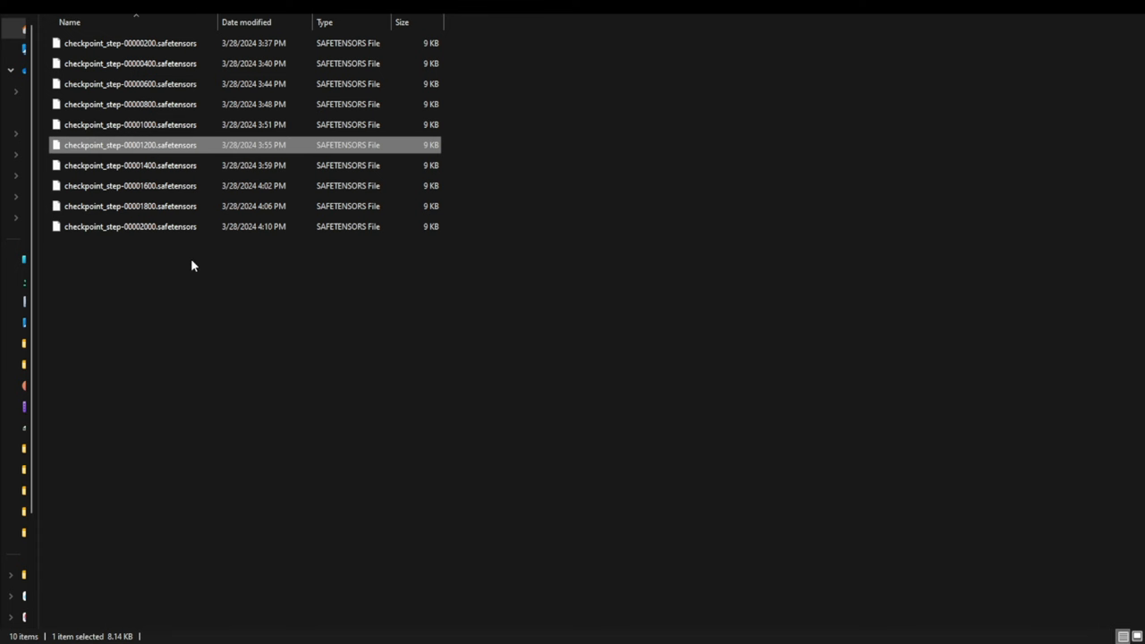
mouse_move(143, 145)
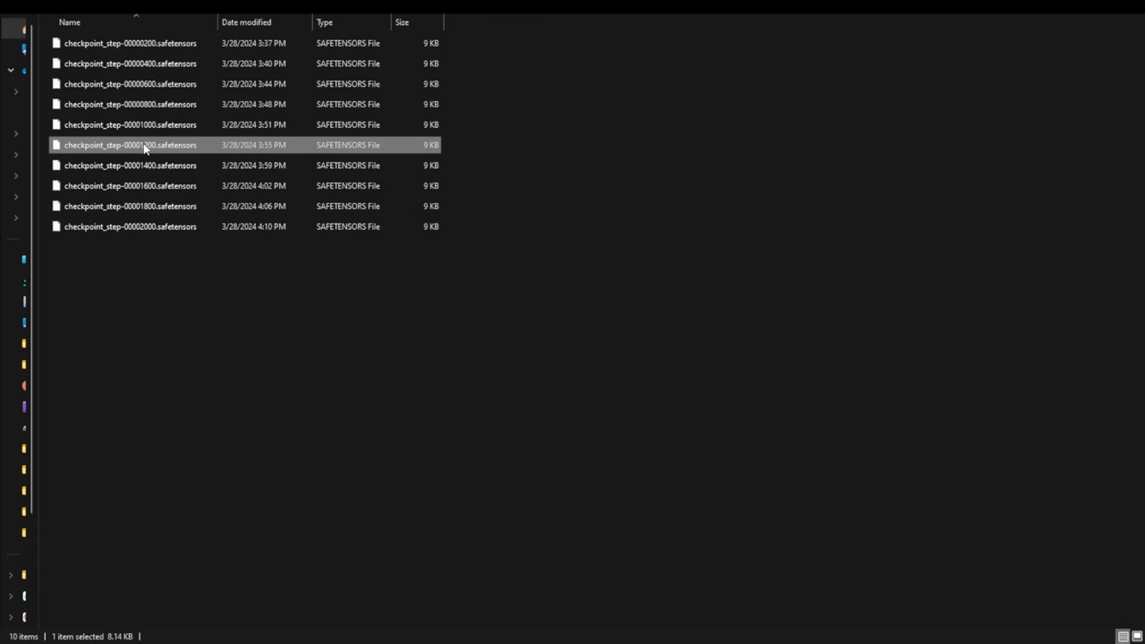
mouse_move(179, 334)
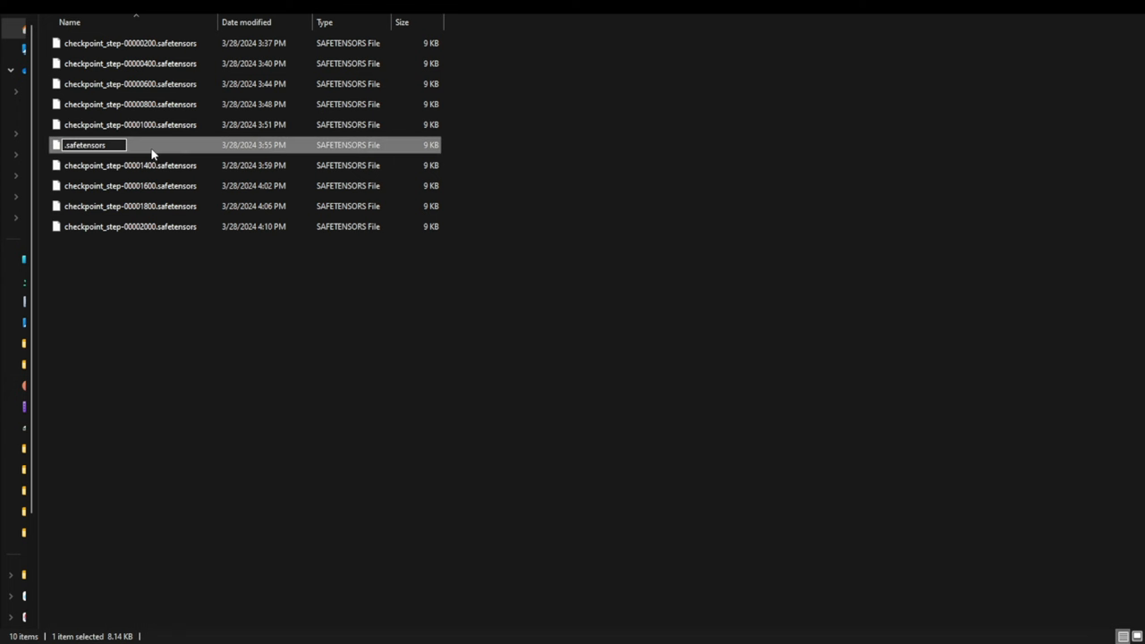
type("neo")
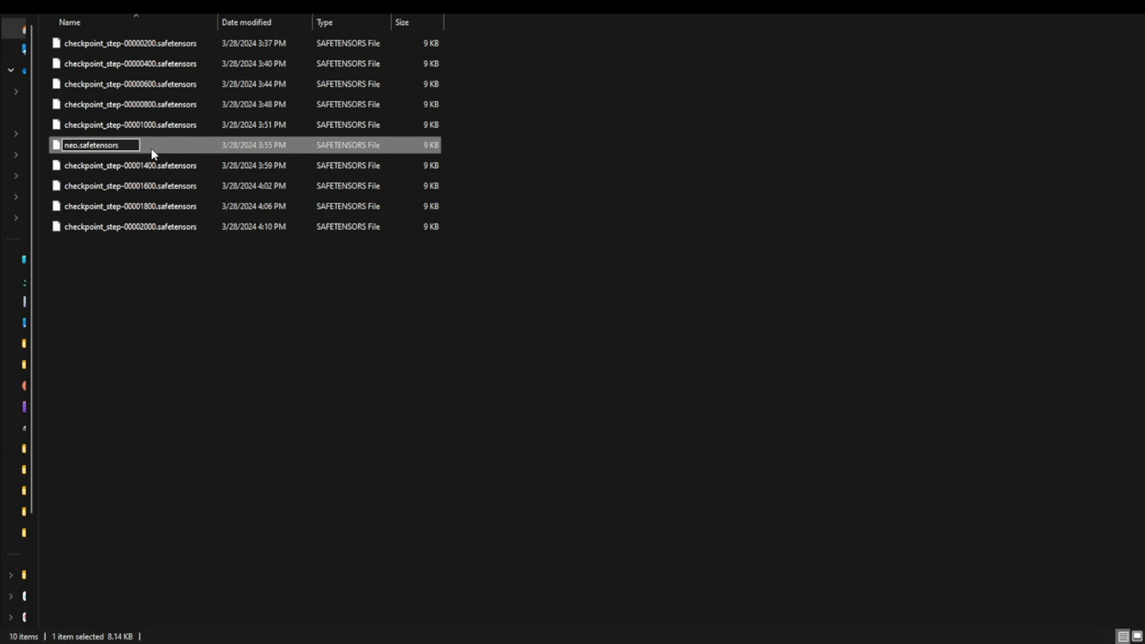
type("watercolor")
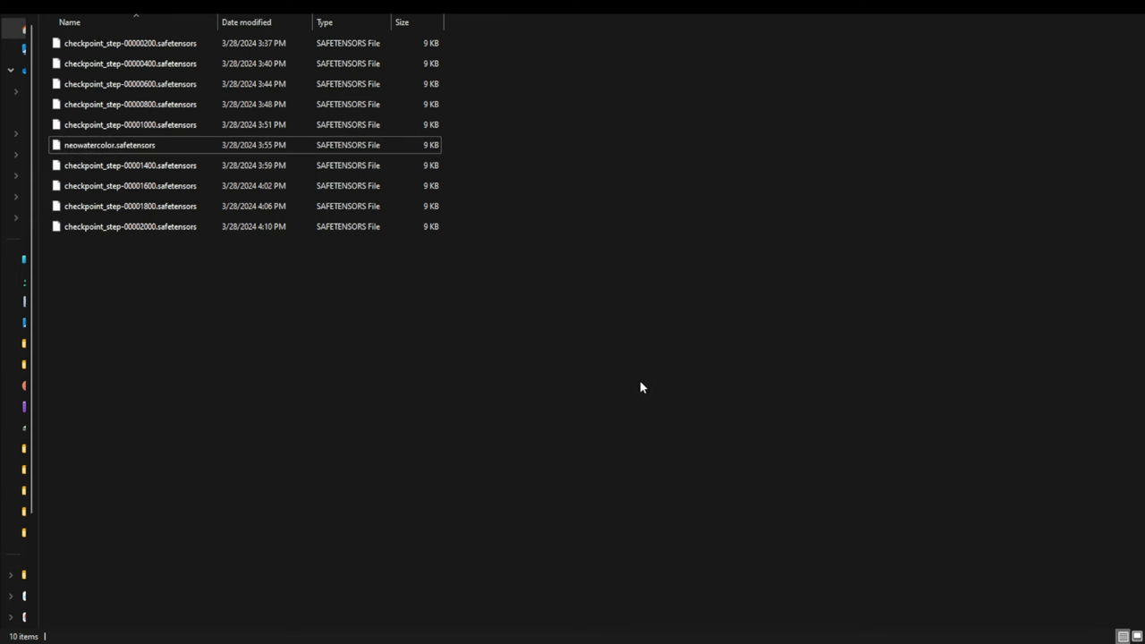
mouse_move(494, 431)
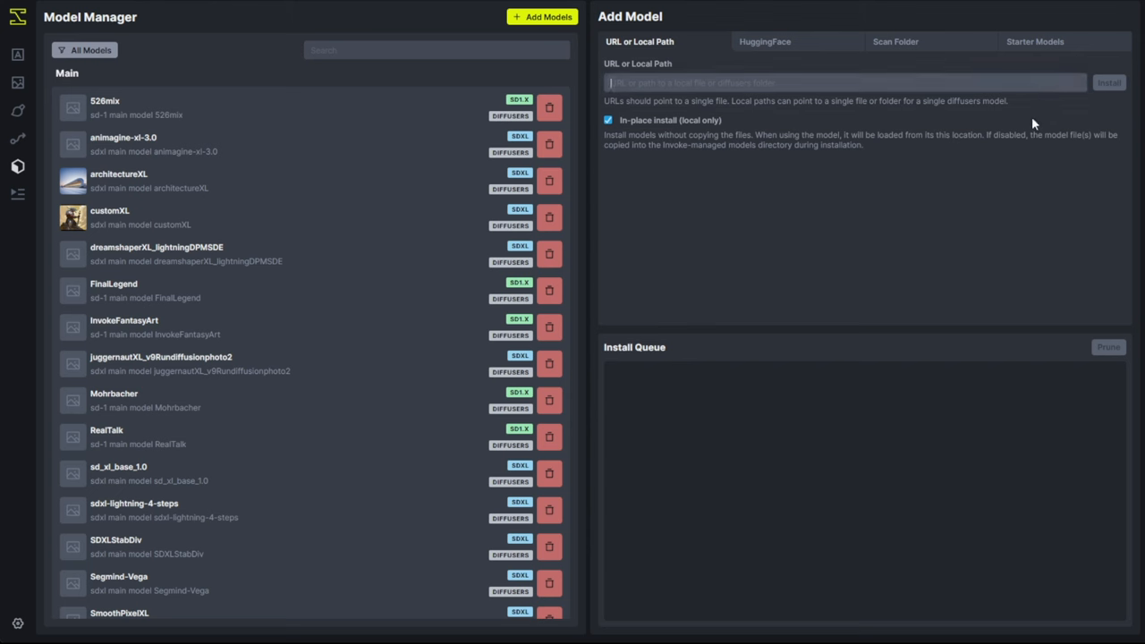
Install neowatercolor.safetensors from the invoke-training output checkpoints local path
type("C:\\Users\\kentr\\invoke-training\\output\\neowatercolor\\1711654413.615379\\checkpoints\\neowatercolor.safetensors")
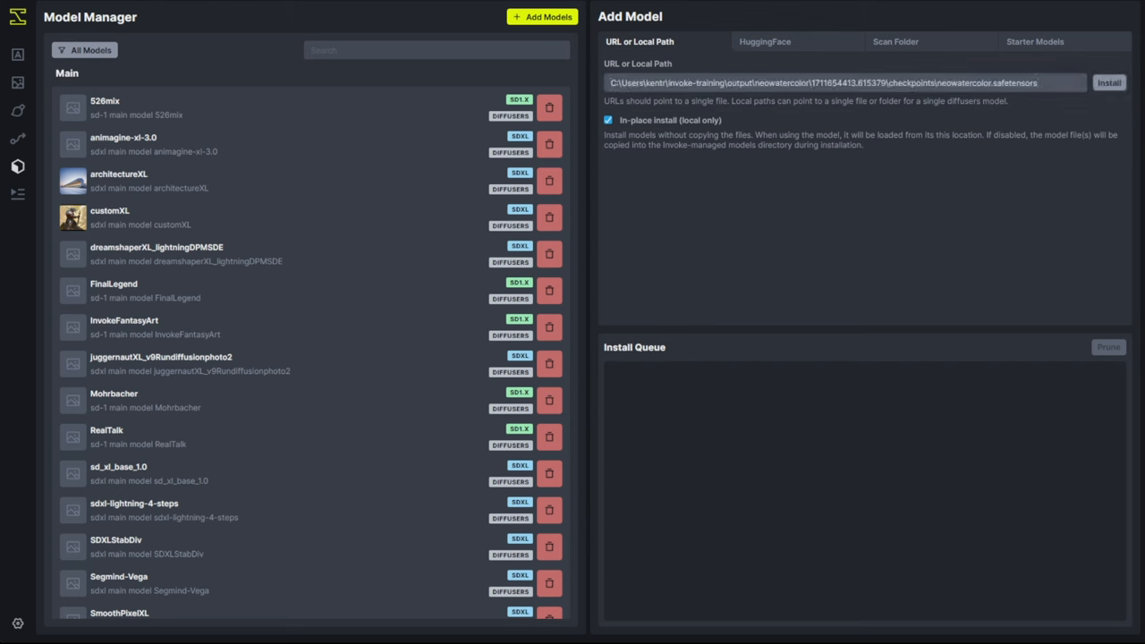
left_click(1114, 82)
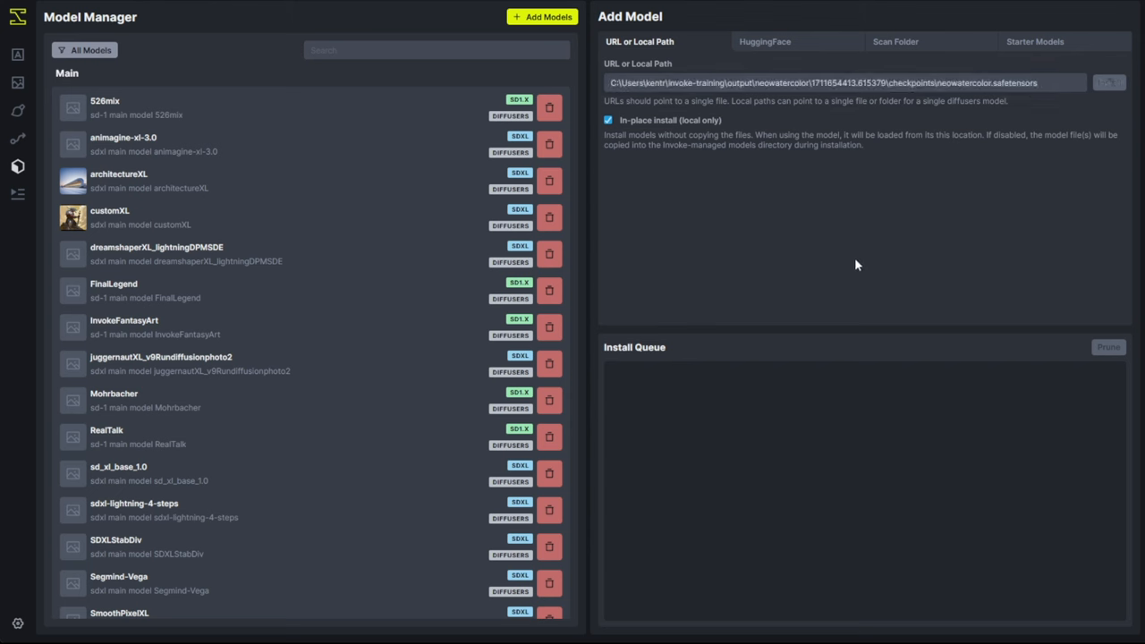
left_click(1116, 82)
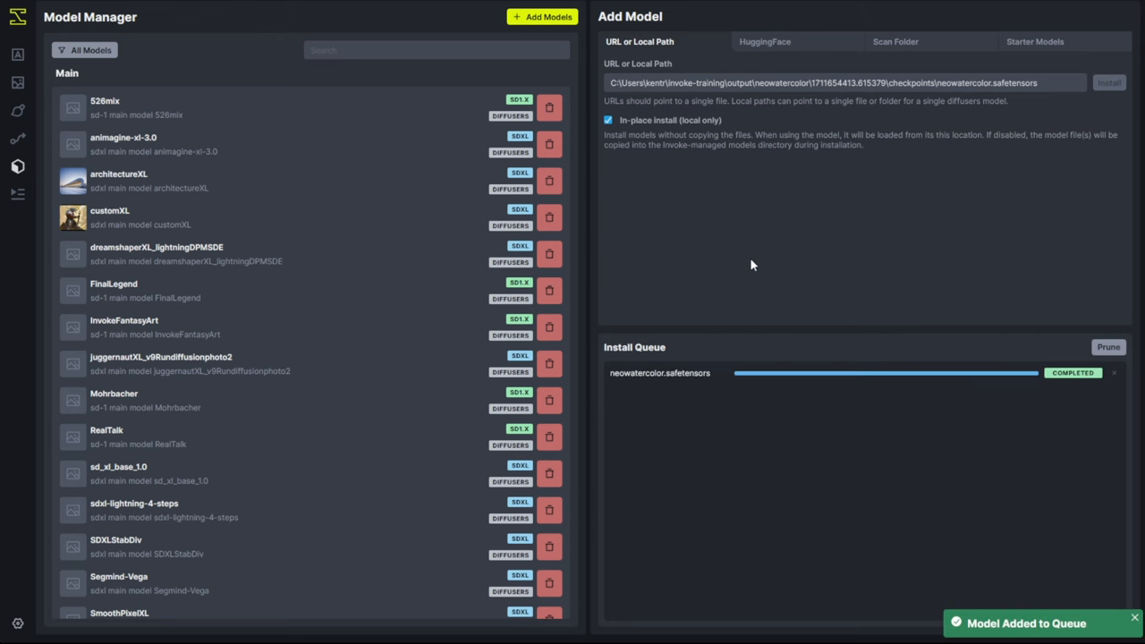
mouse_move(12, 56)
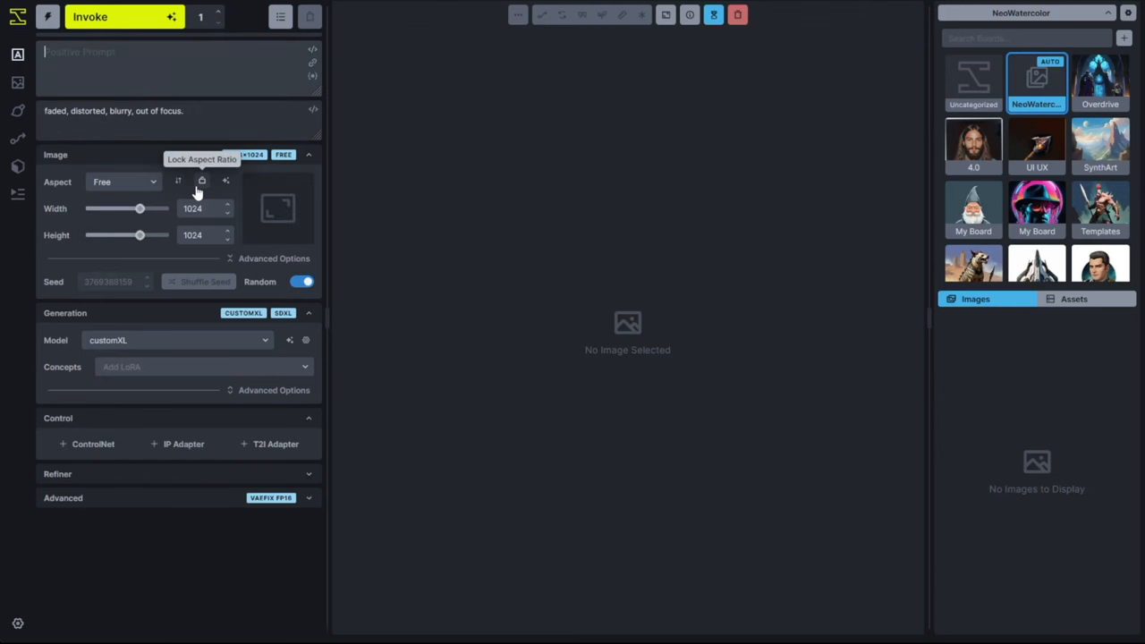
Insert the <neowatercolor> embedding into a pineapple-shaped coffee mug prompt and generate
type("neo")
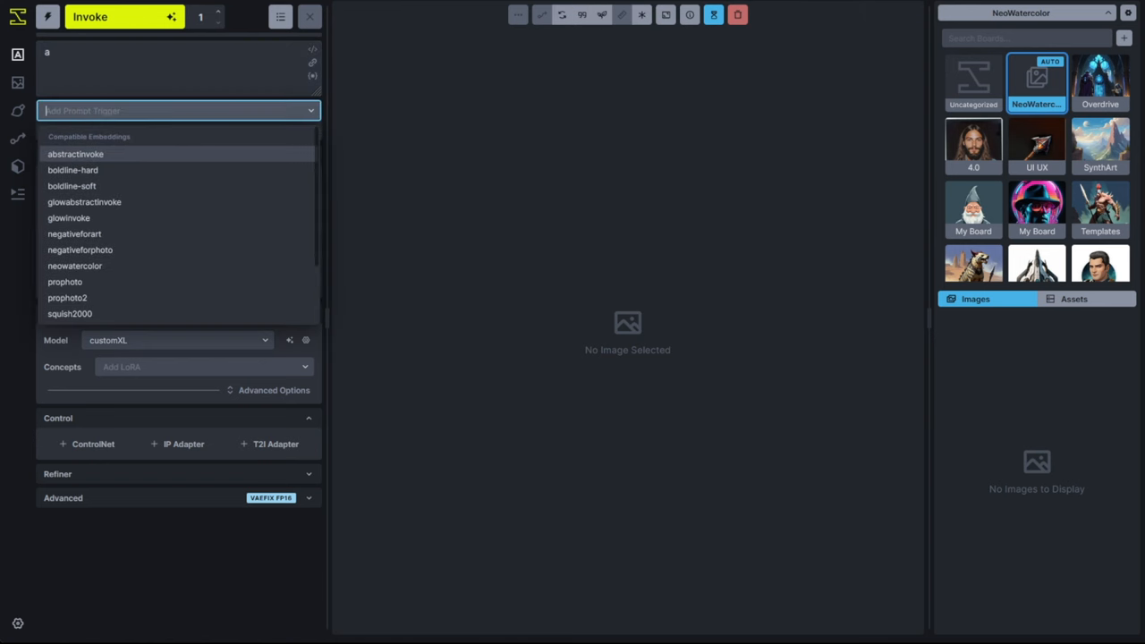
left_click(74, 265)
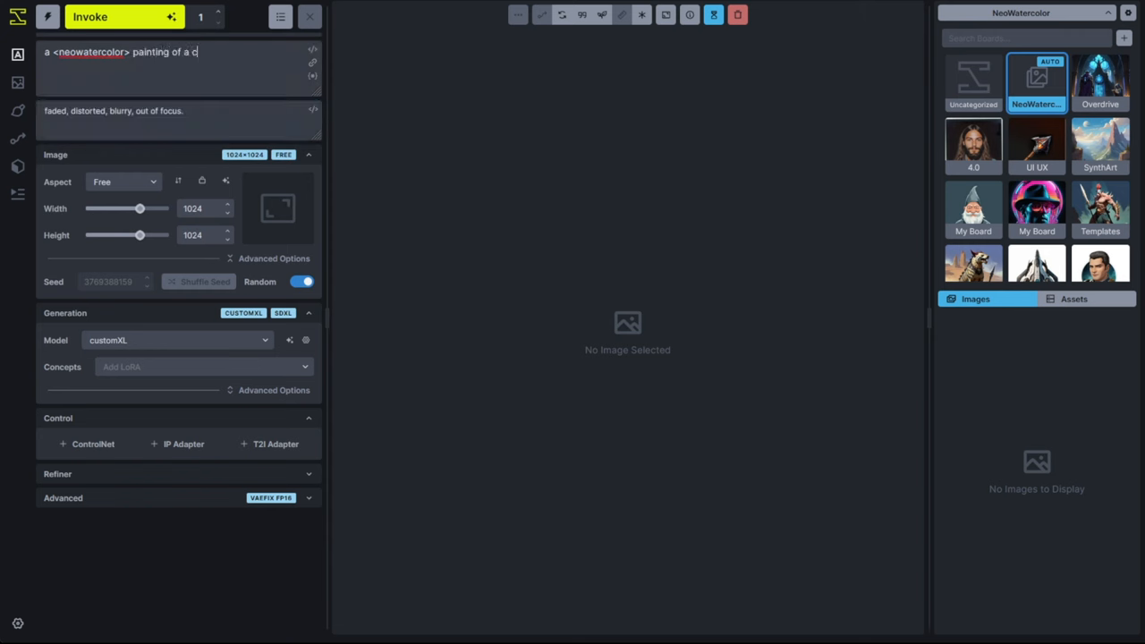
type("up")
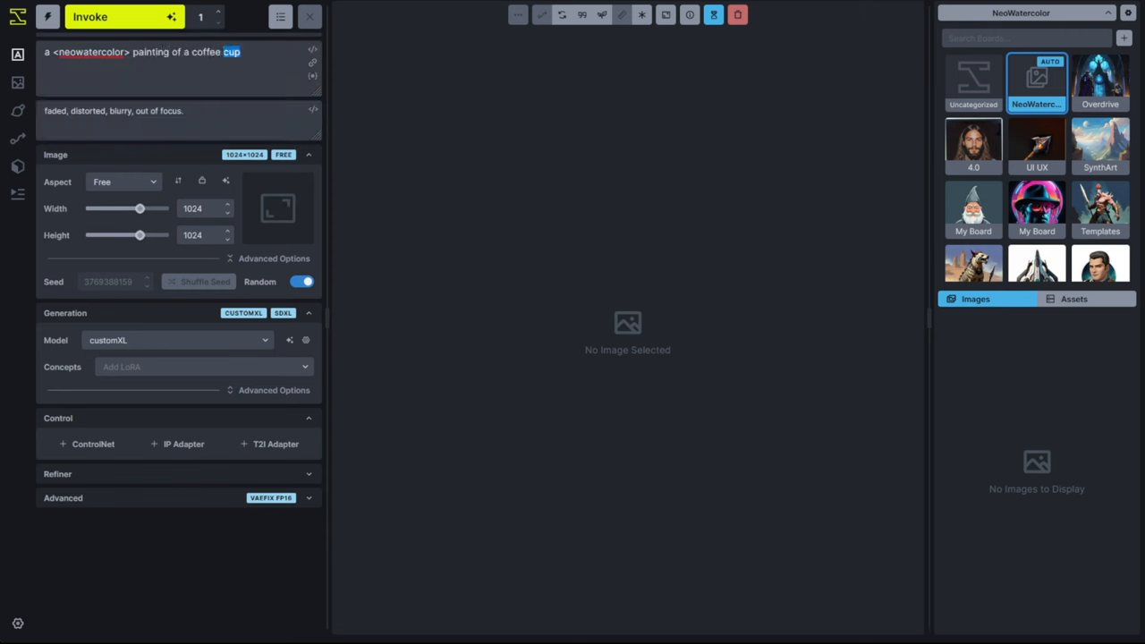
type("mug")
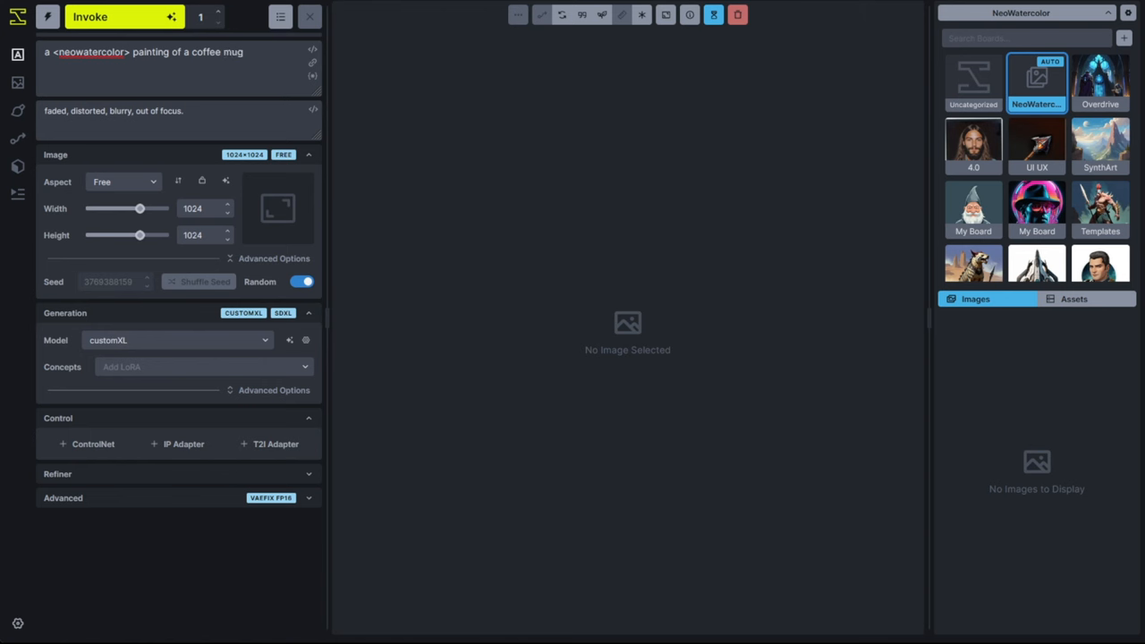
type(", shaped")
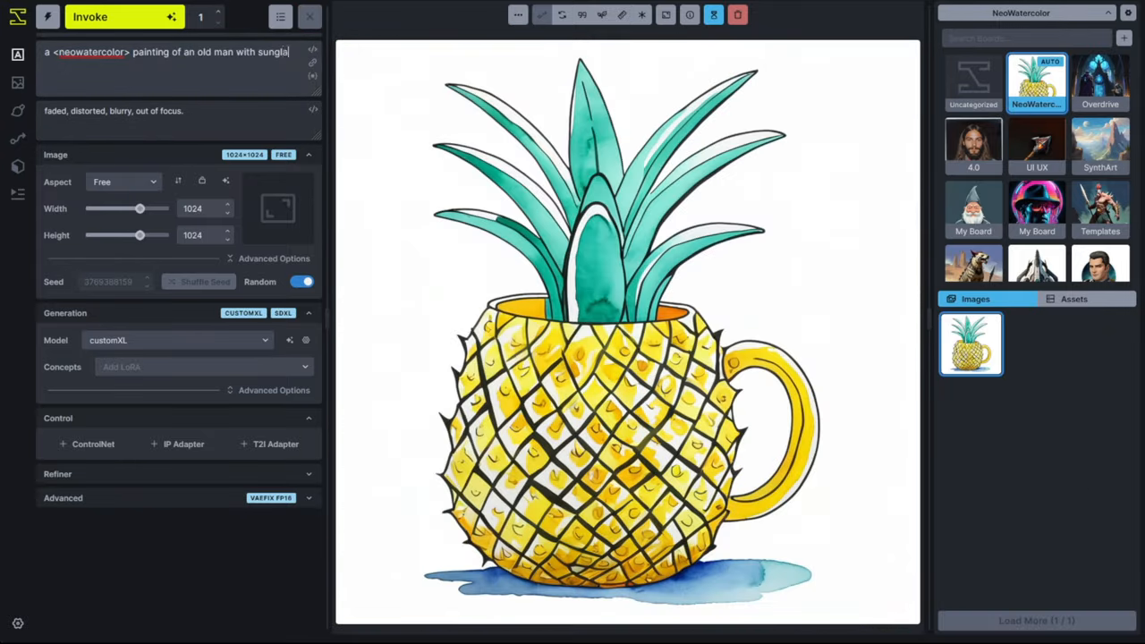
left_click(112, 16)
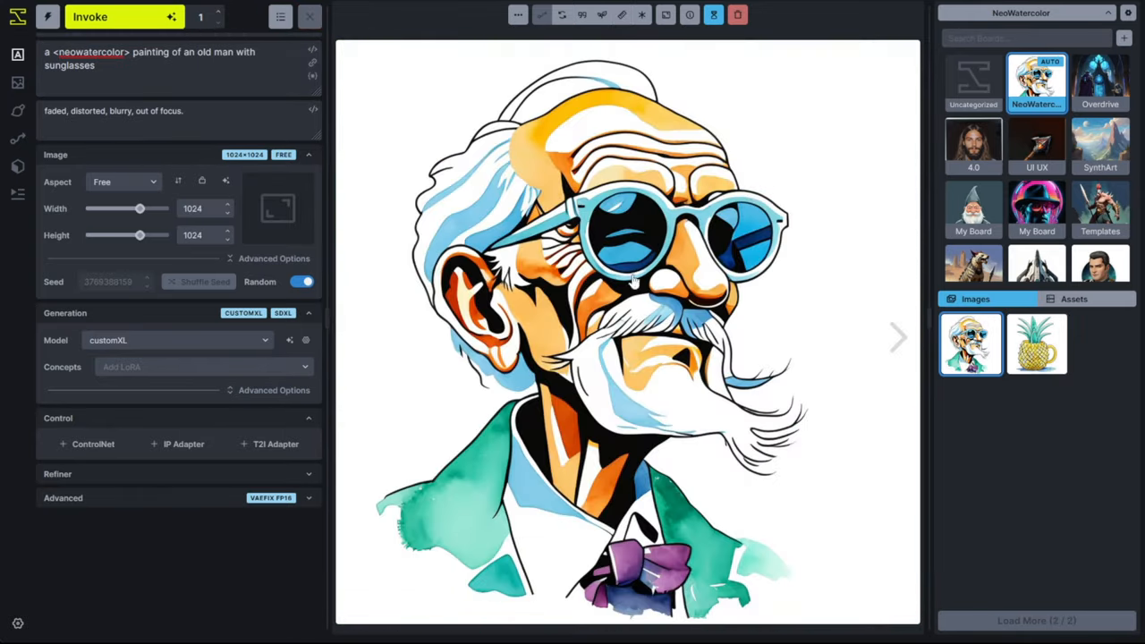
mouse_move(840, 321)
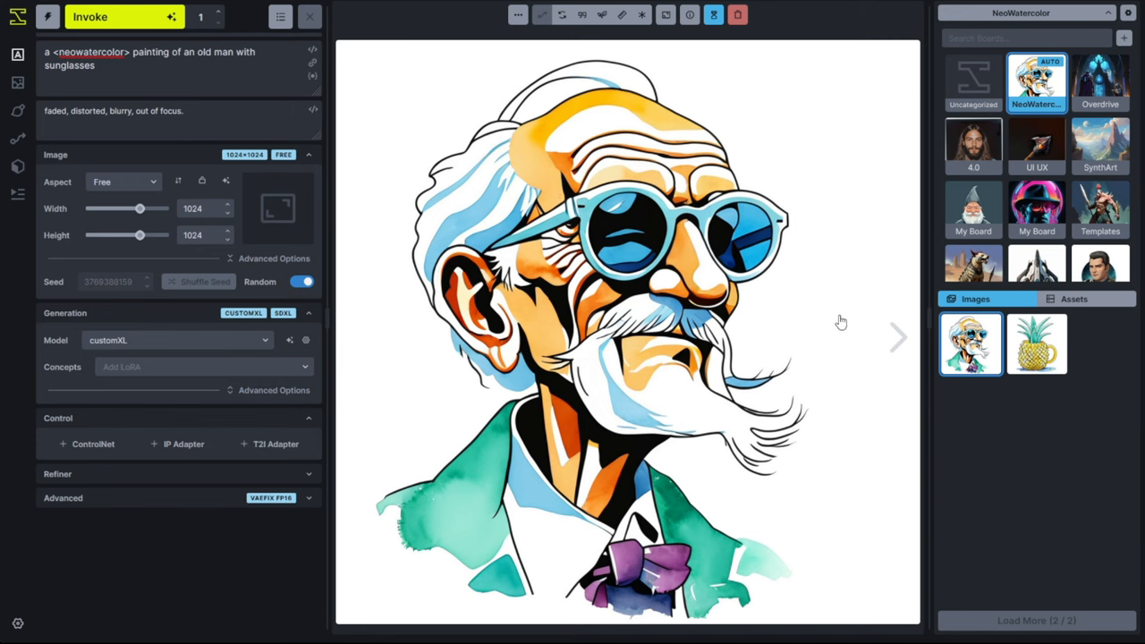
mouse_move(797, 327)
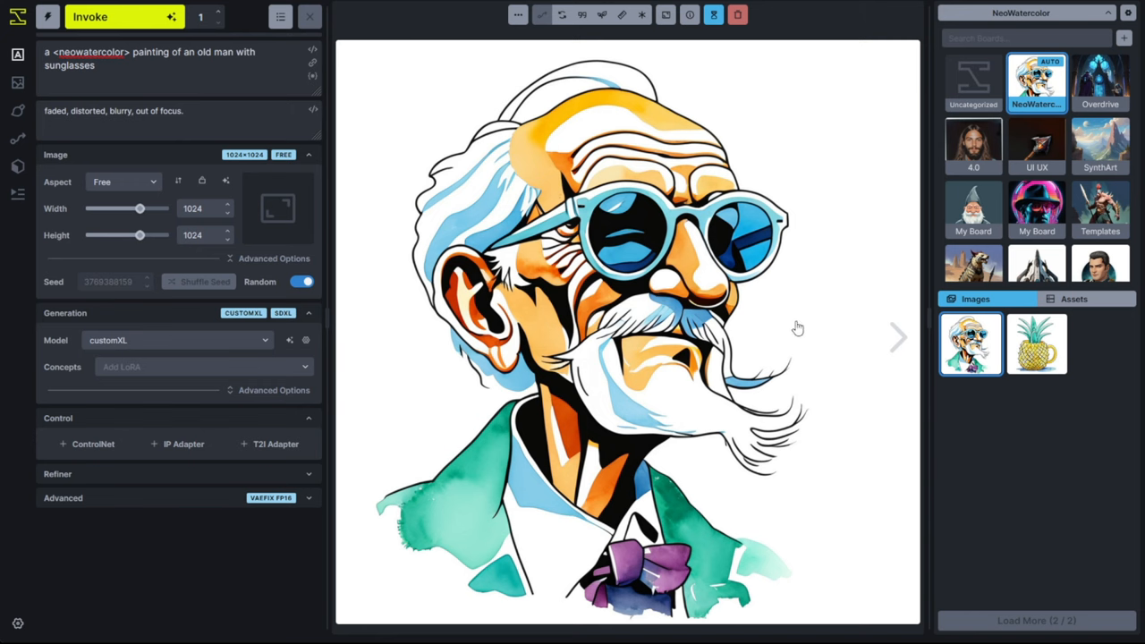
mouse_move(826, 372)
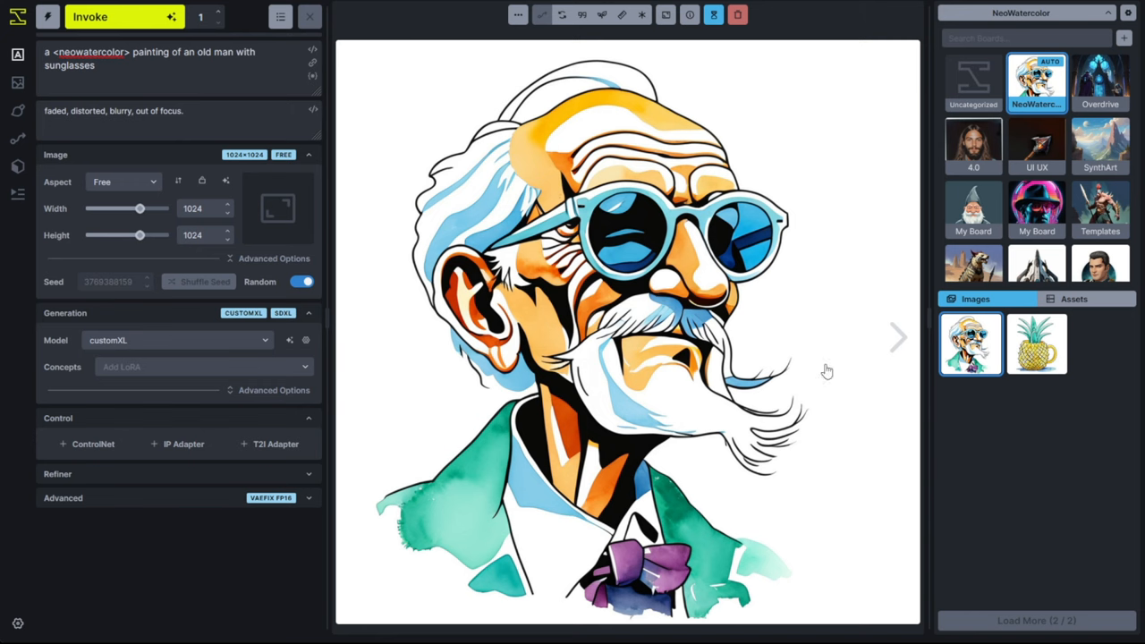
left_click(1036, 343)
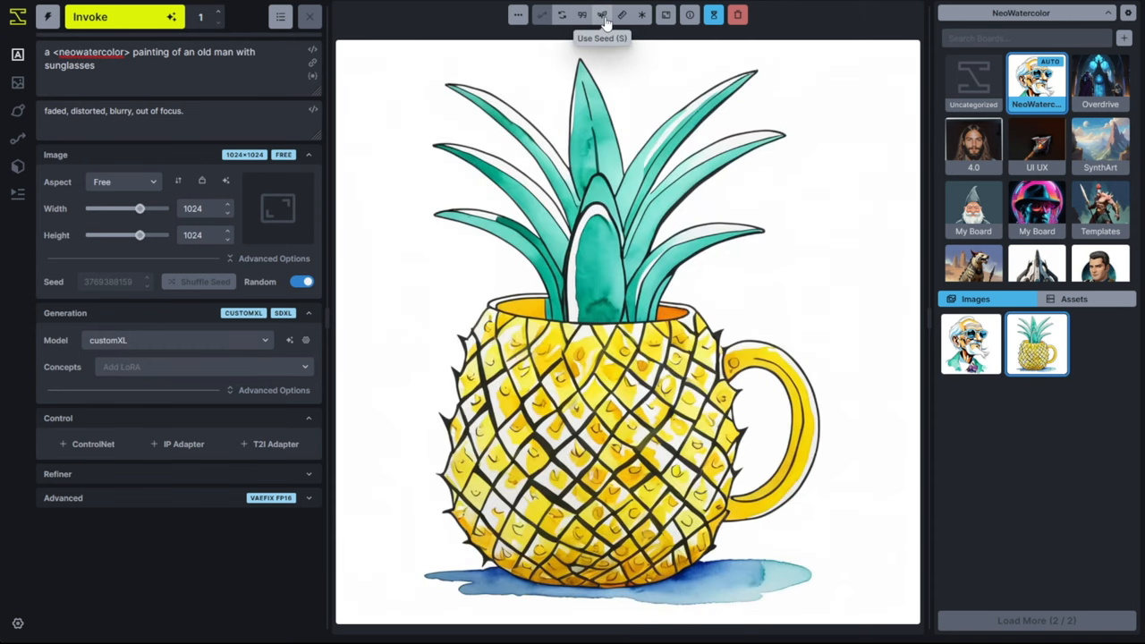
left_click(605, 14)
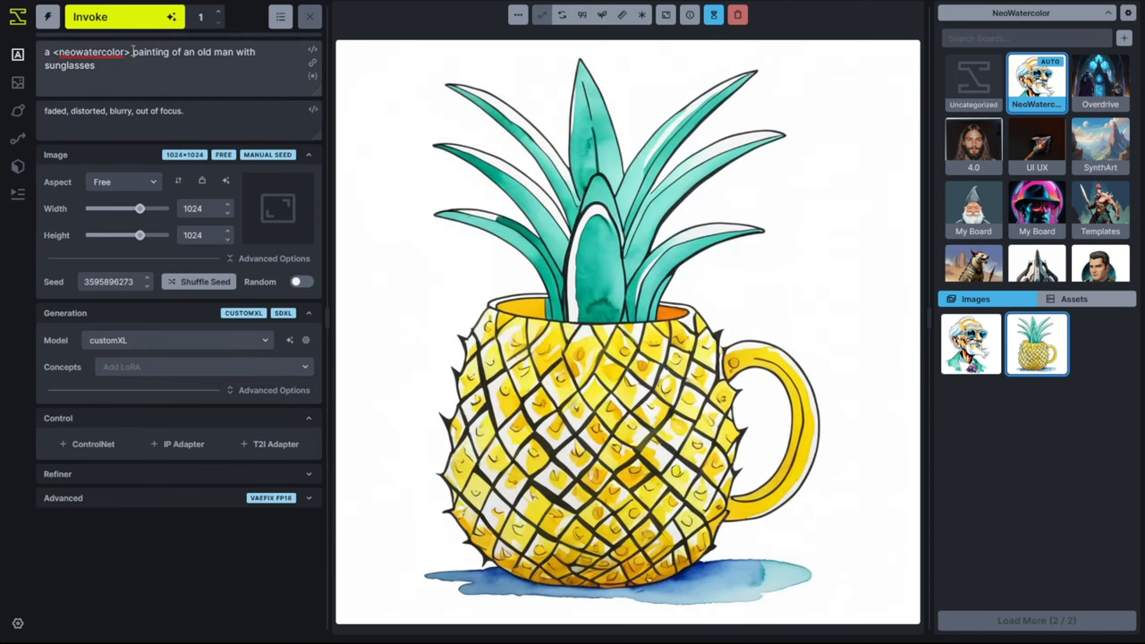
double_click(89, 52)
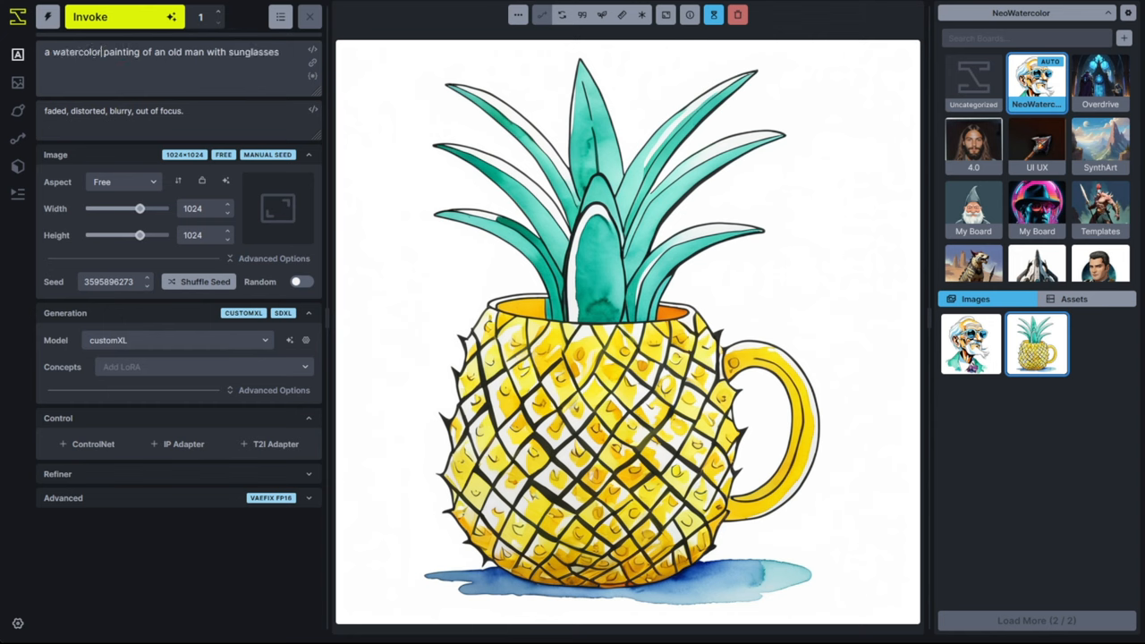
left_click(116, 17)
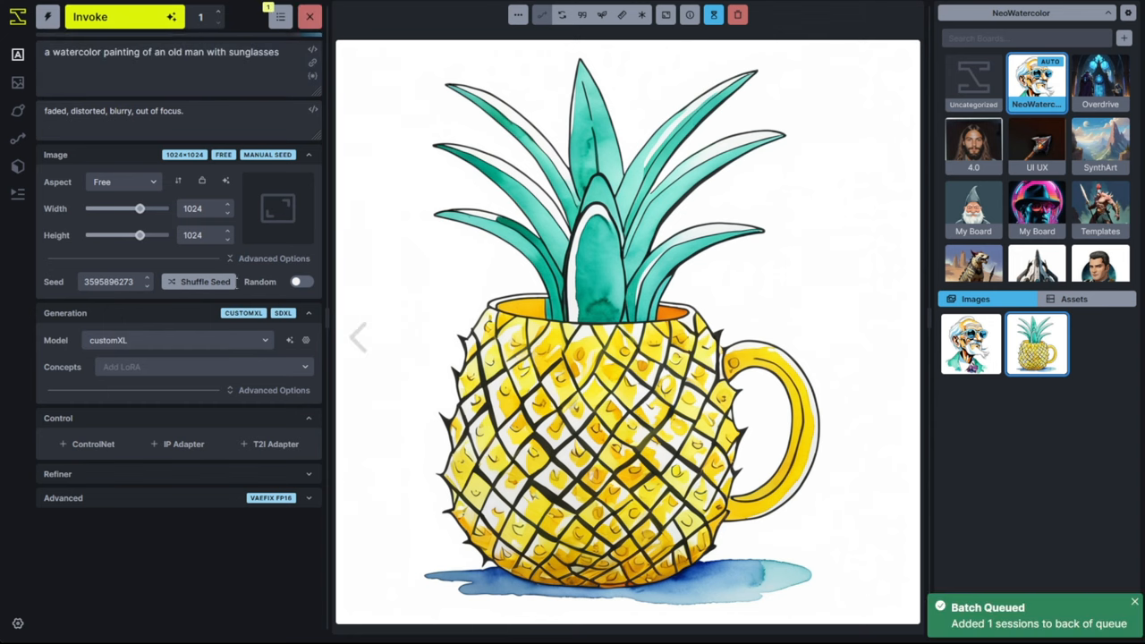
left_click(121, 16)
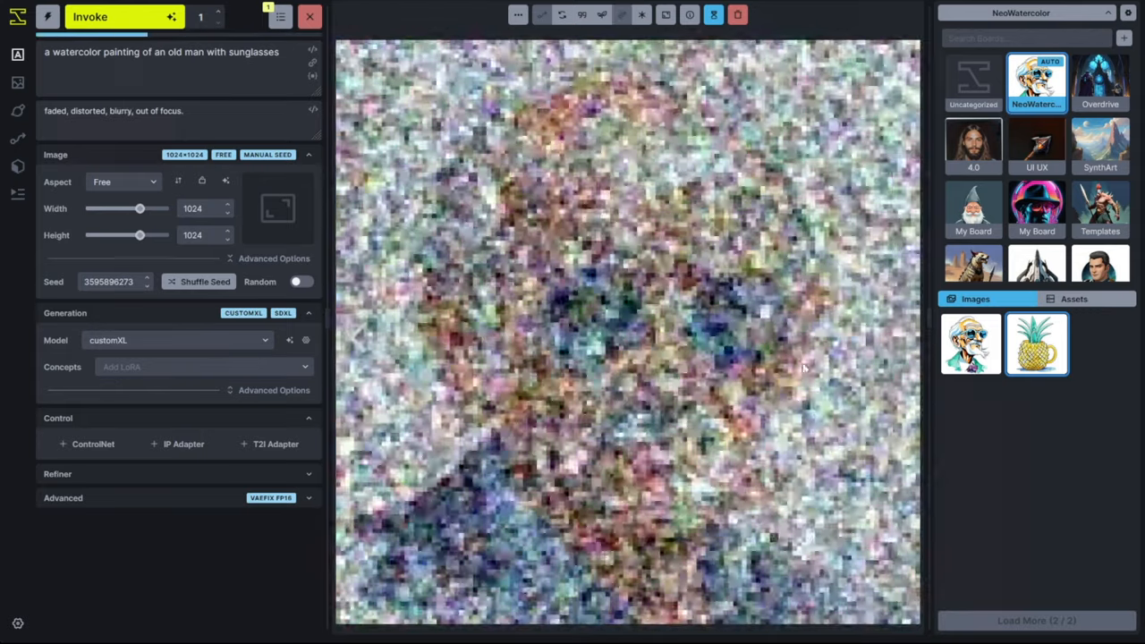
left_click(121, 17)
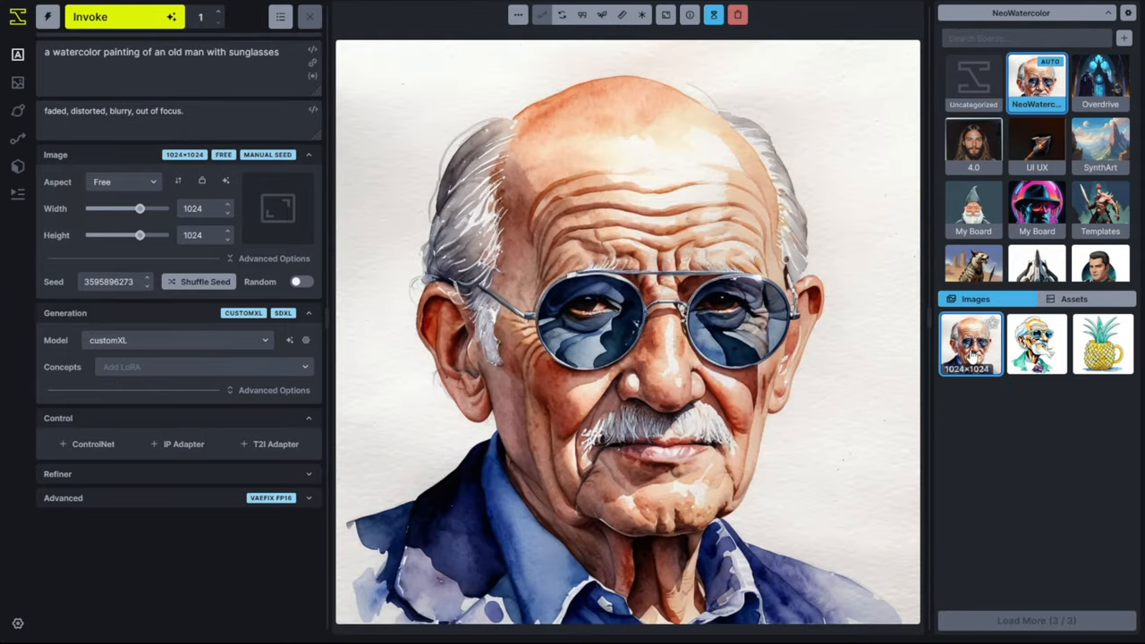
Flip between the NeoWatercolor and plain watercolor old man images to compare them
left_click(1036, 342)
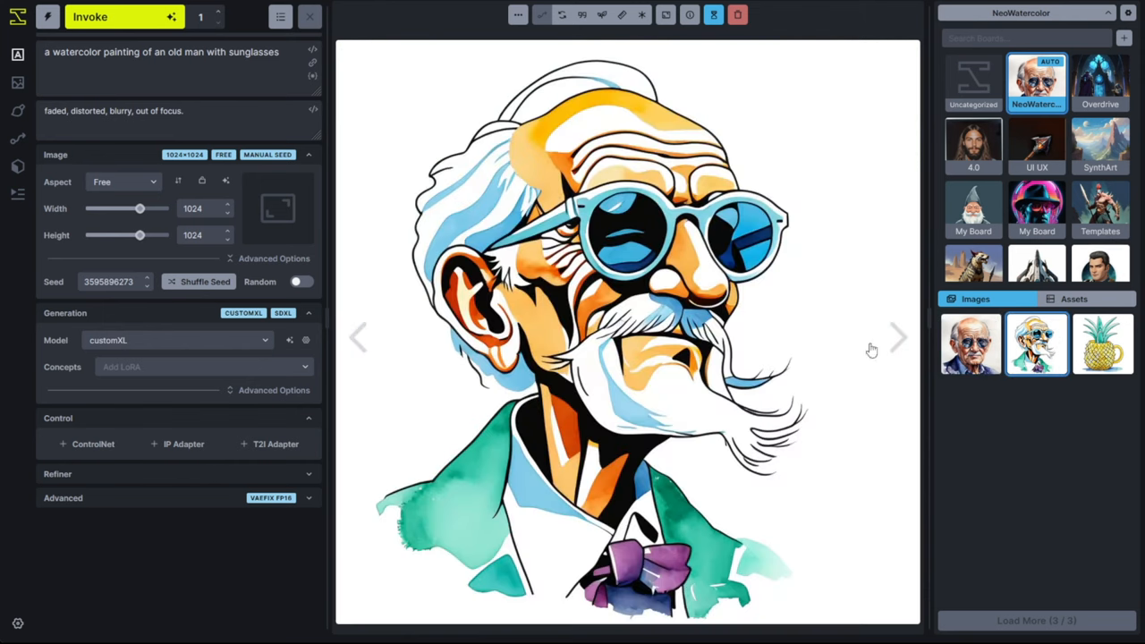
left_click(970, 344)
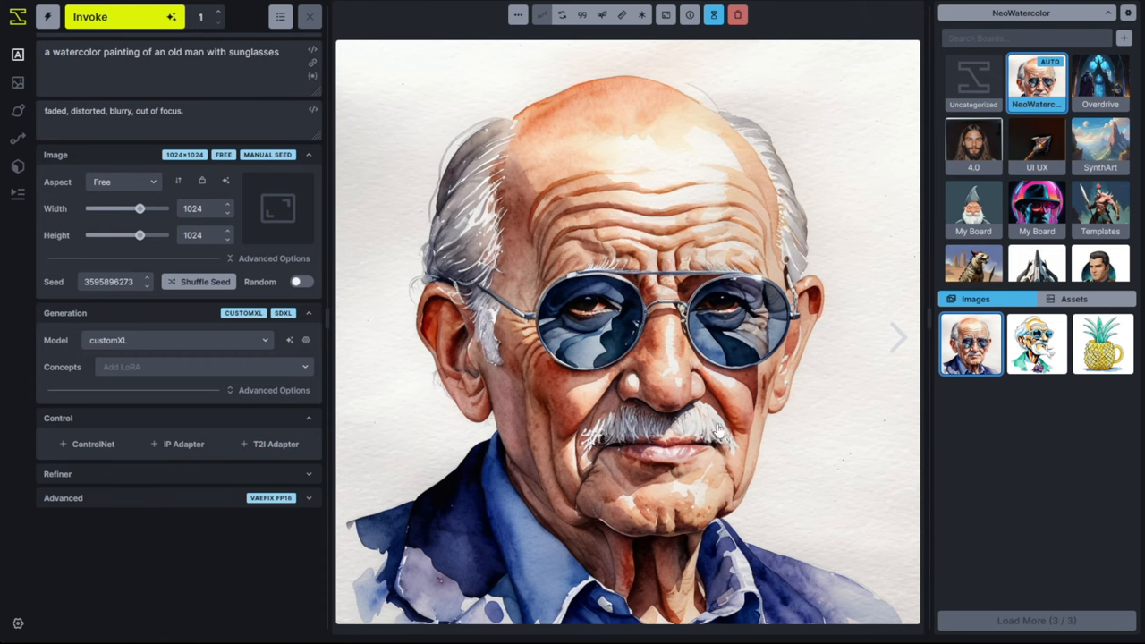
mouse_move(657, 322)
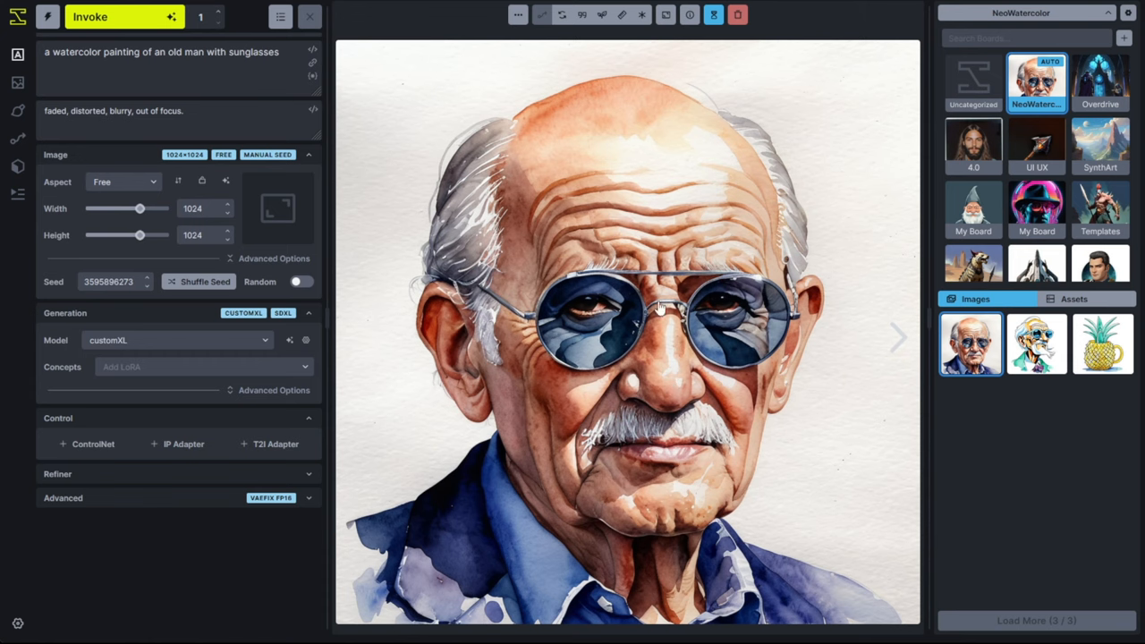
left_click(1036, 344)
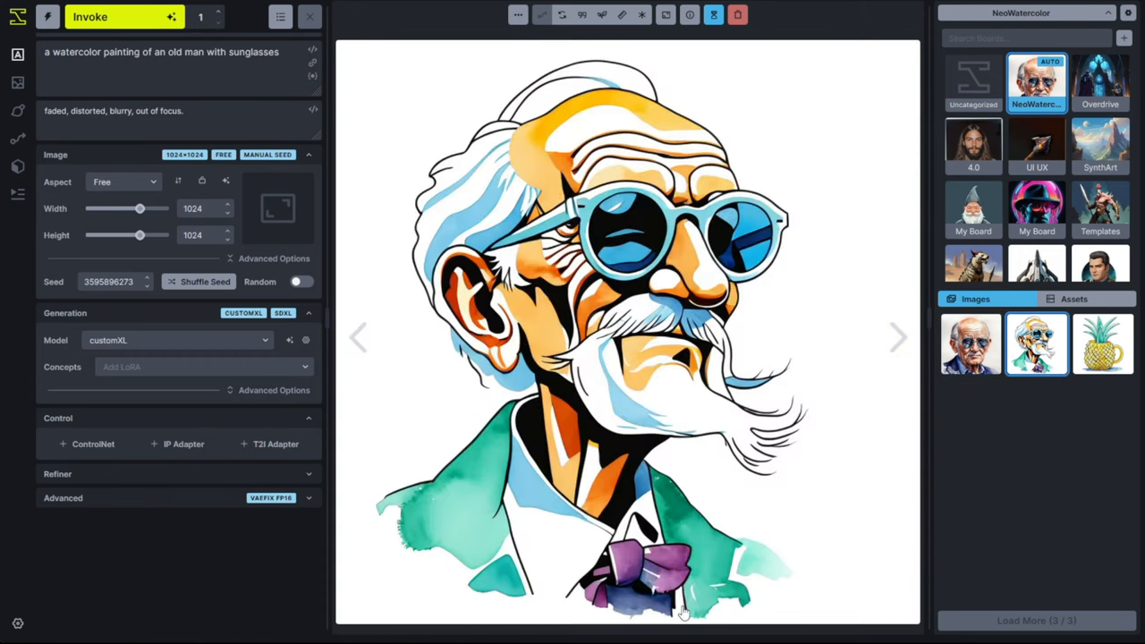
mouse_move(493, 225)
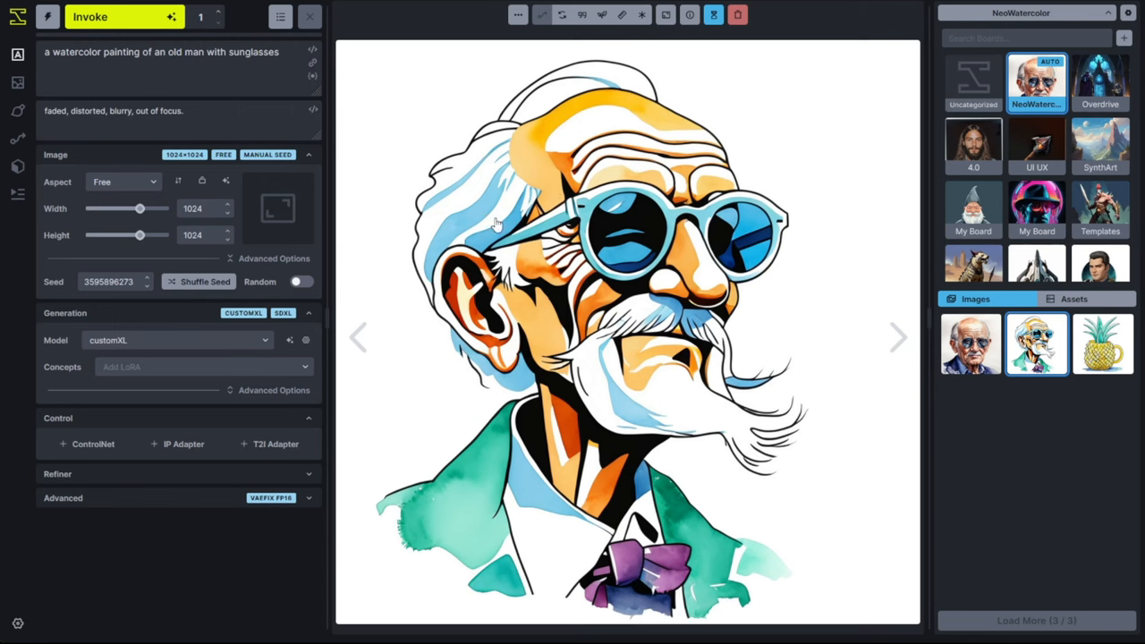
left_click(971, 344)
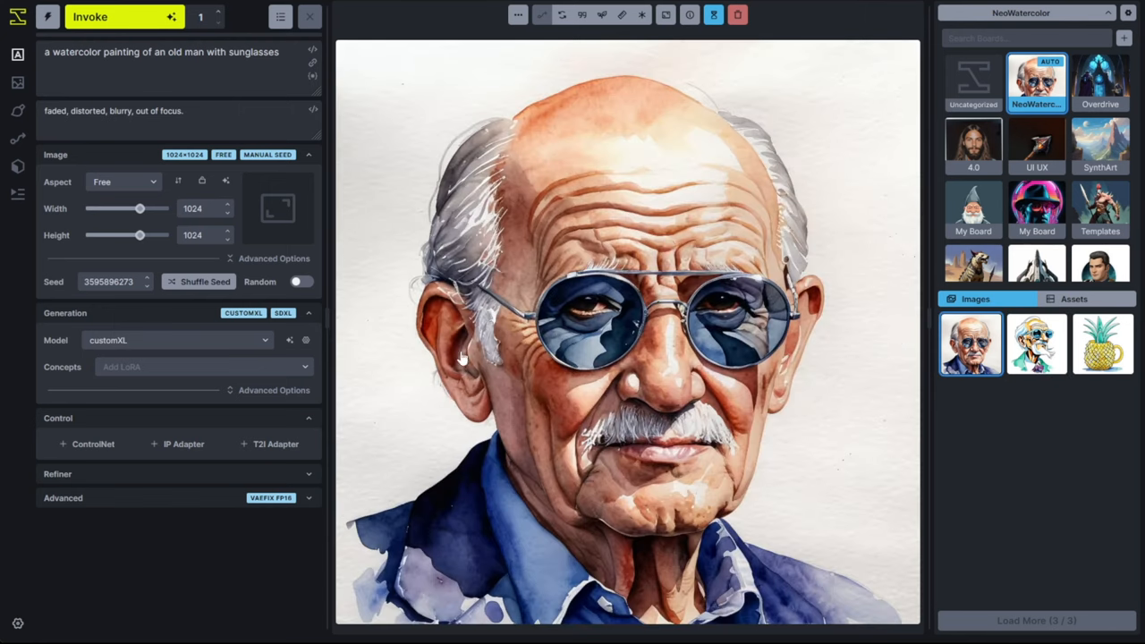